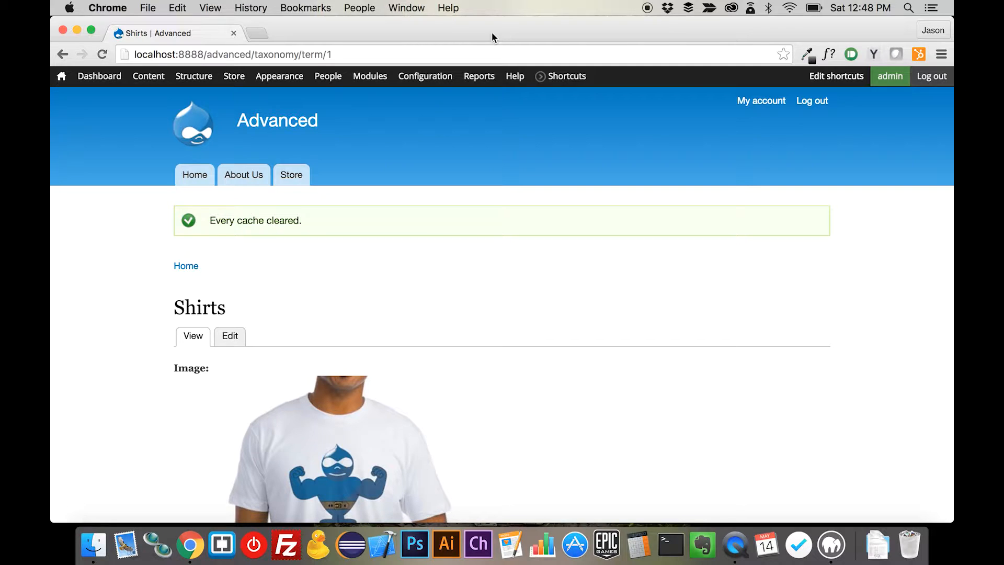
Step: Go to the store overview and open the Shirts category page
left_click(292, 174)
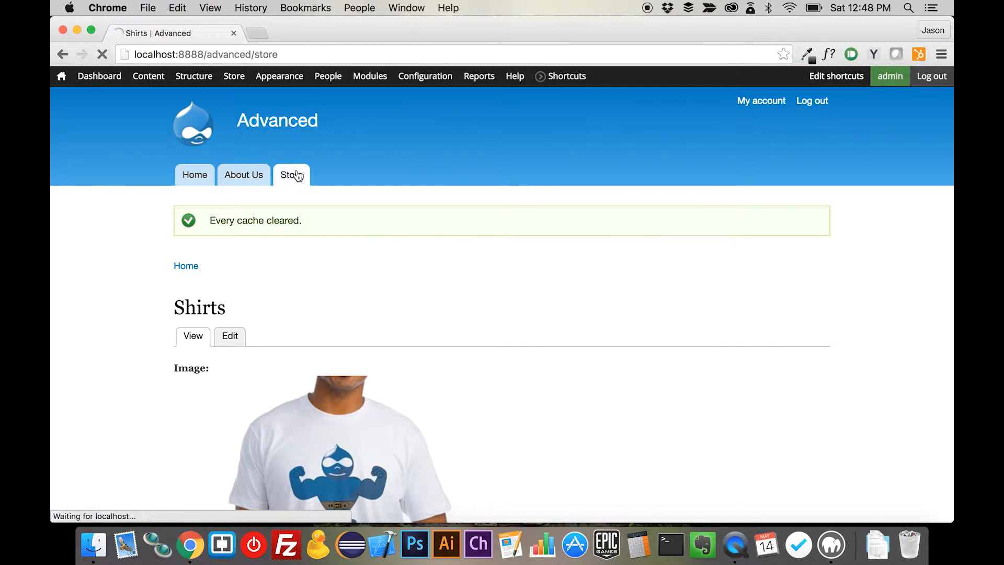
left_click(292, 174)
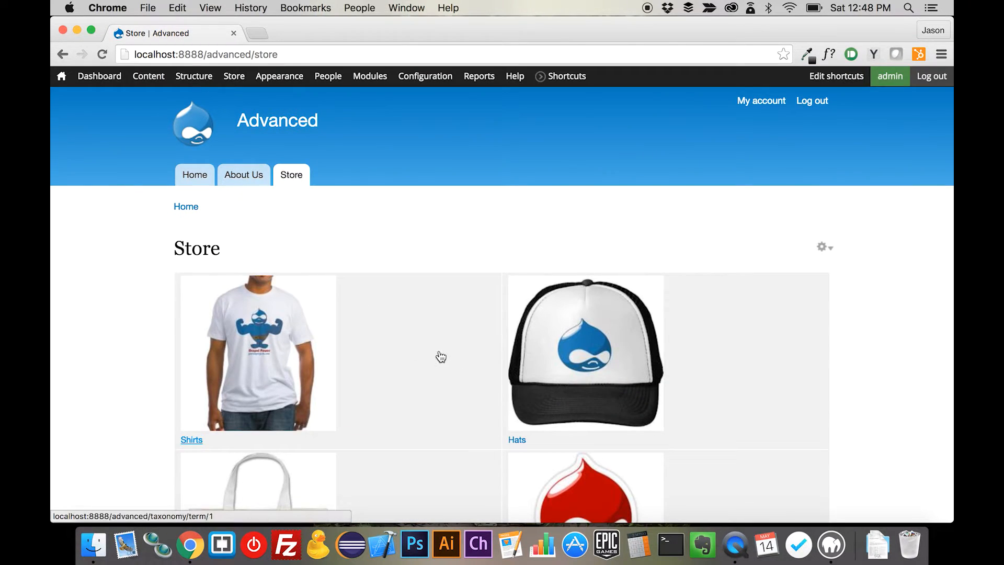
scroll("down", 3)
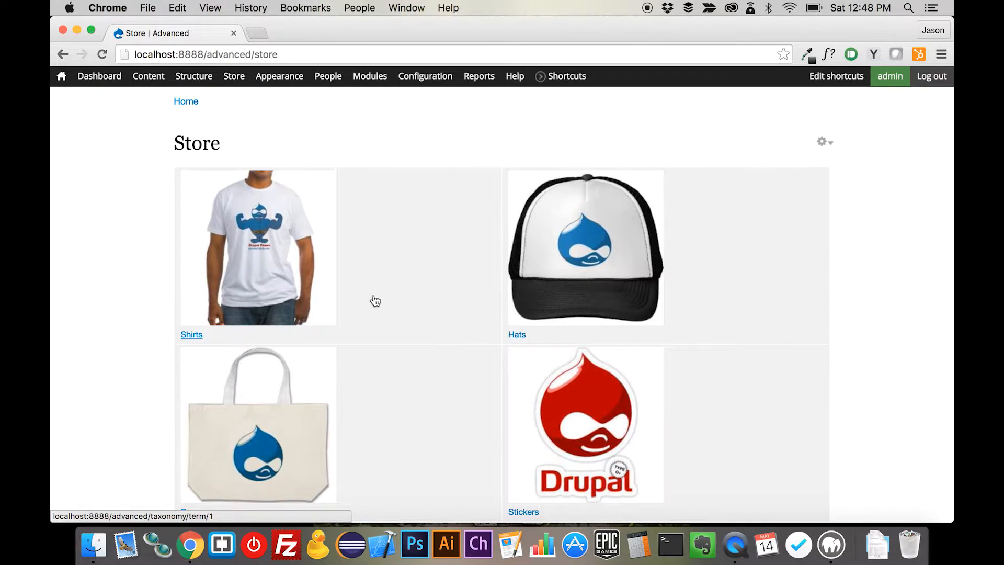
left_click(191, 334)
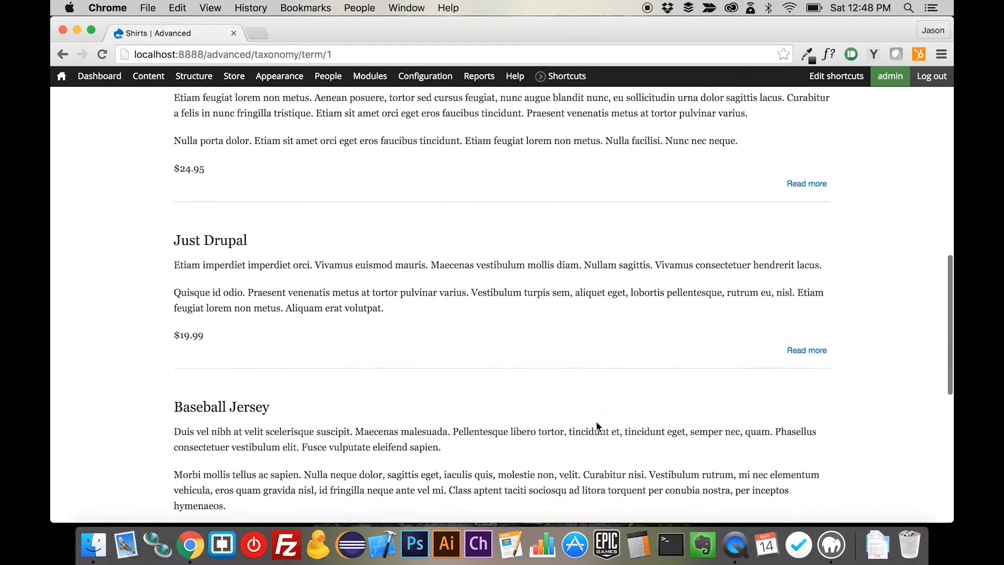
Step: Review the Shirts page and locate the Taxonomy term view in the Views list
scroll("down", 3)
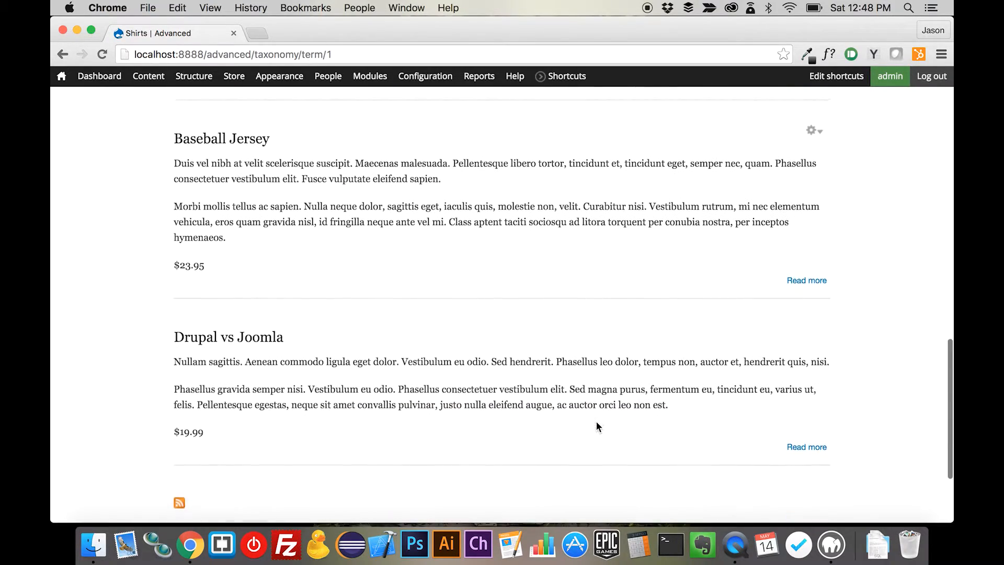
scroll("up", 3)
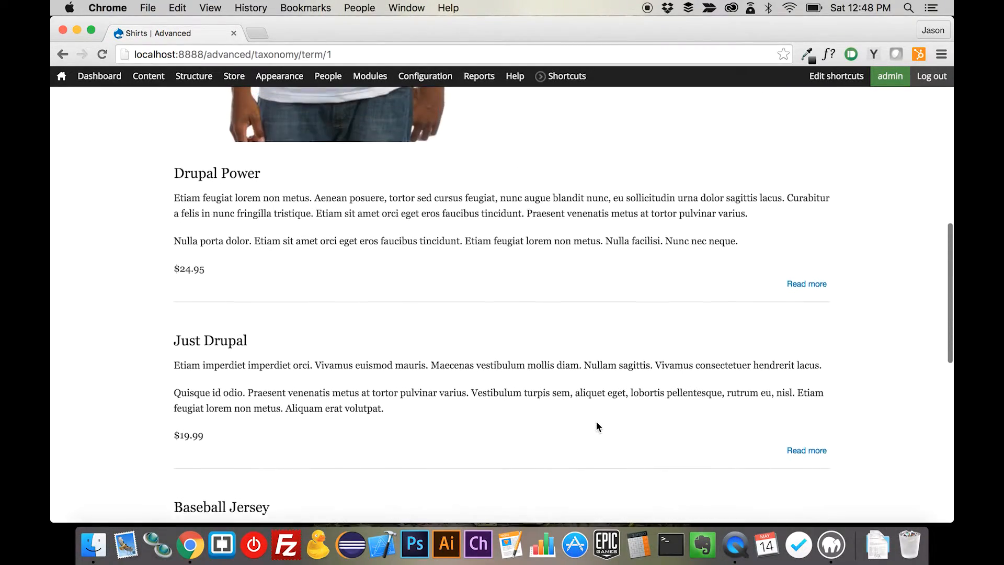
scroll("up", 3)
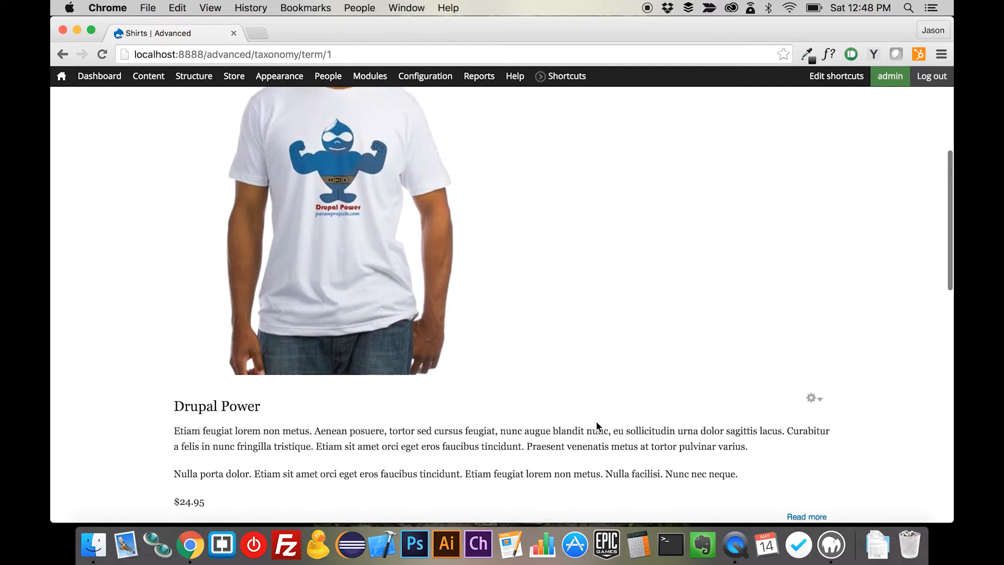
scroll("up", 3)
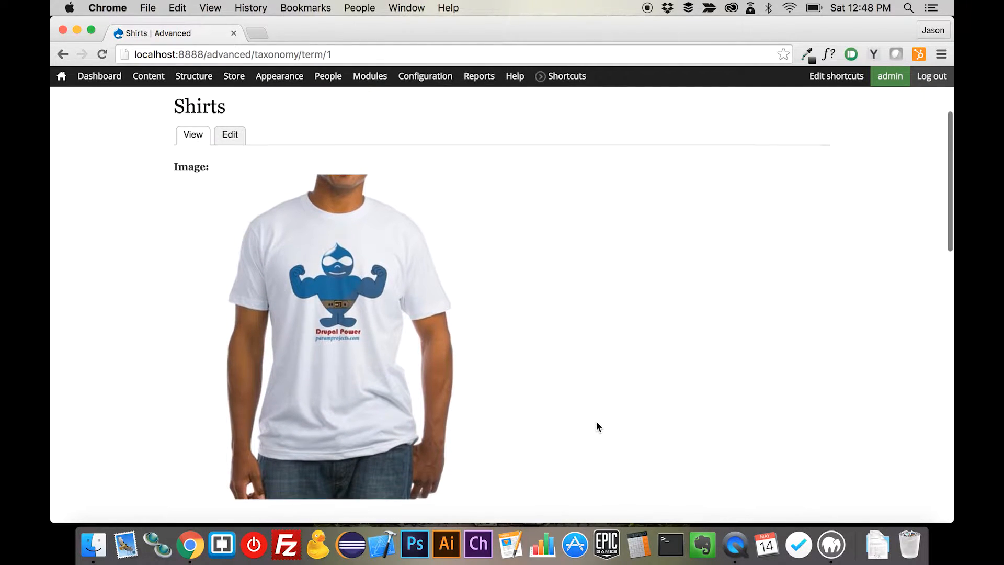
scroll("down", 3)
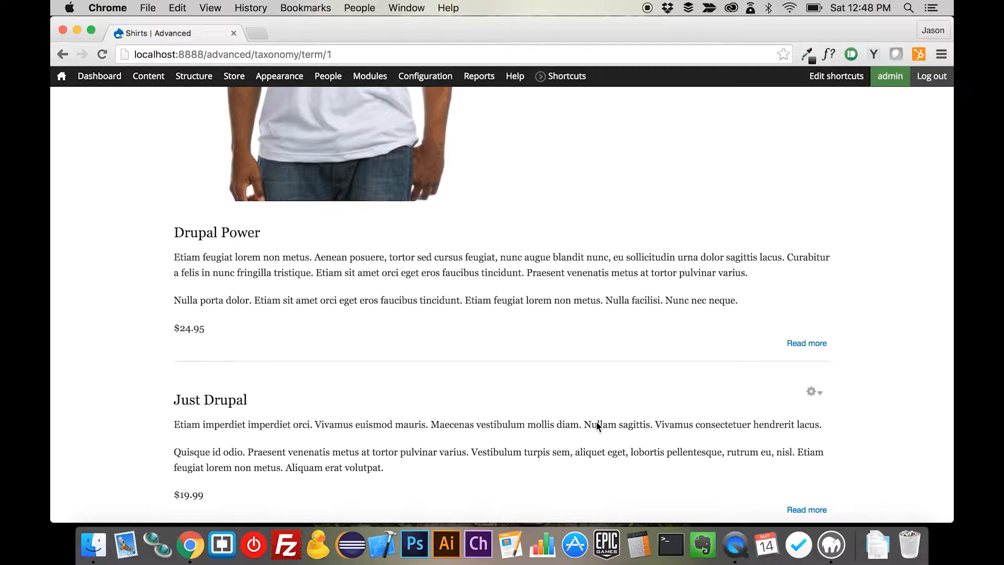
mouse_move(190, 106)
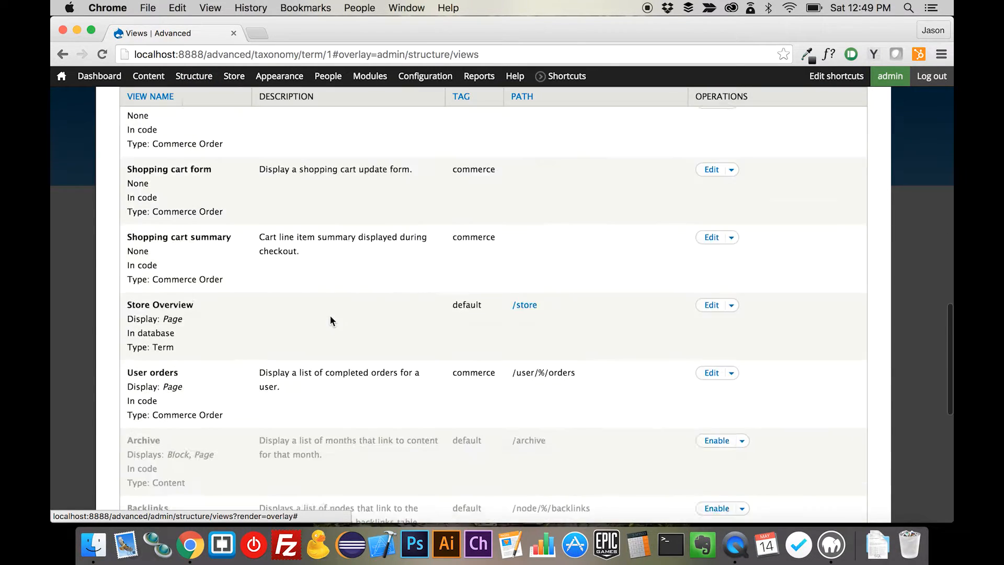
scroll("down", 3)
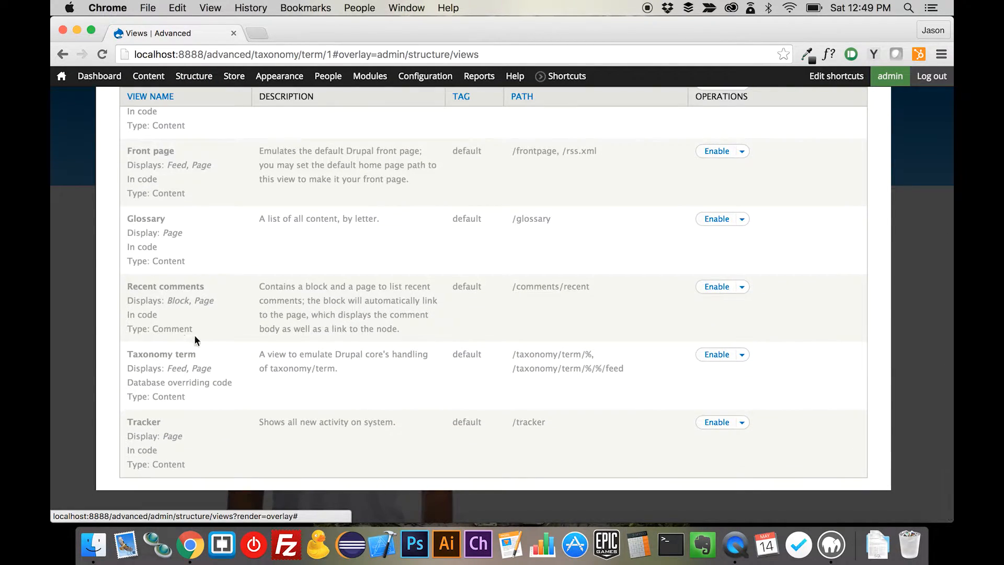
mouse_move(618, 384)
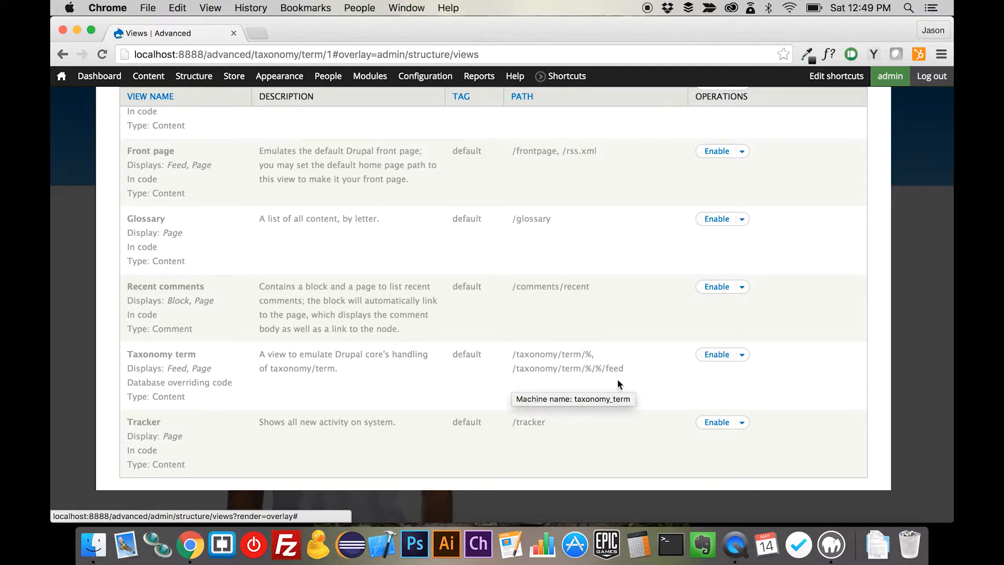
mouse_move(716, 354)
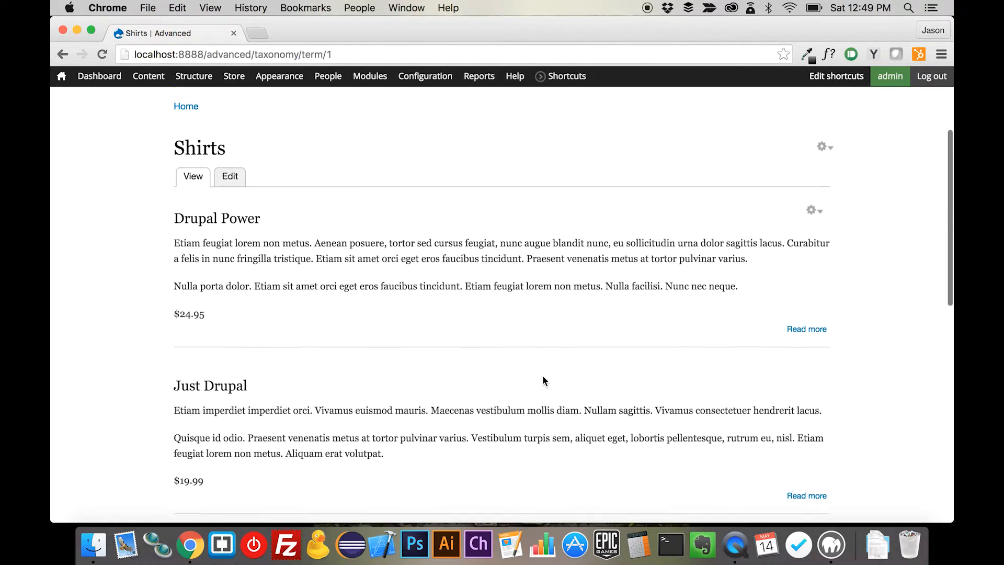
Step: Start editing the Taxonomy term view from the Shirts page title's contextual link
scroll("down", 3)
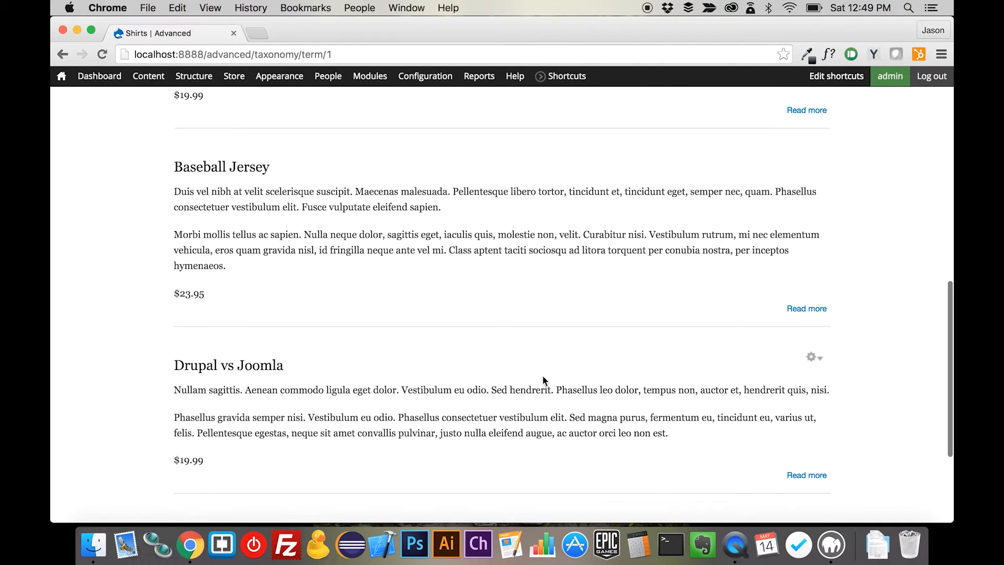
scroll("down", 3)
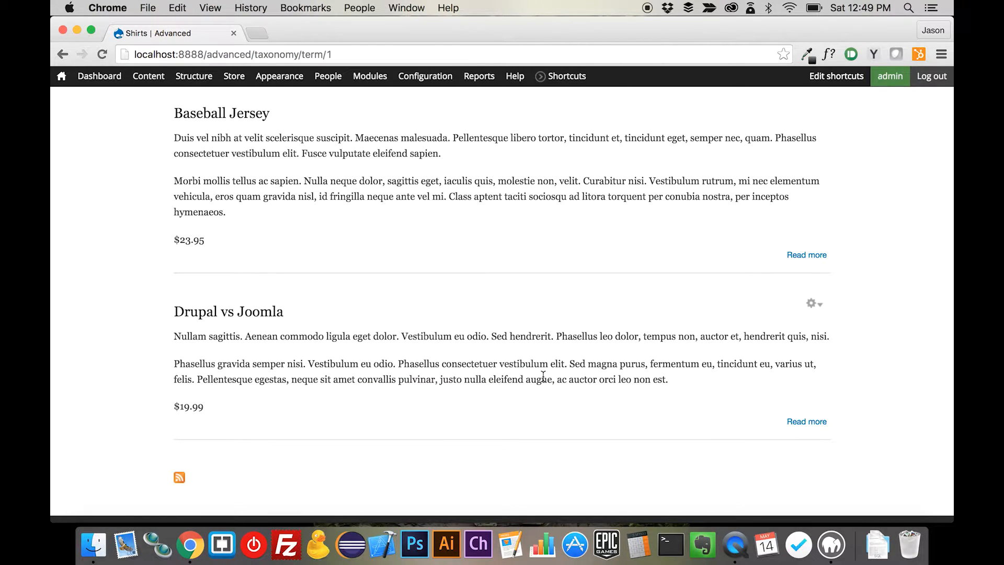
scroll("up", 3)
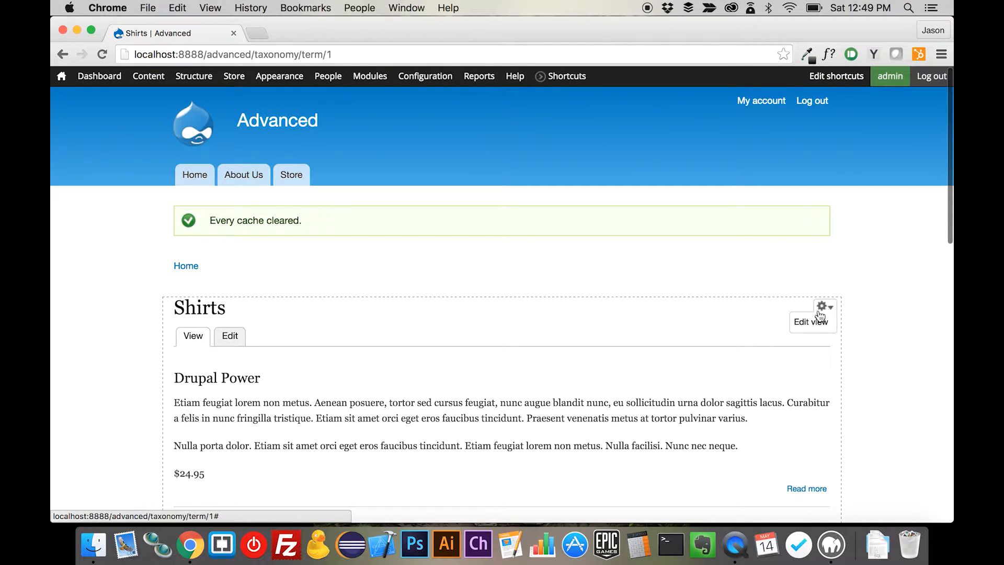
left_click(810, 321)
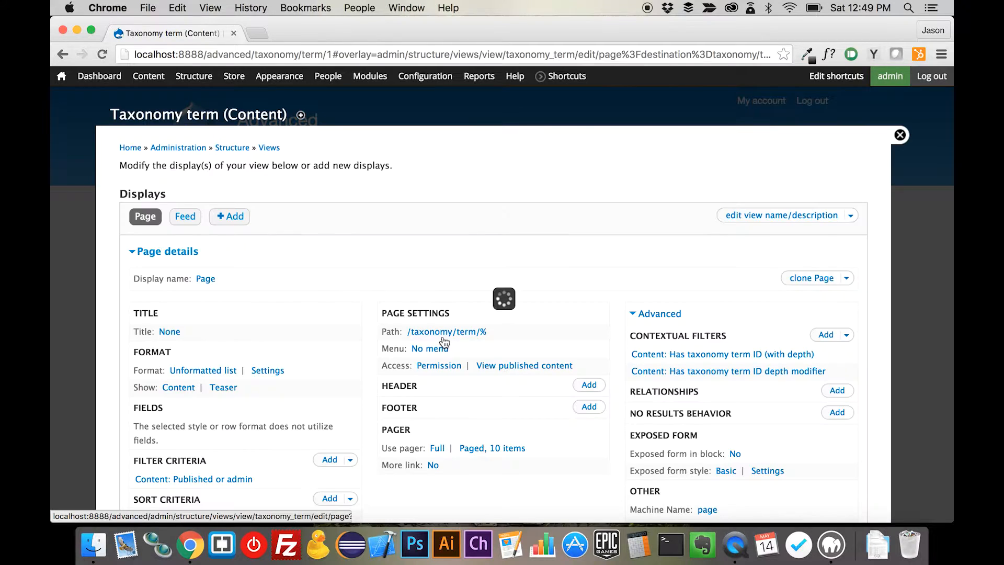
Step: Preview the view with contextual filter term 1, listing the Shirts products
scroll("down", 3)
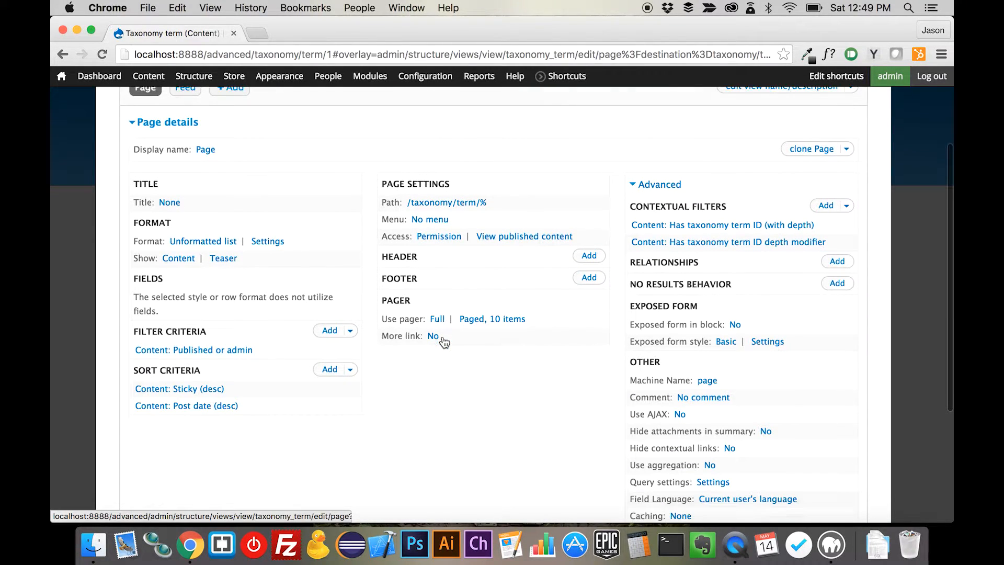
scroll("down", 3)
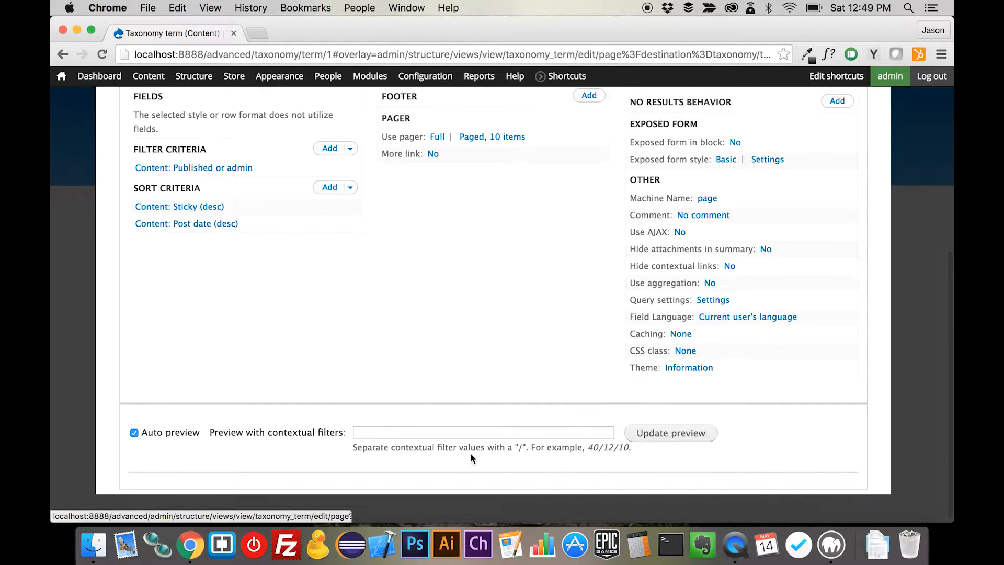
scroll("up", 3)
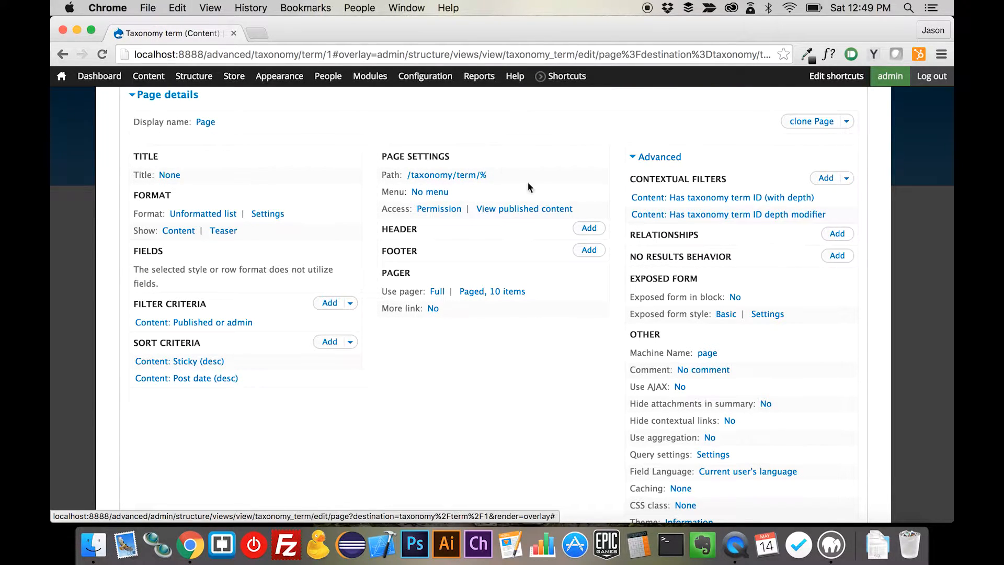
mouse_move(445, 463)
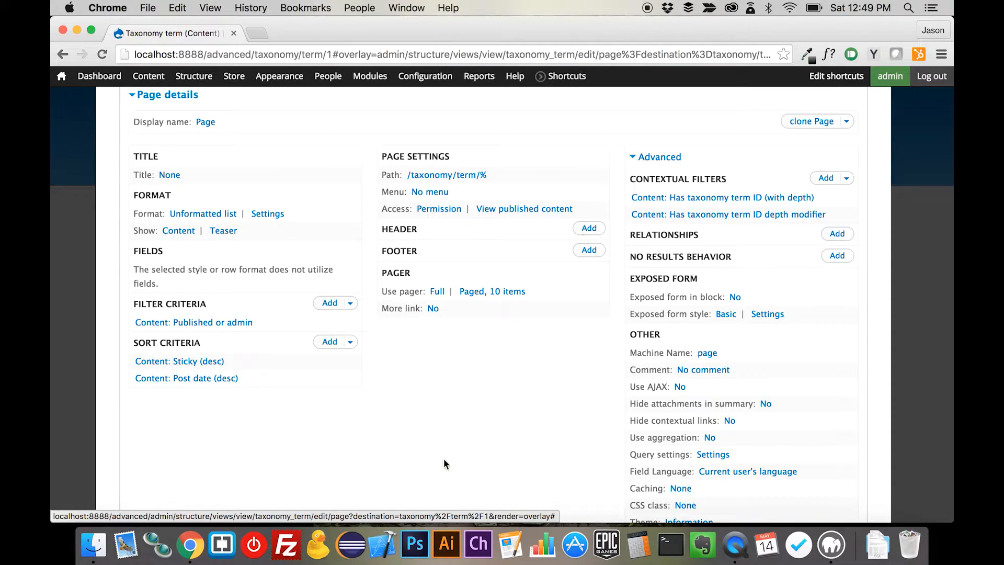
scroll("down", 3)
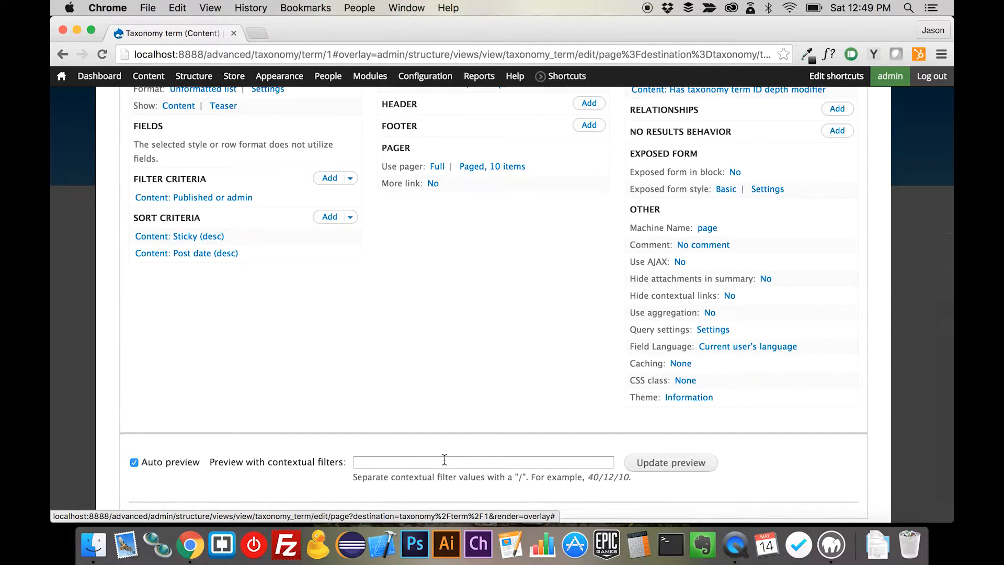
left_click(327, 76)
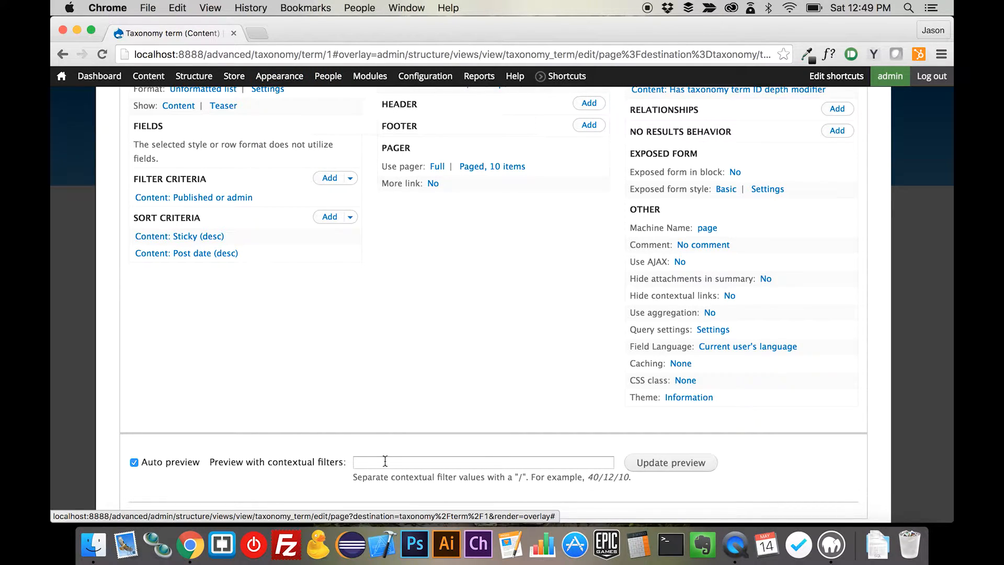
type("1")
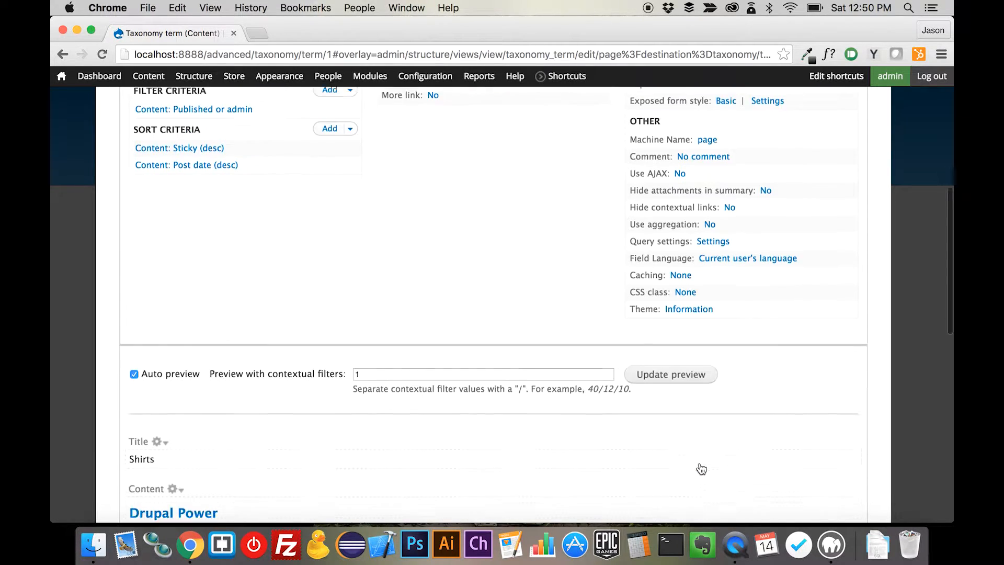
scroll("down", 3)
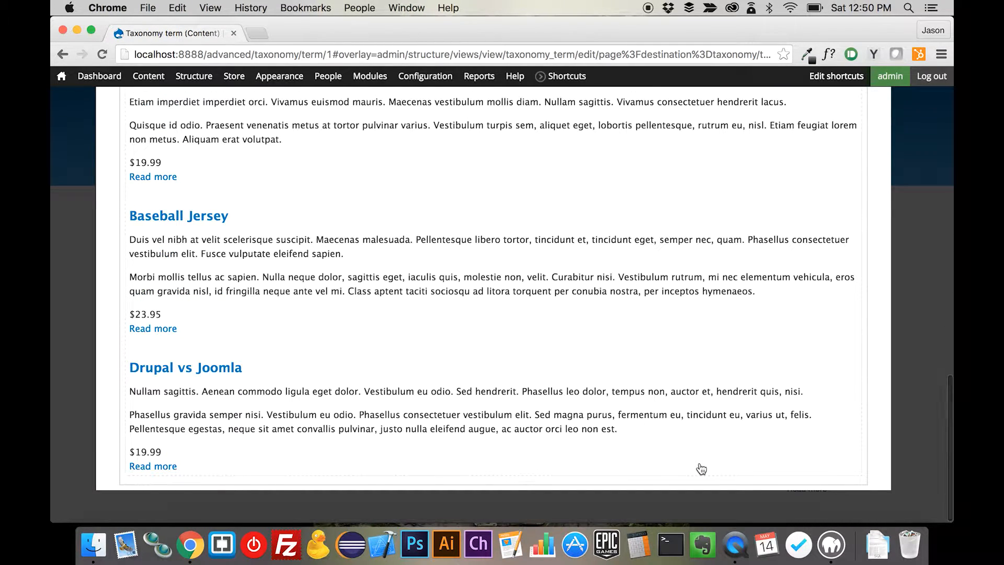
scroll("up", 3)
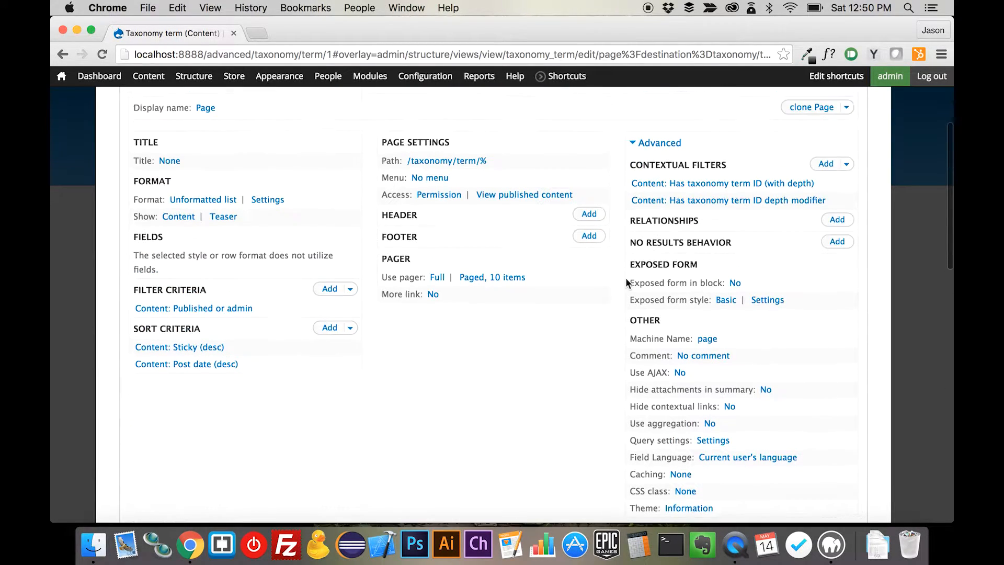
mouse_move(177, 216)
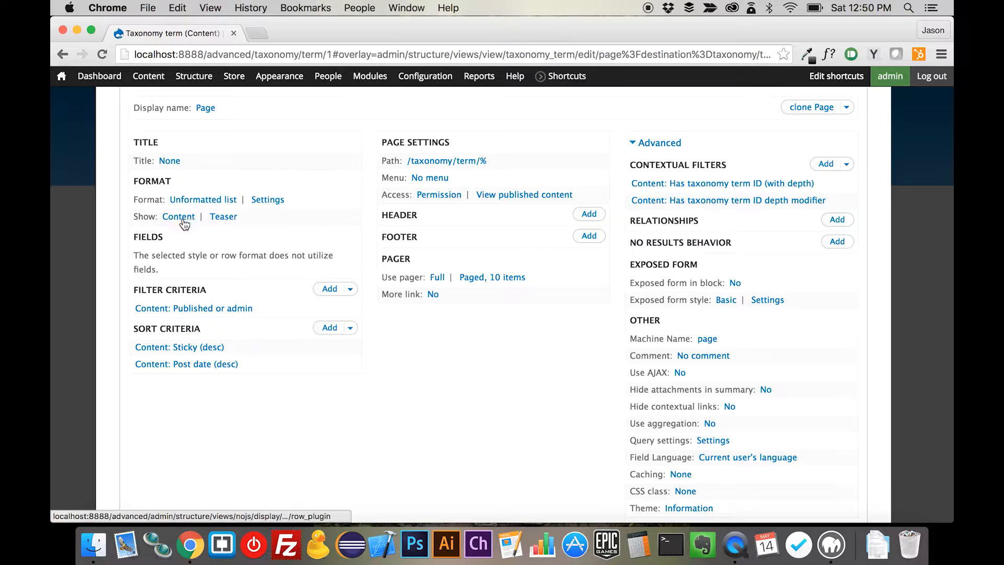
left_click(177, 216)
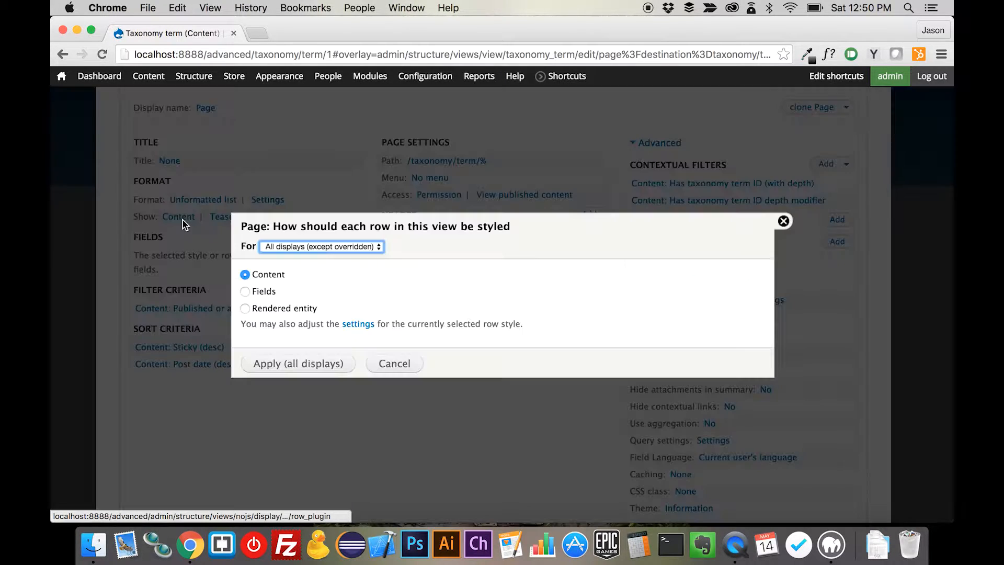
left_click(245, 292)
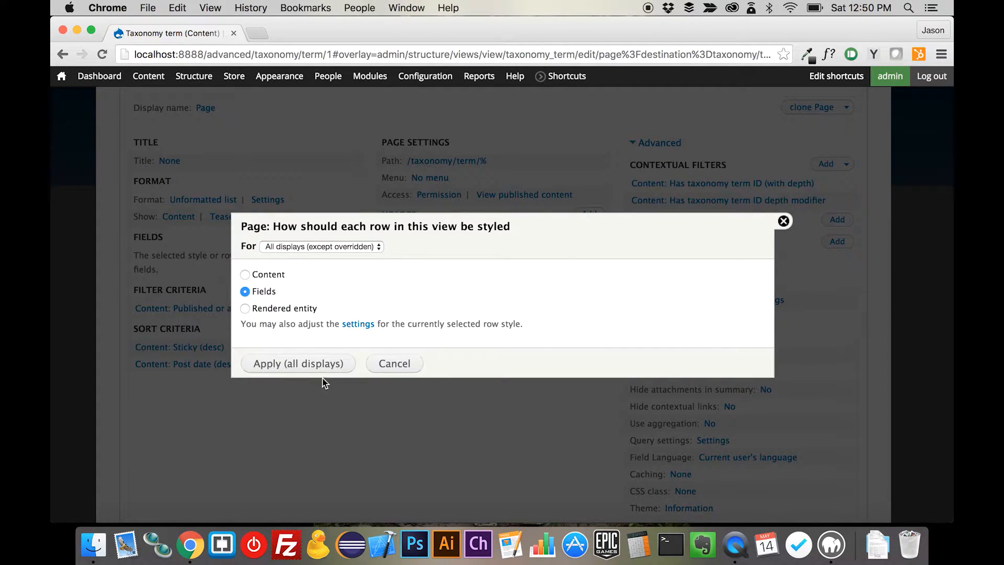
left_click(298, 362)
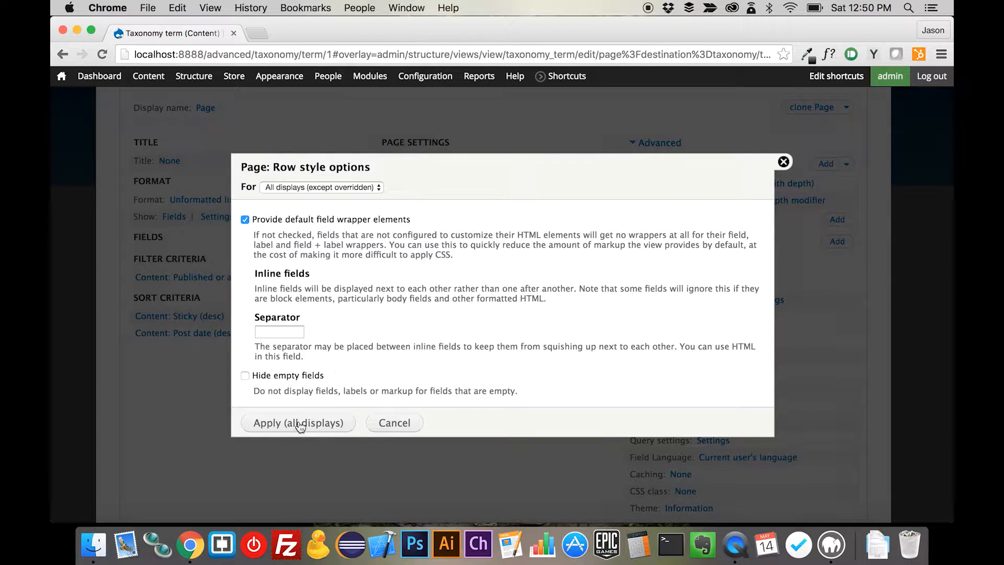
left_click(297, 423)
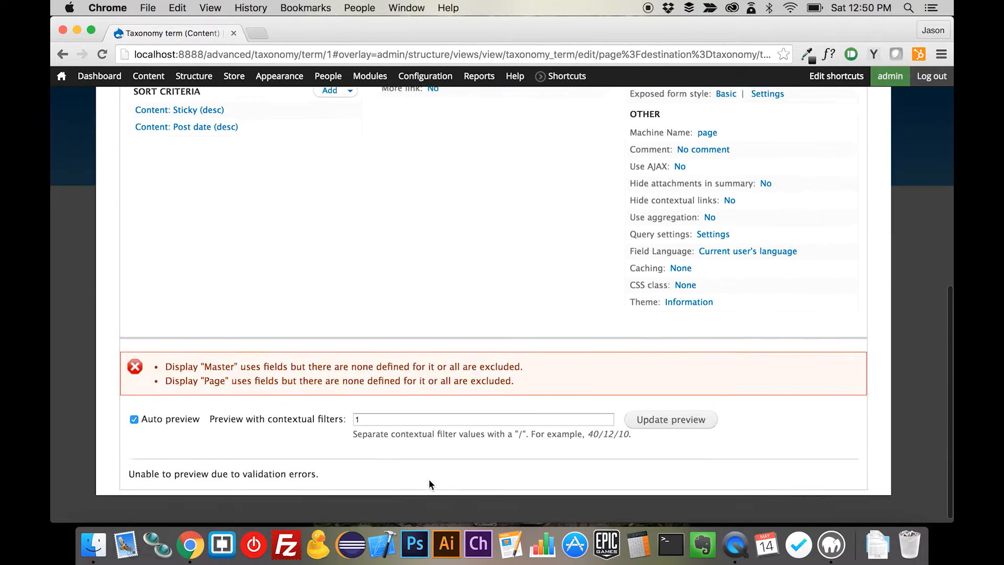
scroll("down", 3)
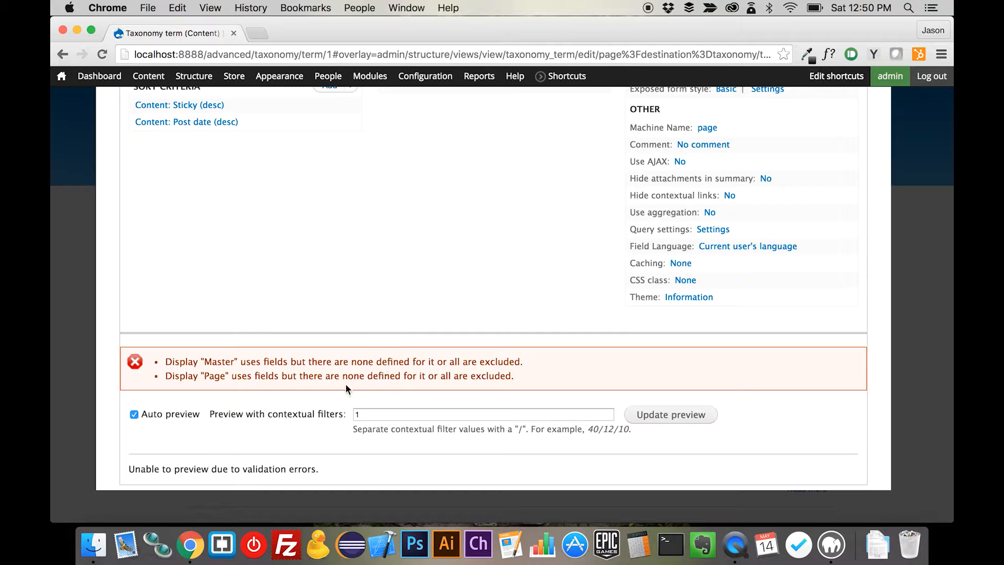
scroll("up", 3)
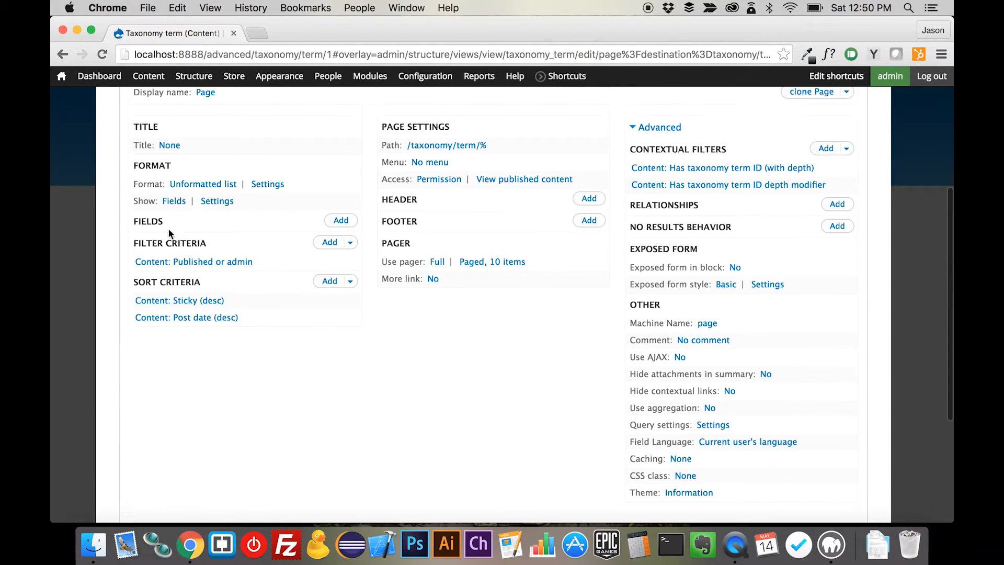
Step: Add the Content: Title and Content: Body fields to the view
left_click(341, 221)
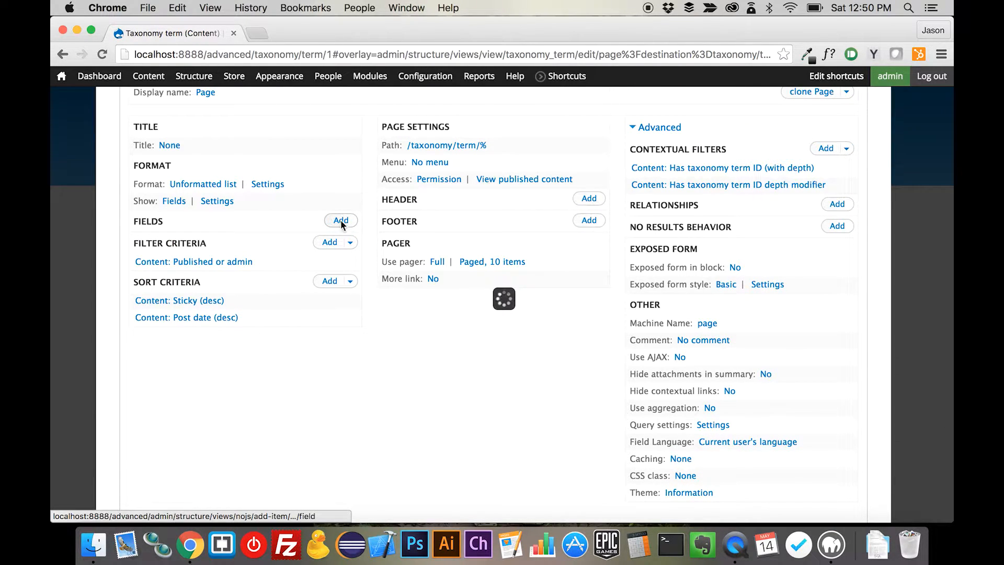
left_click(340, 220)
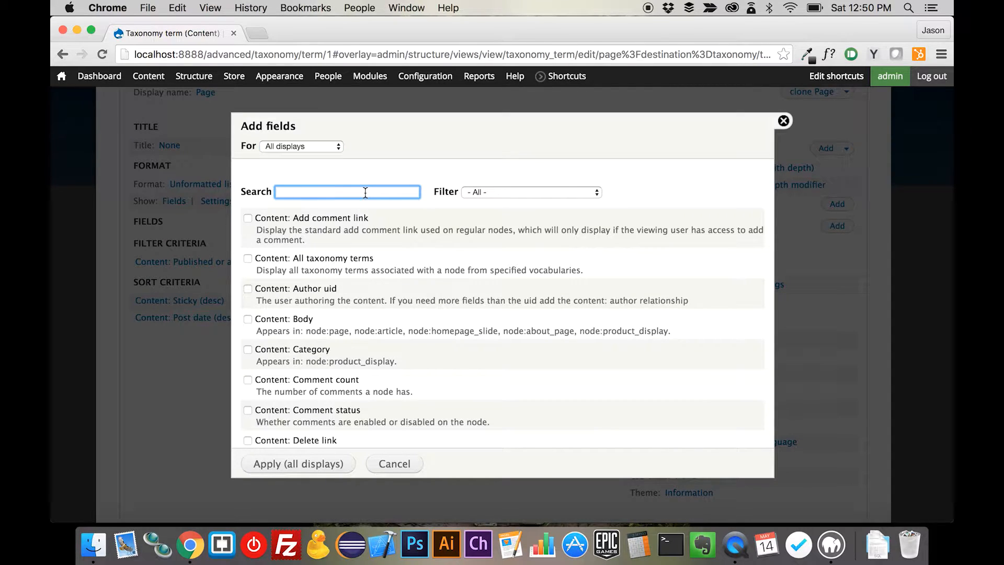
type("Title")
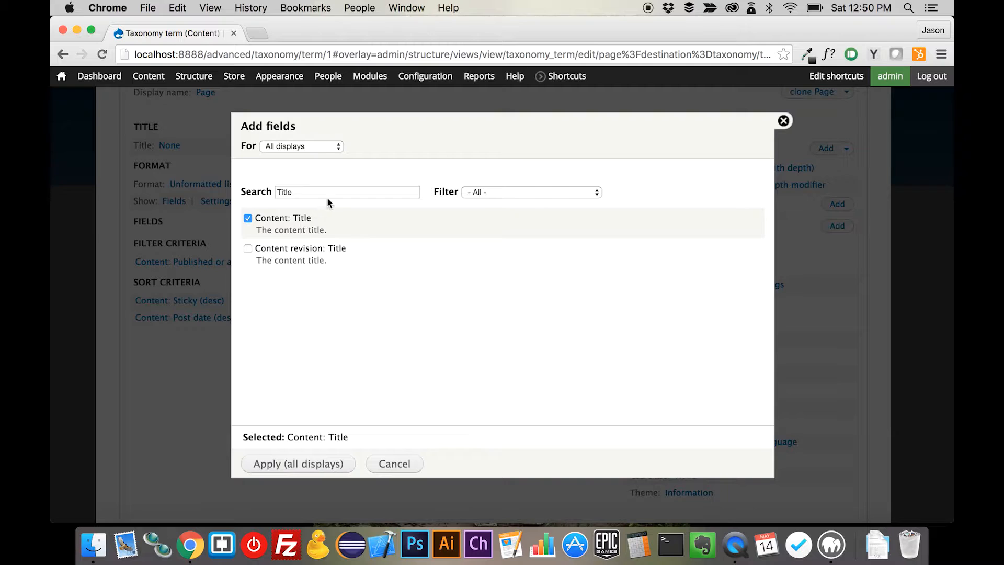
type("body")
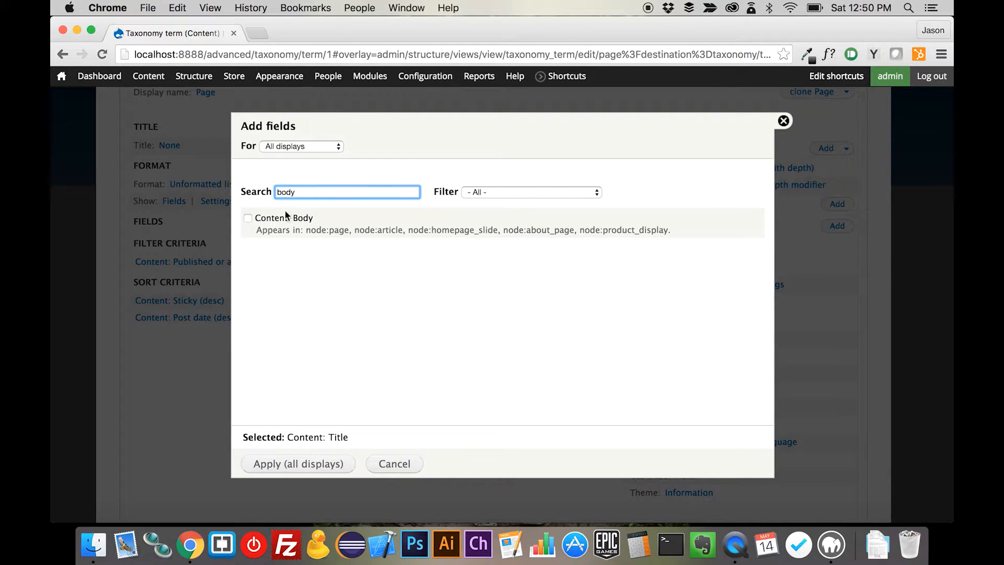
left_click(248, 217)
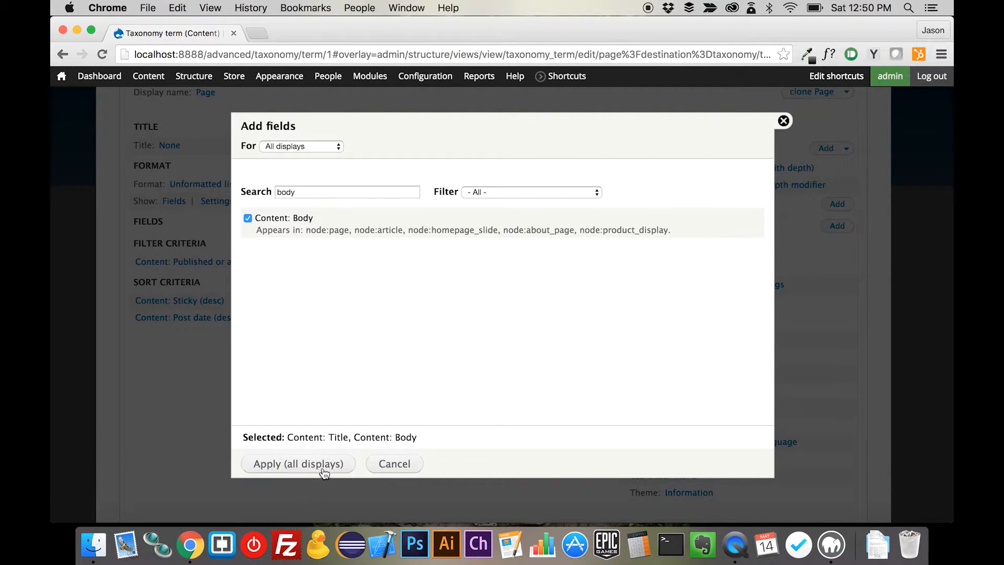
left_click(297, 463)
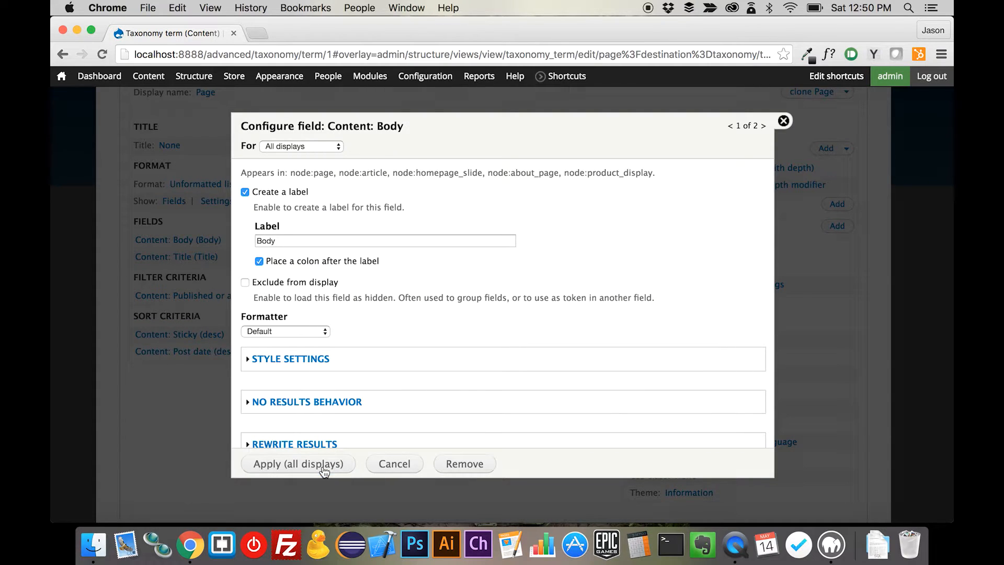
mouse_move(284, 200)
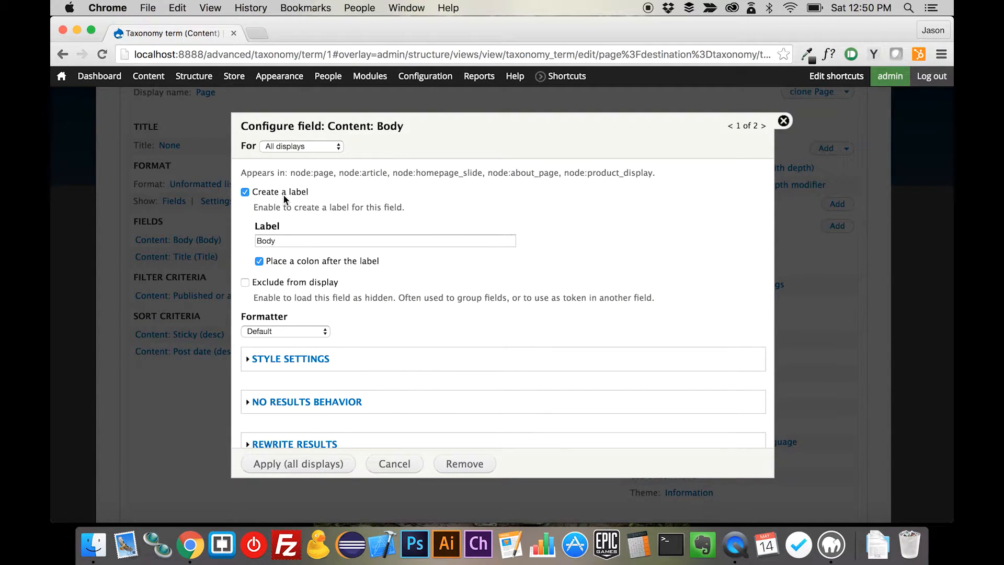
Step: Leave Body and Title unlabelled, with Body trimmed to 200 characters and HTML stripped
left_click(245, 191)
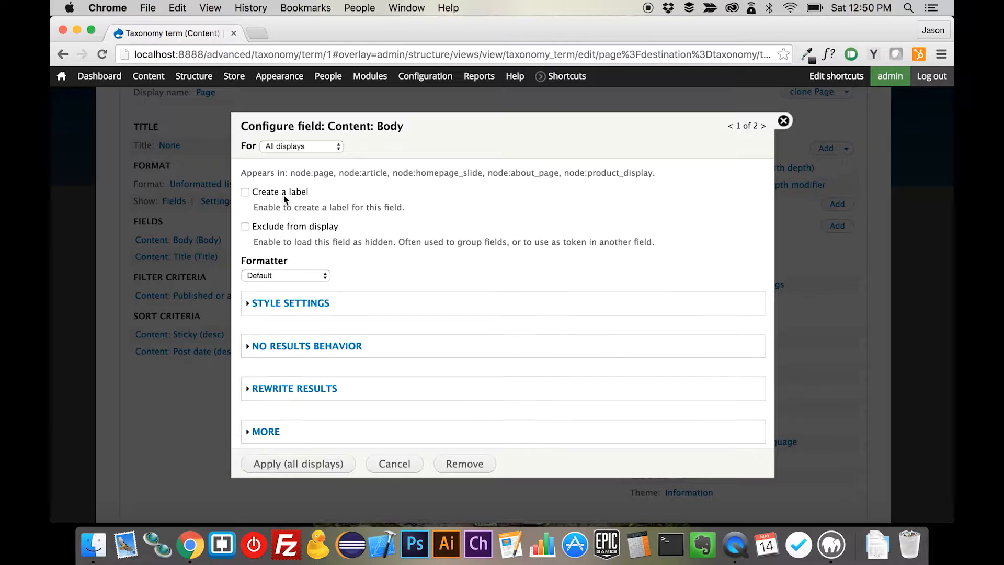
scroll("down", 3)
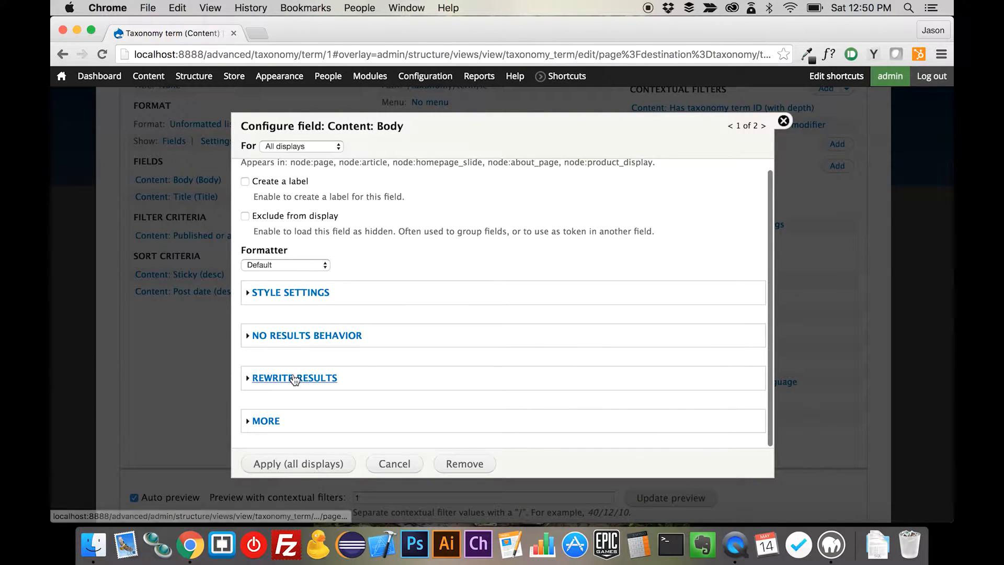
left_click(293, 377)
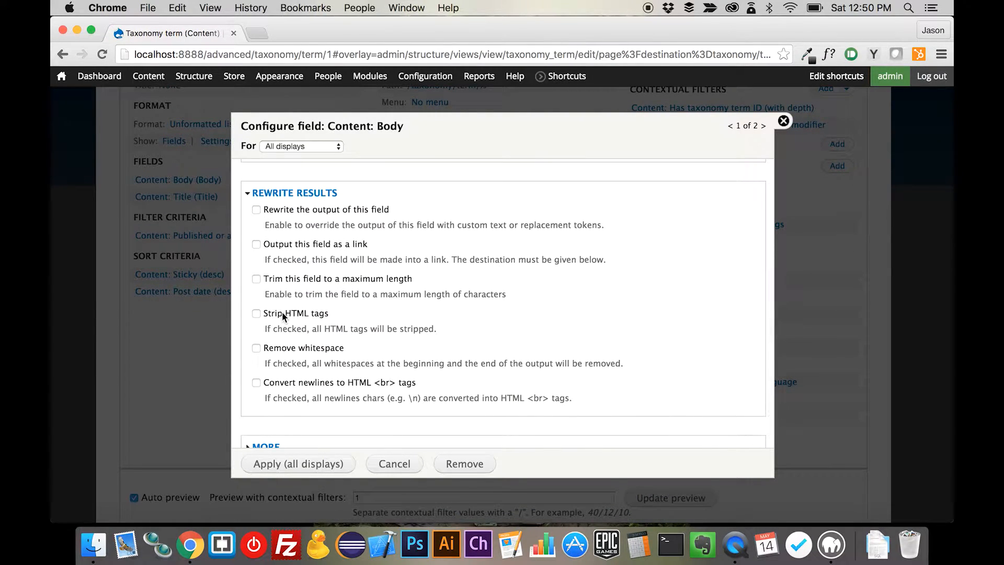
left_click(256, 278)
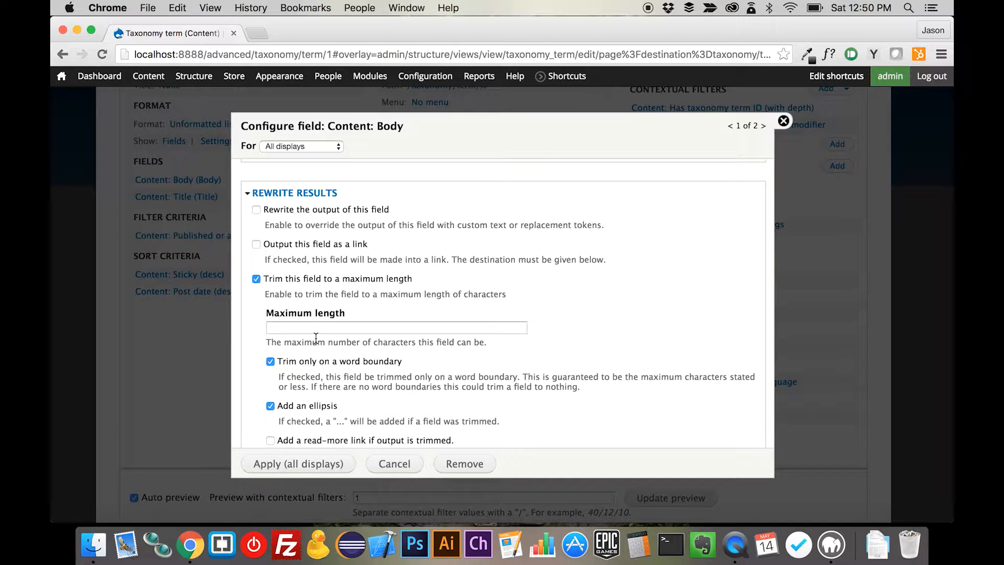
type("200")
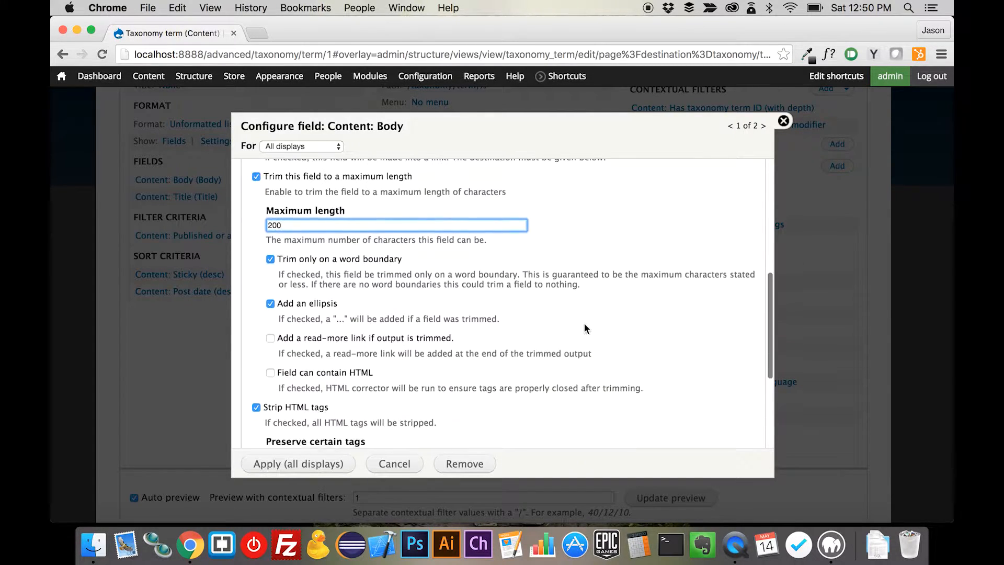
left_click(298, 463)
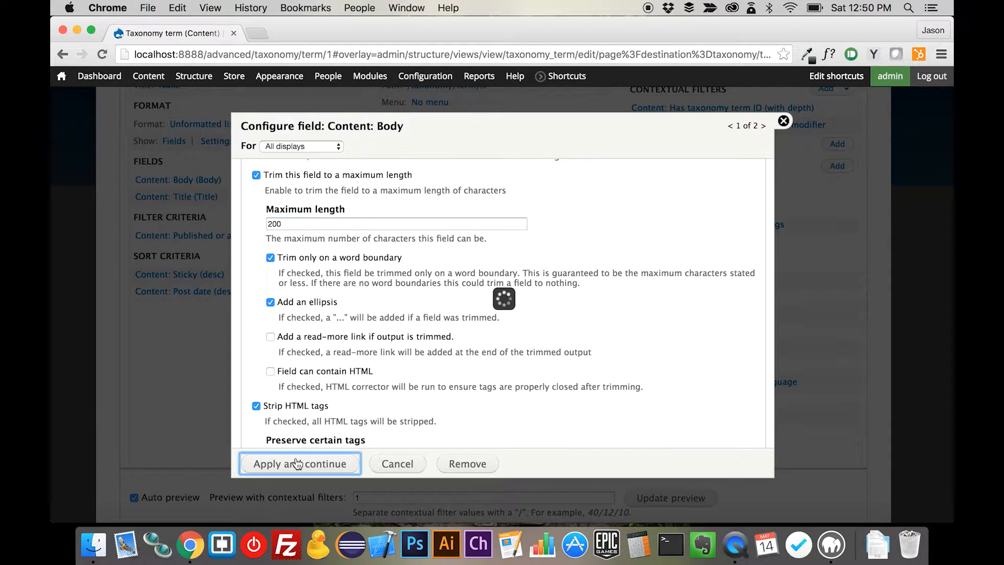
left_click(299, 464)
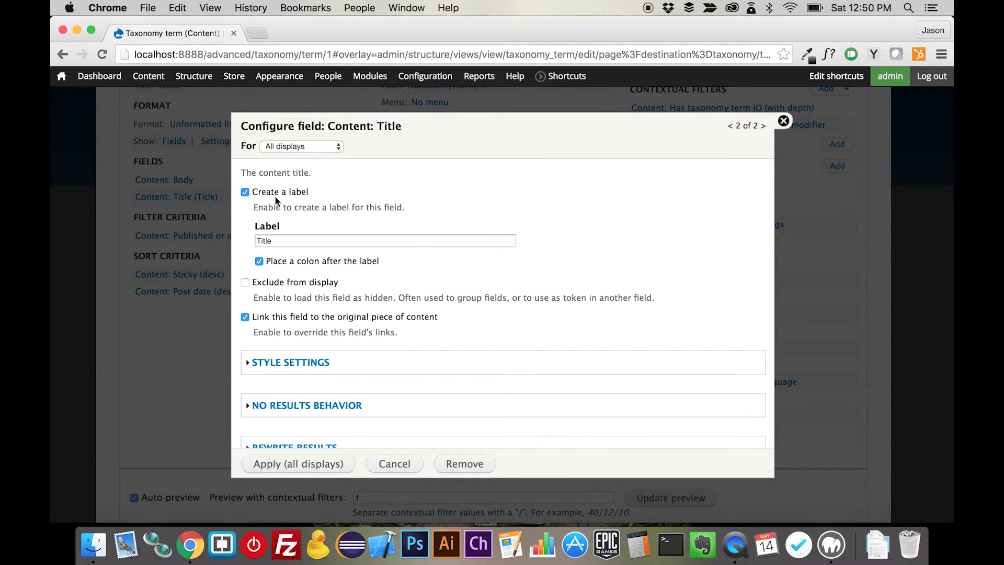
left_click(244, 191)
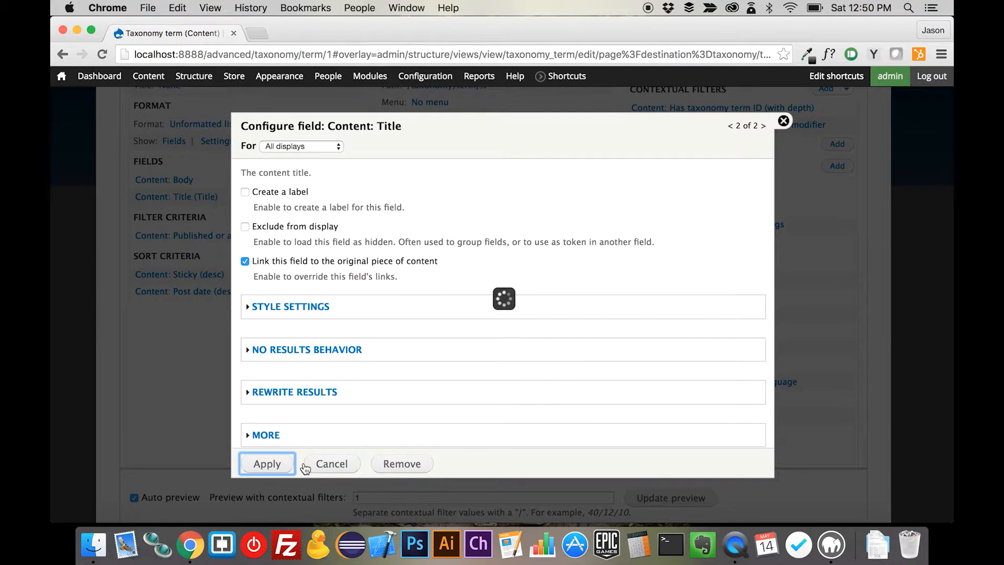
Step: Reorder fields so Content: Title sits above Content: Body and check the preview
left_click(267, 463)
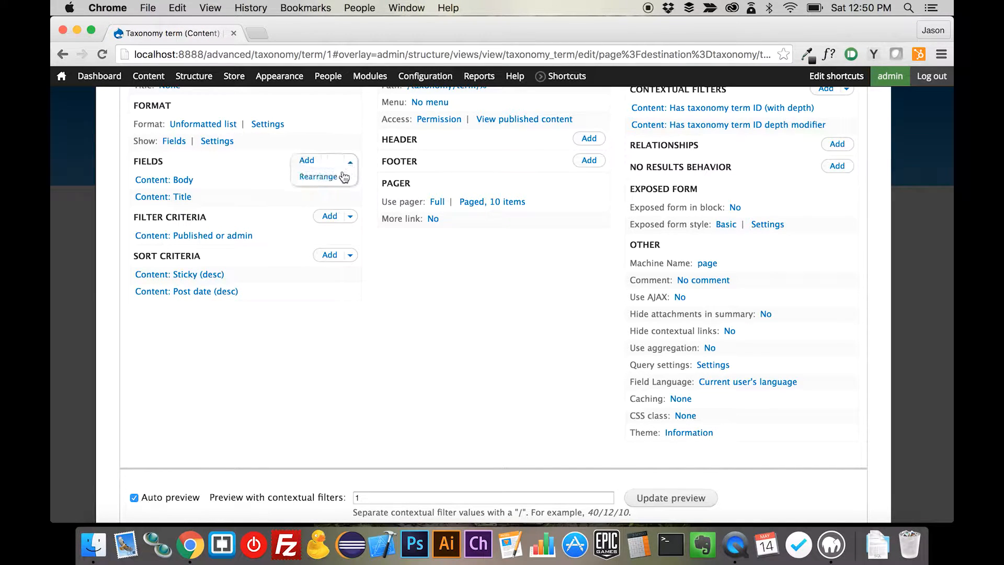
left_click(318, 176)
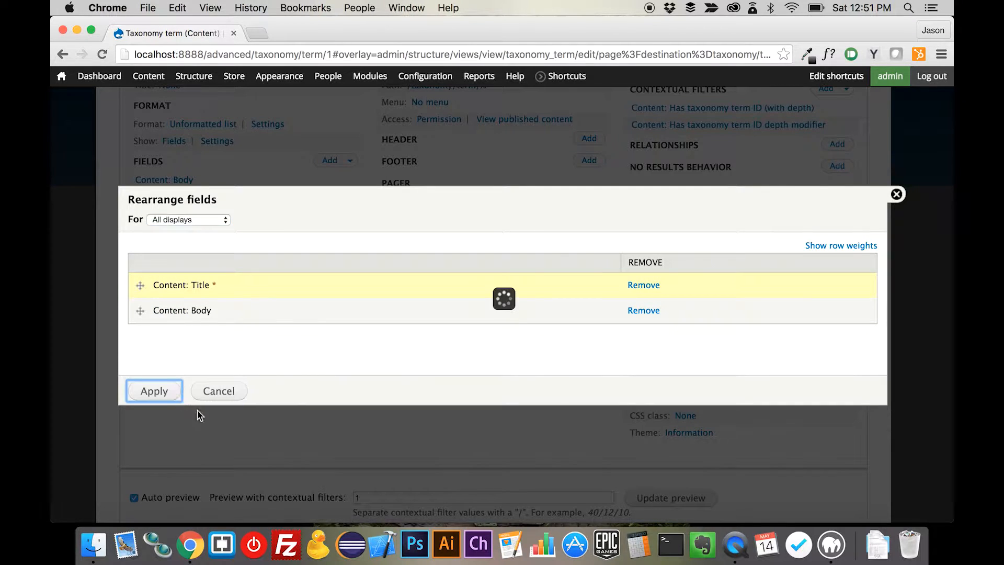
left_click(153, 390)
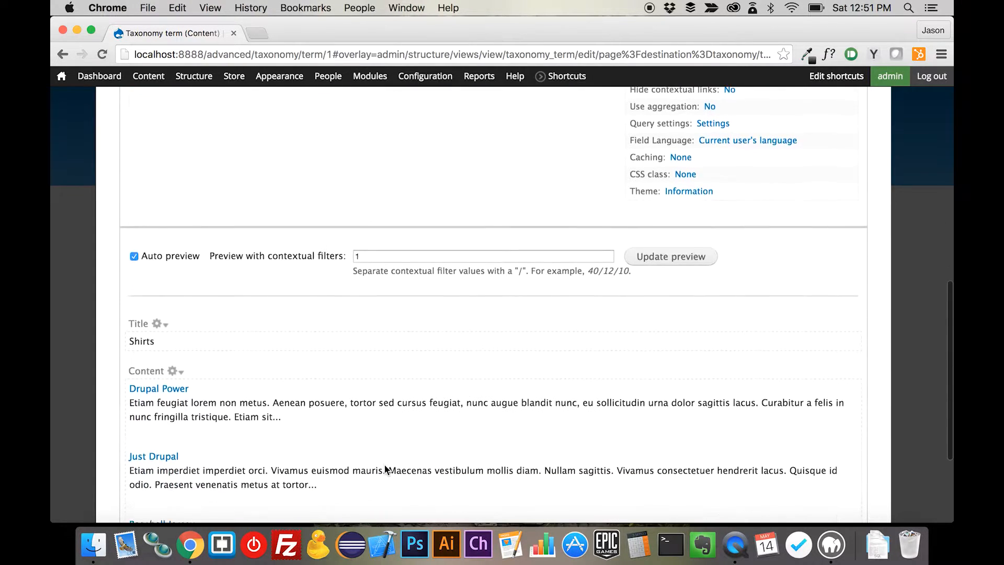
scroll("down", 3)
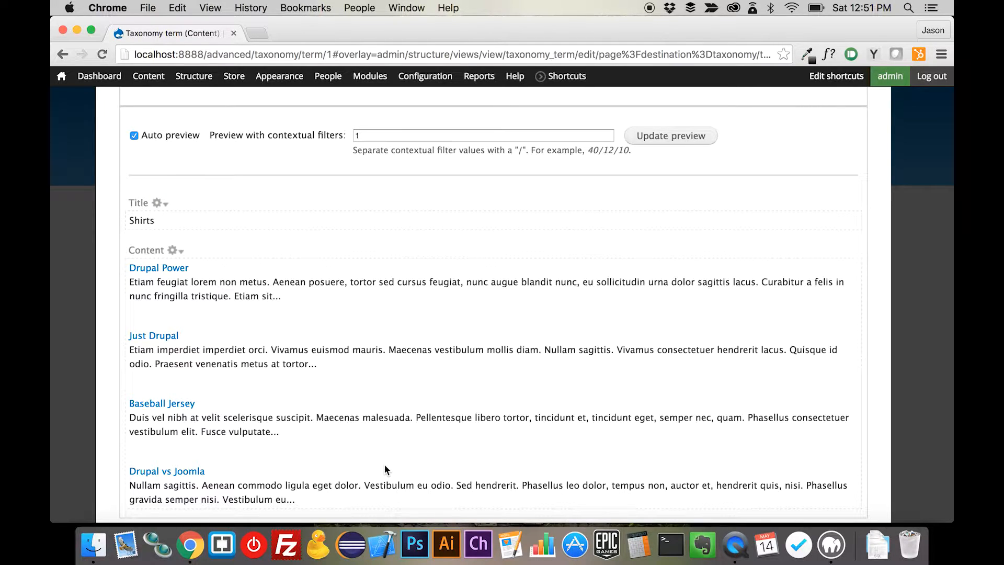
scroll("up", 3)
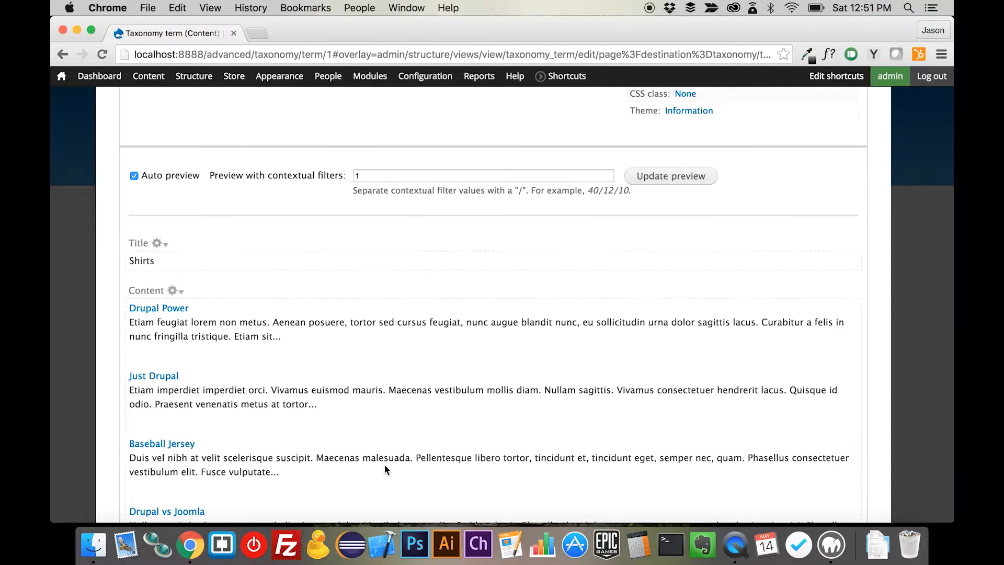
scroll("up", 3)
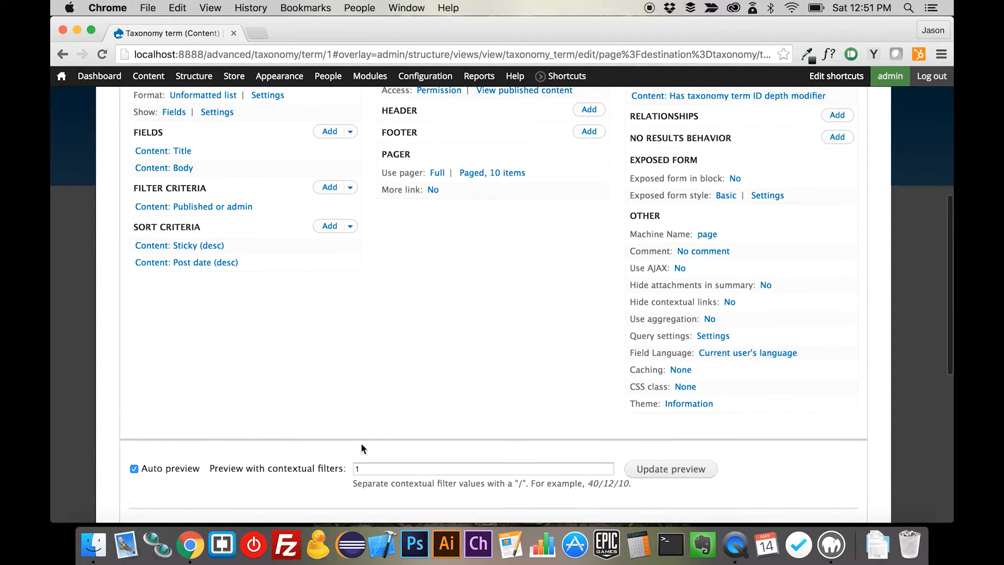
scroll("down", 3)
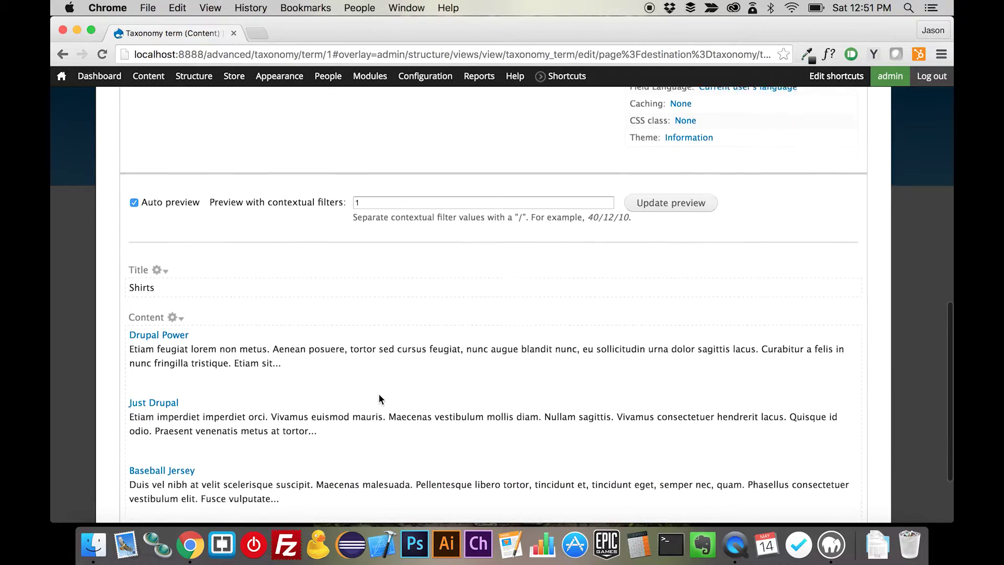
scroll("down", 3)
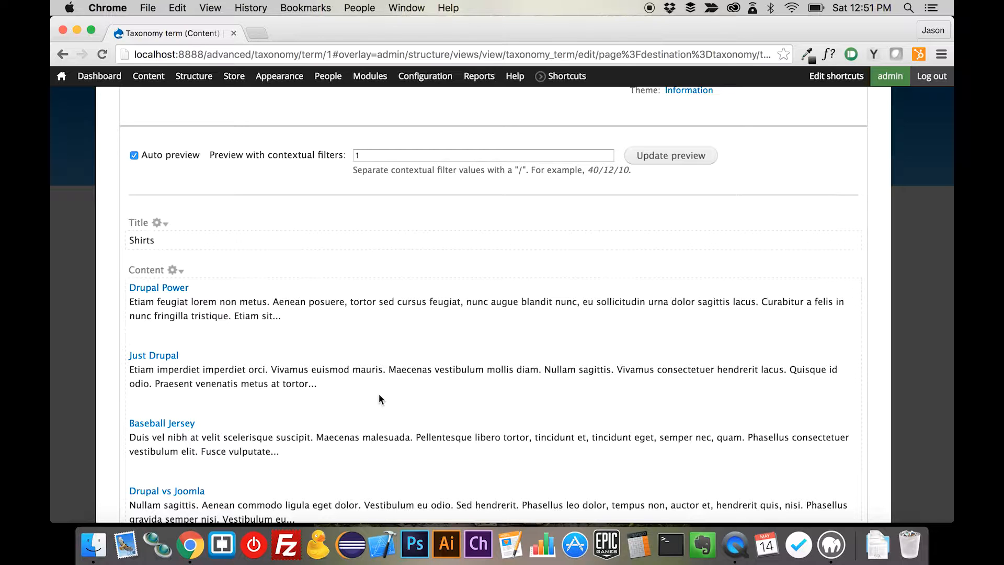
scroll("up", 3)
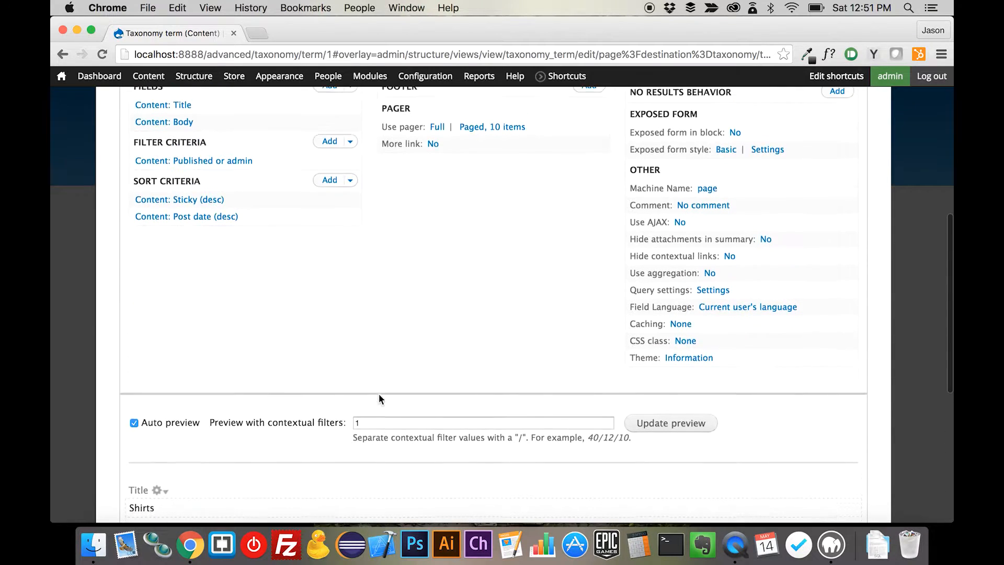
Step: Add a Referenced products relationship identified as 'Products'
scroll("up", 3)
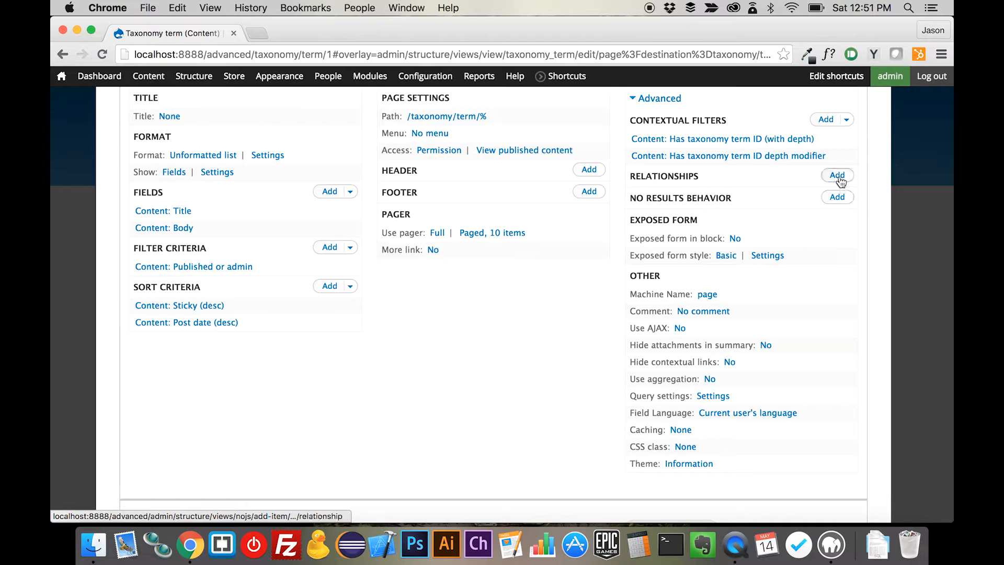
left_click(836, 175)
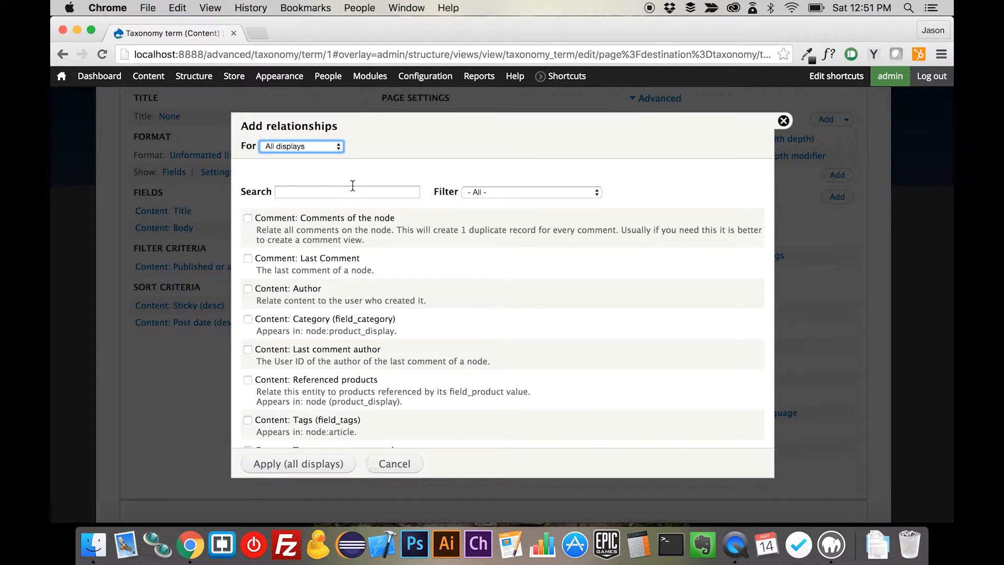
left_click(347, 191)
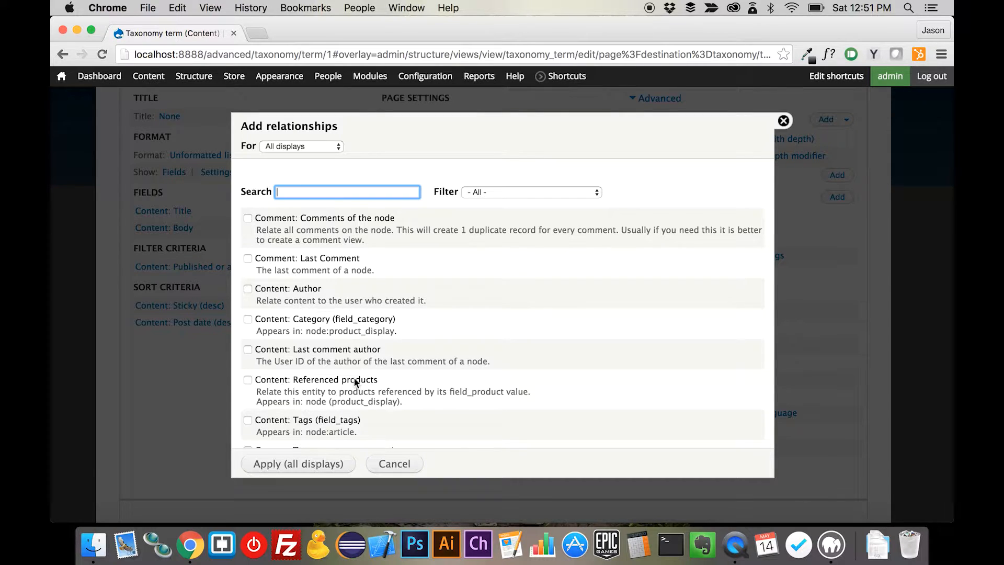
left_click(248, 378)
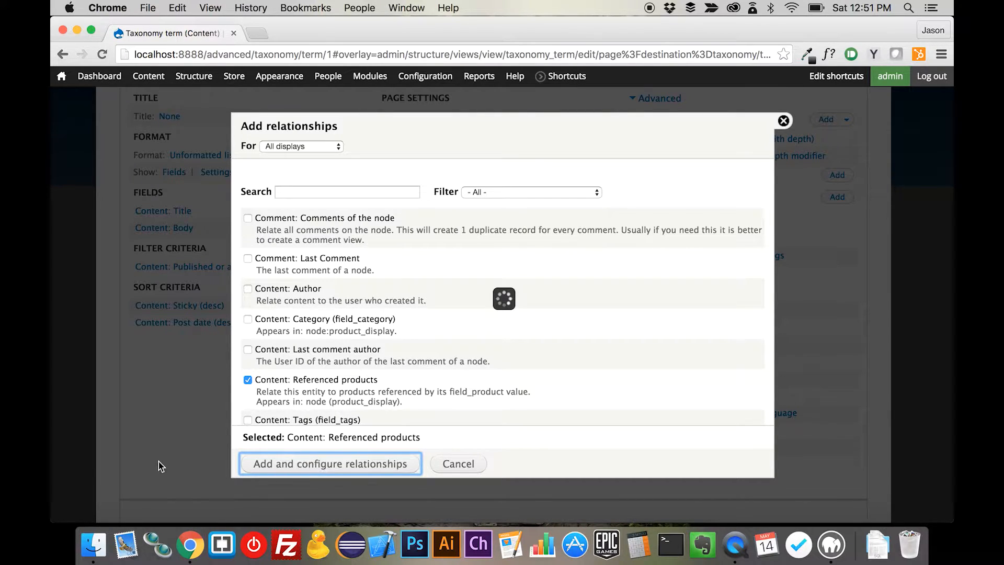
left_click(330, 463)
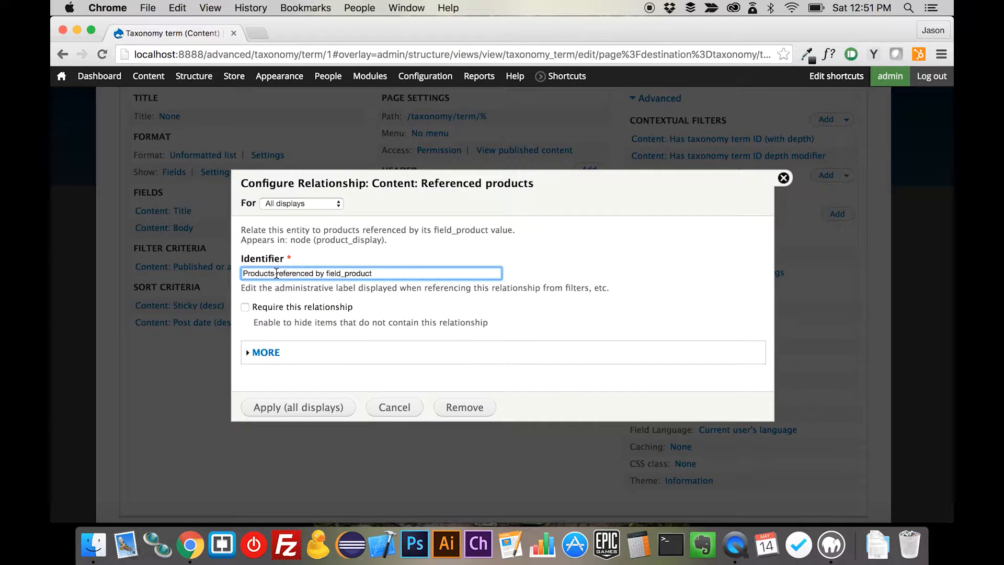
type("Products")
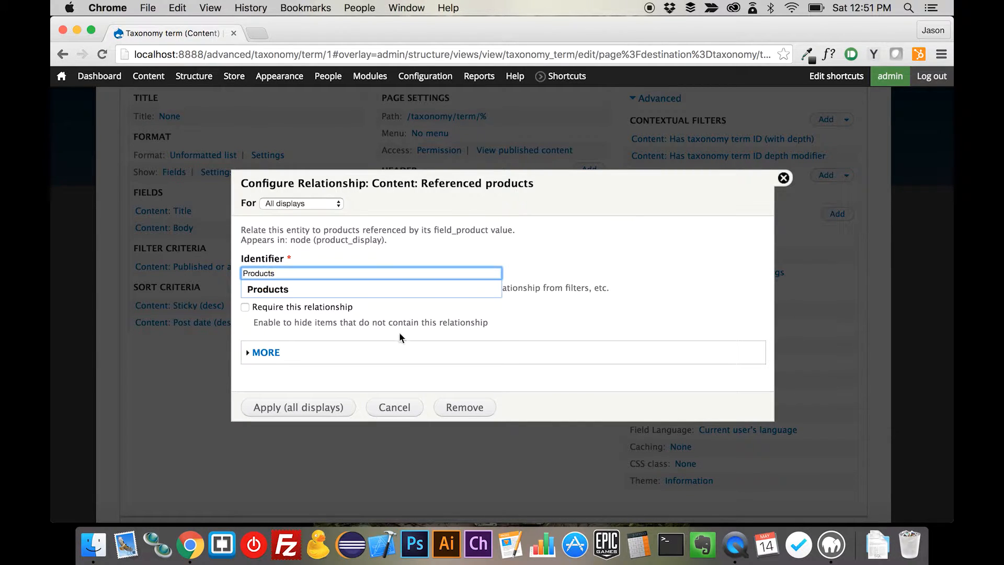
left_click(297, 407)
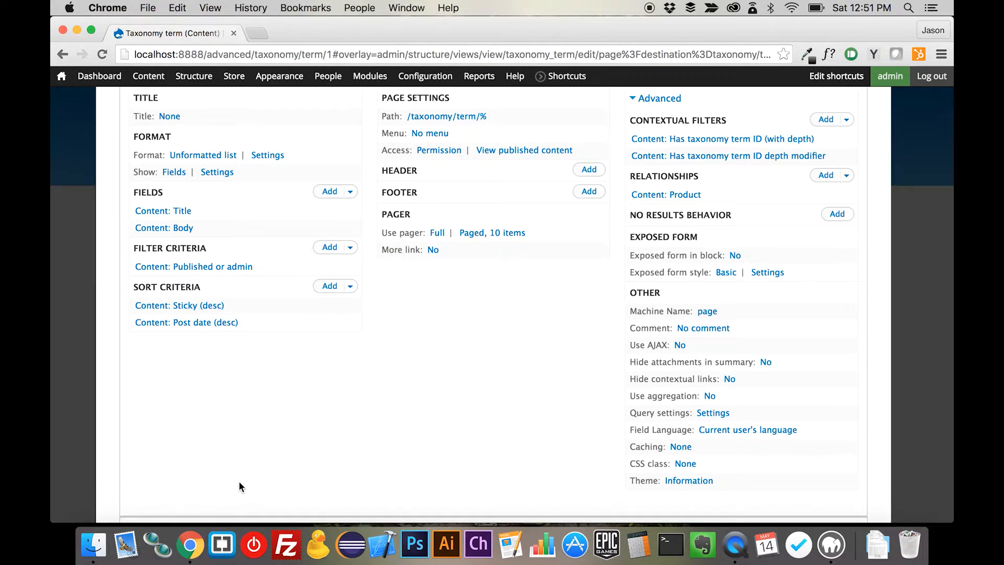
scroll("down", 3)
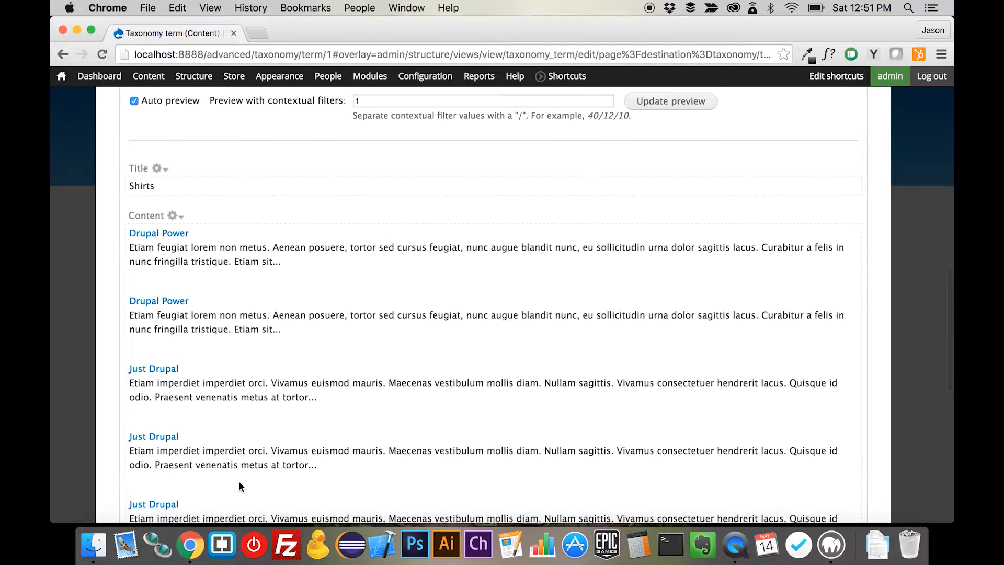
scroll("down", 3)
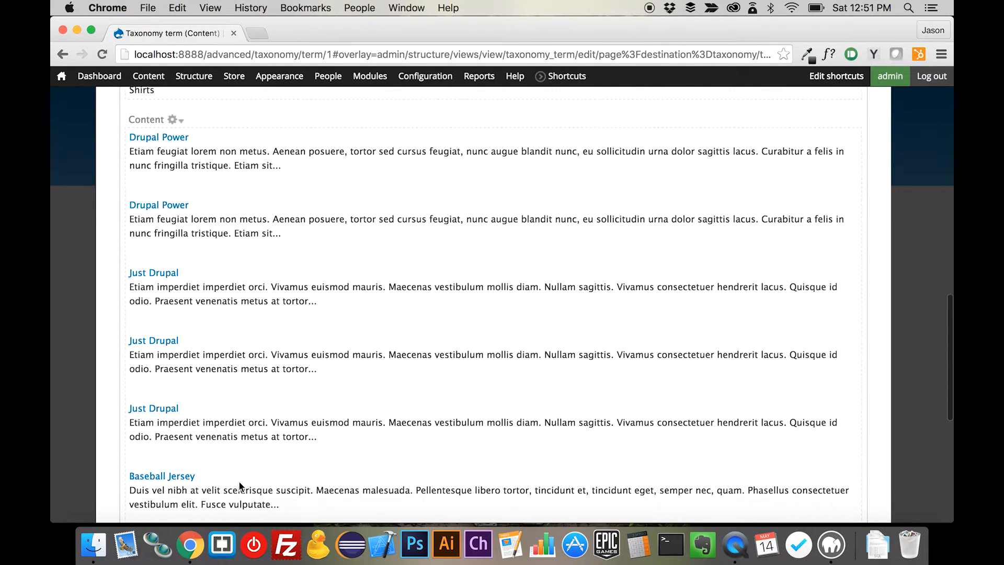
mouse_move(181, 344)
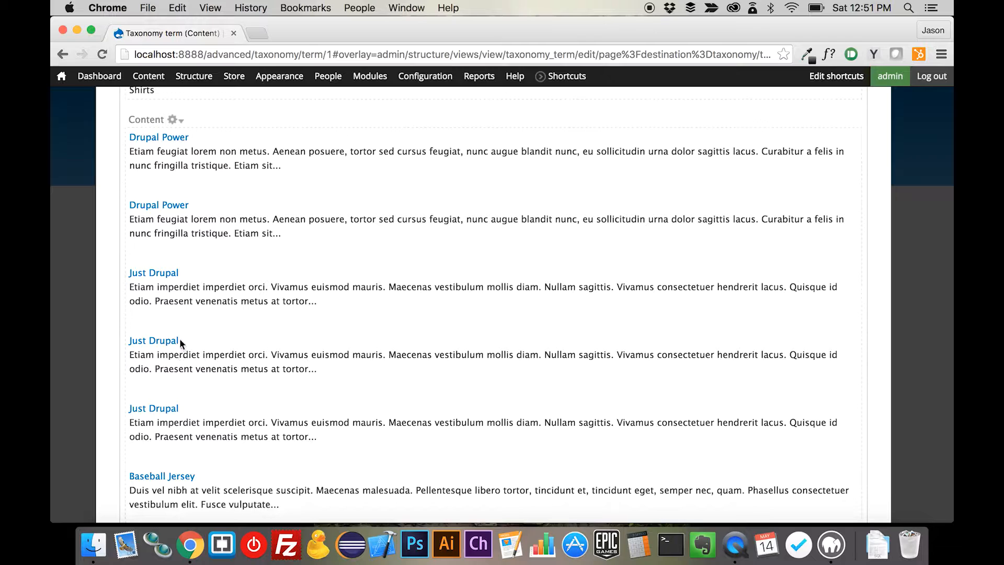
scroll("down", 3)
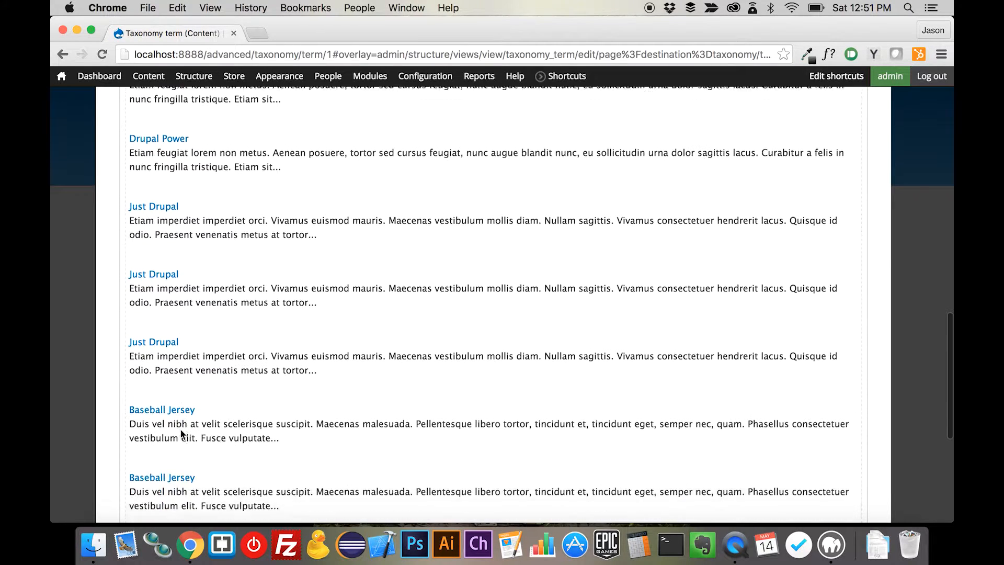
scroll("down", 3)
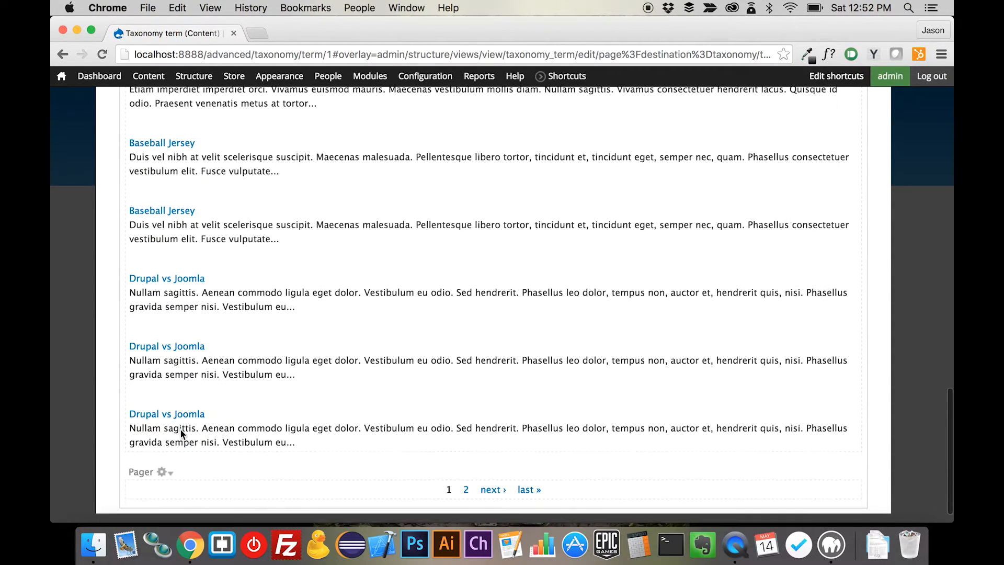
scroll("up", 3)
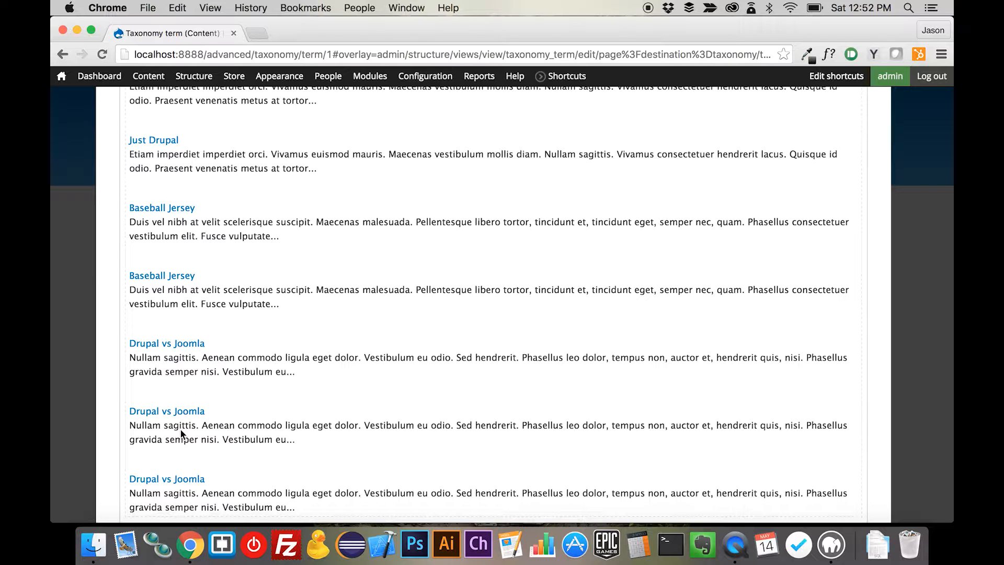
scroll("up", 3)
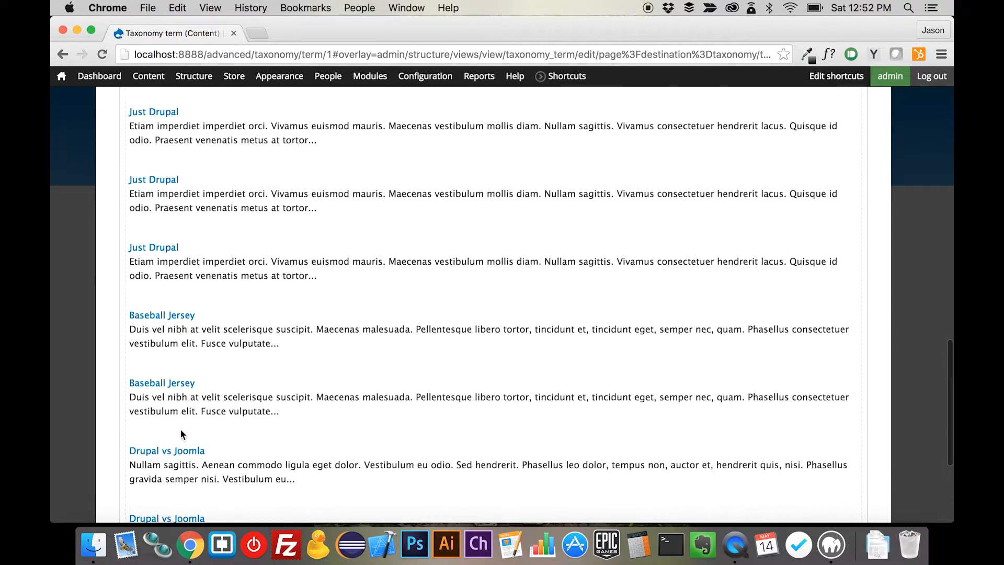
scroll("up", 3)
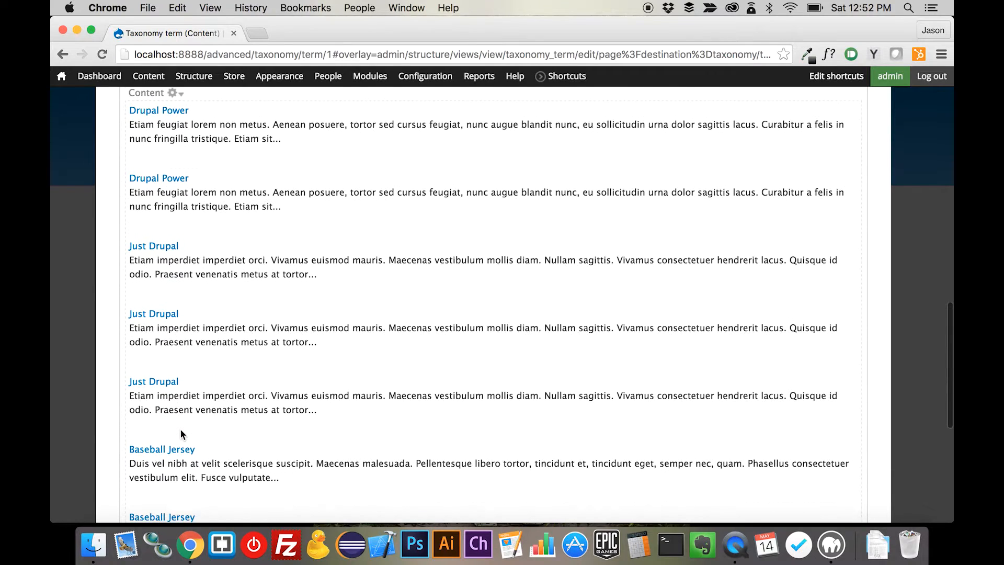
mouse_move(181, 408)
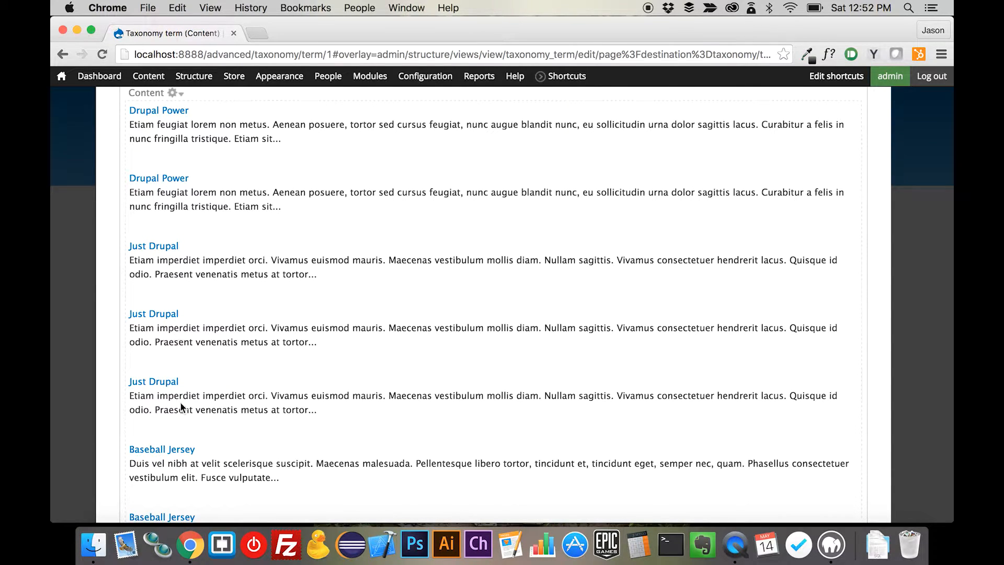
mouse_move(214, 367)
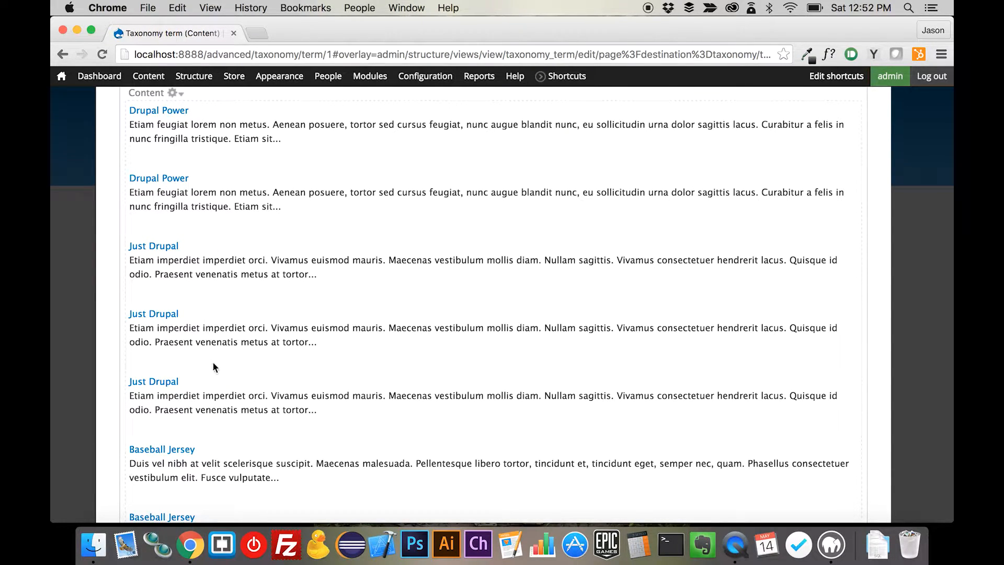
mouse_move(224, 395)
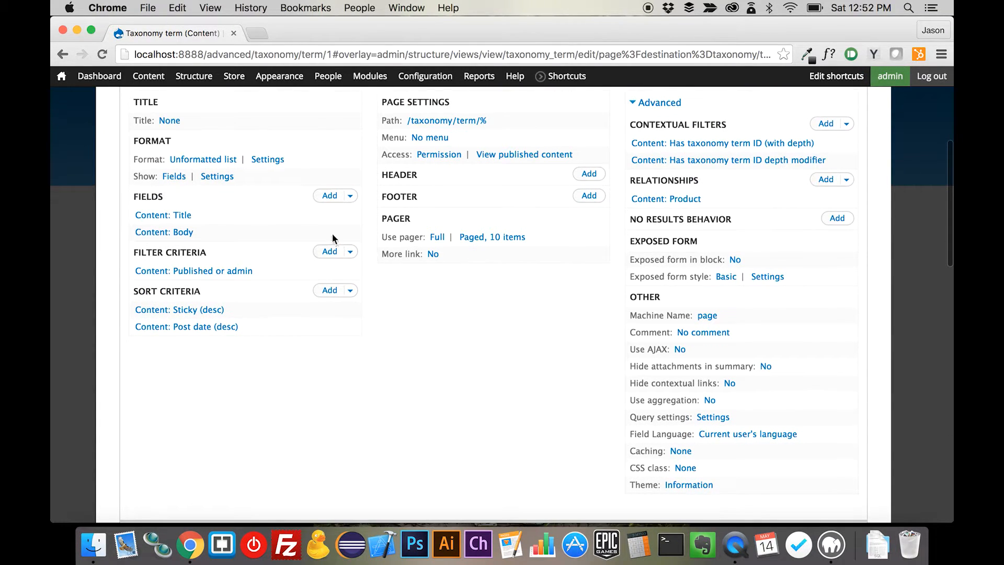
Step: Add the Commerce Product: Image and Add to Cart form fields to the view
left_click(329, 196)
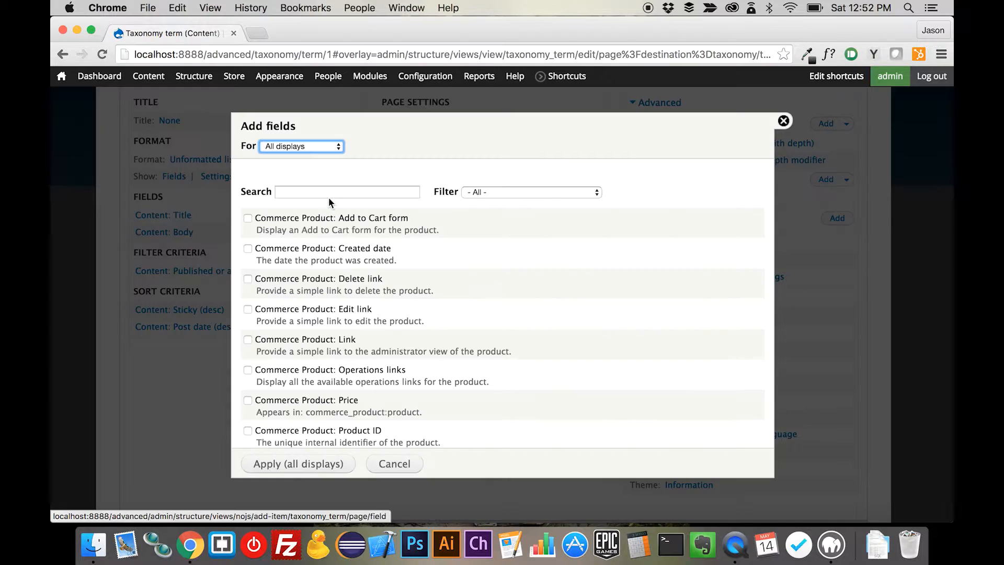
type("Image")
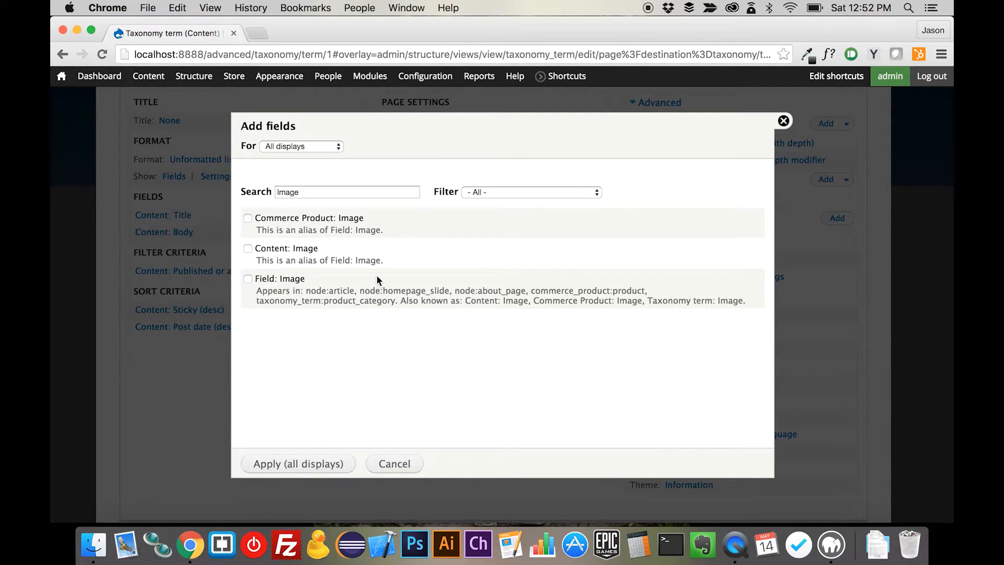
mouse_move(369, 224)
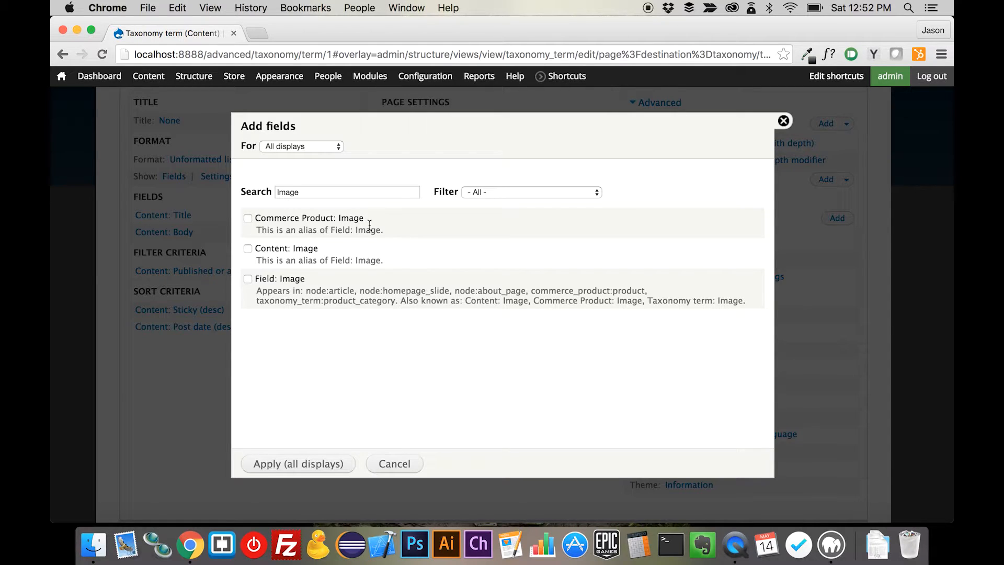
mouse_move(383, 223)
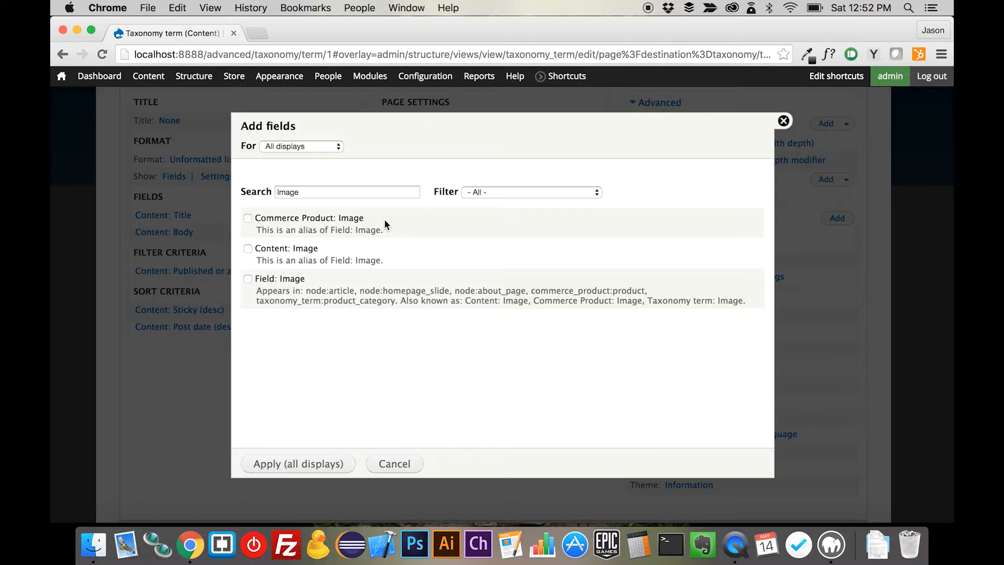
mouse_move(323, 227)
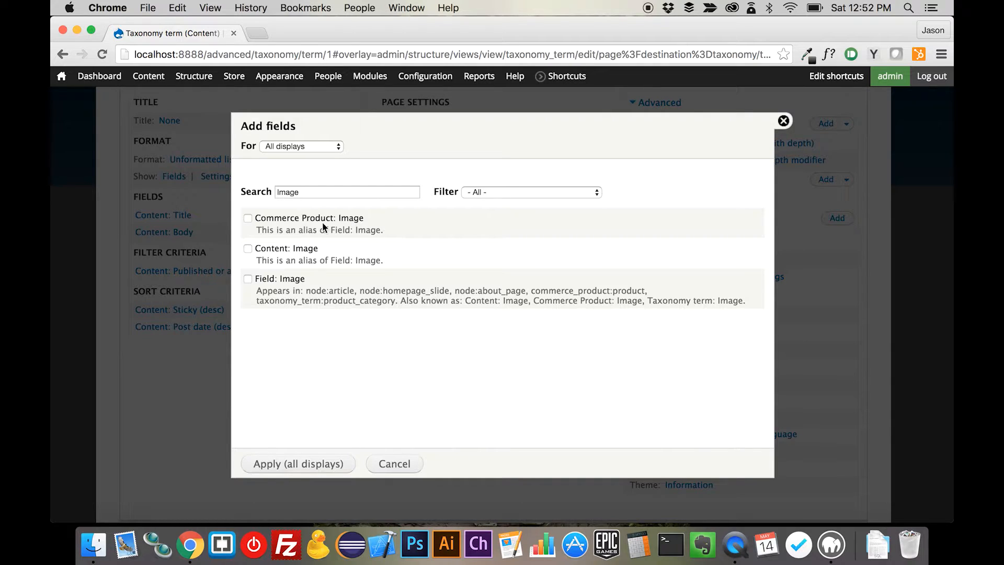
mouse_move(341, 222)
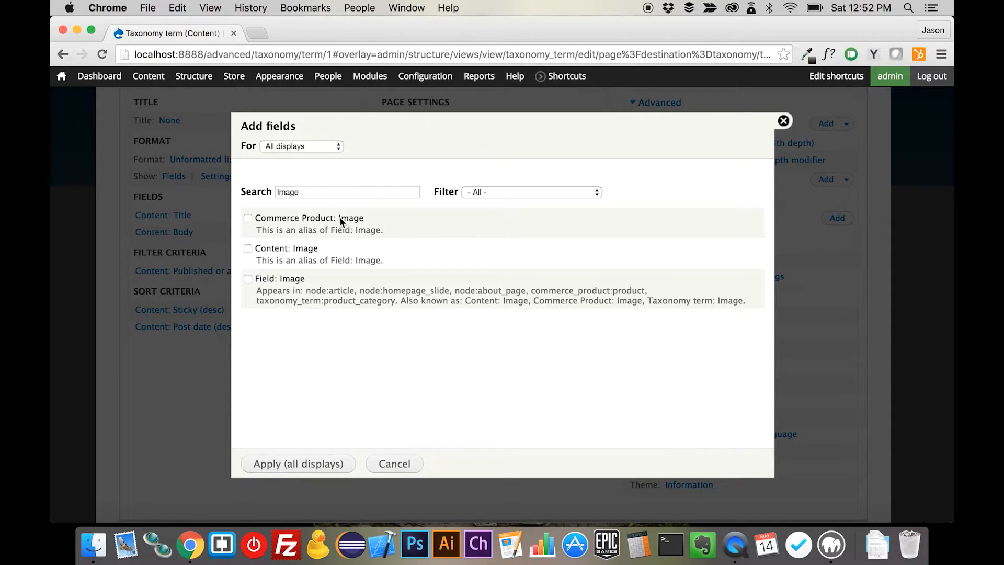
left_click(248, 219)
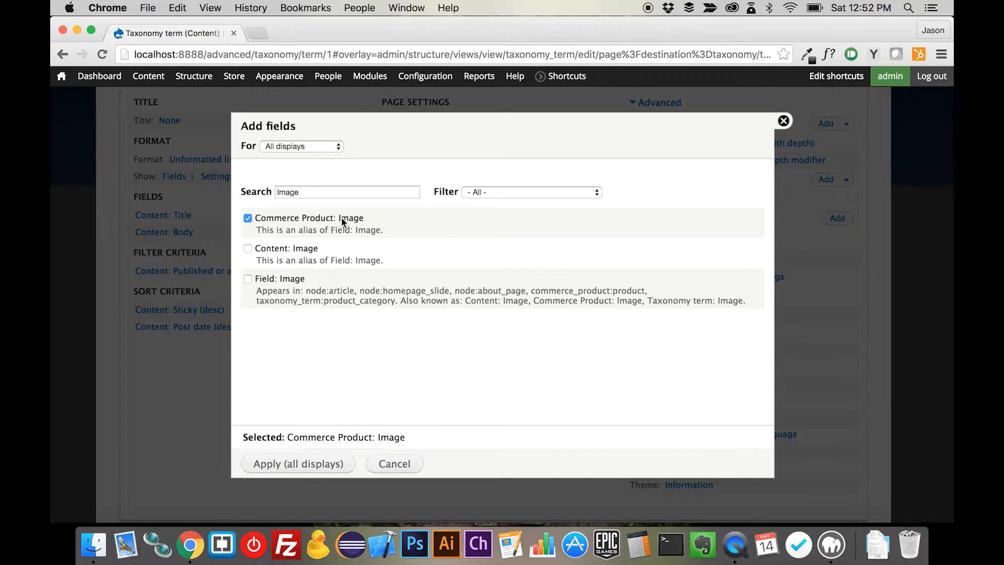
mouse_move(315, 186)
type("add")
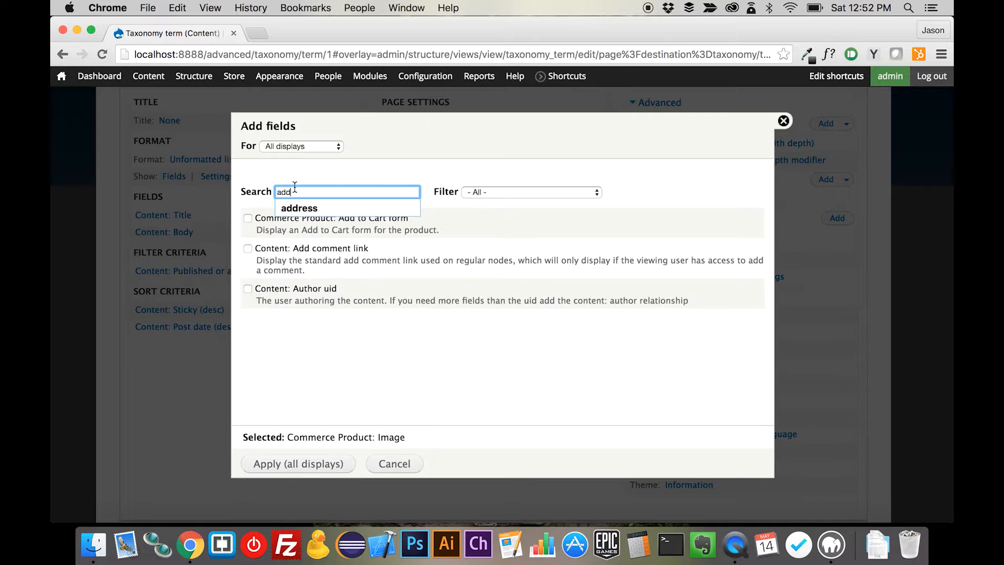
mouse_move(395, 225)
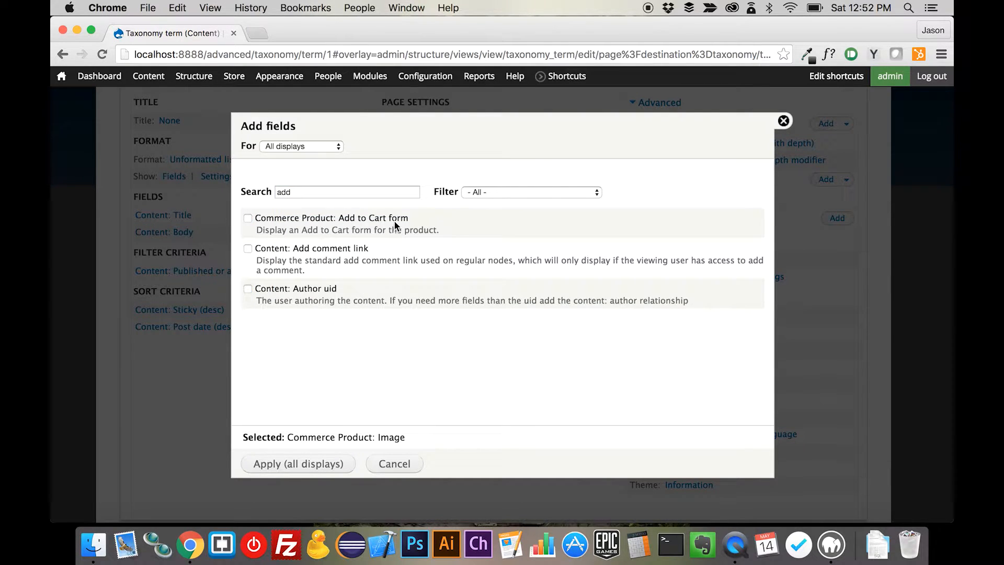
left_click(248, 217)
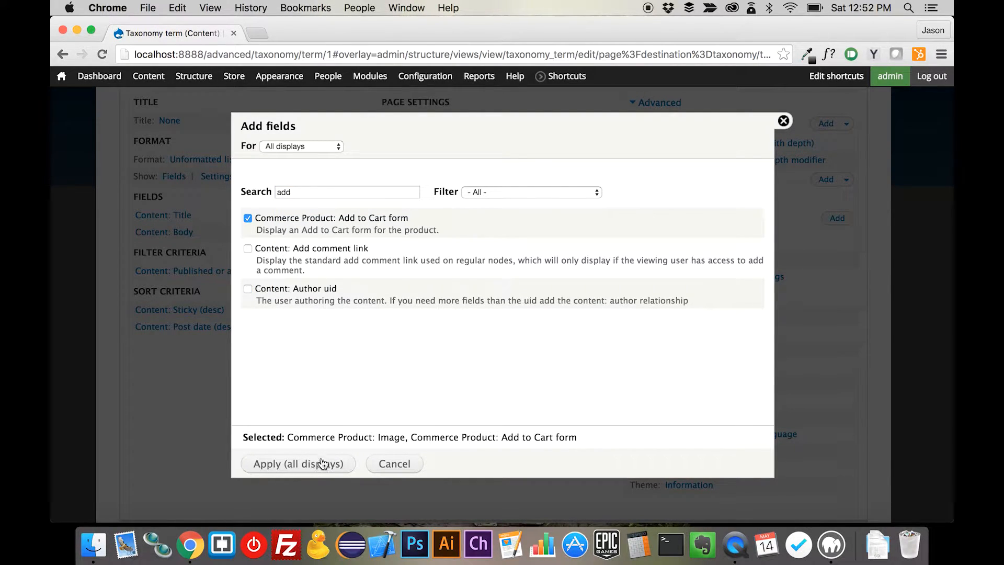
left_click(297, 463)
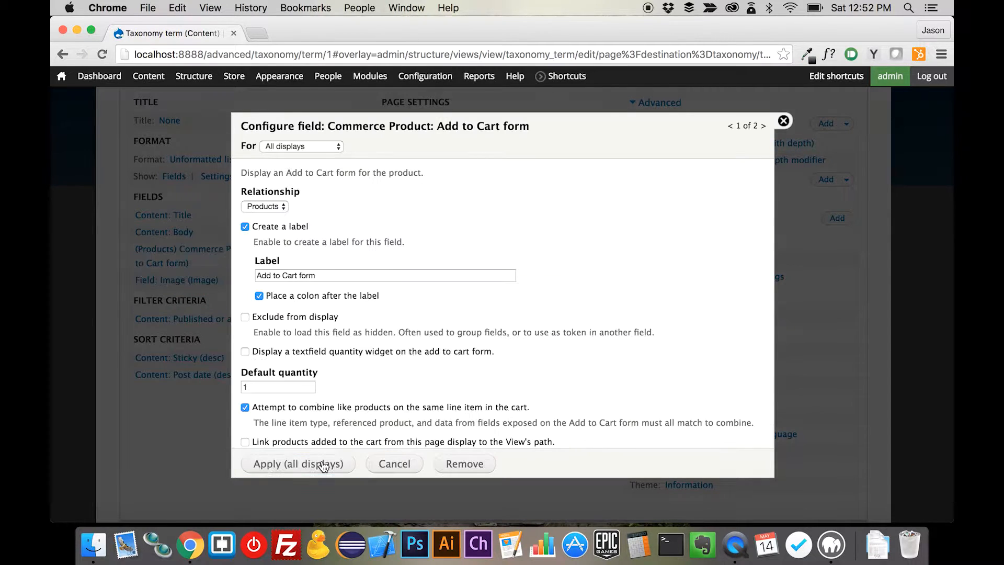
Step: Make the Add to Cart form unlabelled with a quantity widget shown
left_click(245, 226)
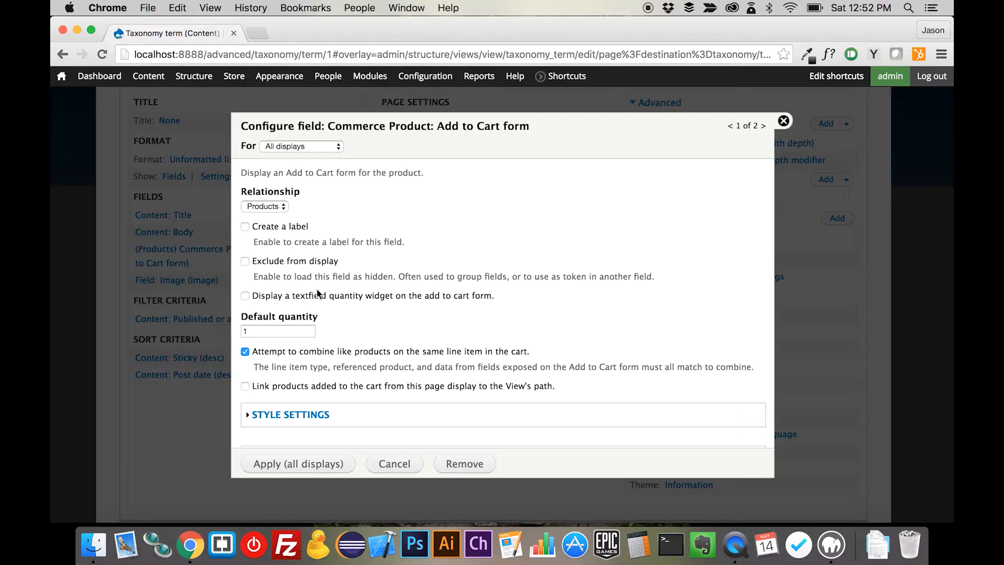
scroll("down", 3)
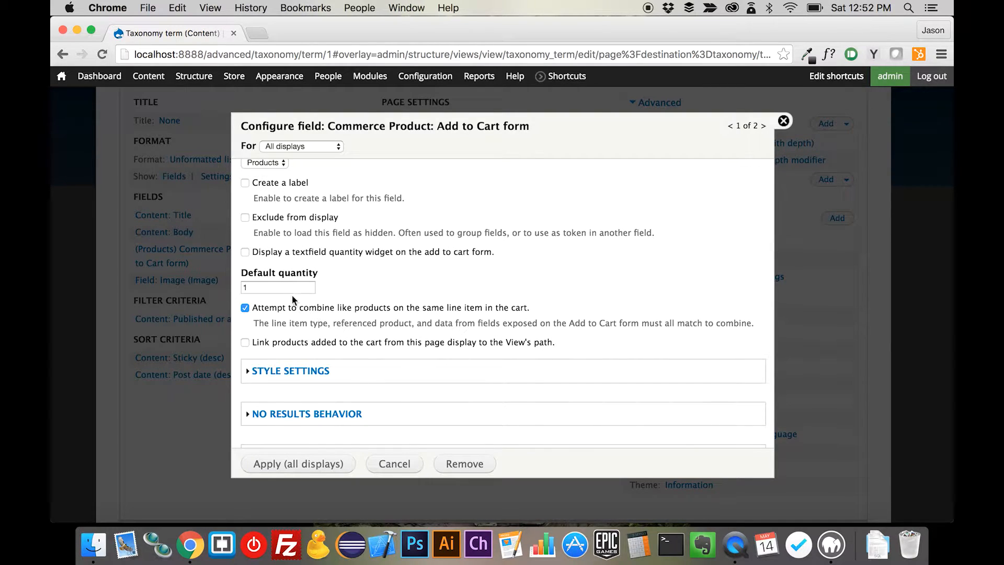
left_click(245, 252)
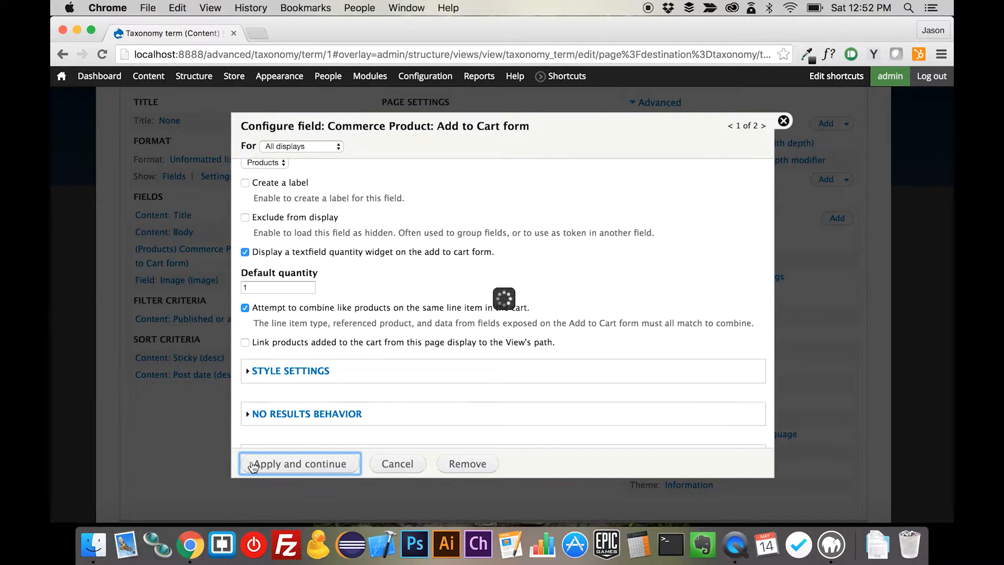
Step: Set the Image field unlabelled through the Products relationship with a sized image style
left_click(298, 463)
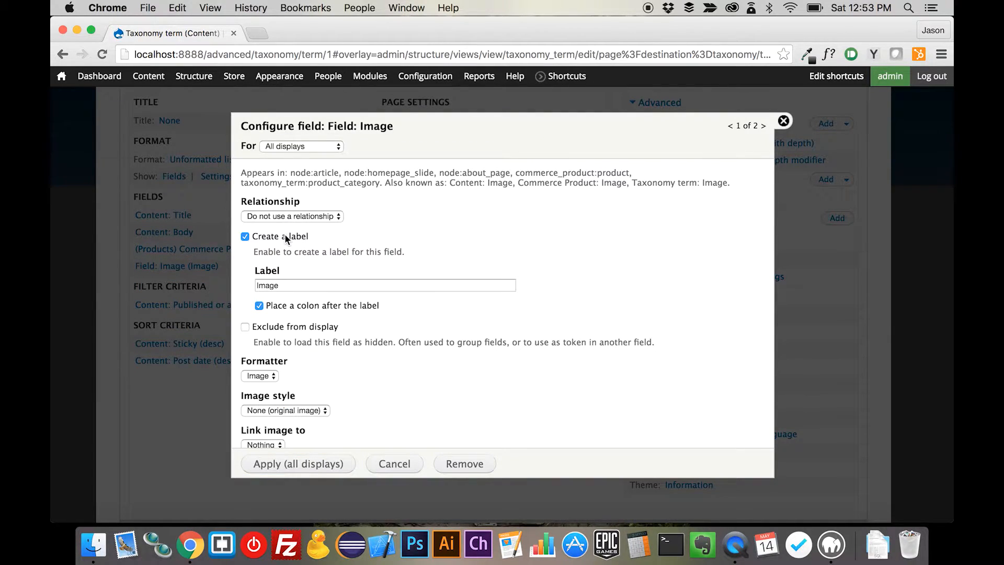
left_click(291, 215)
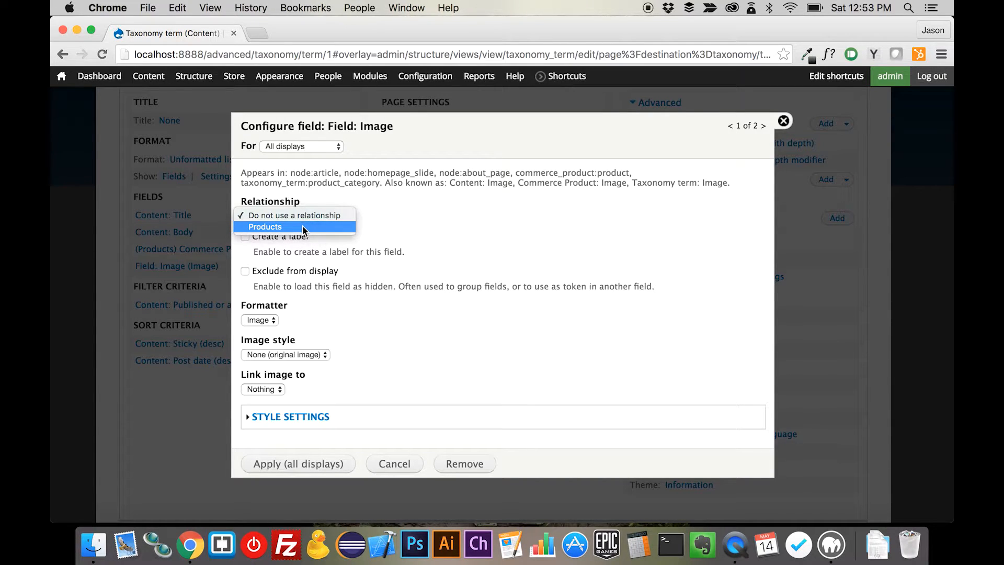
left_click(265, 227)
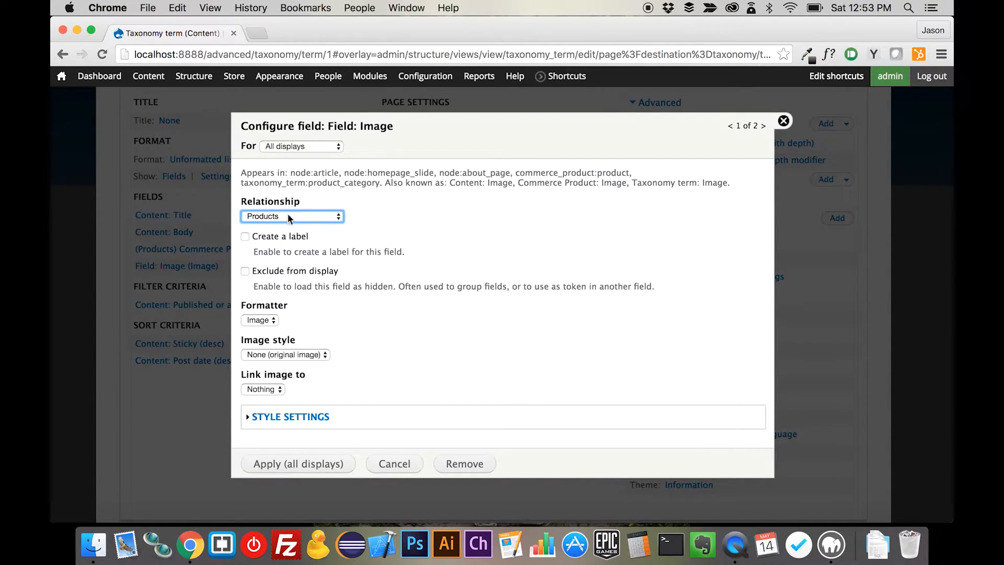
mouse_move(375, 247)
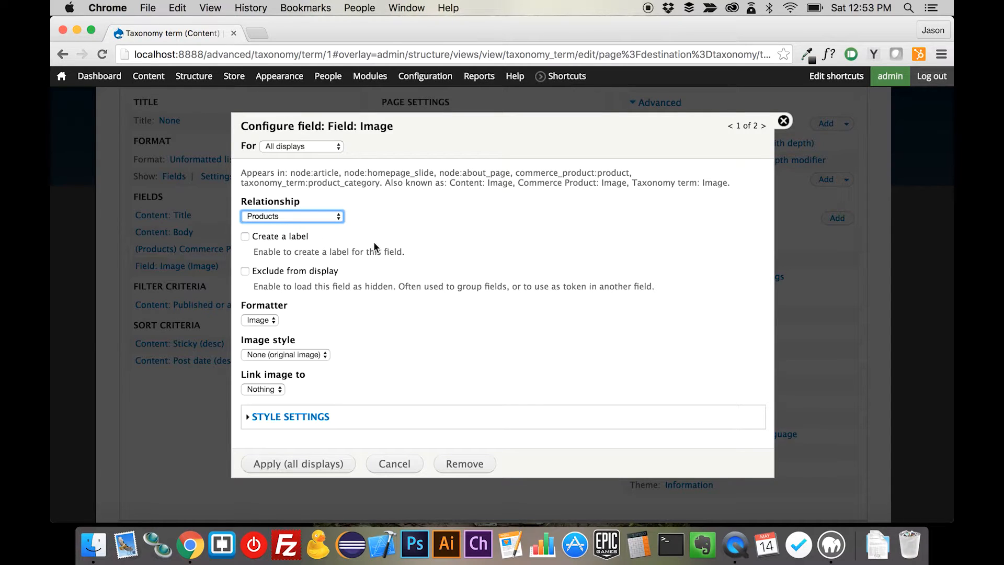
mouse_move(303, 354)
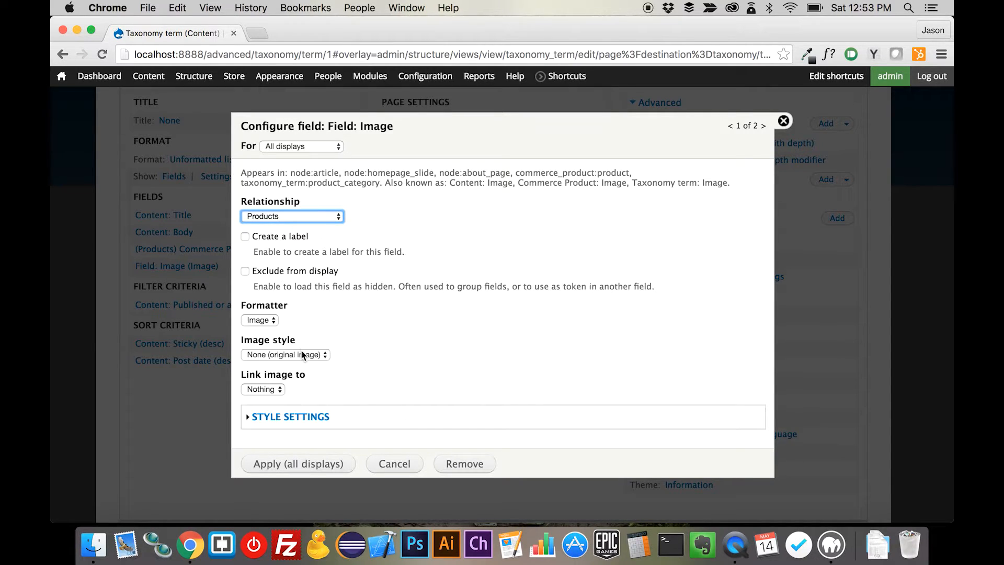
left_click(284, 354)
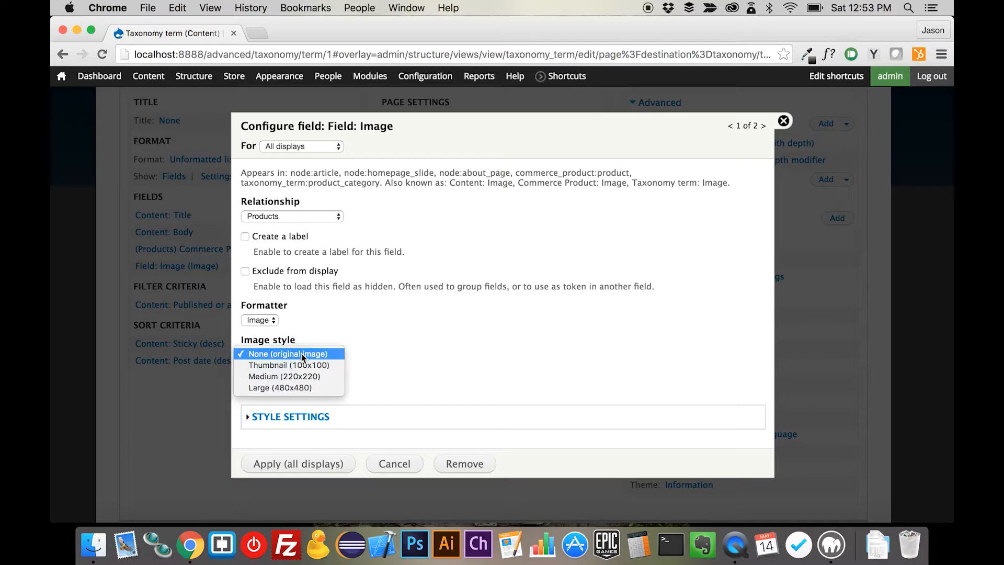
left_click(283, 376)
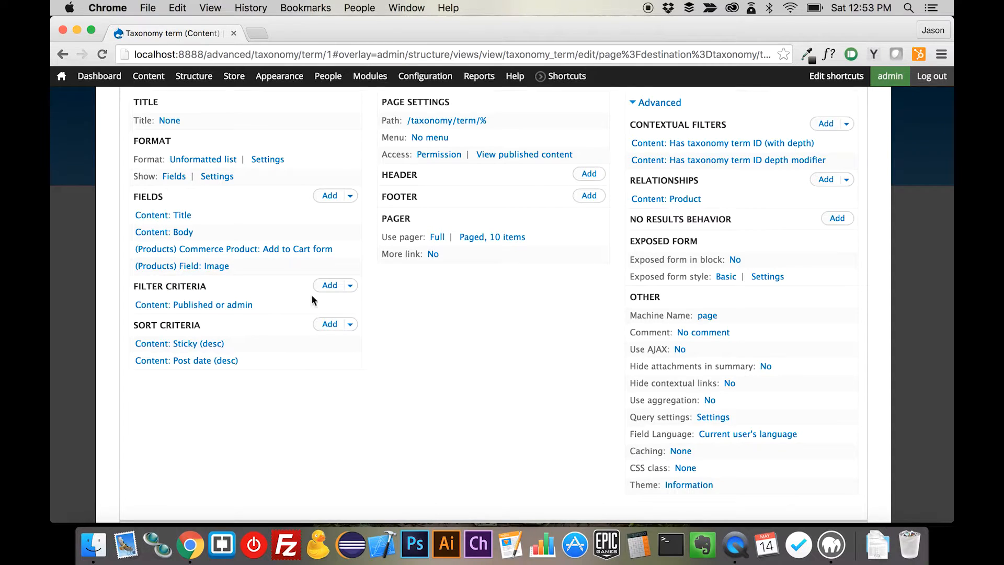
Step: Rearrange the fields so (Products) Field: Image comes first
left_click(350, 195)
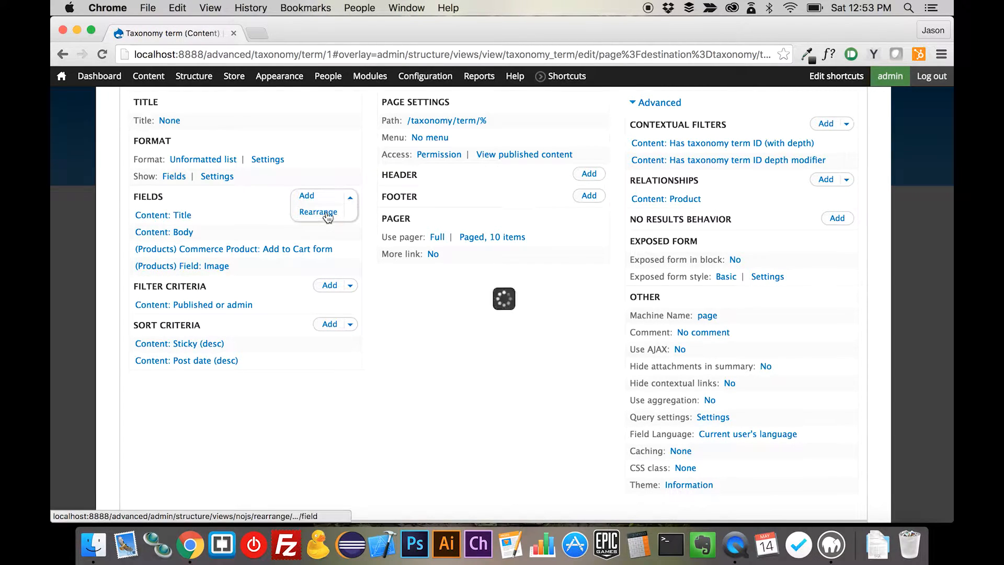
left_click(318, 212)
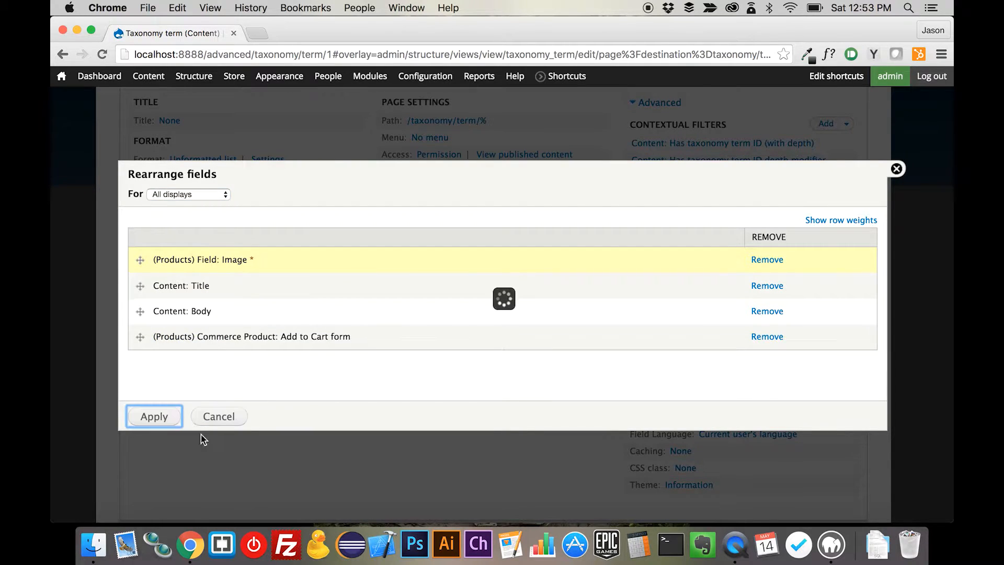
left_click(154, 416)
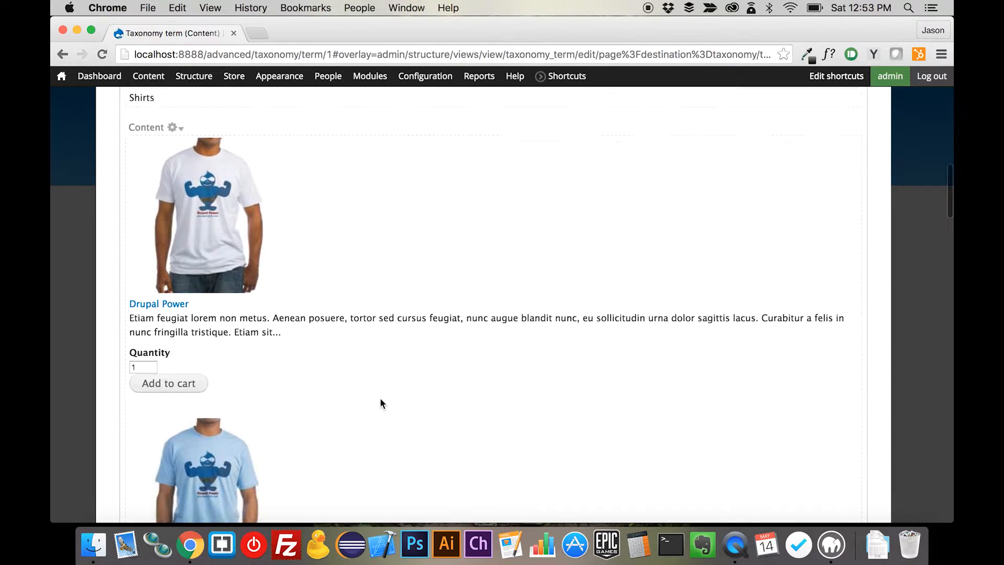
scroll("down", 3)
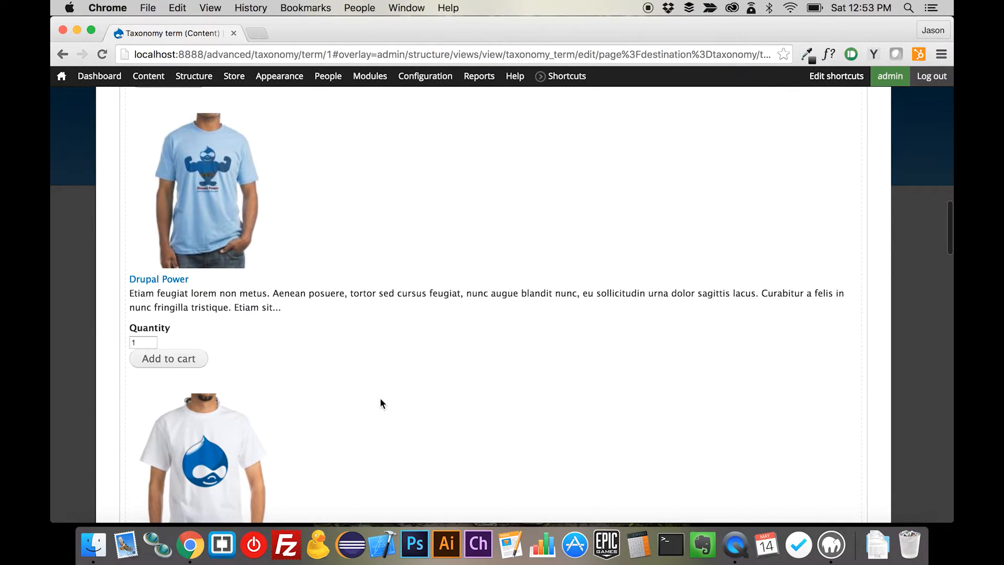
scroll("down", 3)
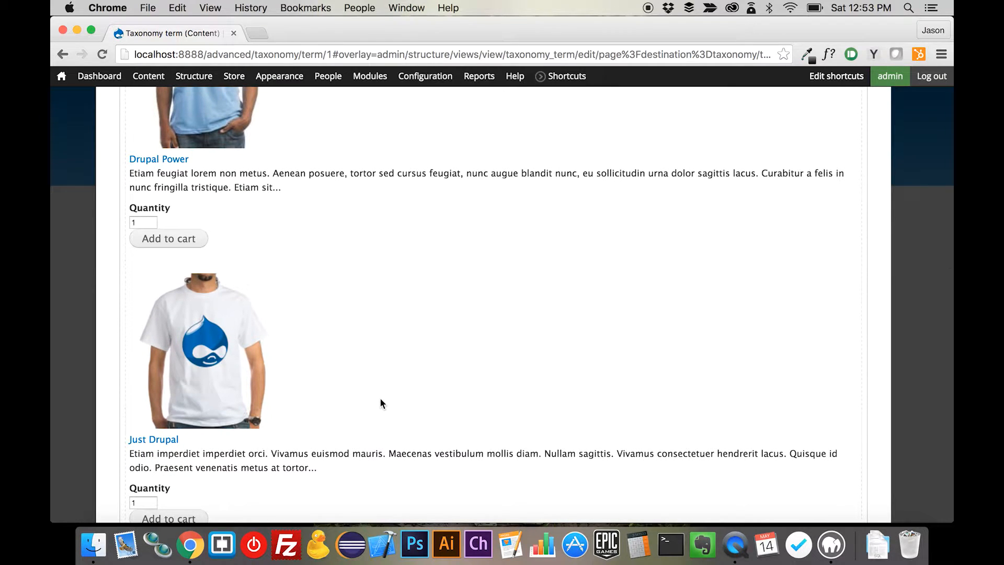
scroll("down", 3)
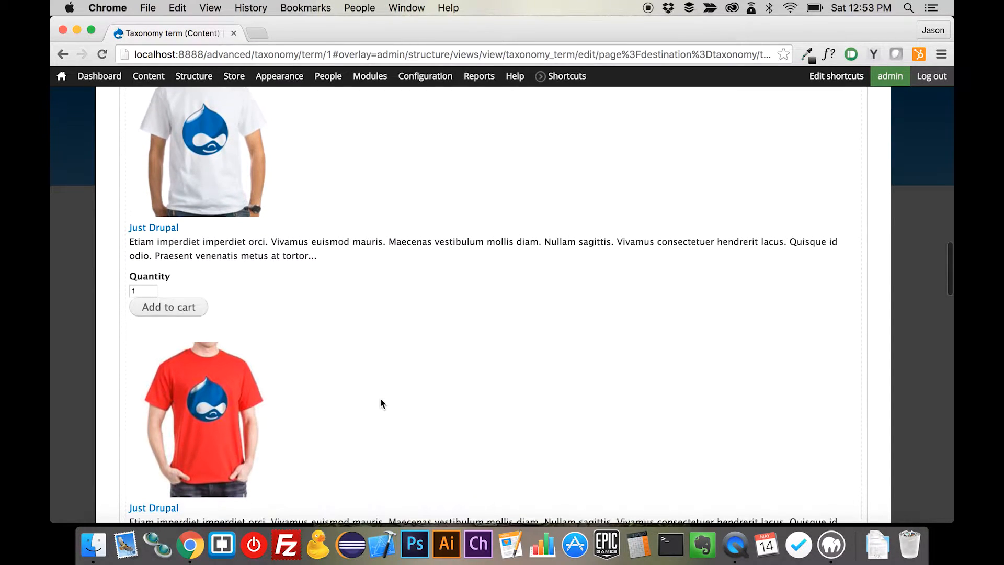
scroll("down", 3)
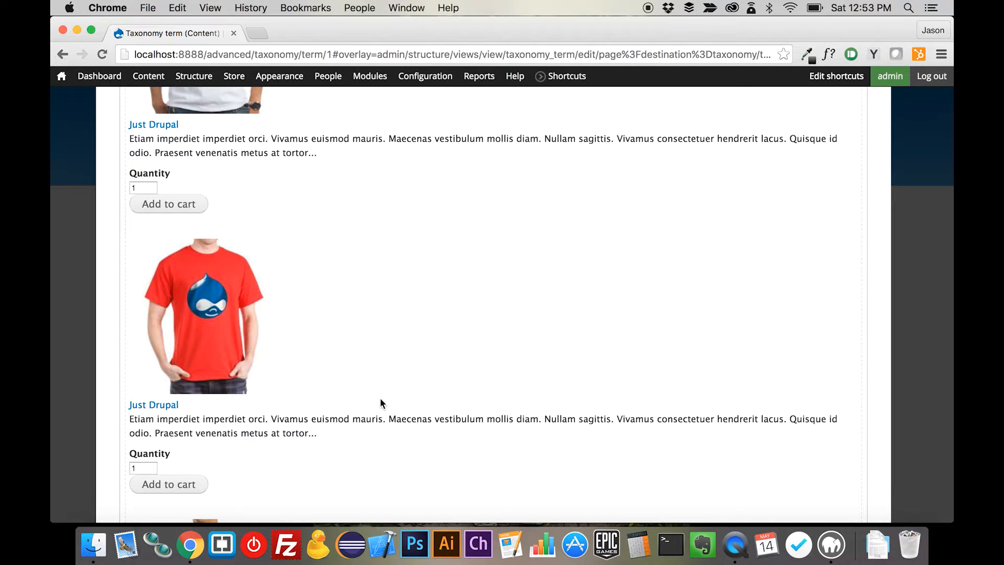
scroll("down", 3)
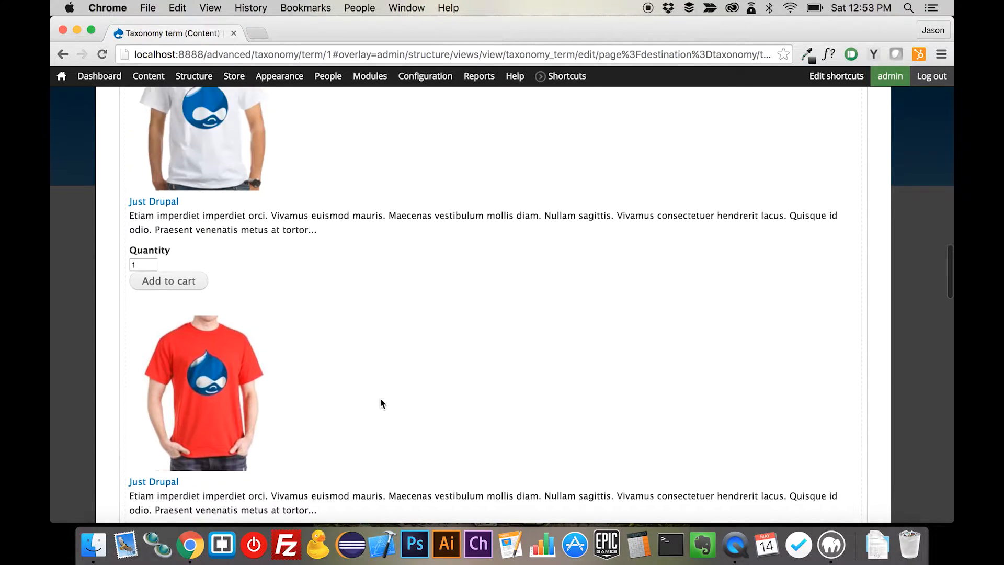
scroll("up", 3)
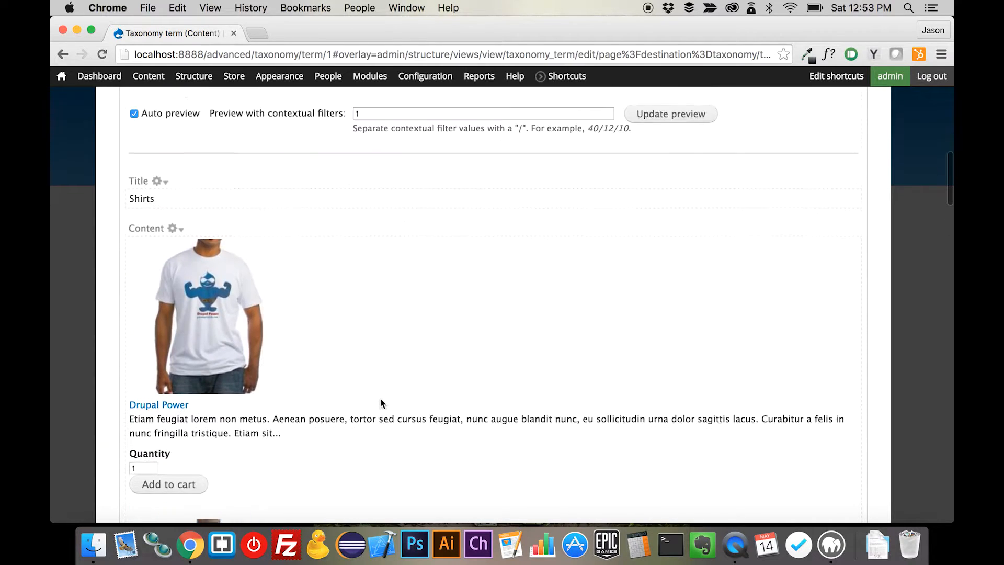
scroll("up", 3)
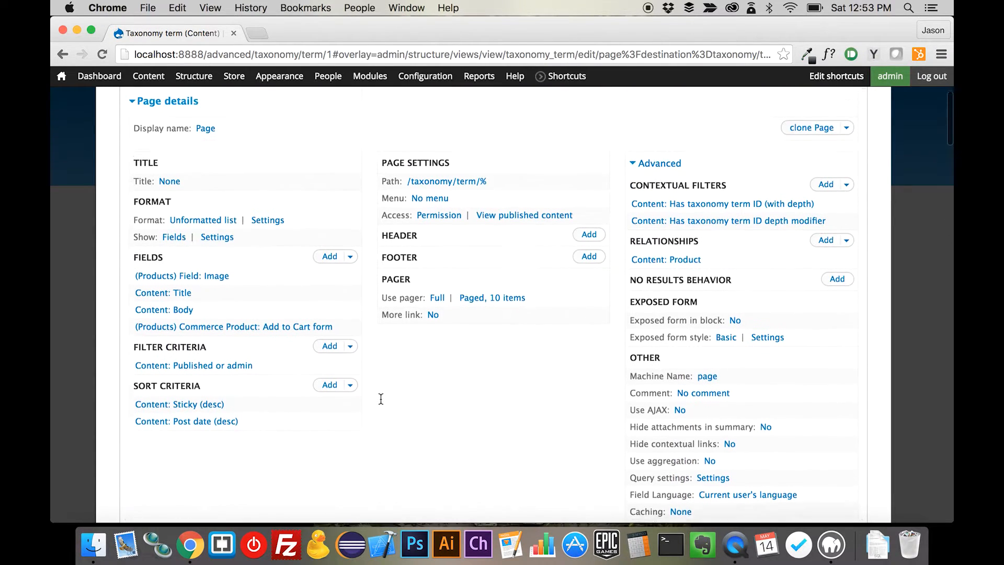
Step: Add the Commerce Product: Price field, unlabelled, applied to all displays
left_click(329, 256)
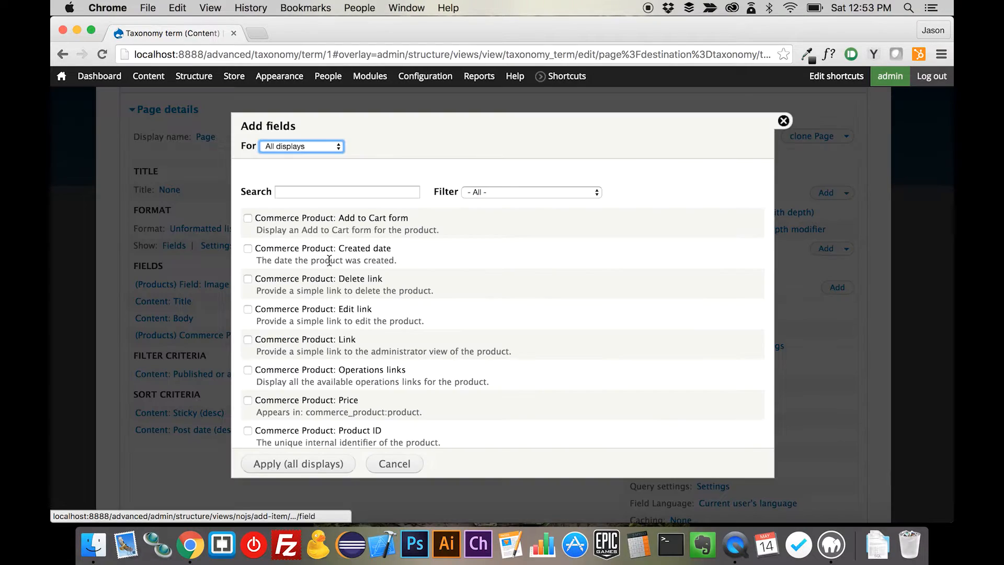
left_click(347, 191)
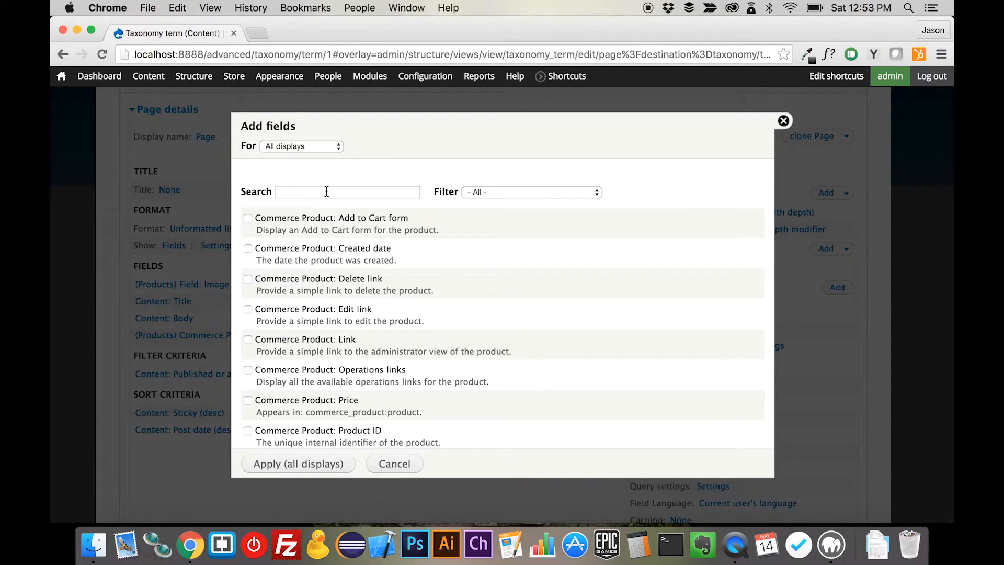
type("price")
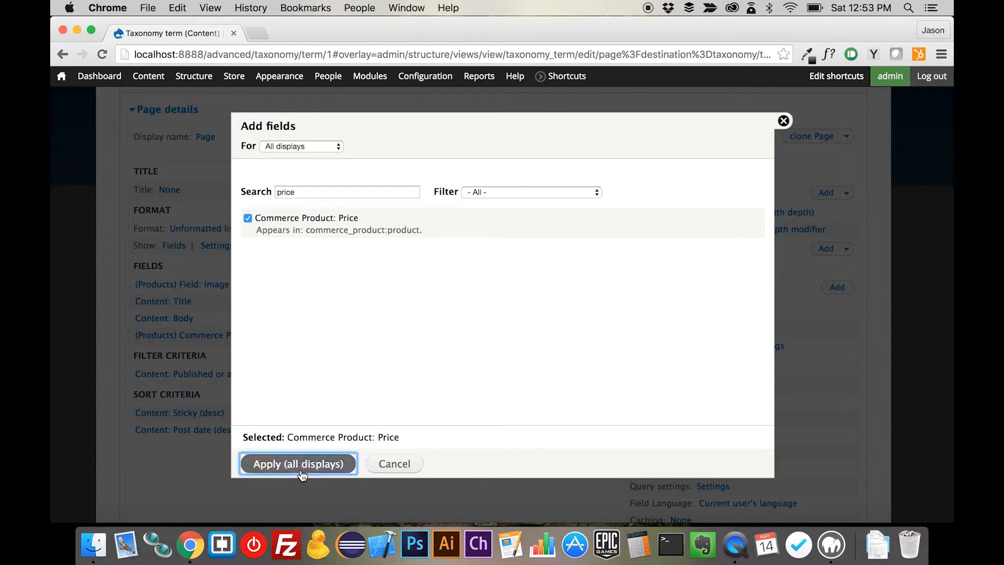
left_click(298, 463)
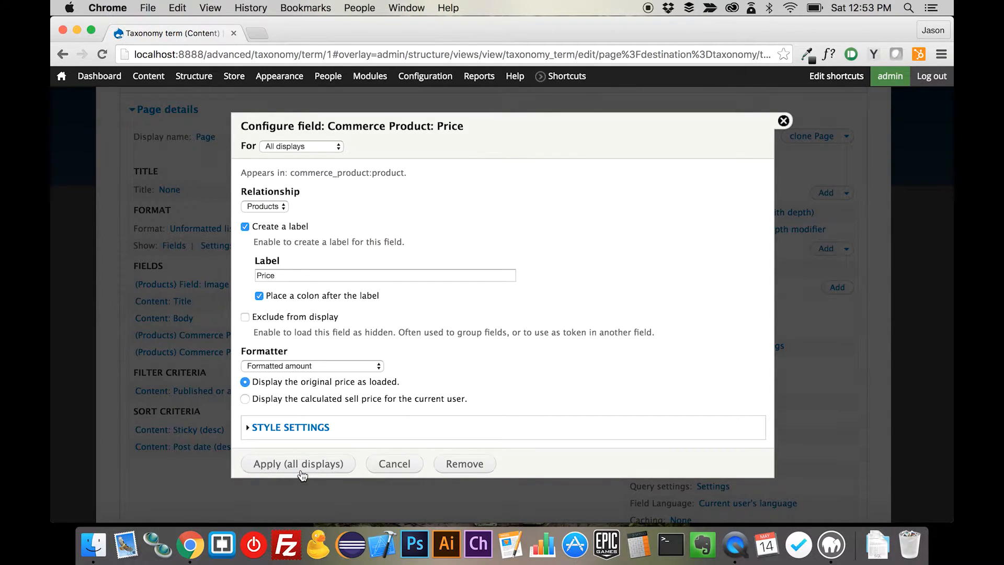
left_click(244, 226)
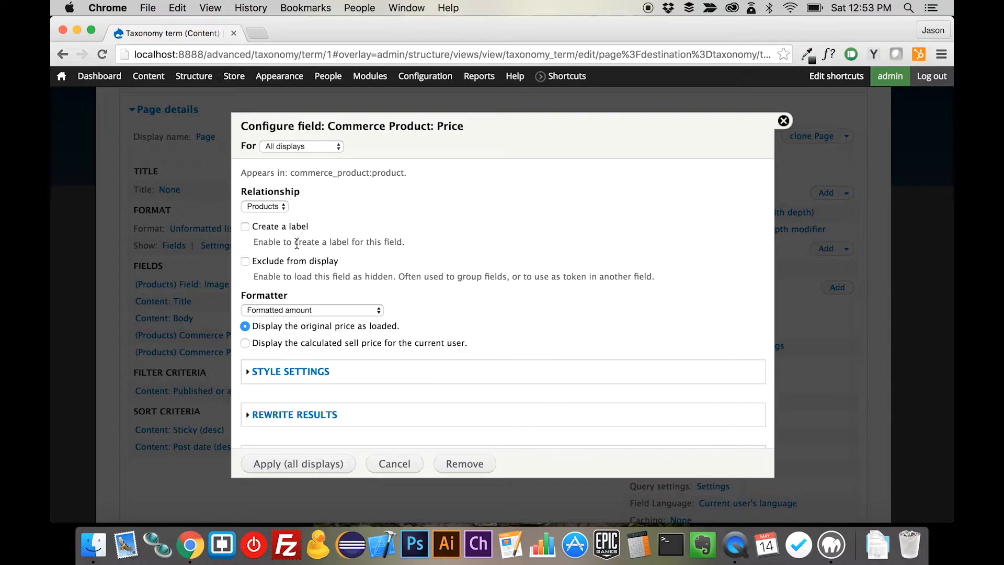
left_click(298, 463)
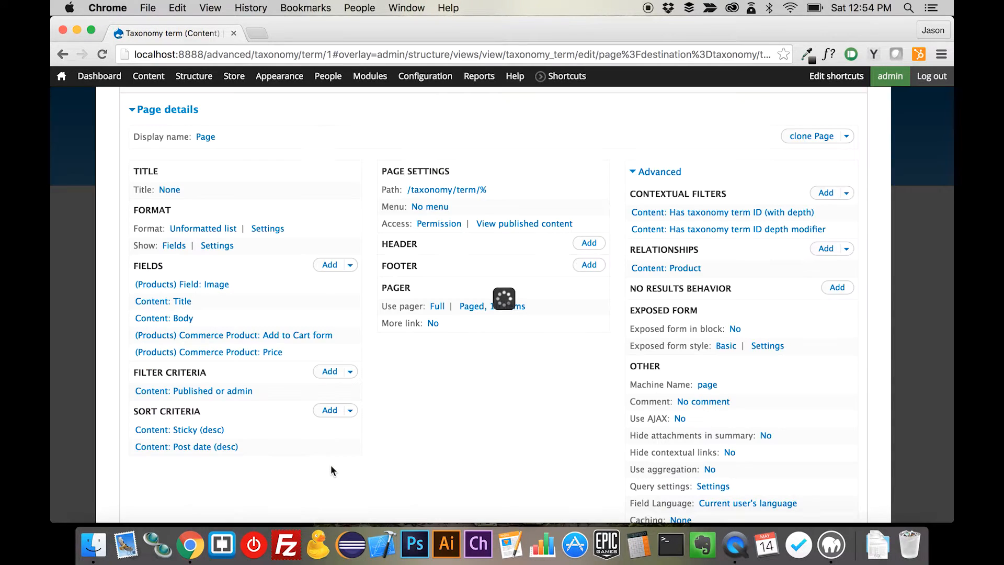
Step: Rearrange the view's fields so Commerce Product: Price sits before the Add to Cart form, applied to all displays
left_click(349, 264)
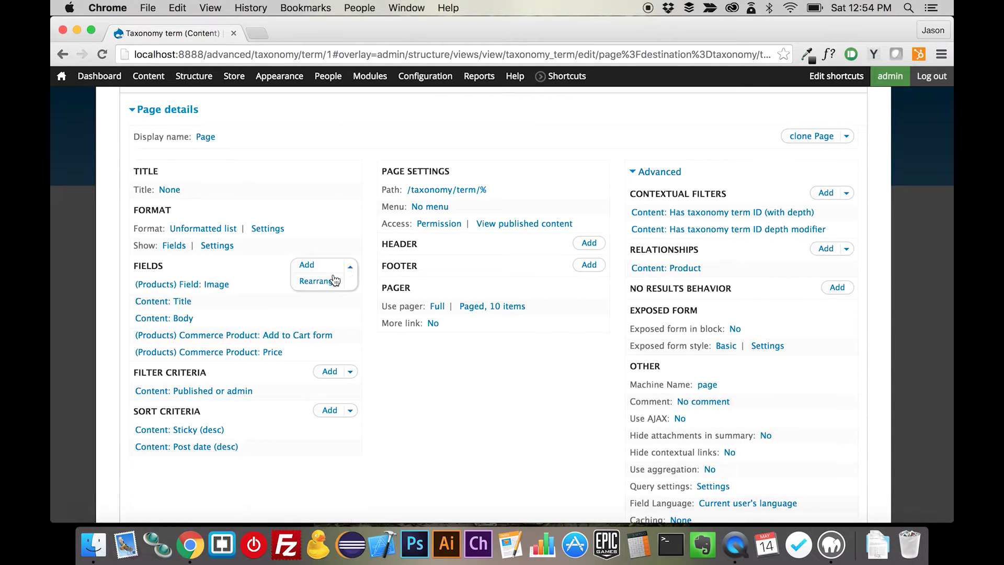
left_click(318, 281)
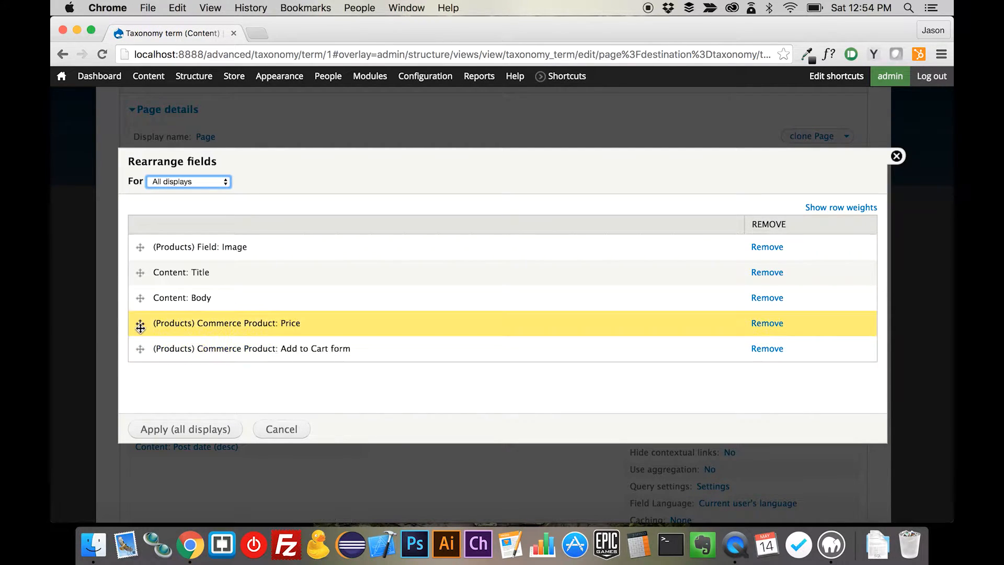
left_click(184, 428)
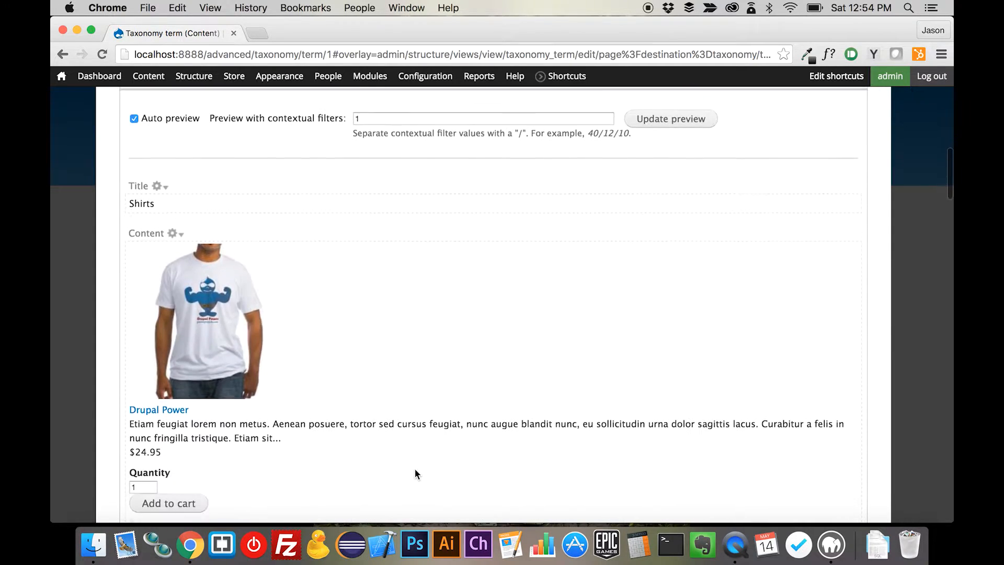
scroll("down", 3)
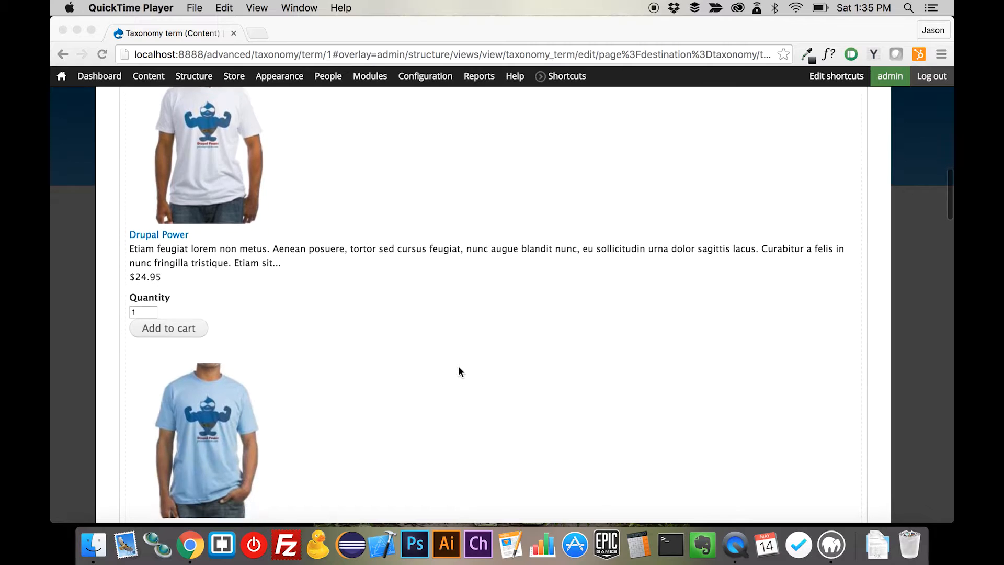
scroll("down", 3)
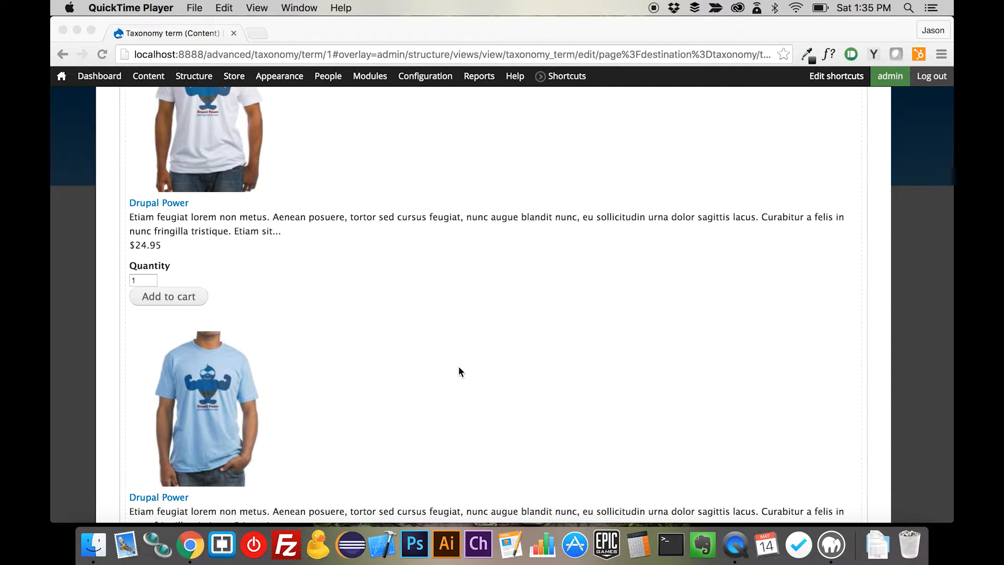
scroll("down", 3)
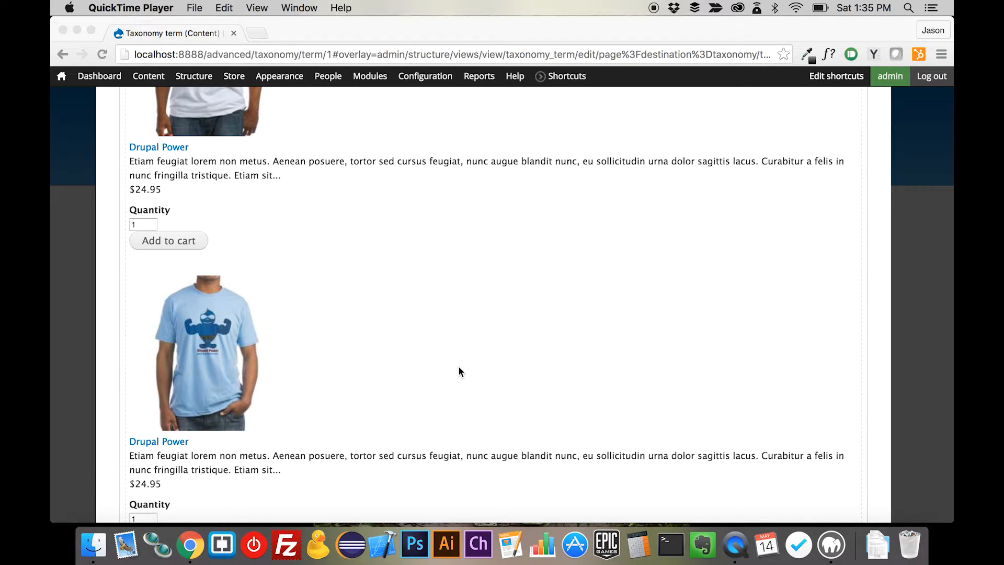
scroll("down", 3)
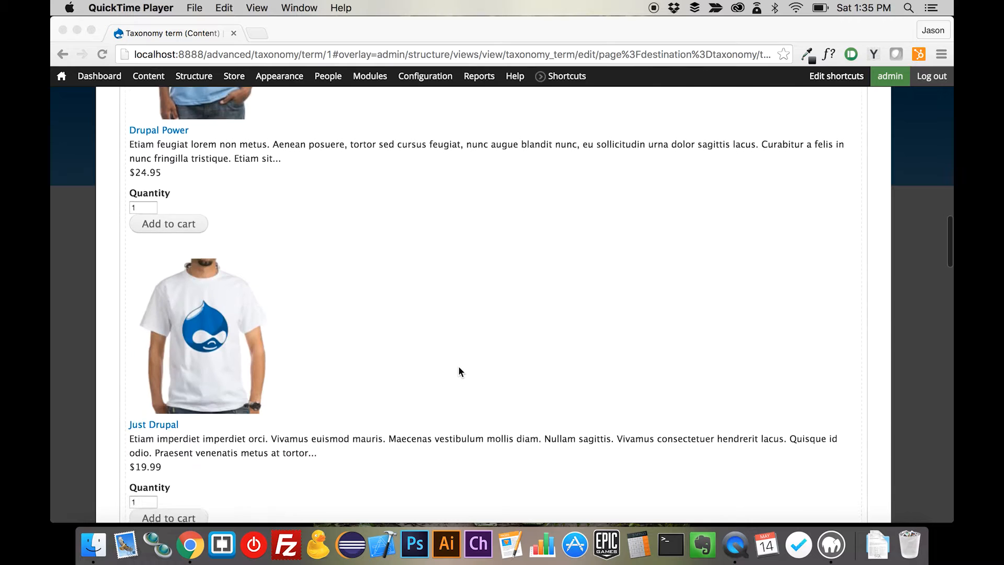
scroll("down", 3)
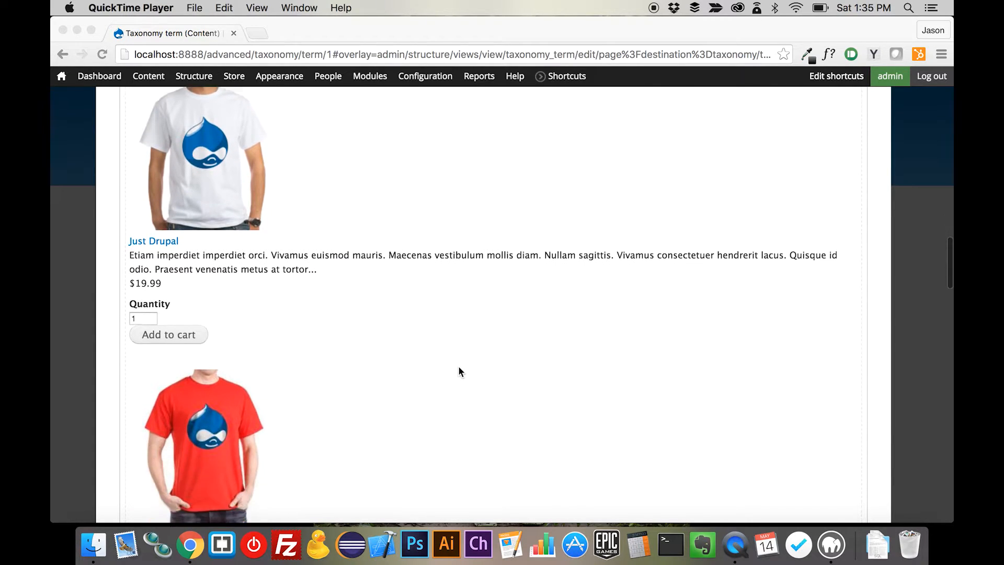
scroll("down", 3)
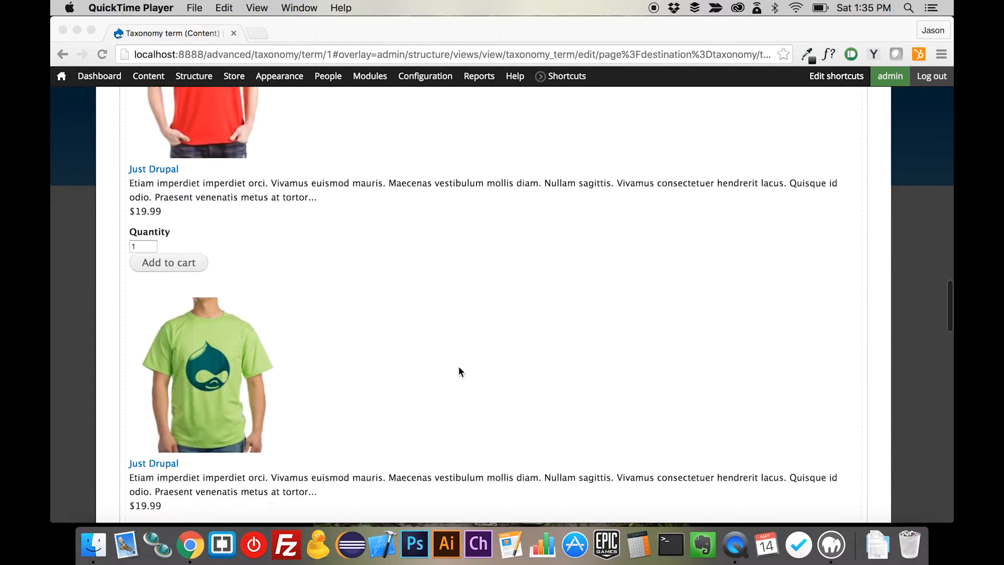
scroll("down", 3)
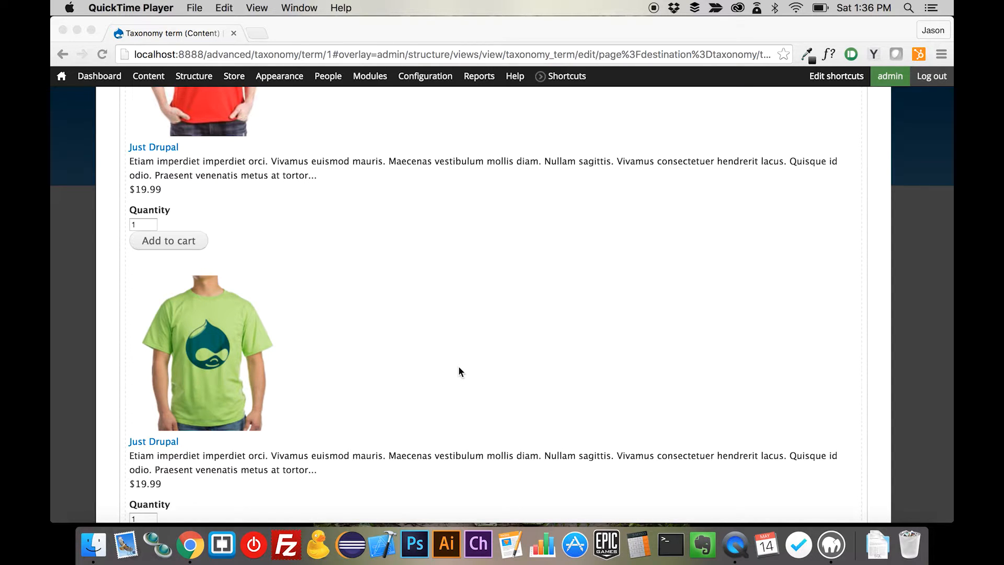
scroll("down", 3)
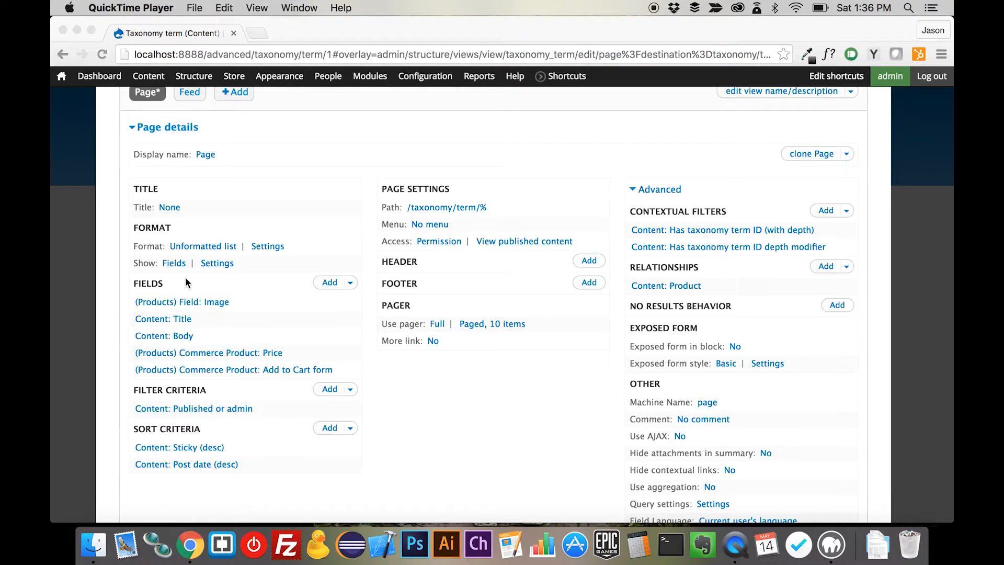
mouse_move(180, 272)
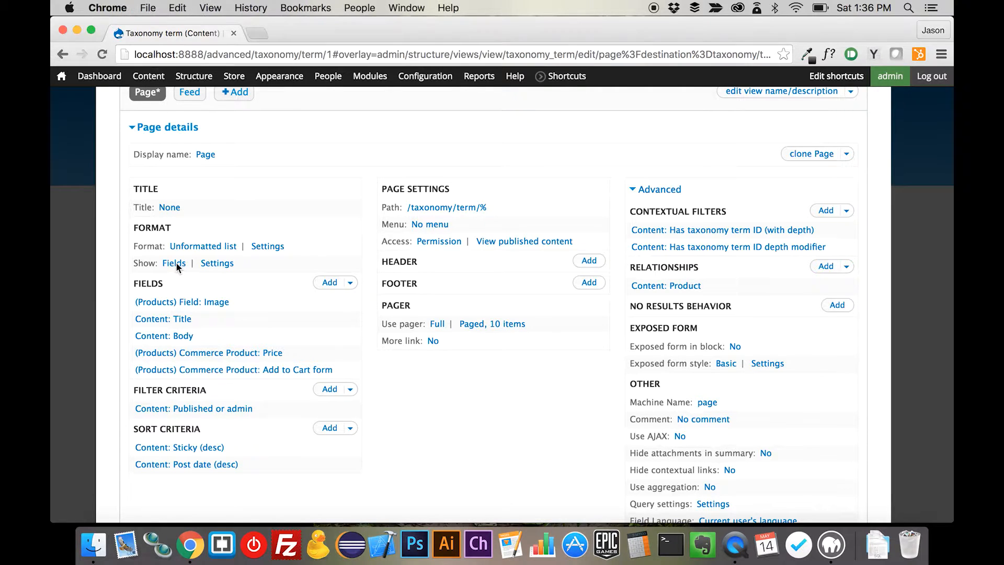
Step: Switch the view's row style from fields to whole Content, rendered as teasers
left_click(173, 264)
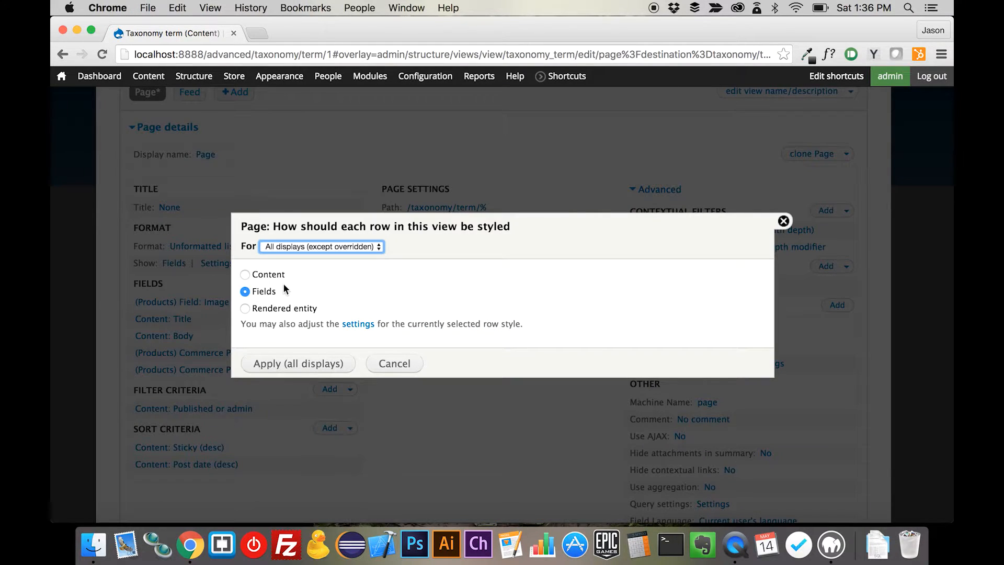
left_click(245, 273)
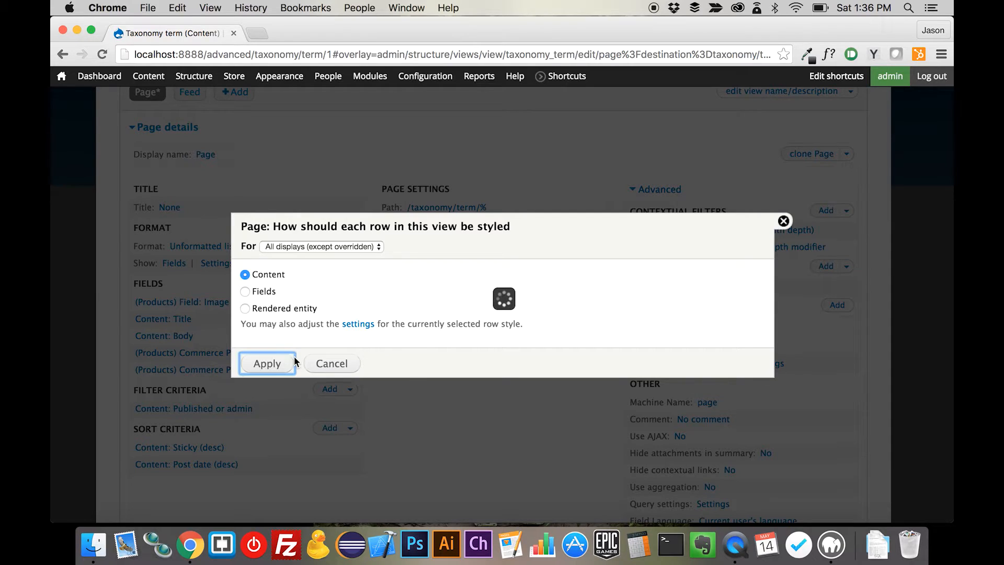
left_click(266, 362)
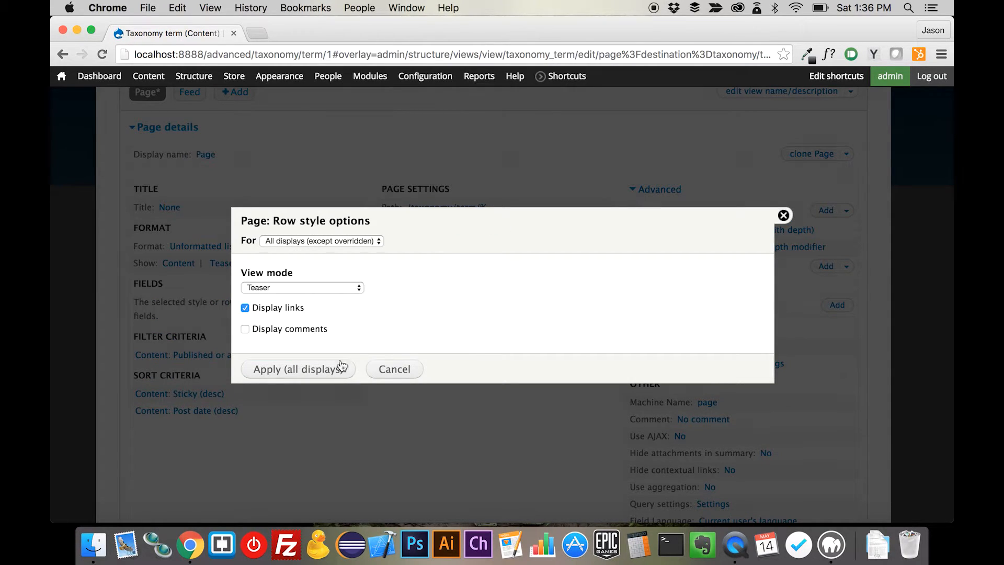
Step: Remove the Content: Product relationship from the view and check the preview still lists the Shirts products
left_click(298, 369)
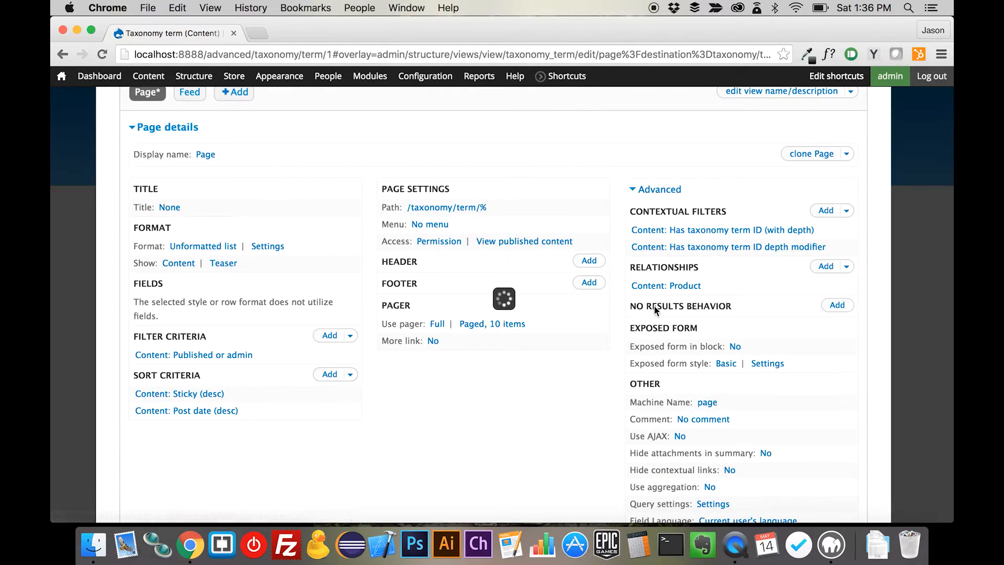
left_click(665, 284)
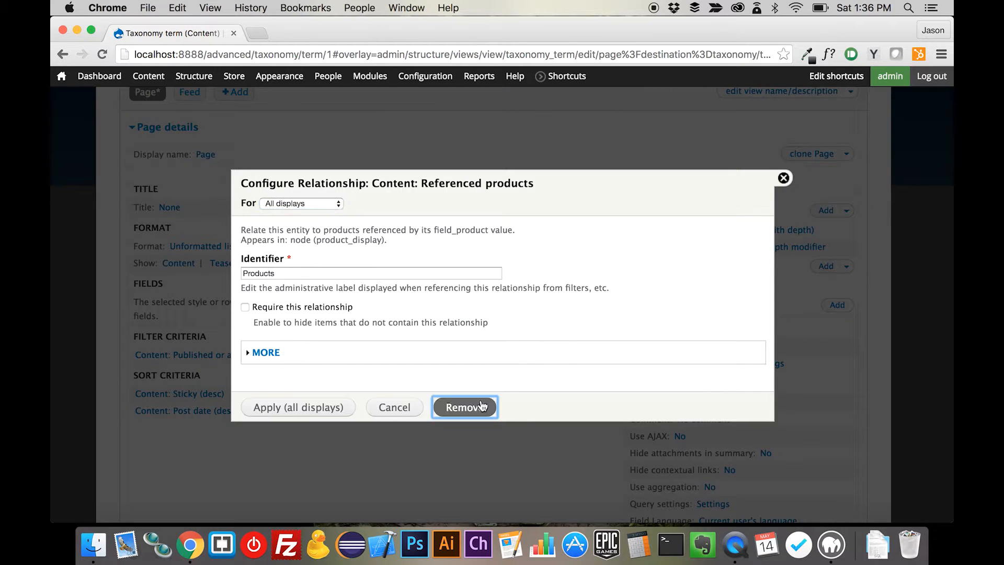
left_click(464, 407)
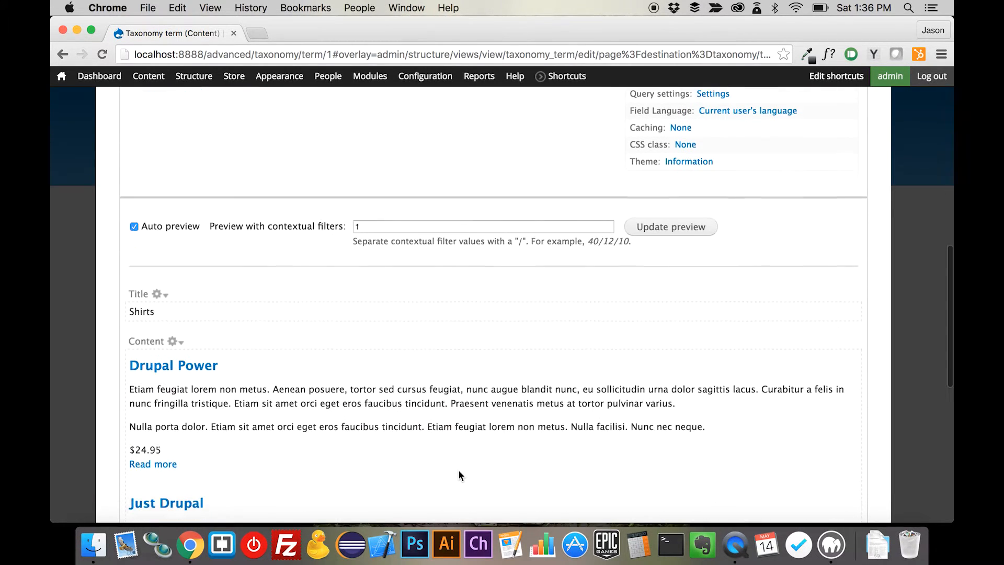
scroll("down", 3)
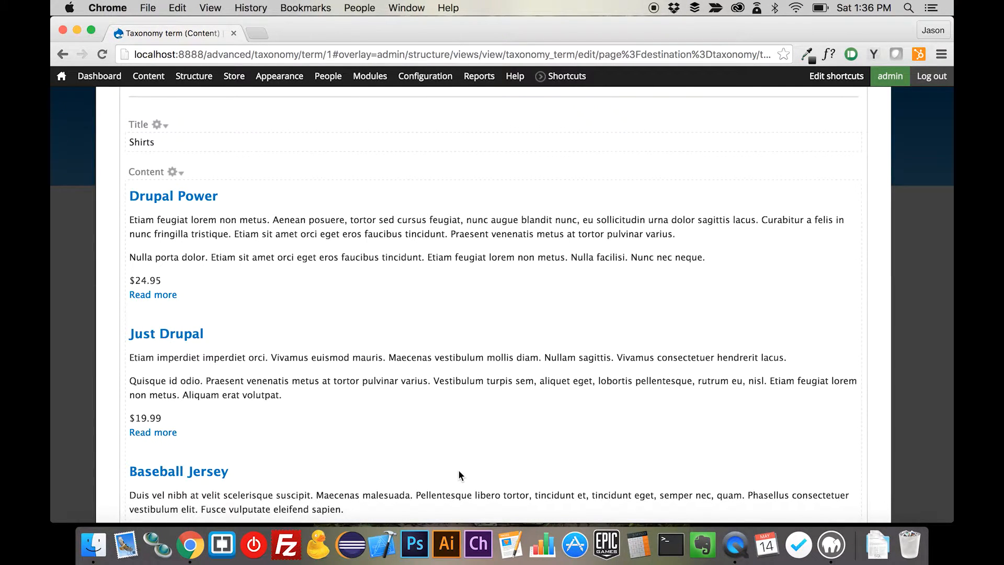
scroll("down", 3)
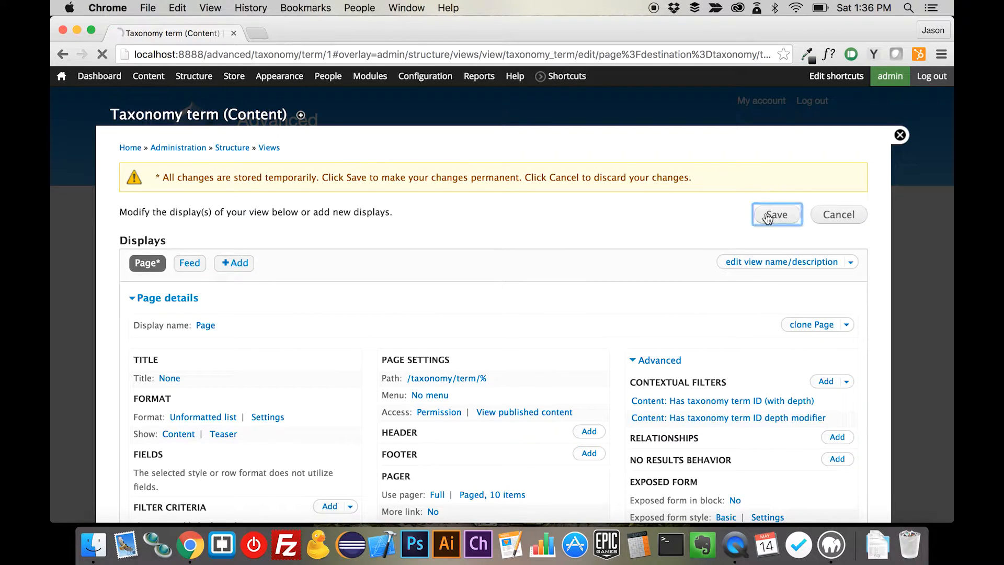
Step: Save the Taxonomy term view so the live Shirts page shows the teaser listing
left_click(777, 214)
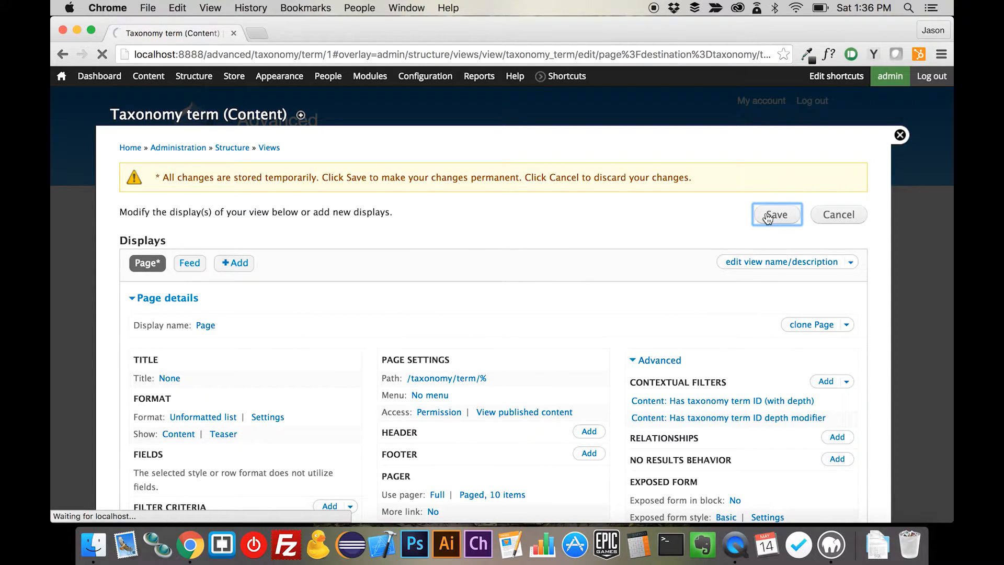
left_click(776, 214)
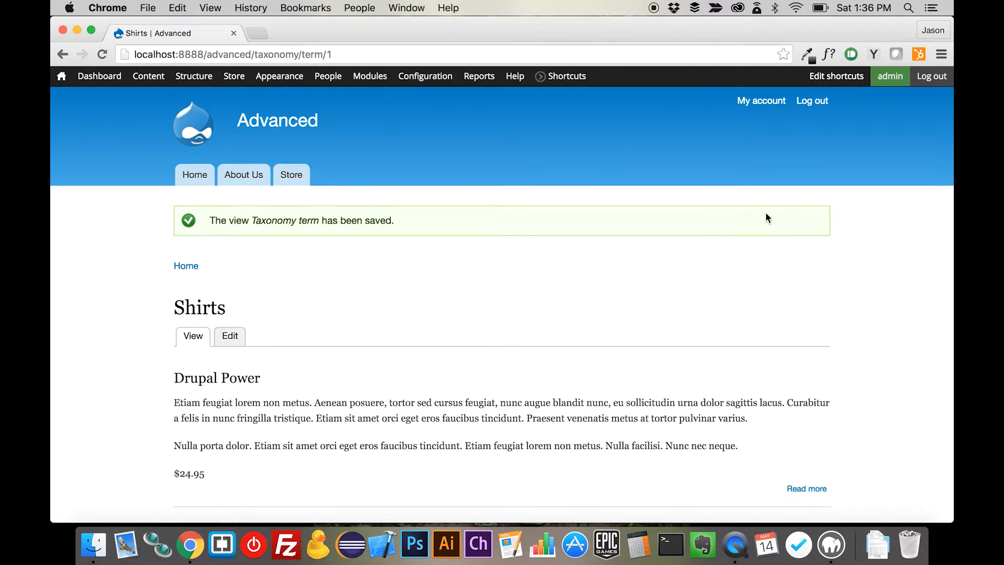
mouse_move(193, 75)
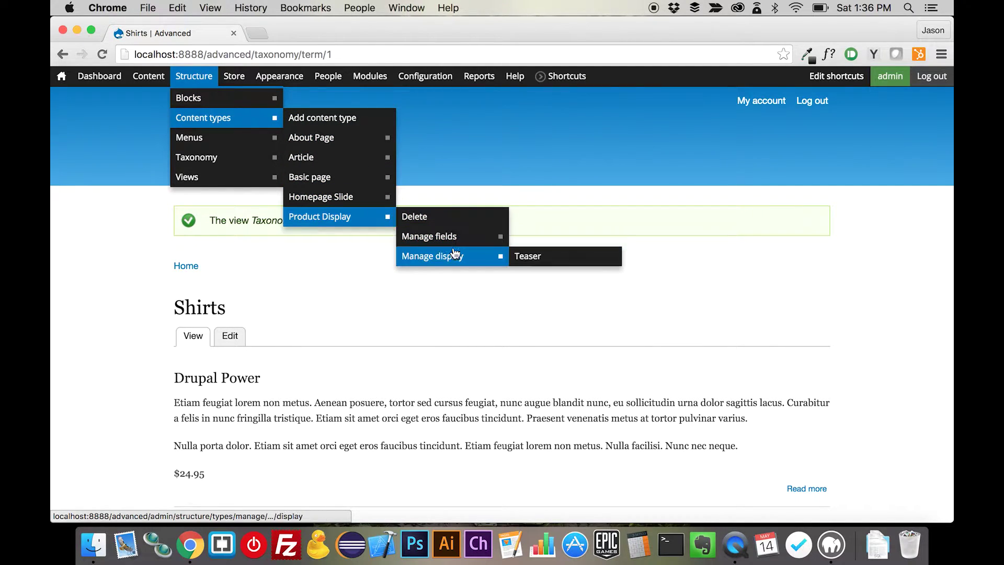
Step: In the Product Display teaser display, move Image to the top and Product to the Add to Cart form
left_click(527, 255)
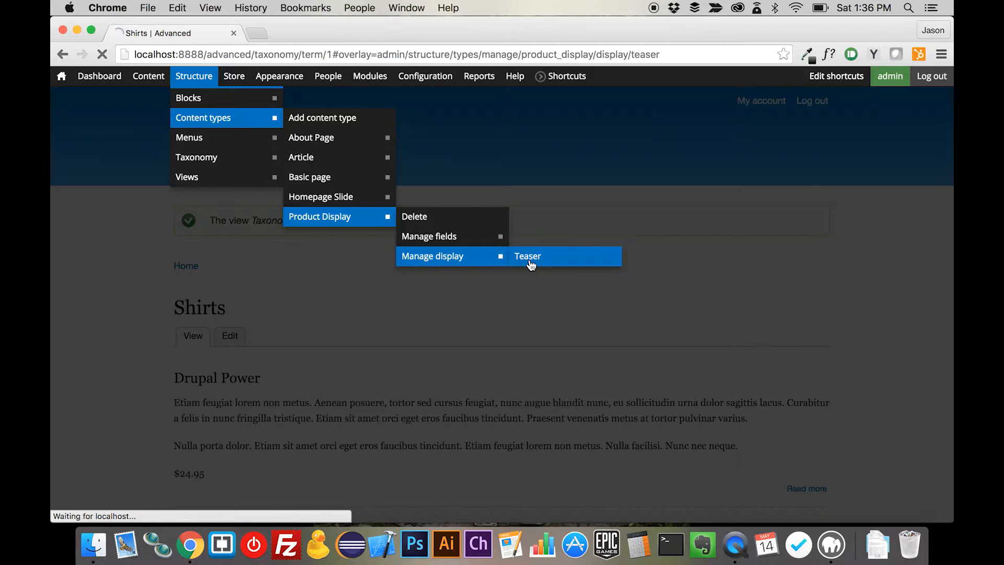
left_click(527, 255)
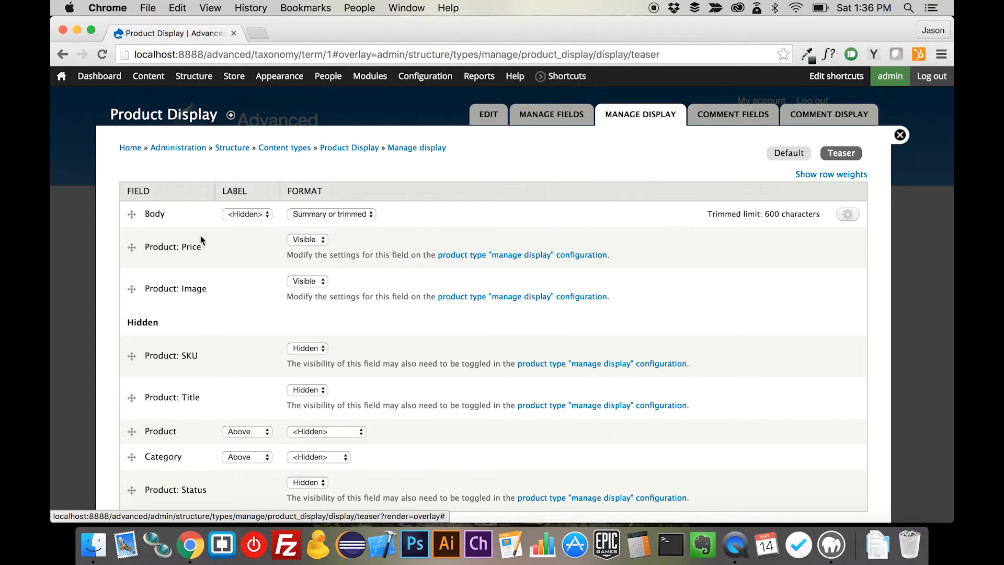
mouse_move(130, 289)
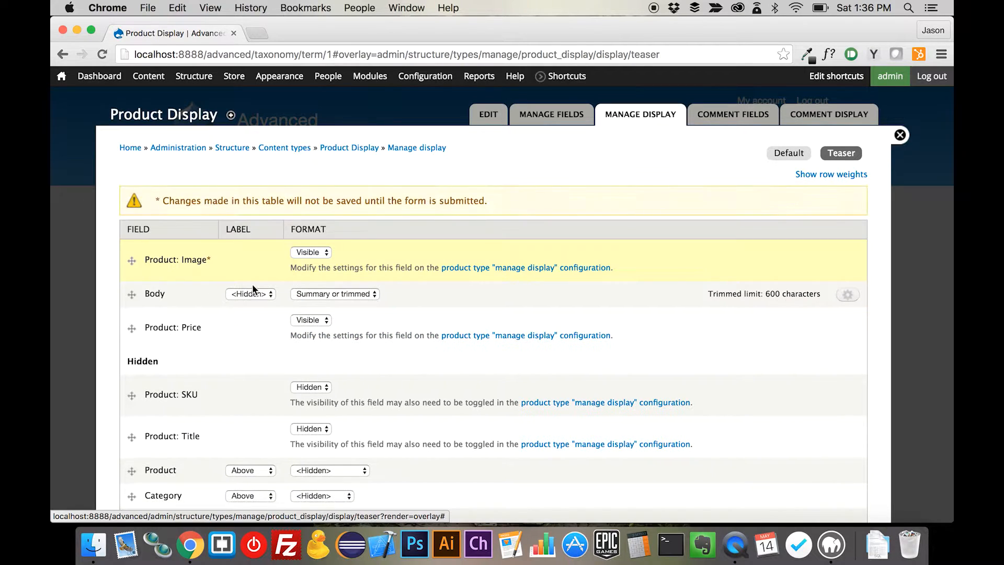
scroll("down", 3)
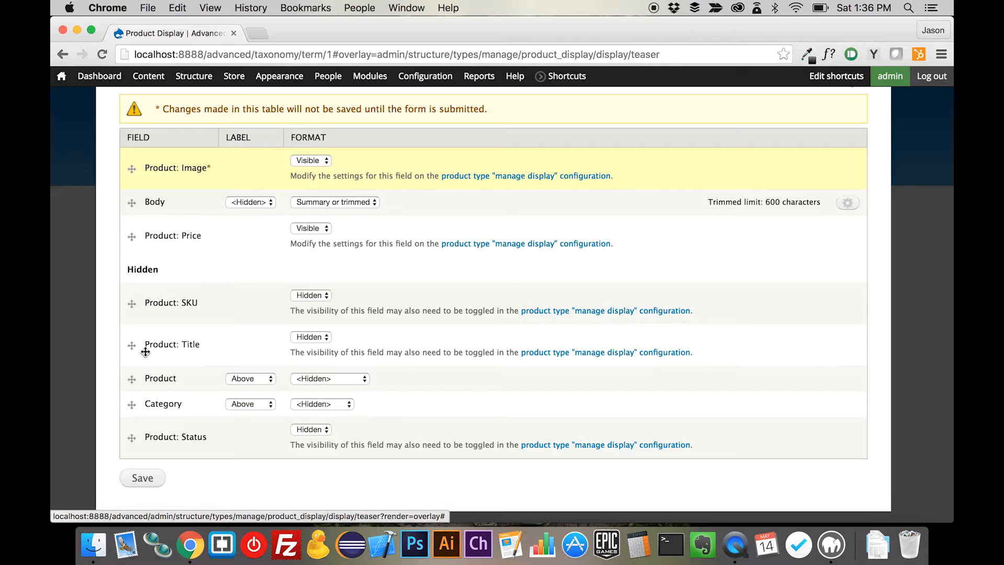
mouse_move(138, 420)
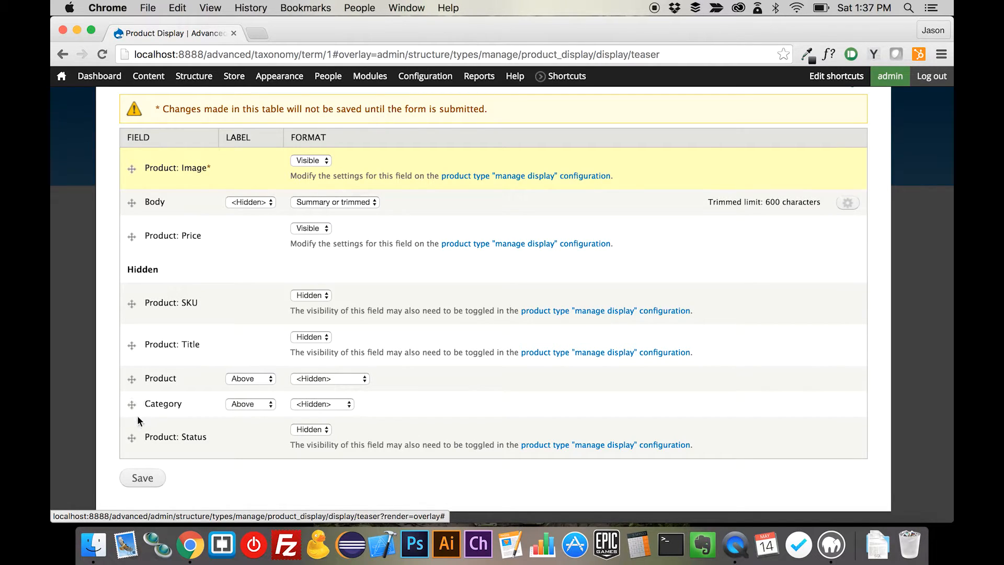
mouse_move(132, 373)
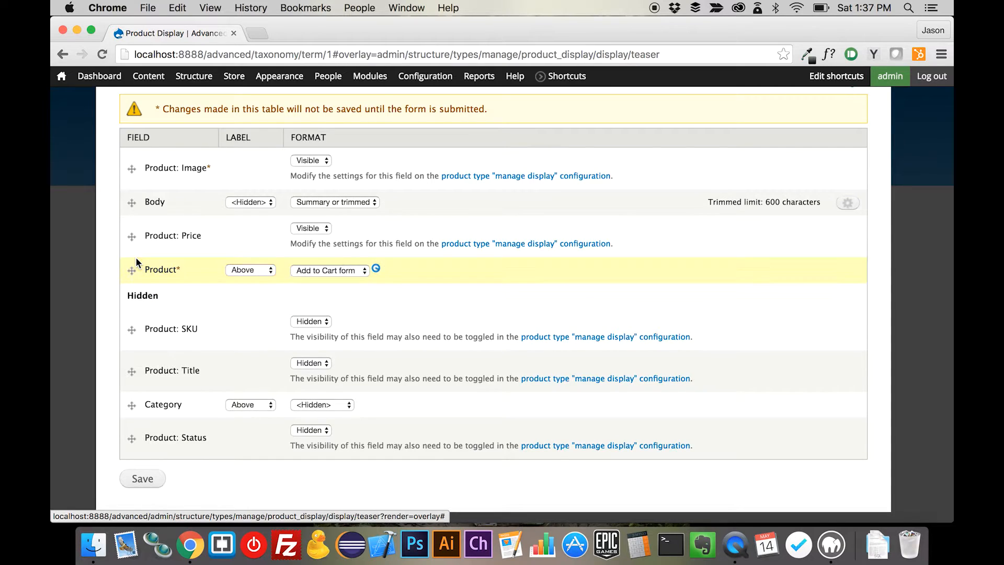
left_click(376, 269)
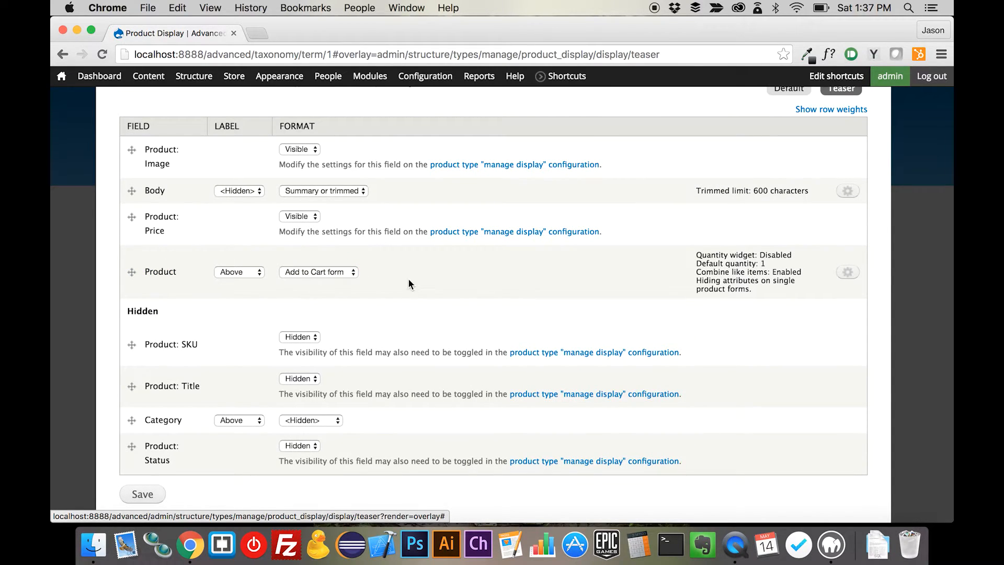
Step: Hide the Product field's label, enable the quantity widget on its Add to Cart form, and save the teaser display
left_click(239, 272)
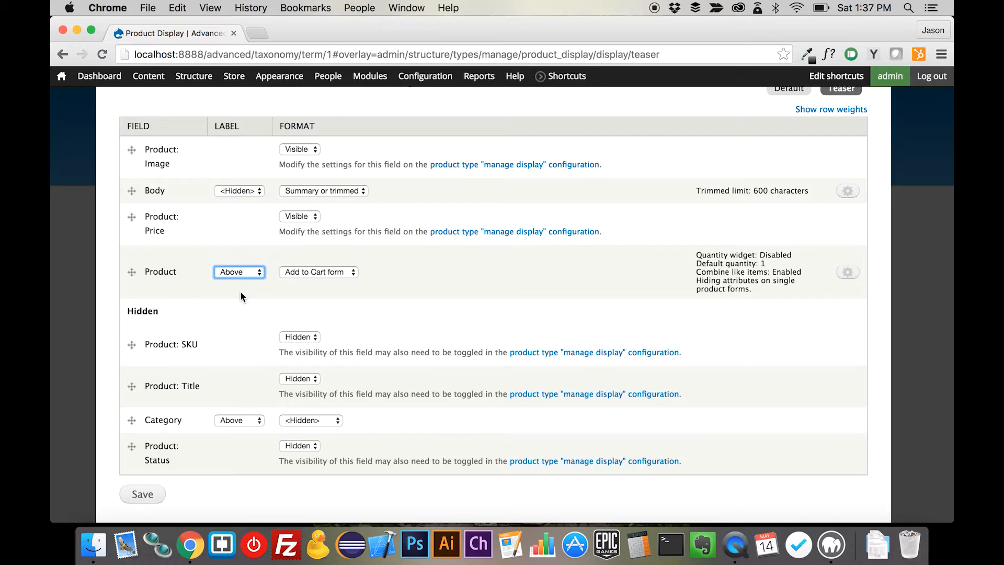
left_click(239, 272)
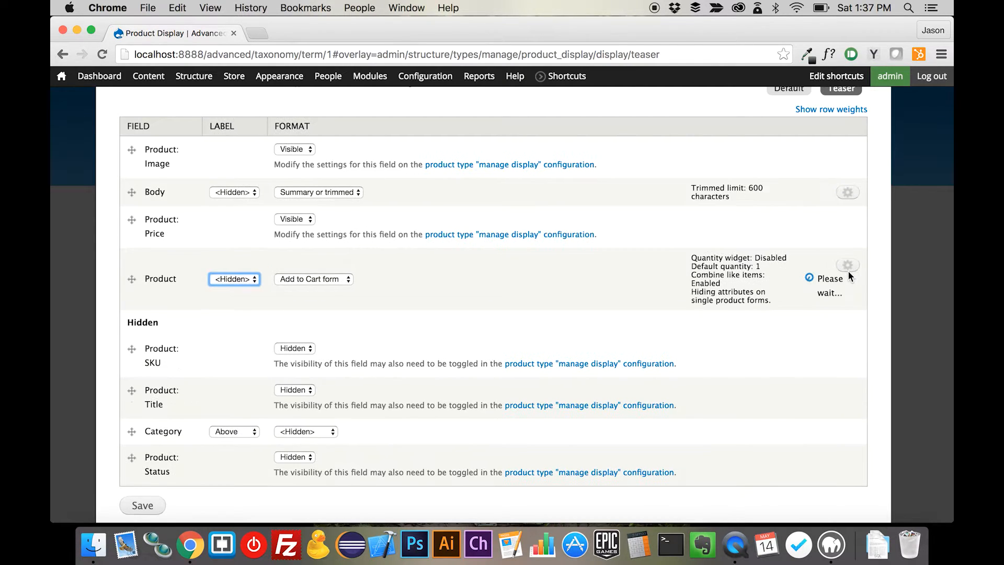
left_click(846, 264)
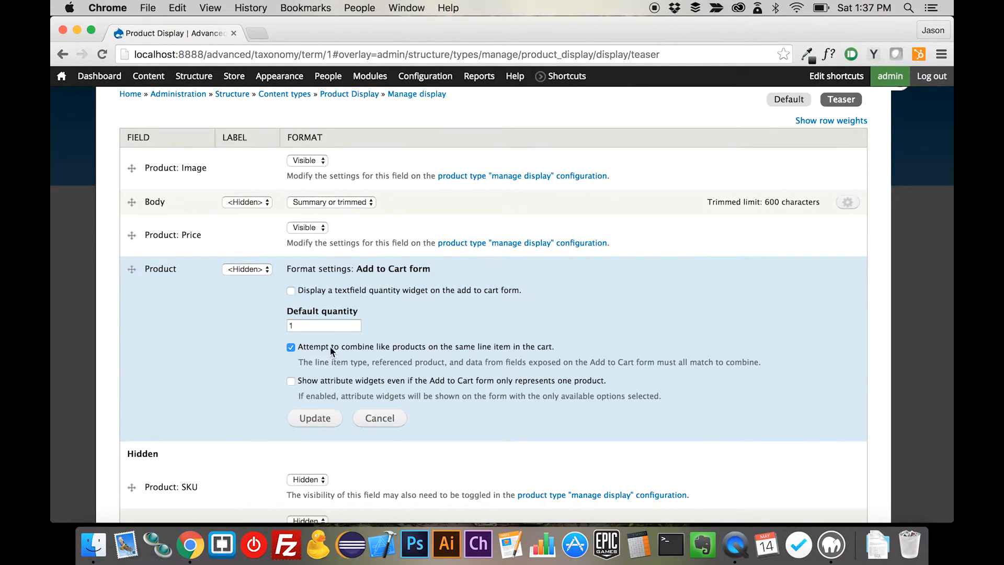
left_click(291, 289)
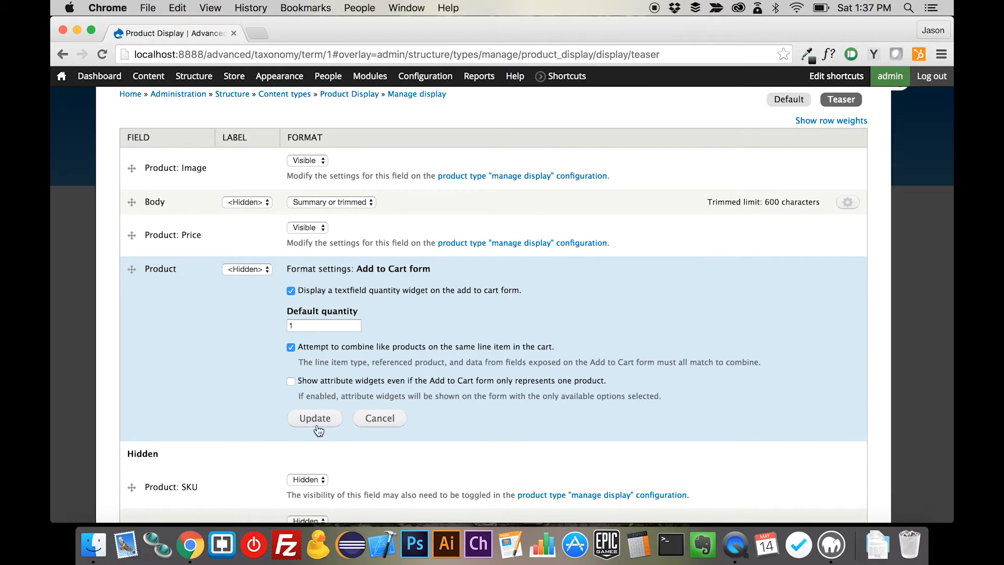
left_click(315, 417)
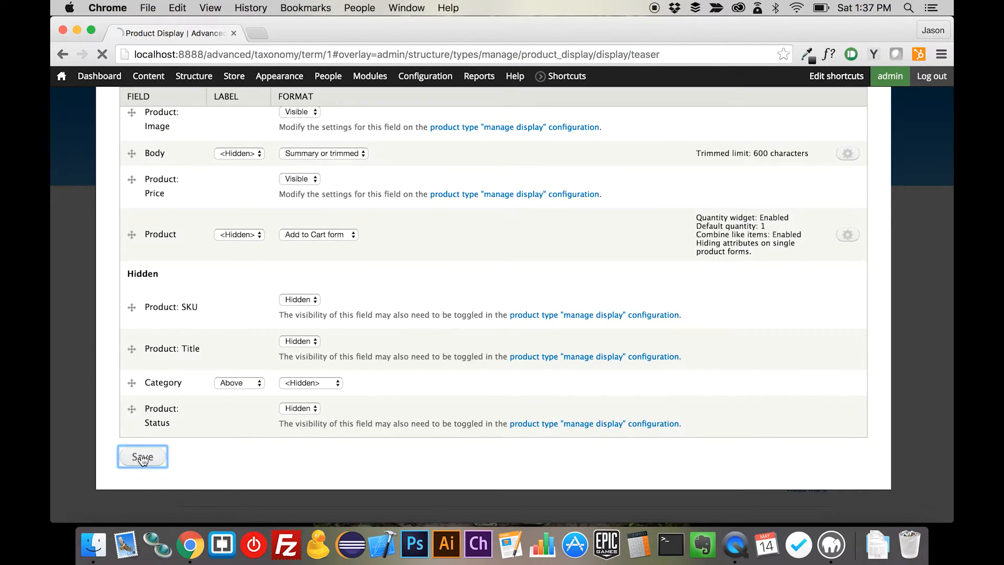
left_click(142, 457)
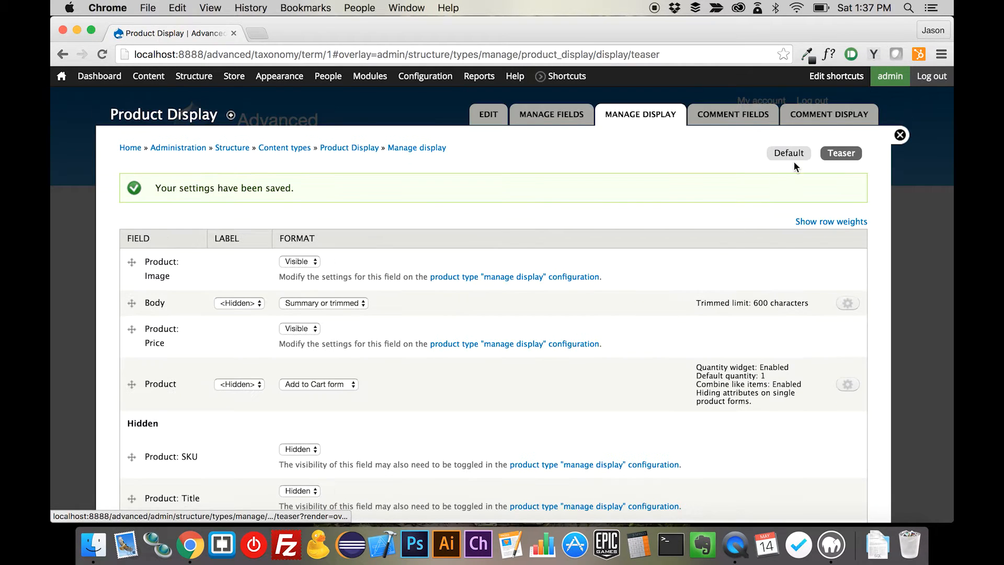
Step: Back on the Shirts page, try the colour dropdown on Drupal Power (Blue, then White) and review the listing
left_click(899, 135)
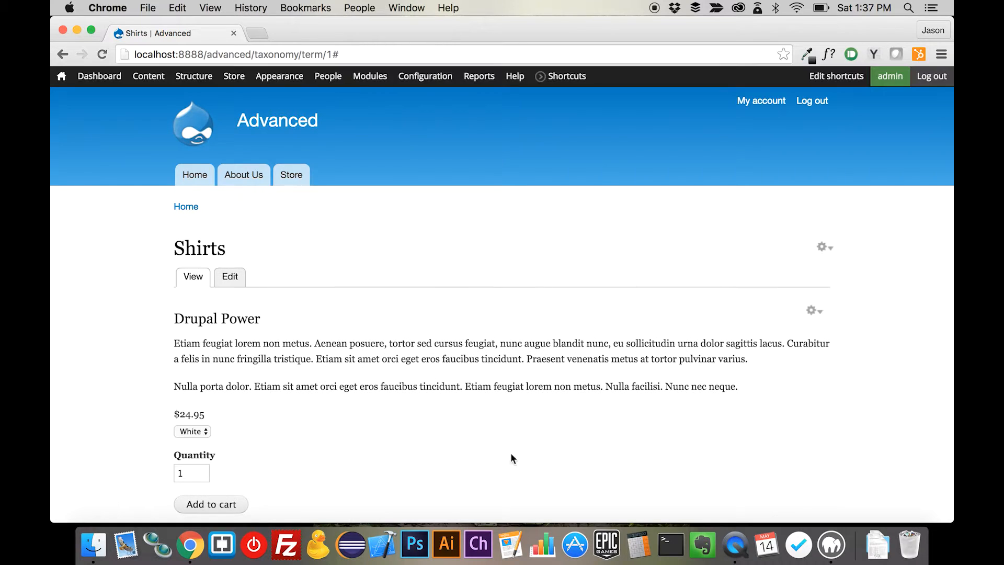
left_click(192, 431)
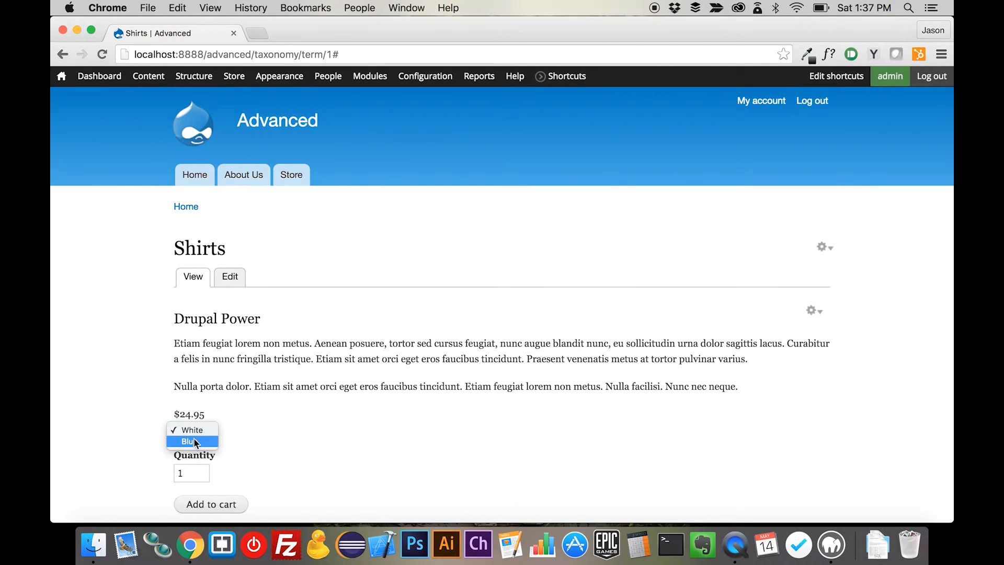
left_click(190, 441)
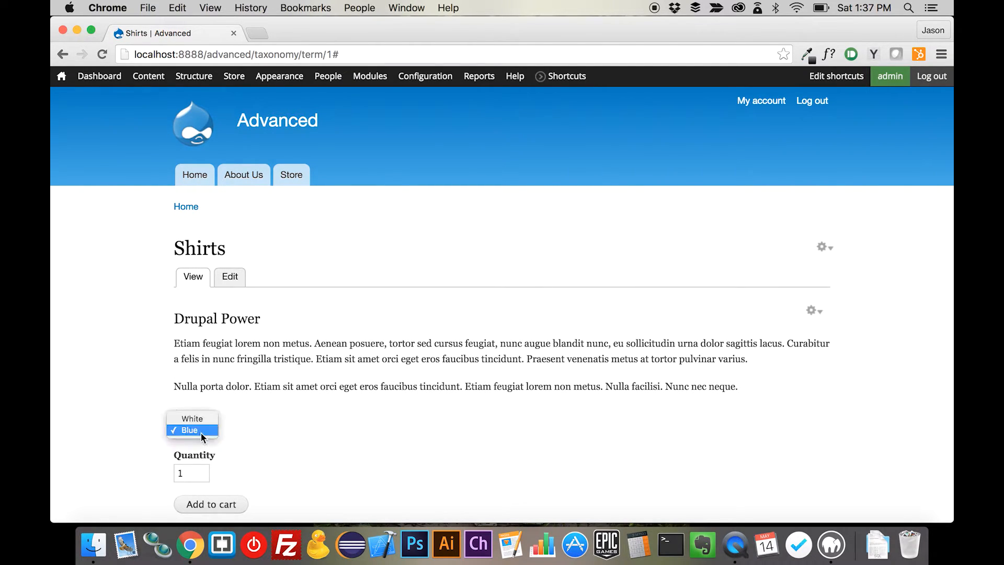
left_click(192, 419)
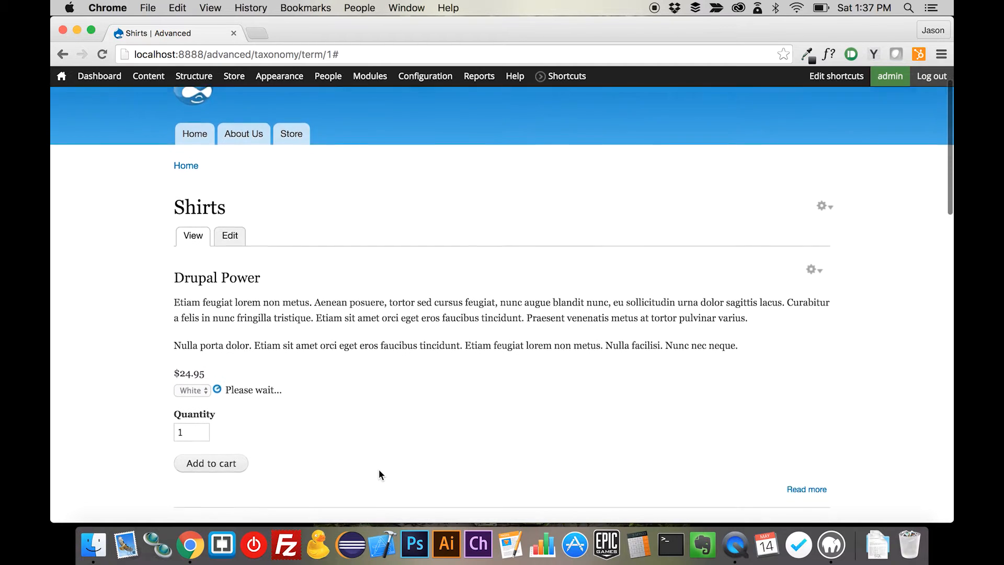
scroll("down", 3)
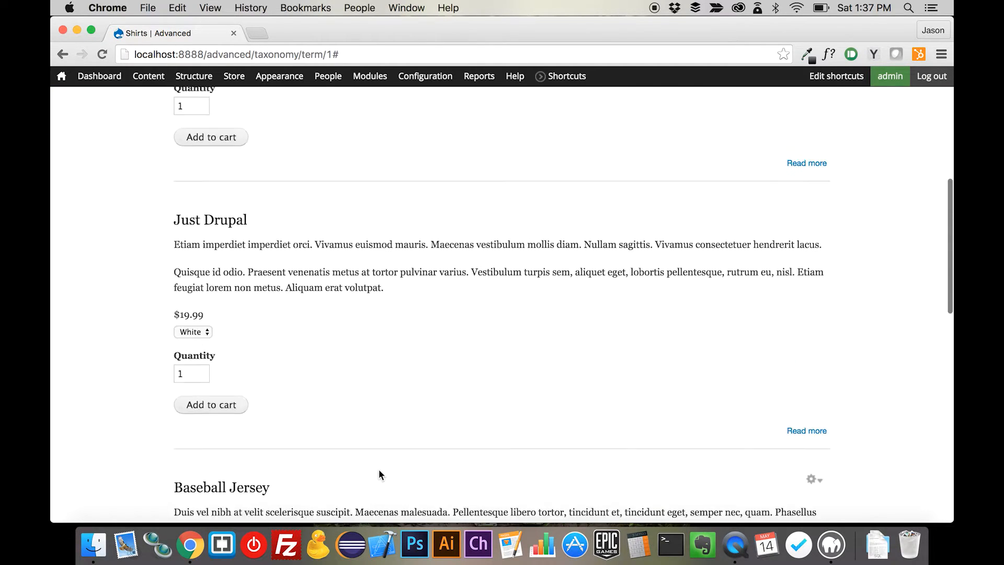
left_click(193, 75)
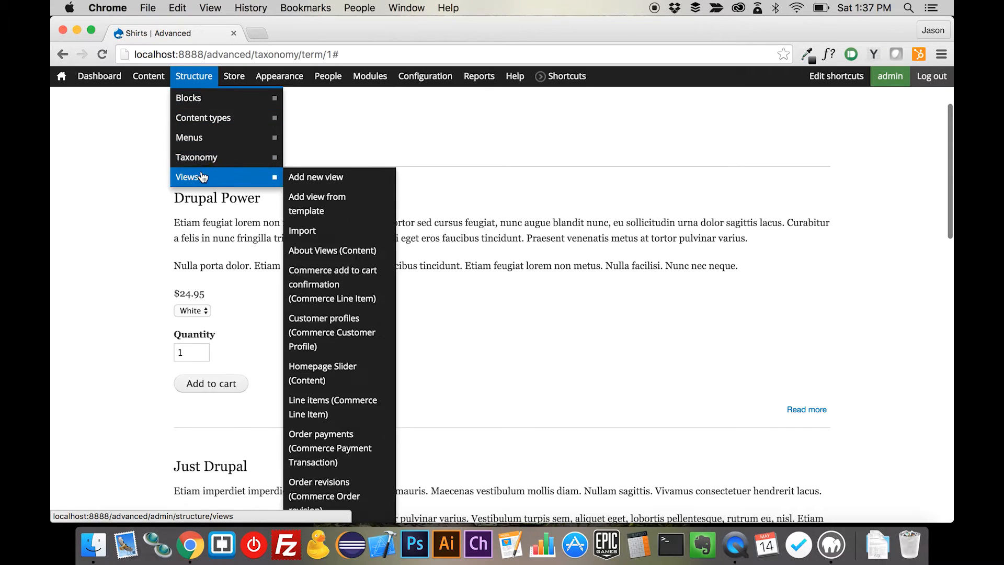
mouse_move(203, 118)
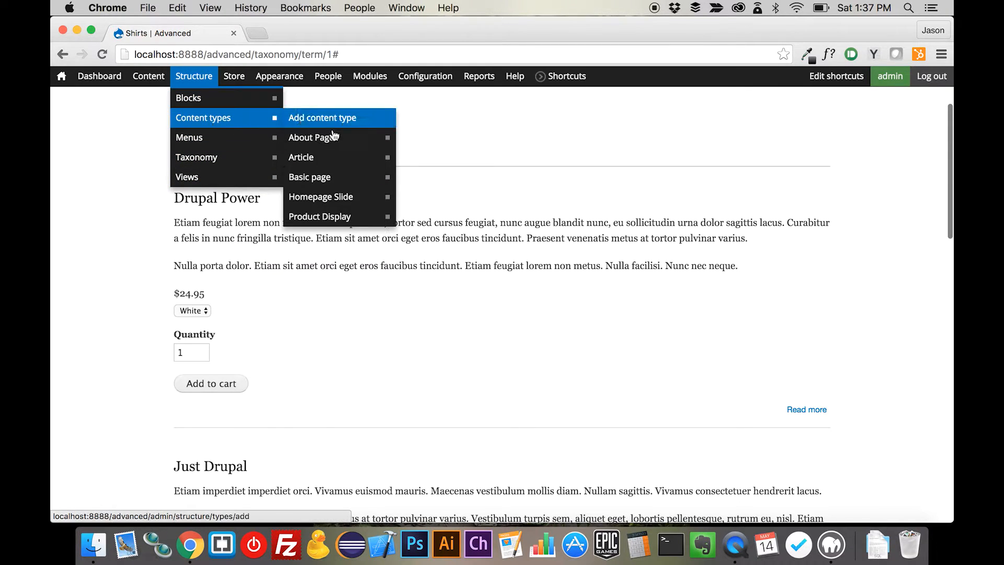
mouse_move(320, 217)
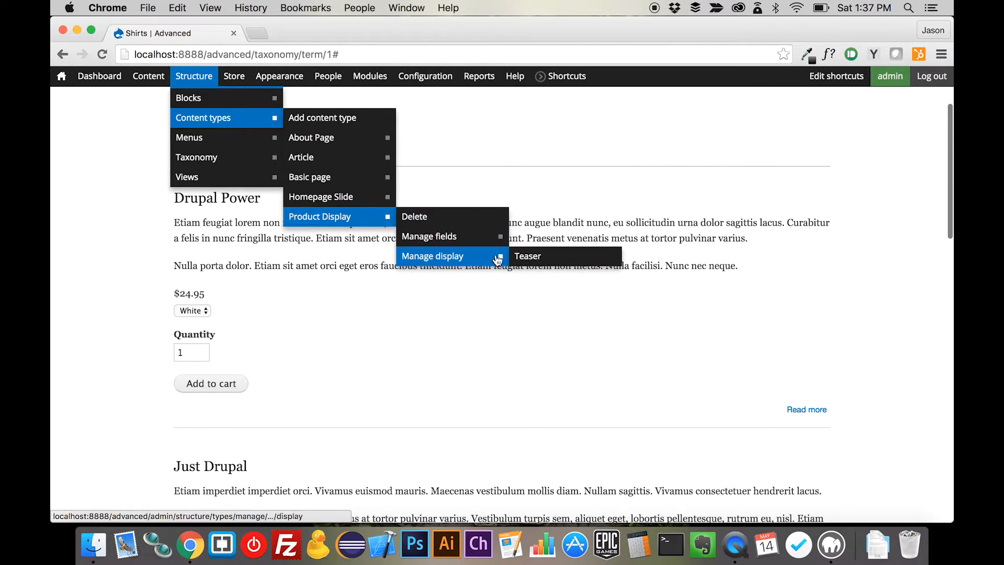
Step: From Product Display's display settings, go to the Store product types list and its Product type display
left_click(526, 256)
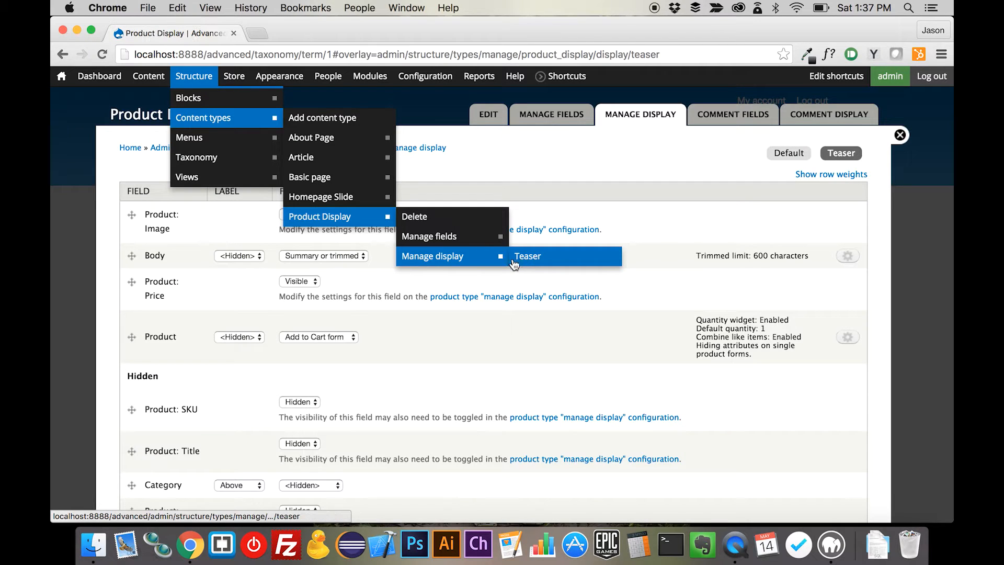
left_click(526, 255)
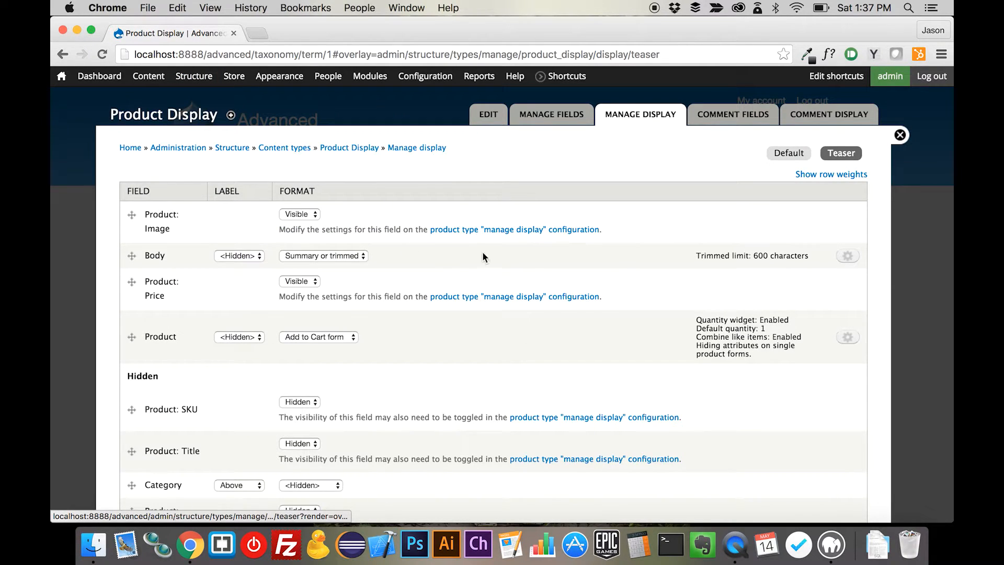
left_click(515, 229)
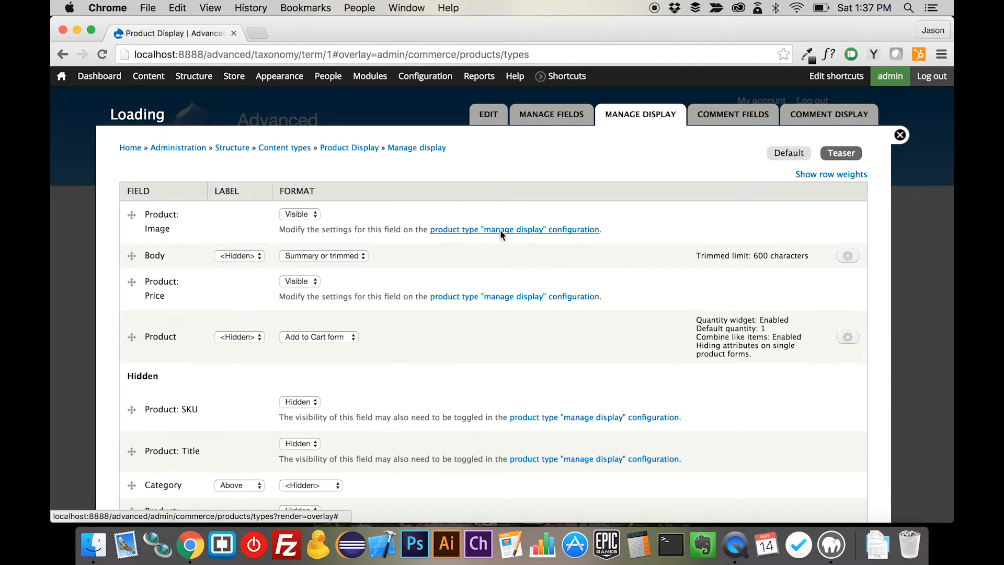
left_click(514, 229)
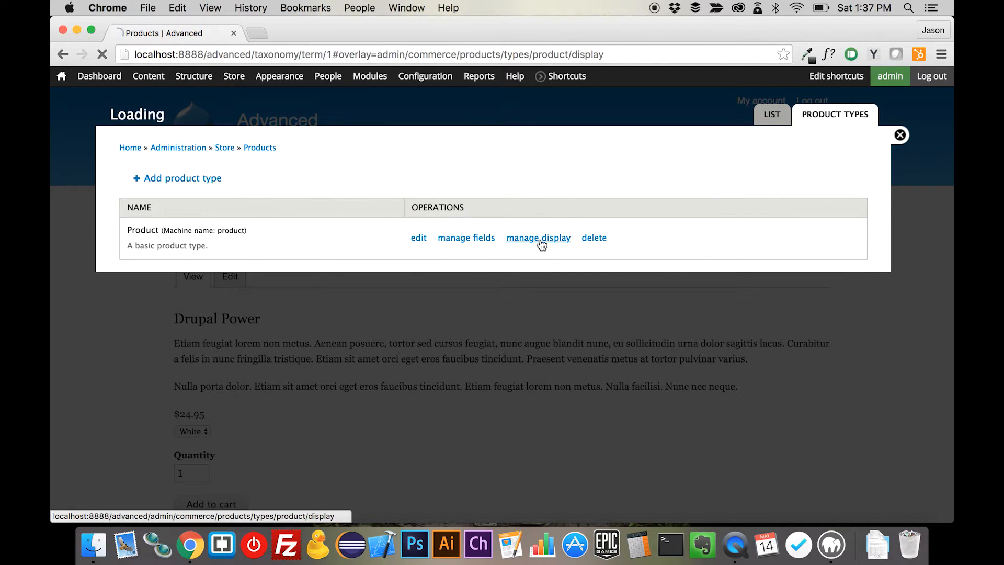
Step: Show the Product type's Image in teasers at Medium (220x220) style, save, and return to the Shirts page
left_click(538, 237)
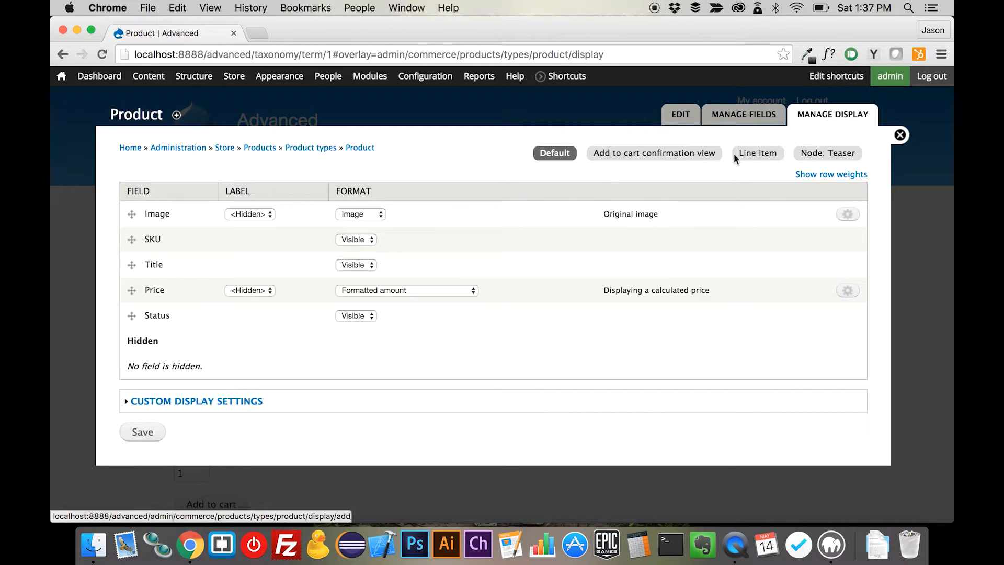
left_click(827, 153)
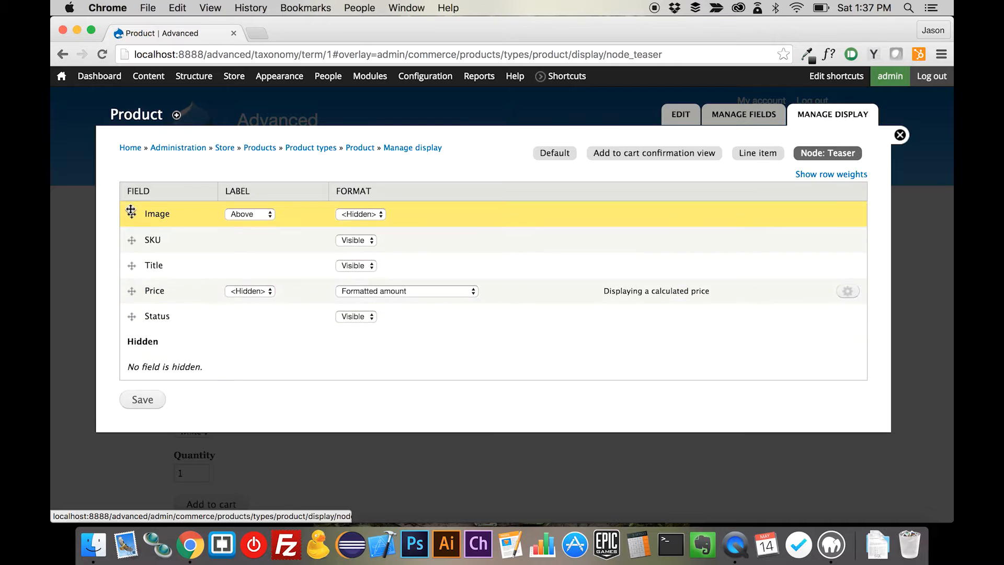
left_click(360, 214)
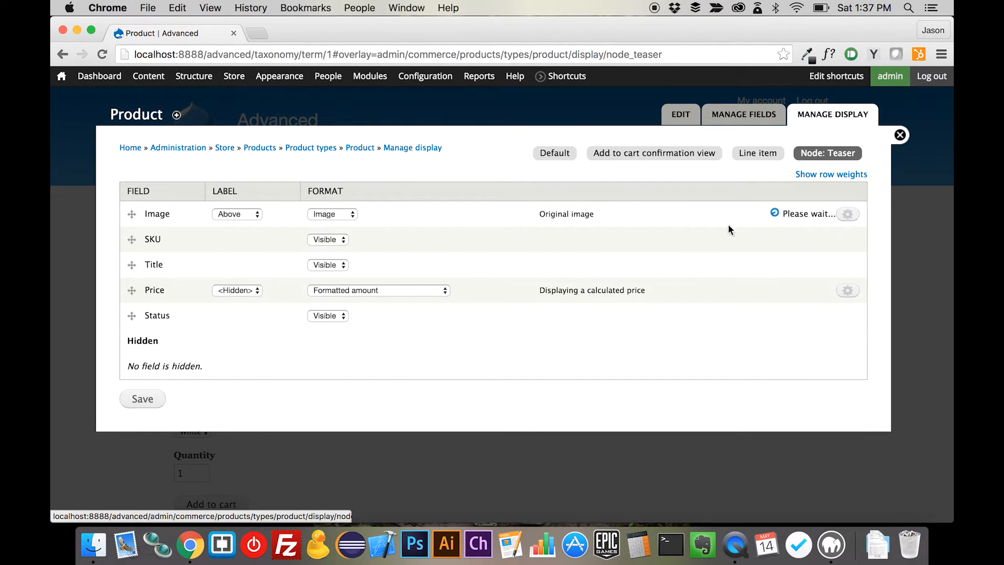
left_click(847, 213)
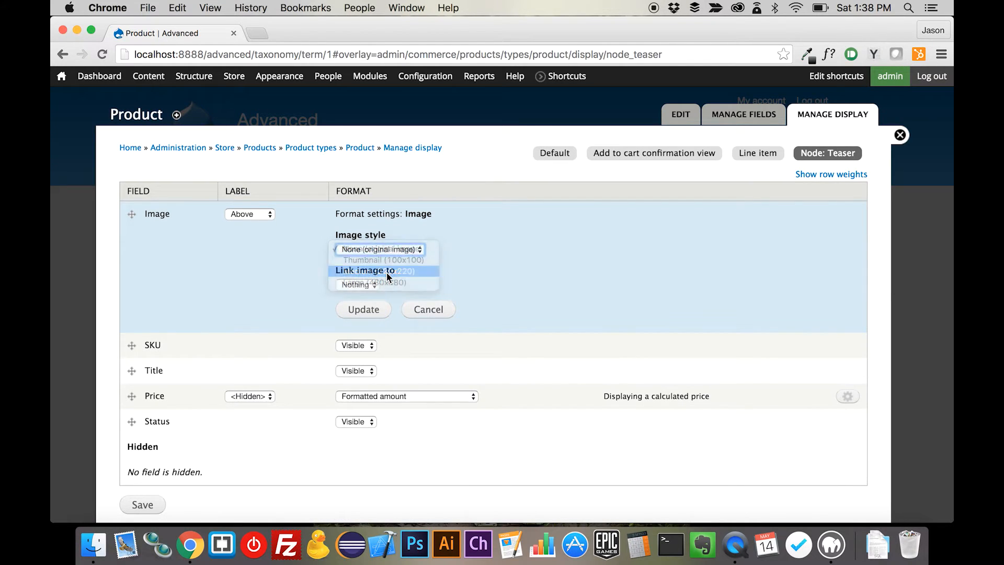
left_click(363, 310)
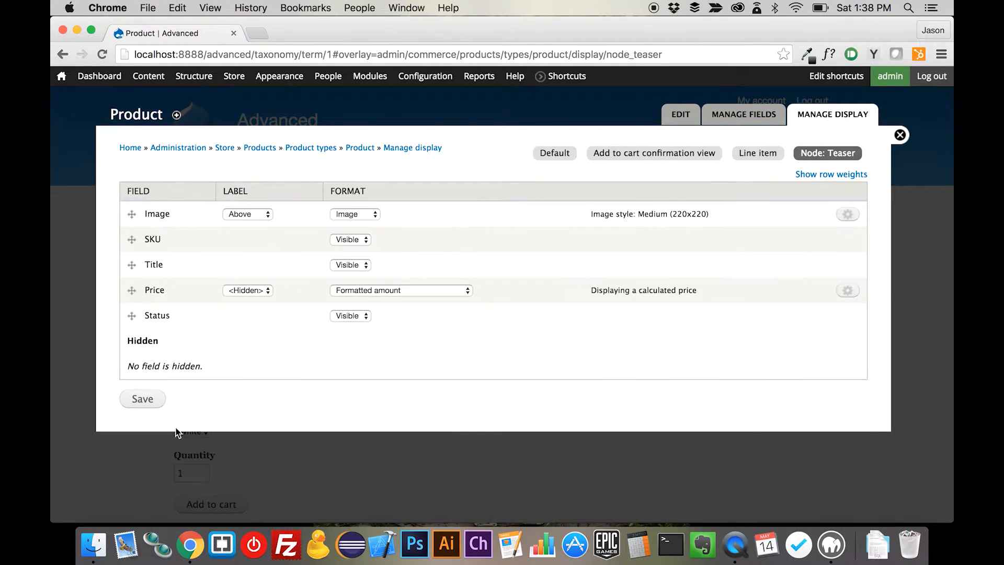
left_click(142, 398)
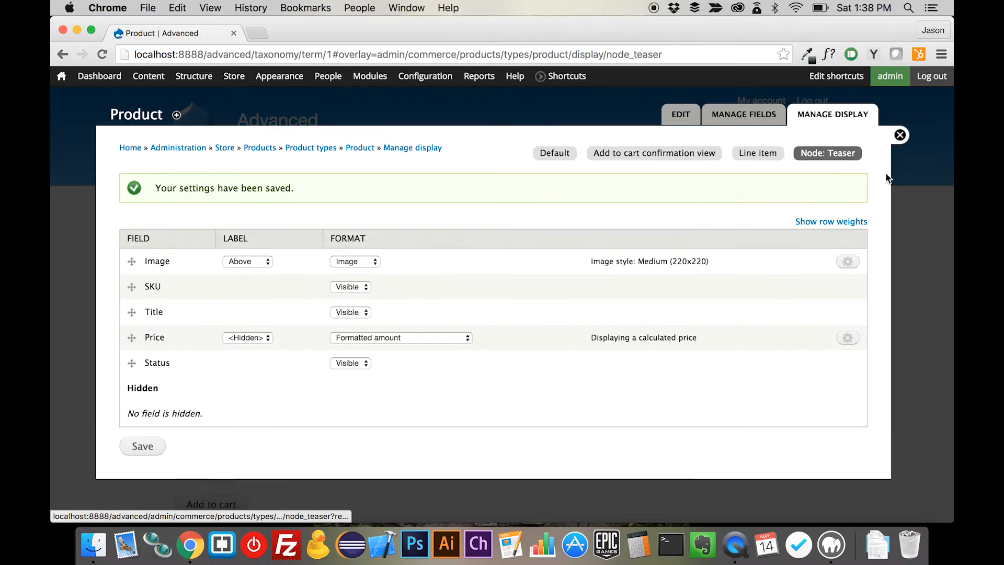
left_click(899, 135)
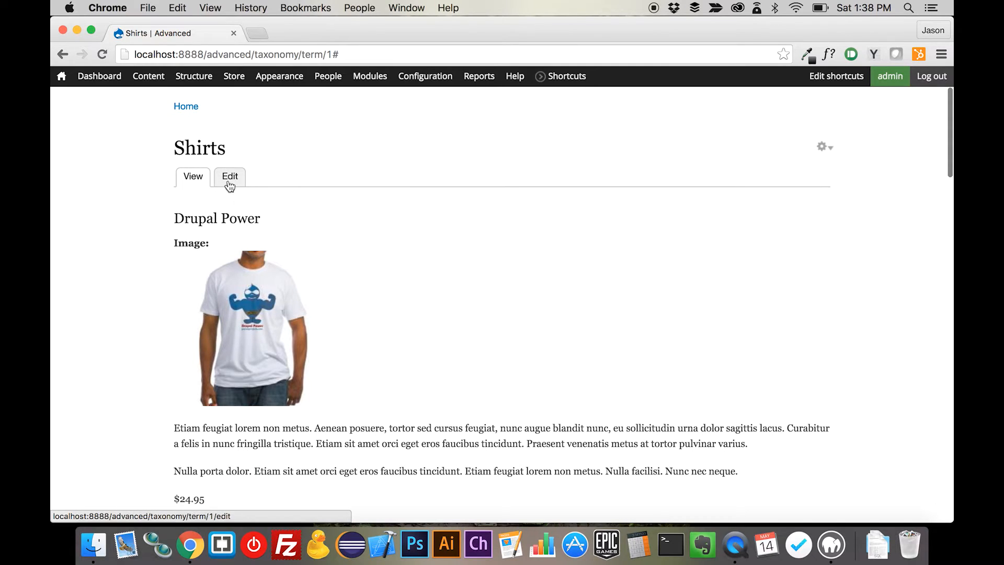
Step: Navigate via Structure > Product Display > Manage display back to the product type's display configuration
left_click(193, 75)
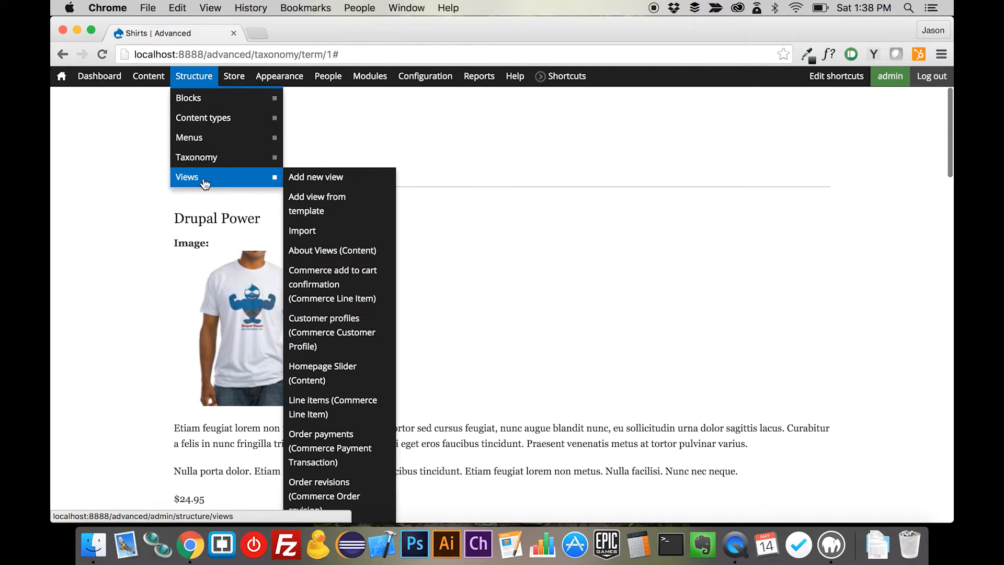
mouse_move(203, 118)
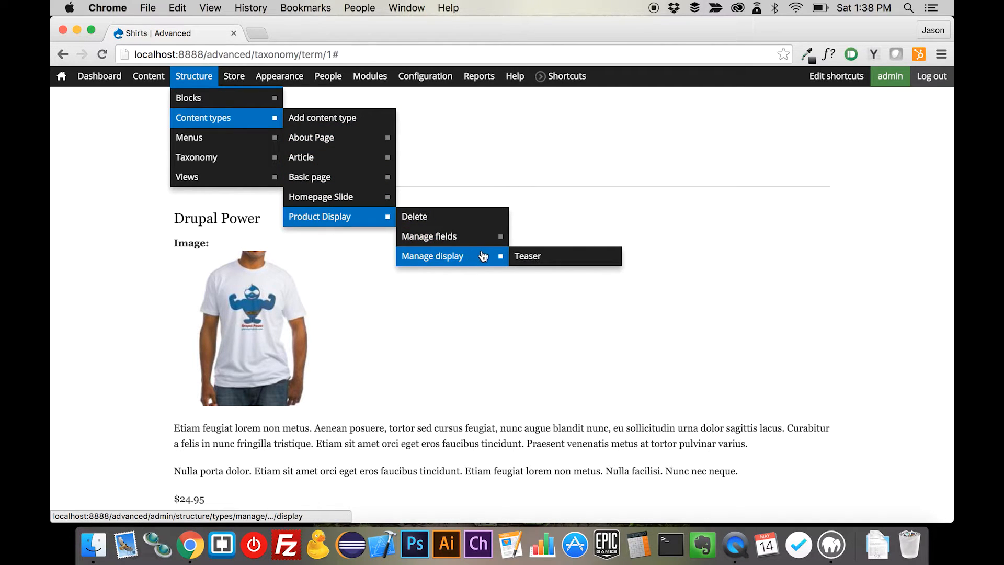
left_click(527, 255)
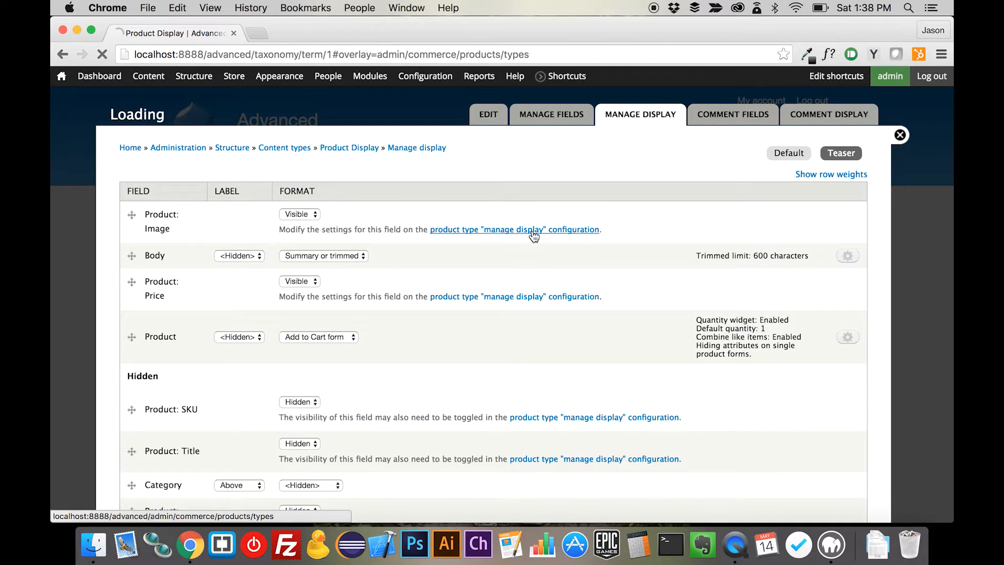
left_click(514, 229)
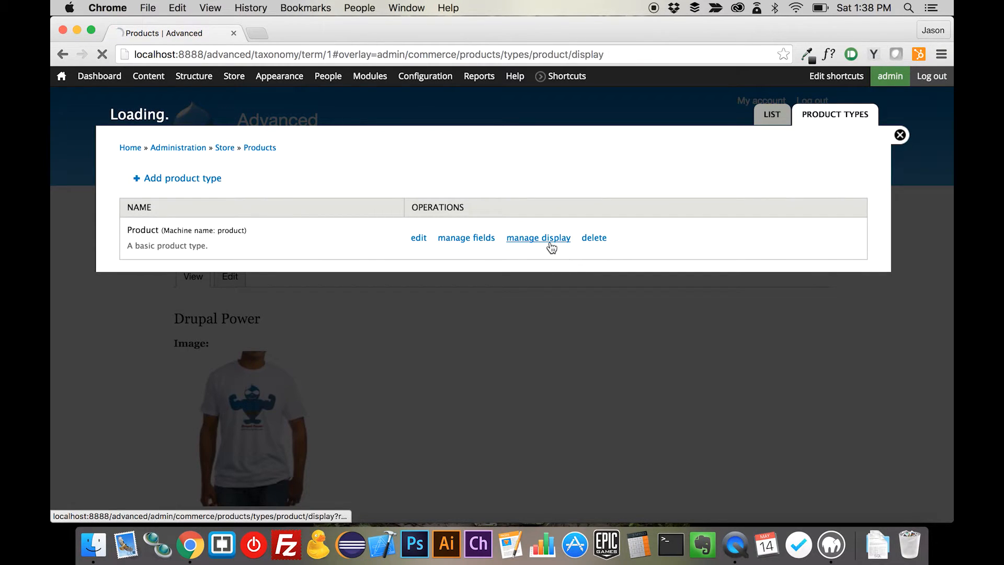
Step: Set the Product type teaser's Image label to <Hidden>, save, and return to the Shirts page
left_click(538, 237)
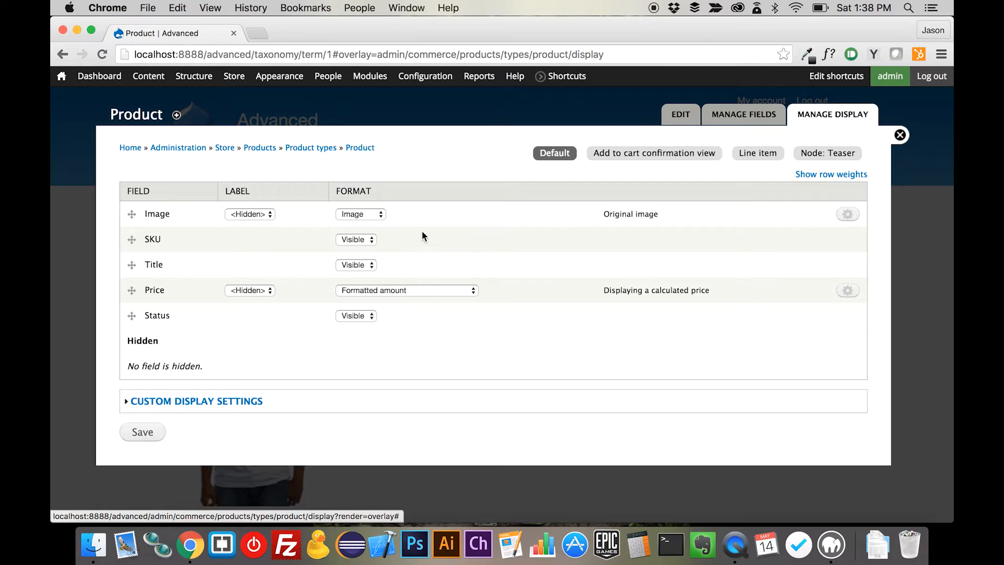
mouse_move(757, 153)
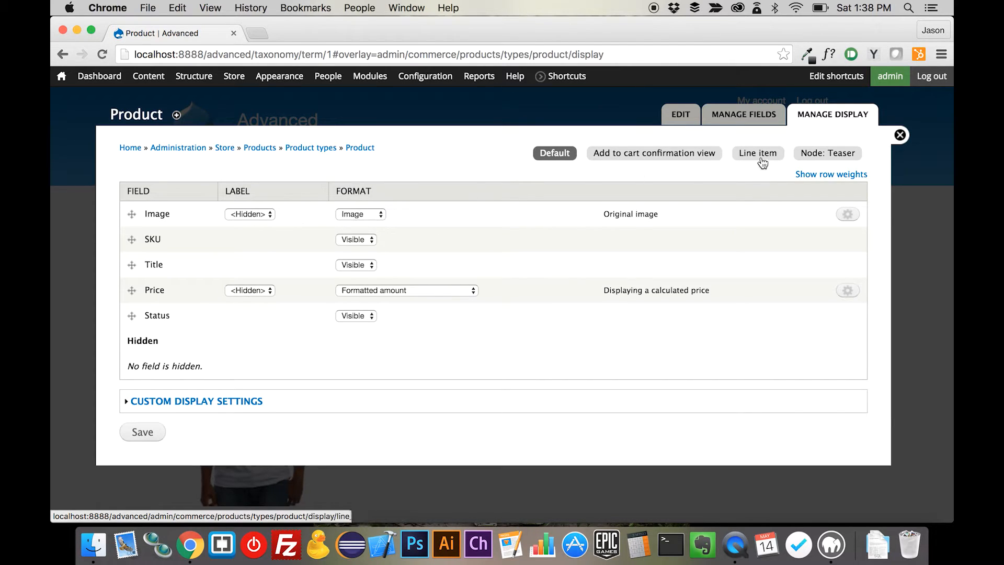
left_click(826, 152)
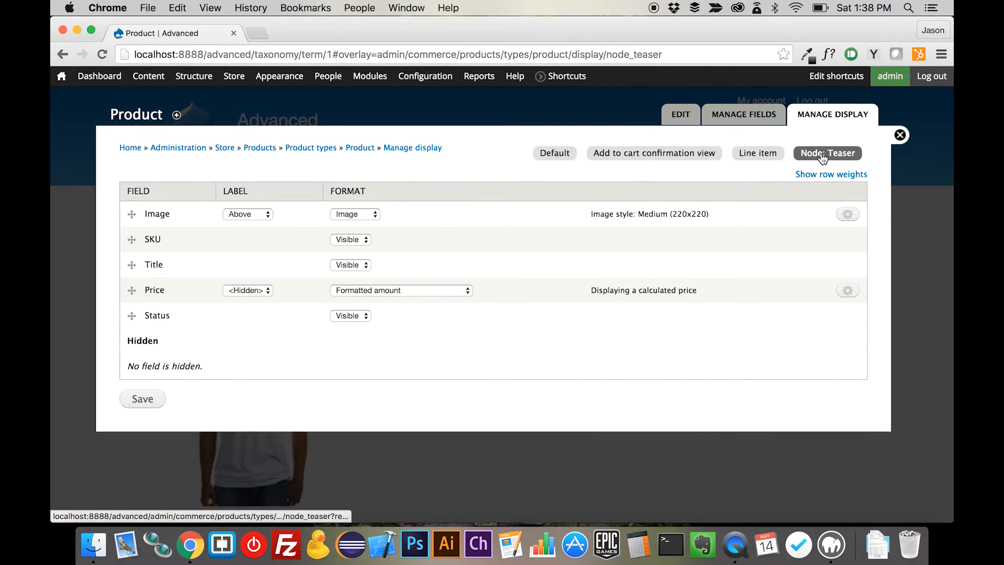
left_click(247, 213)
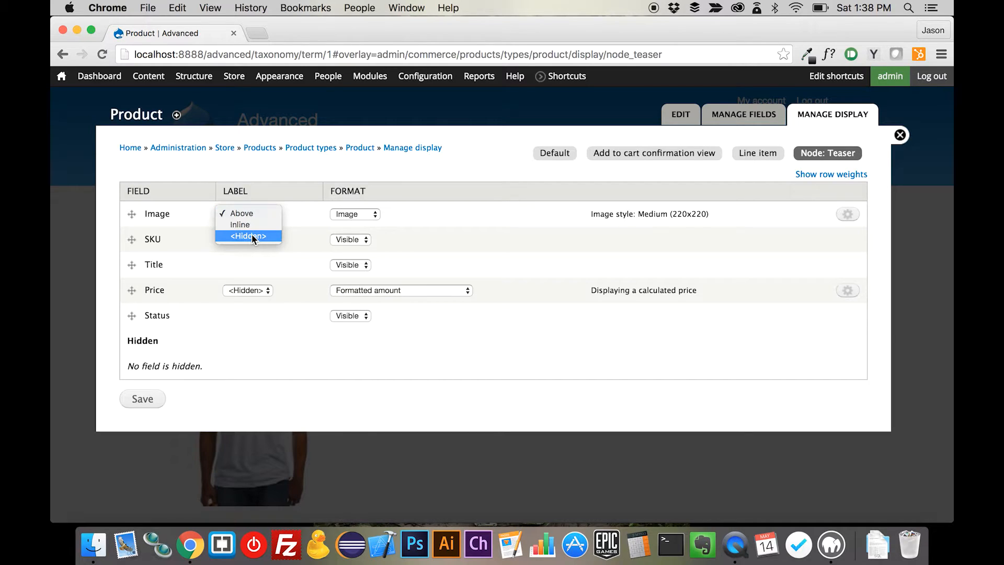
left_click(249, 236)
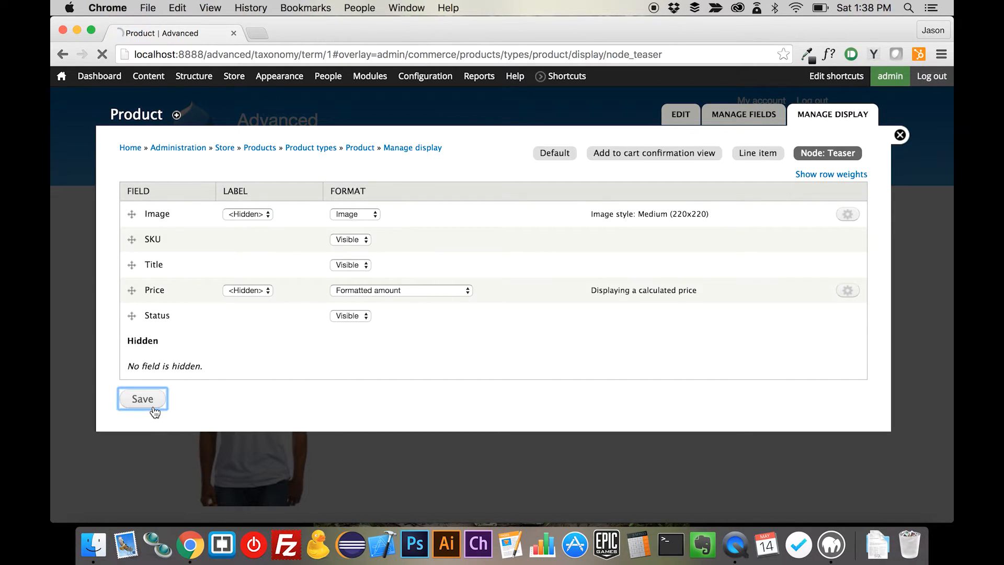
left_click(142, 398)
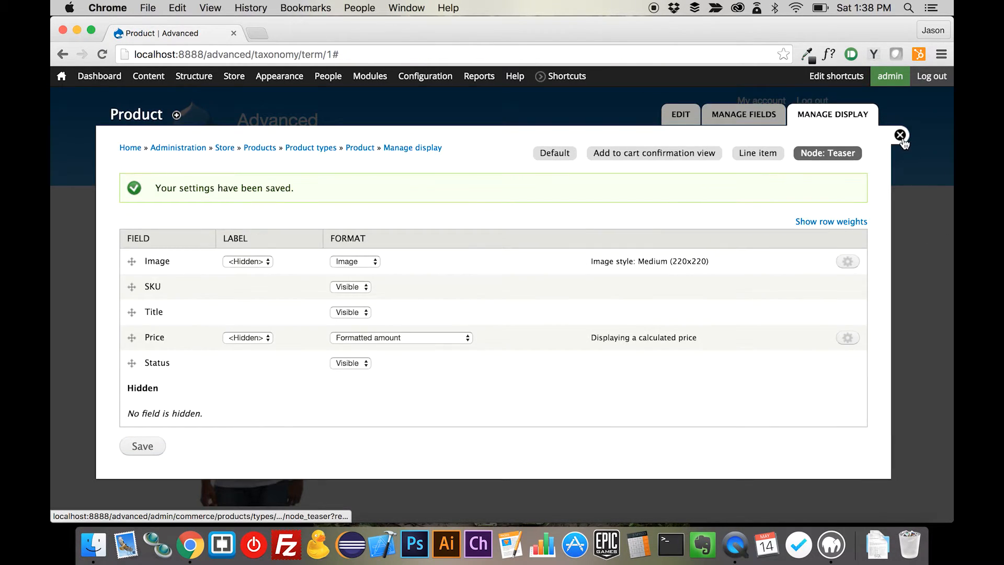
left_click(900, 135)
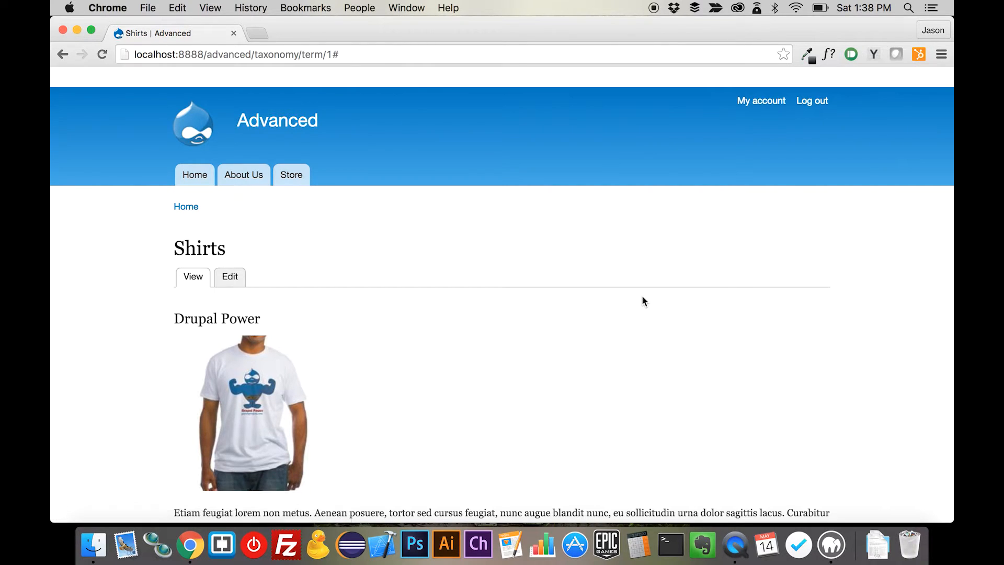
scroll("down", 3)
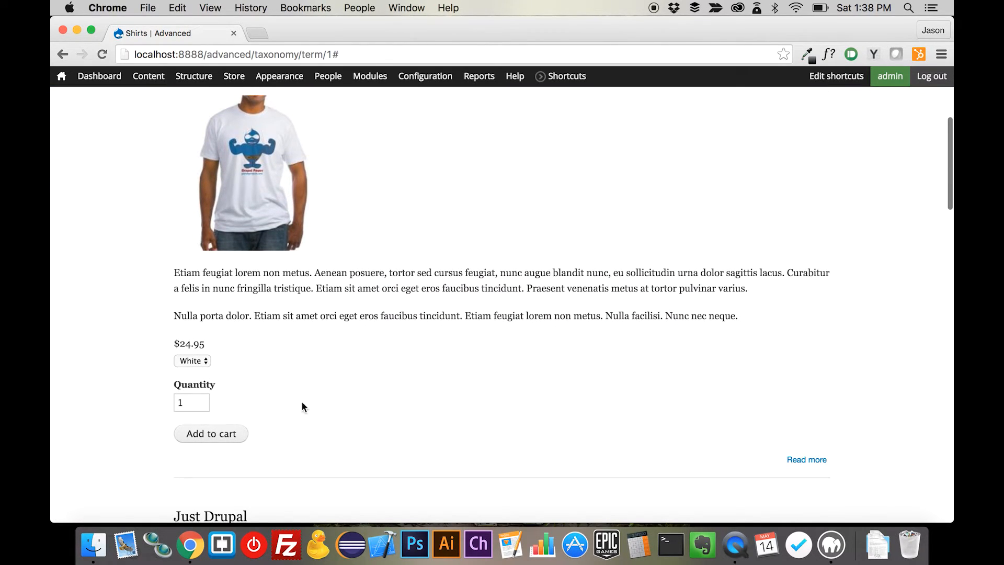
left_click(191, 361)
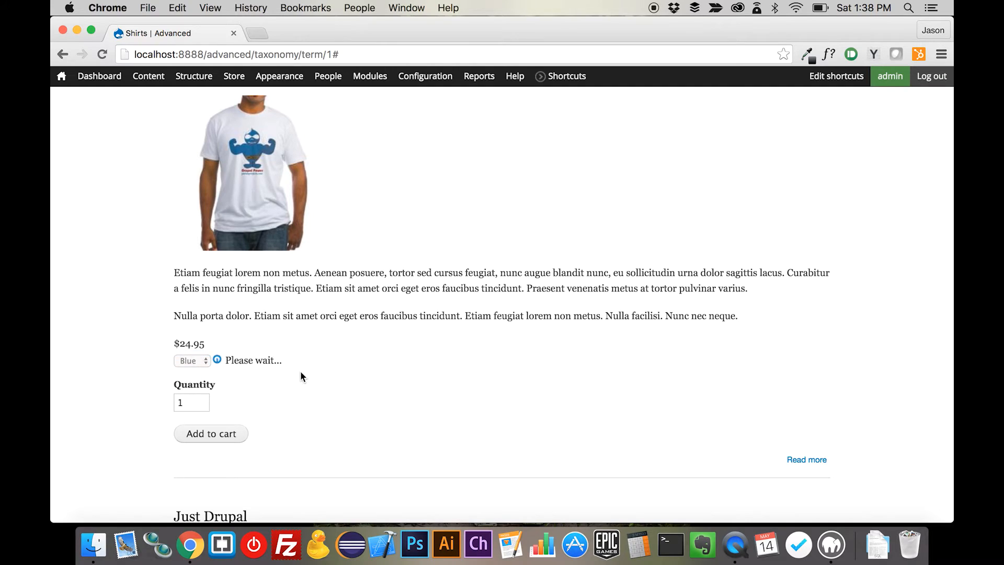
left_click(191, 360)
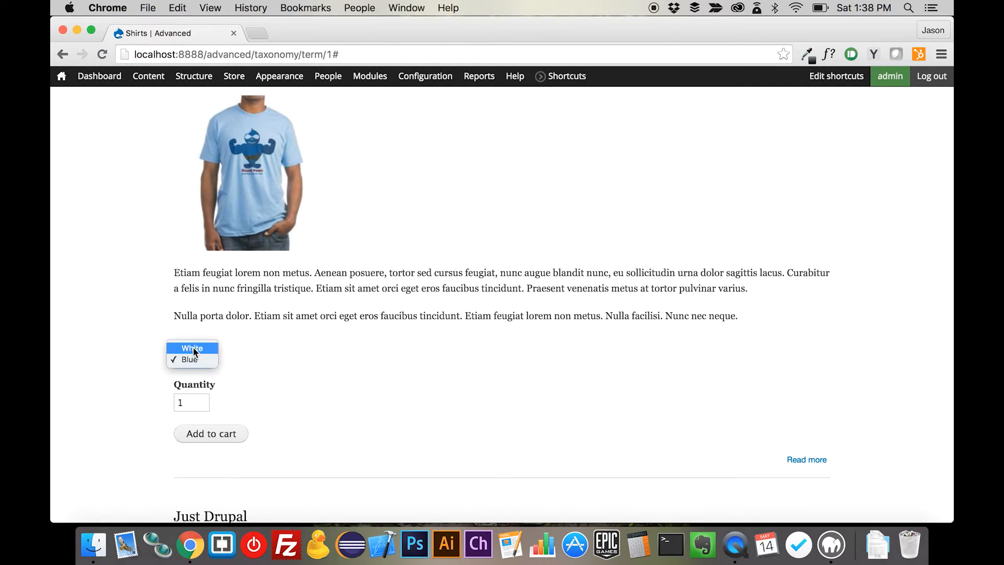
left_click(192, 347)
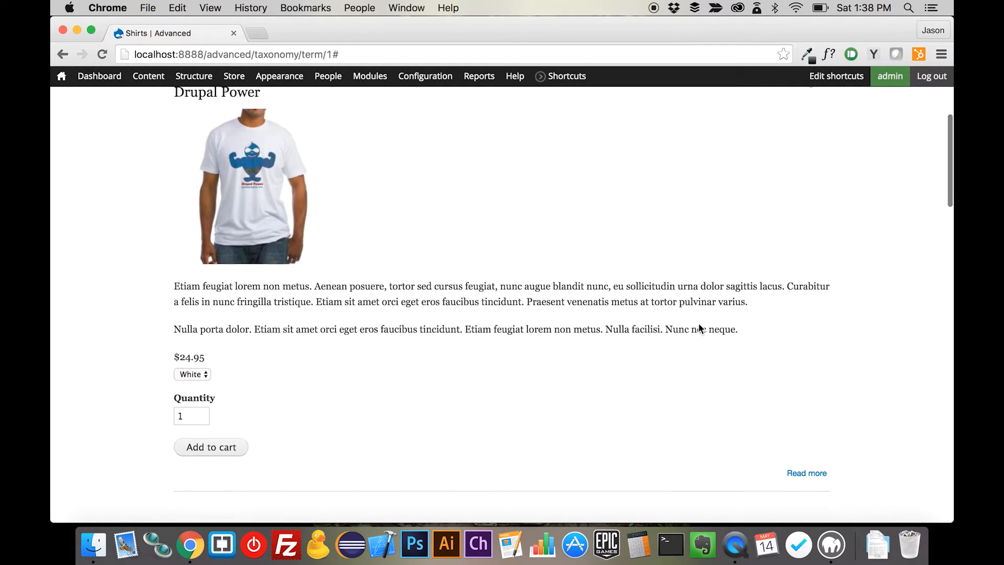
left_click(821, 190)
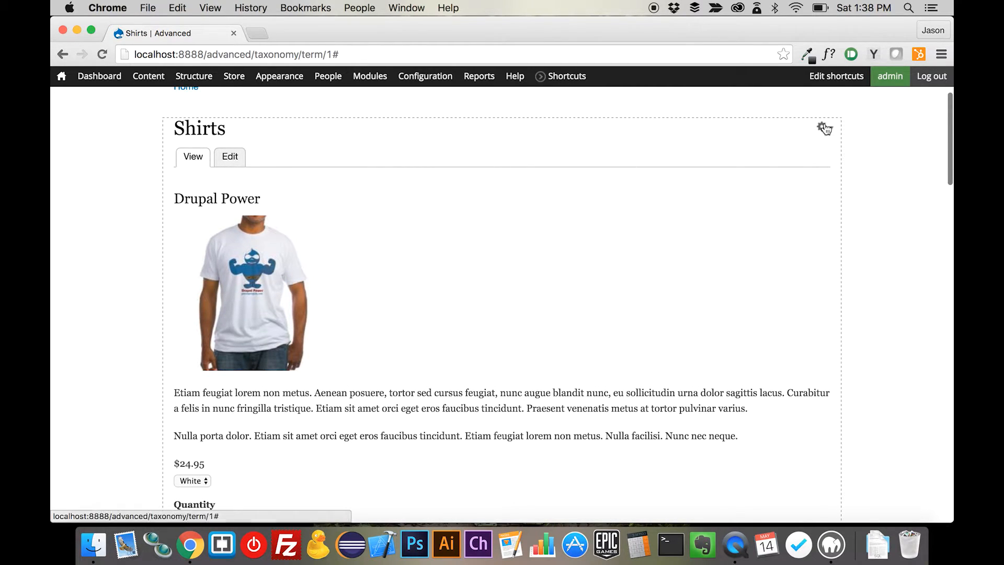
Step: Change the Taxonomy term view's format to a 3-column Grid, save it, and return to the Shirts page
left_click(825, 128)
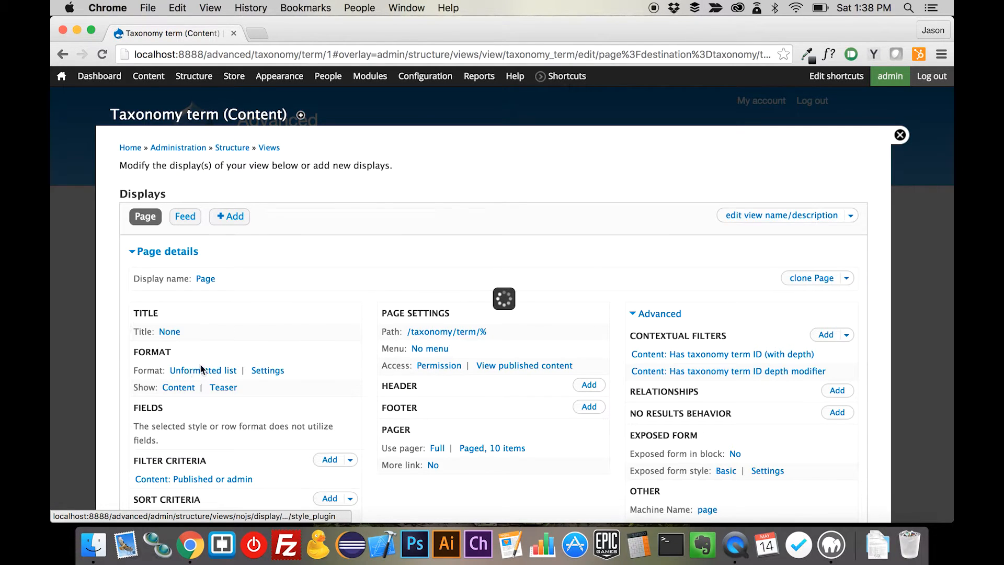
left_click(202, 370)
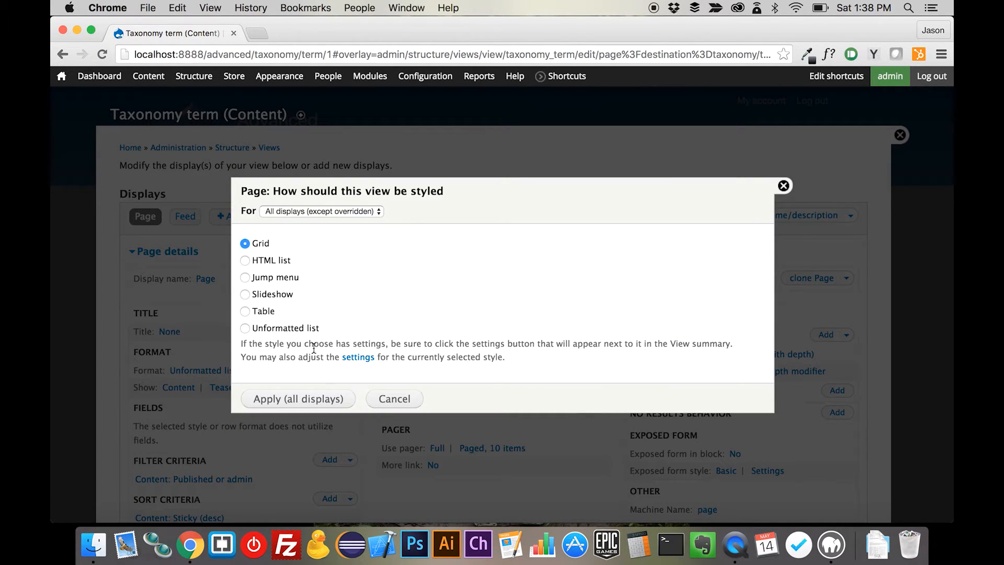
left_click(298, 398)
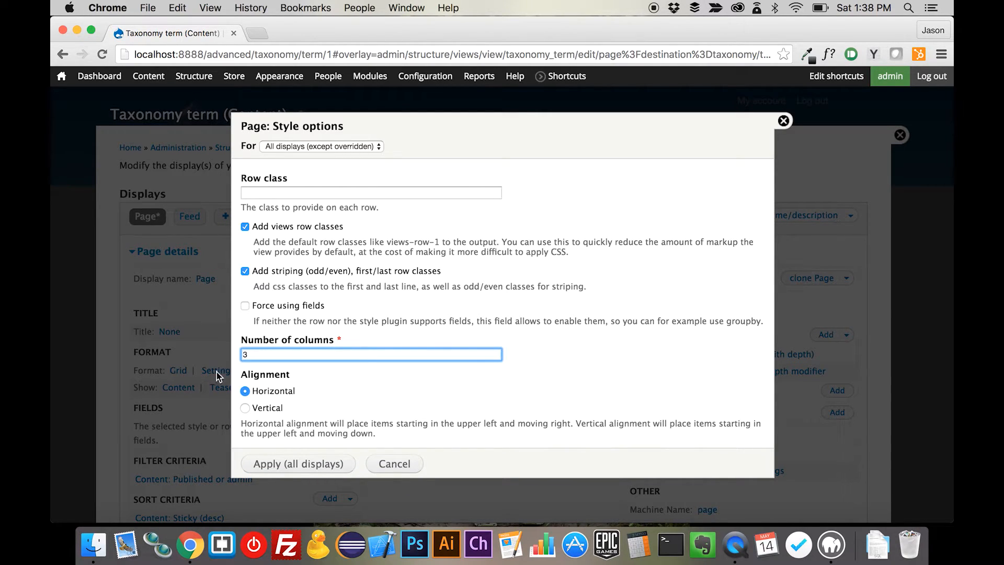
left_click(297, 463)
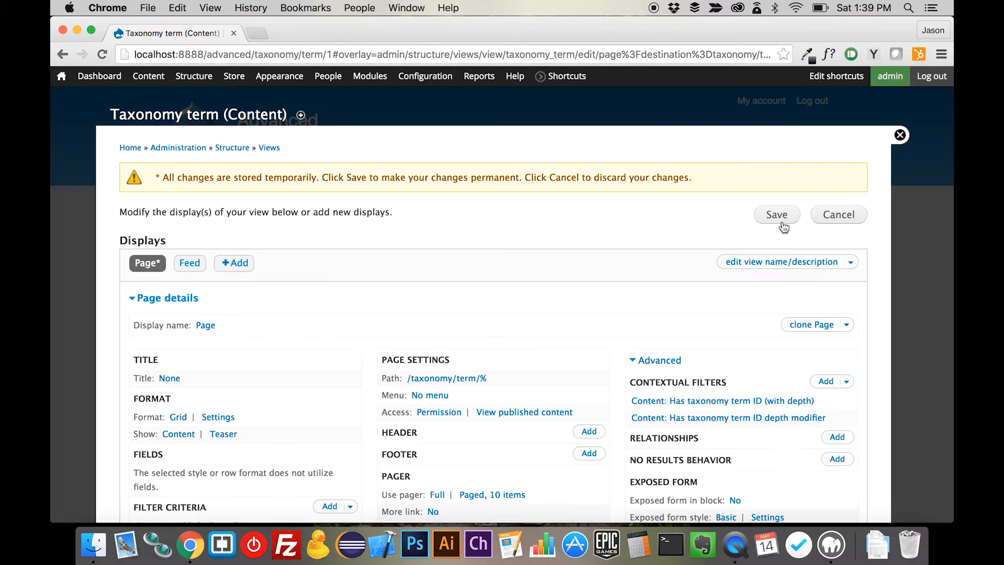
left_click(776, 214)
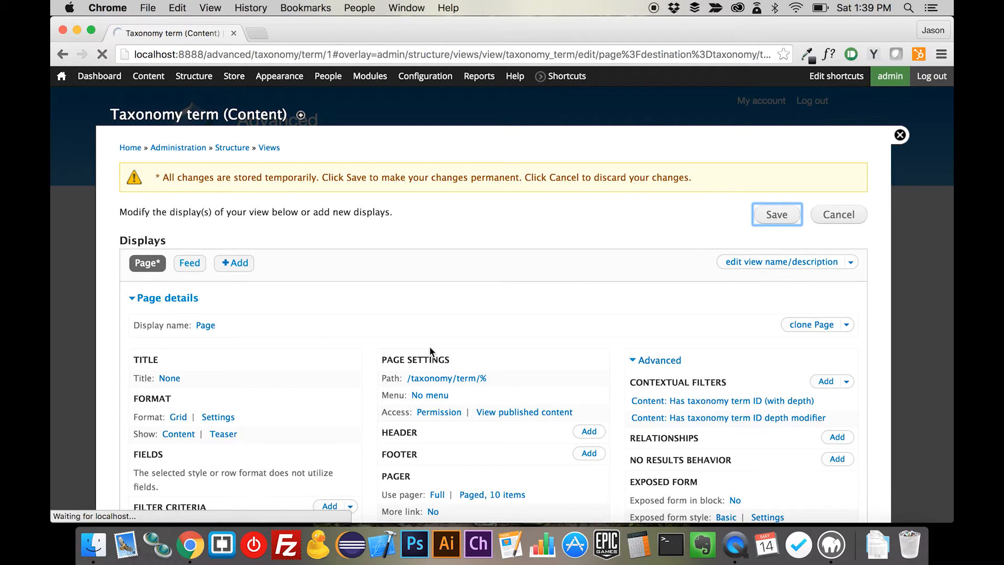
left_click(899, 135)
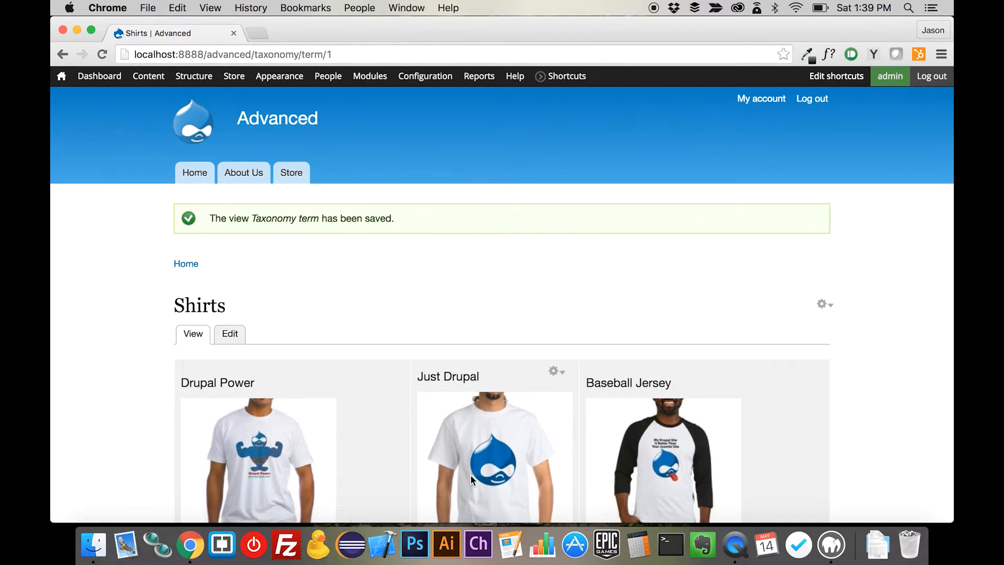
scroll("down", 3)
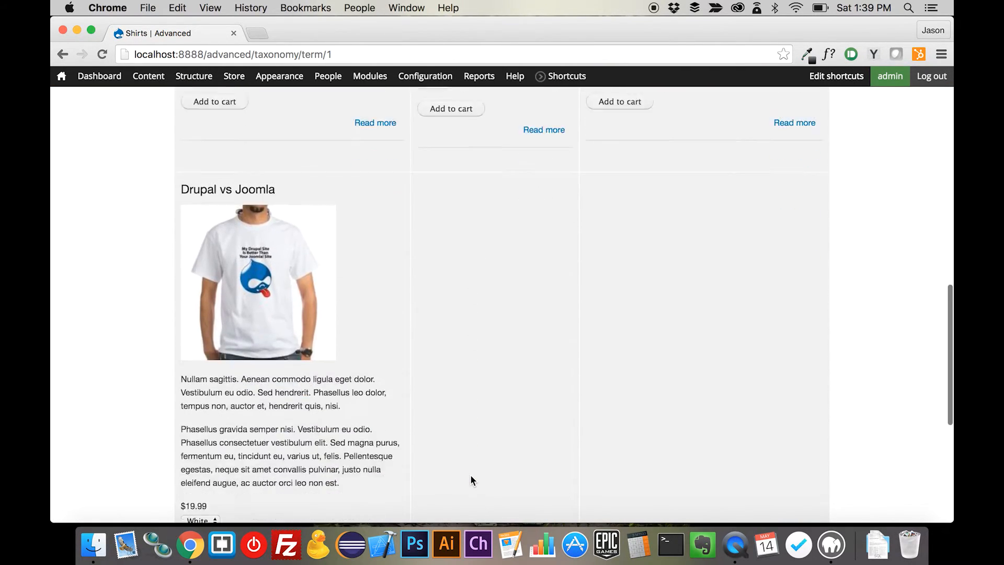
scroll("up", 3)
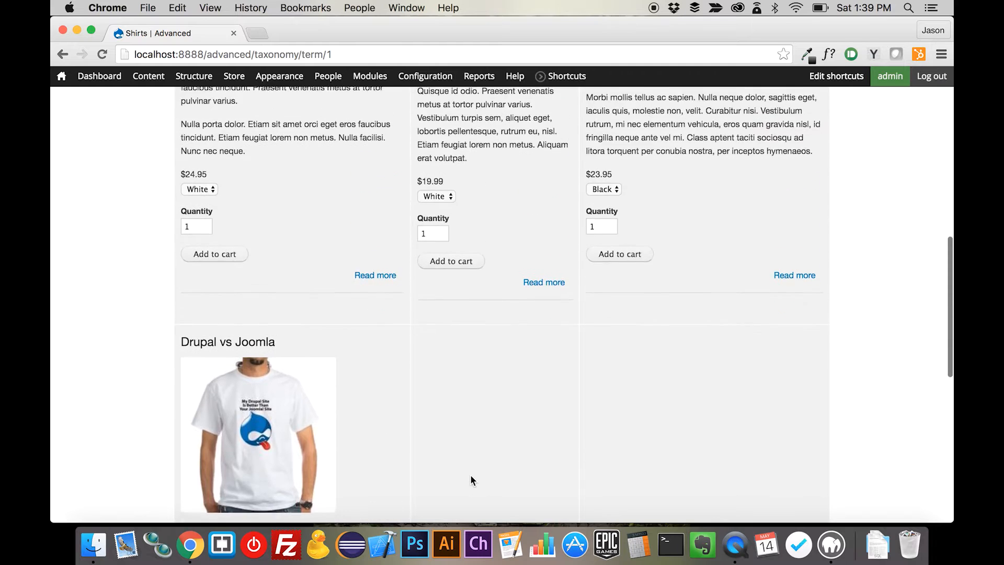
scroll("up", 3)
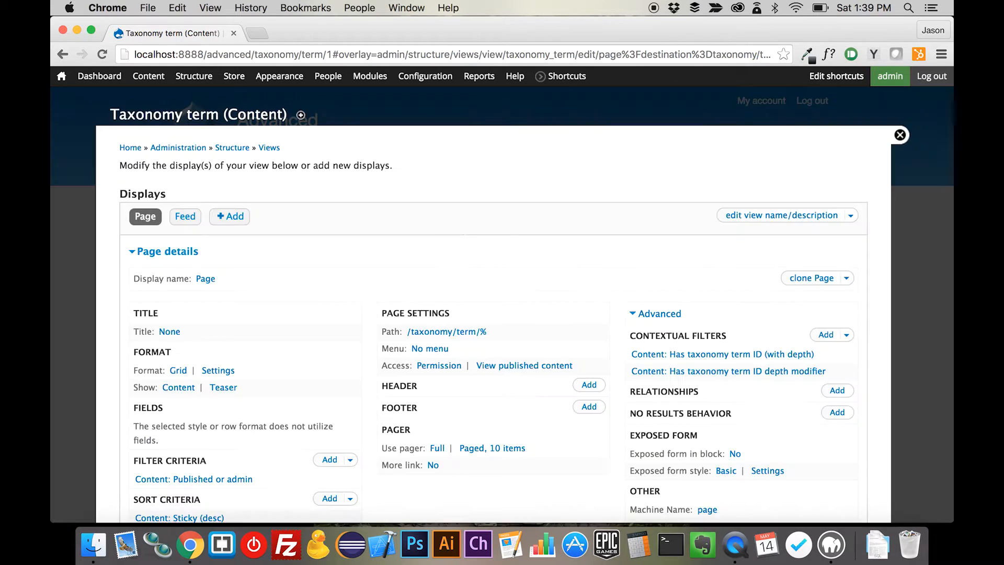
Step: Hide teaser links in the Taxonomy term view for all displays and save the view
left_click(217, 370)
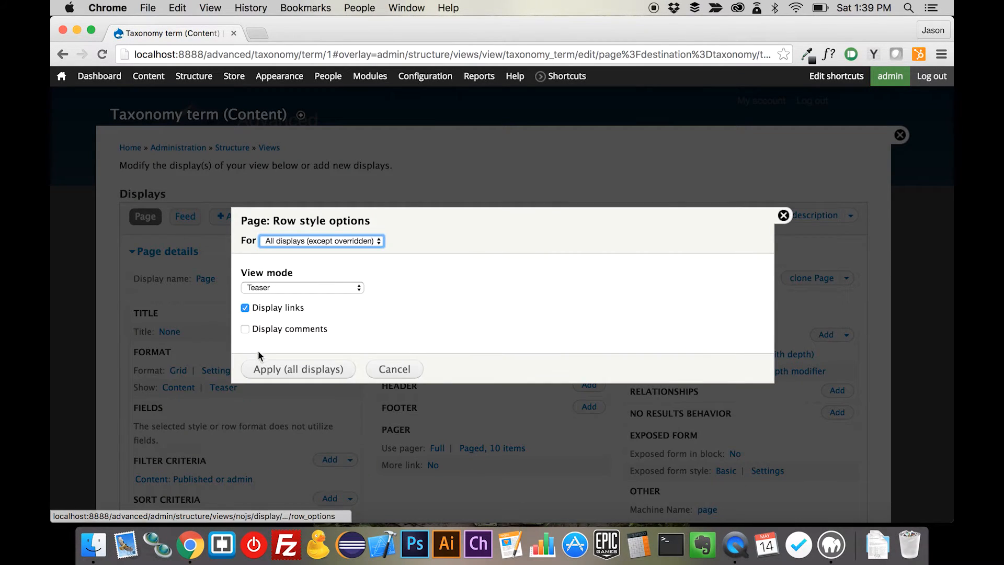
mouse_move(309, 319)
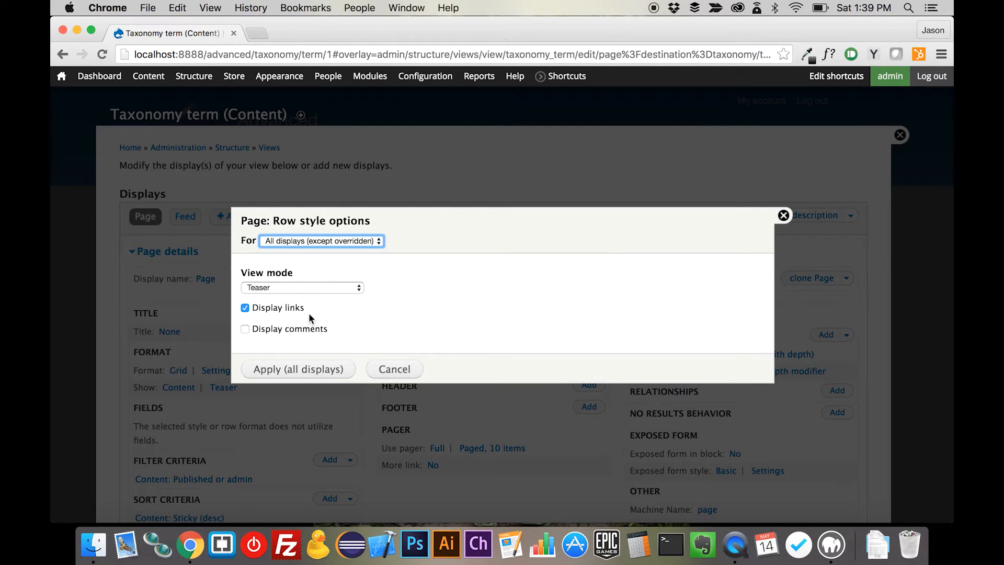
left_click(244, 308)
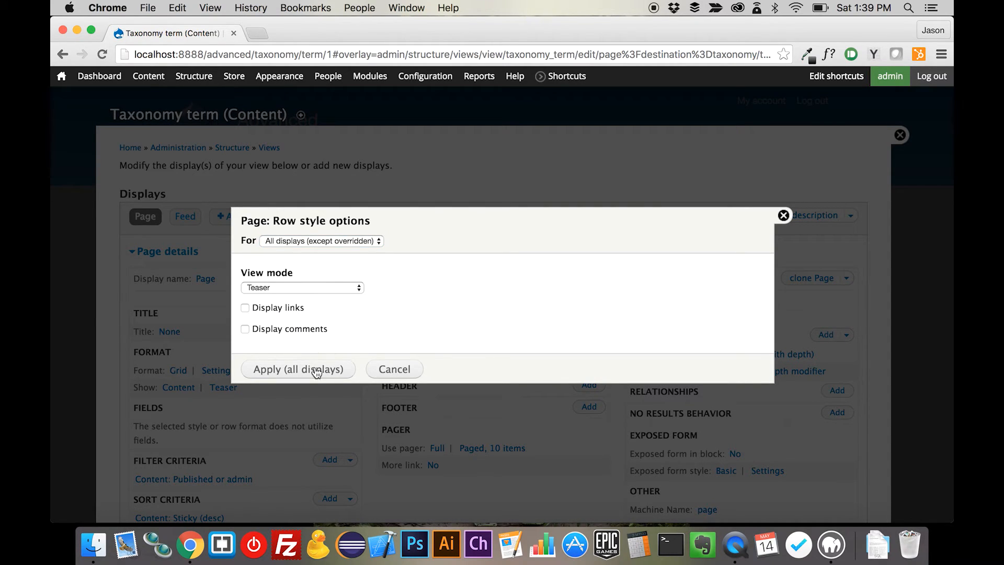
left_click(298, 369)
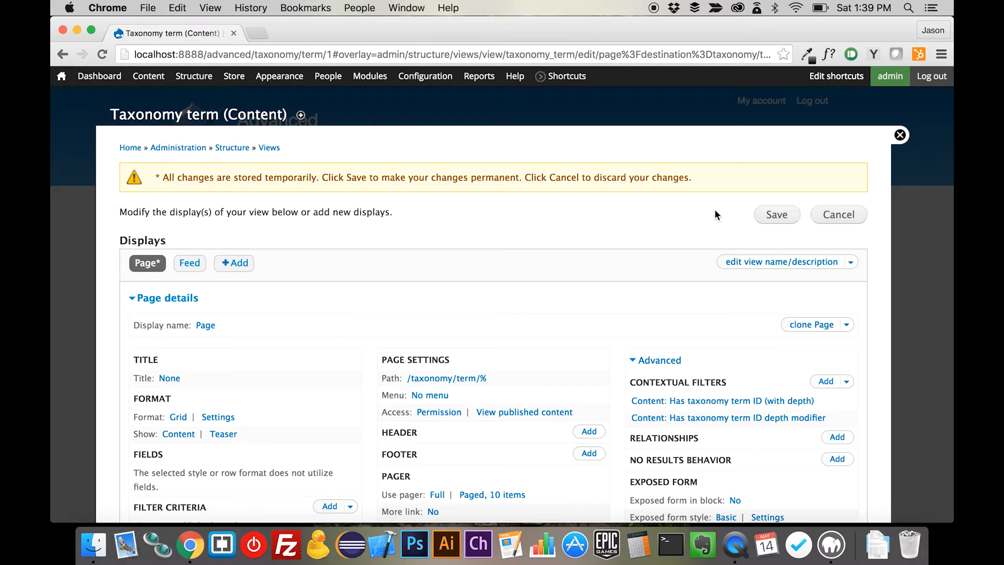
left_click(776, 213)
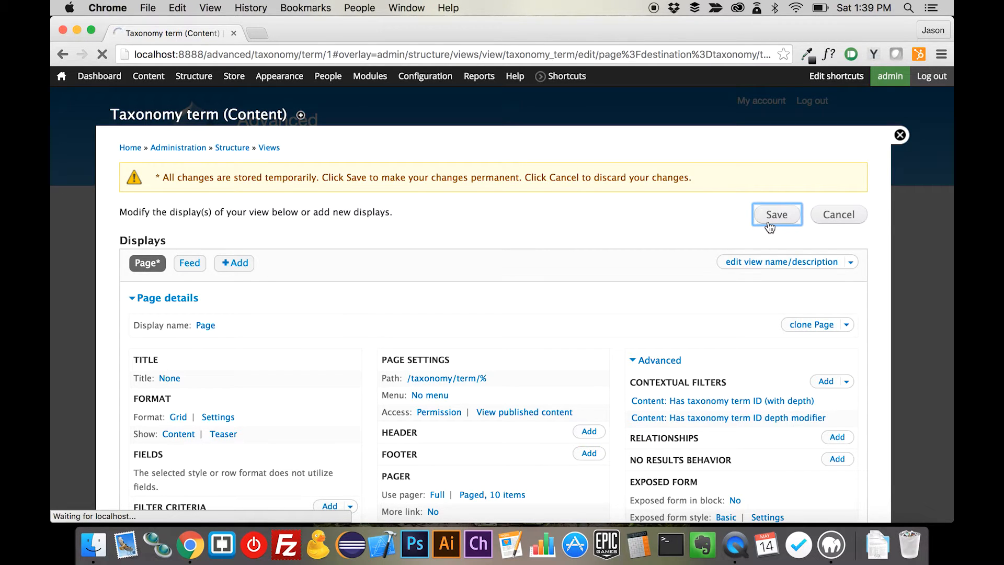
left_click(776, 214)
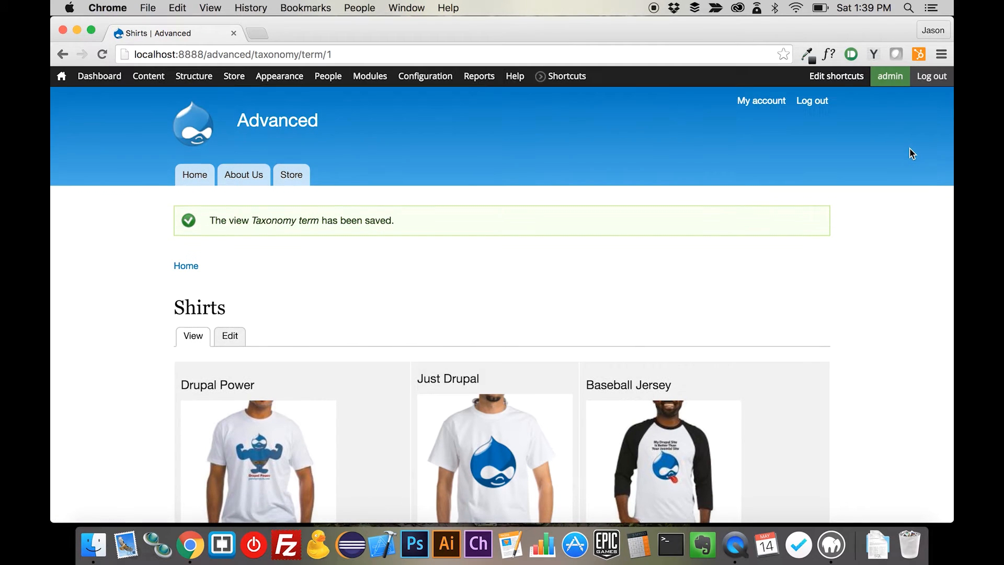
scroll("down", 3)
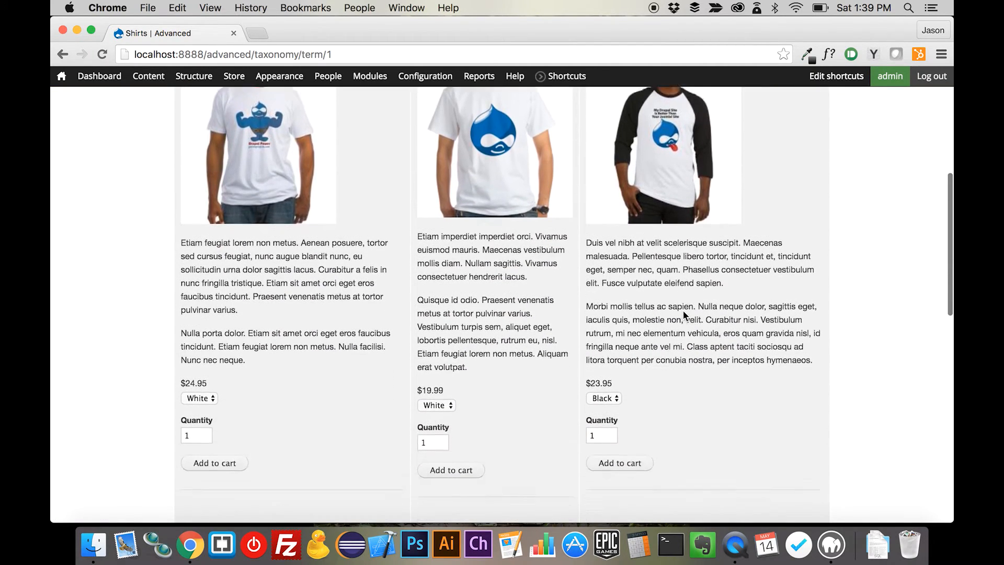
scroll("up", 3)
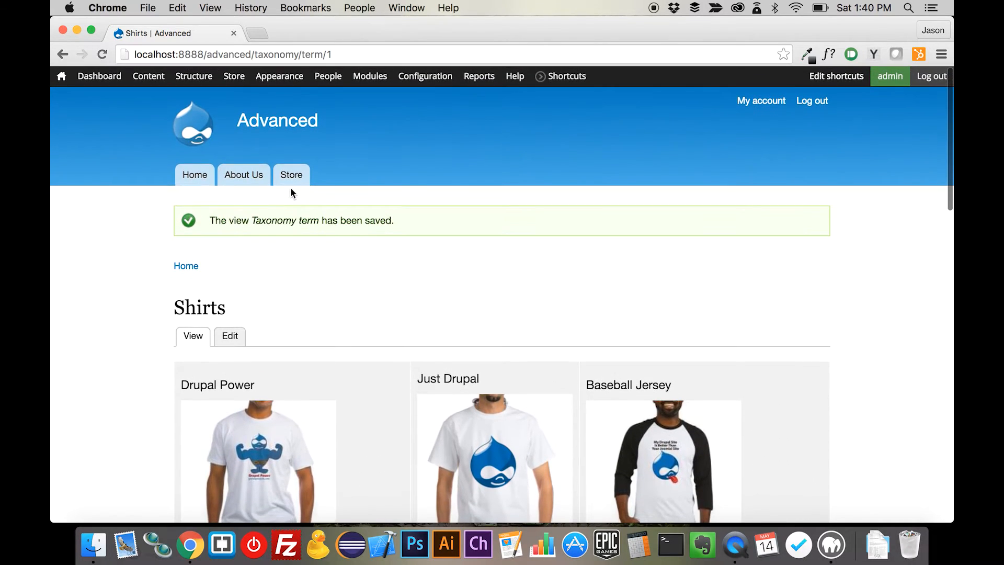
Step: Return to the Shirts category page via the Store landing page
left_click(291, 174)
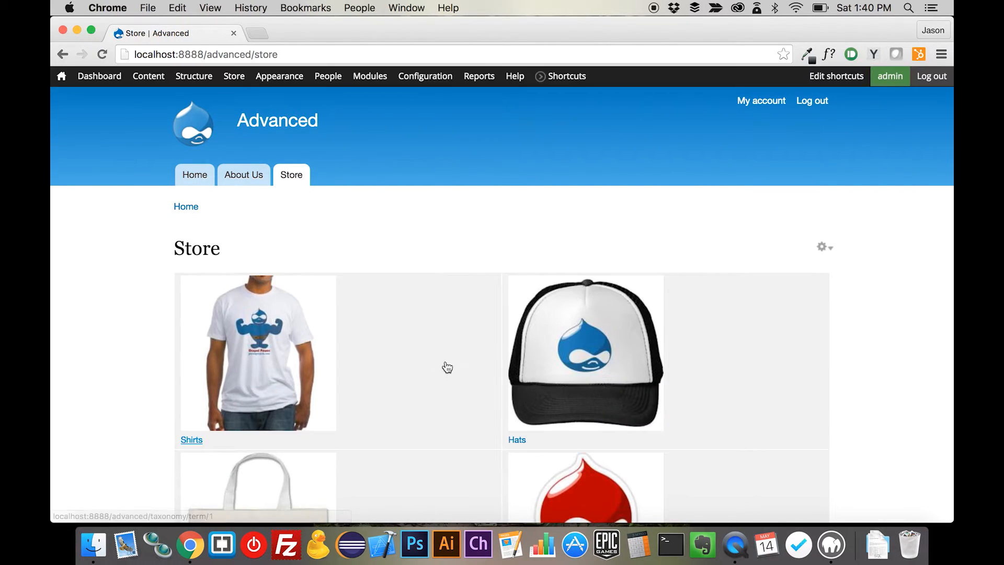
scroll("down", 3)
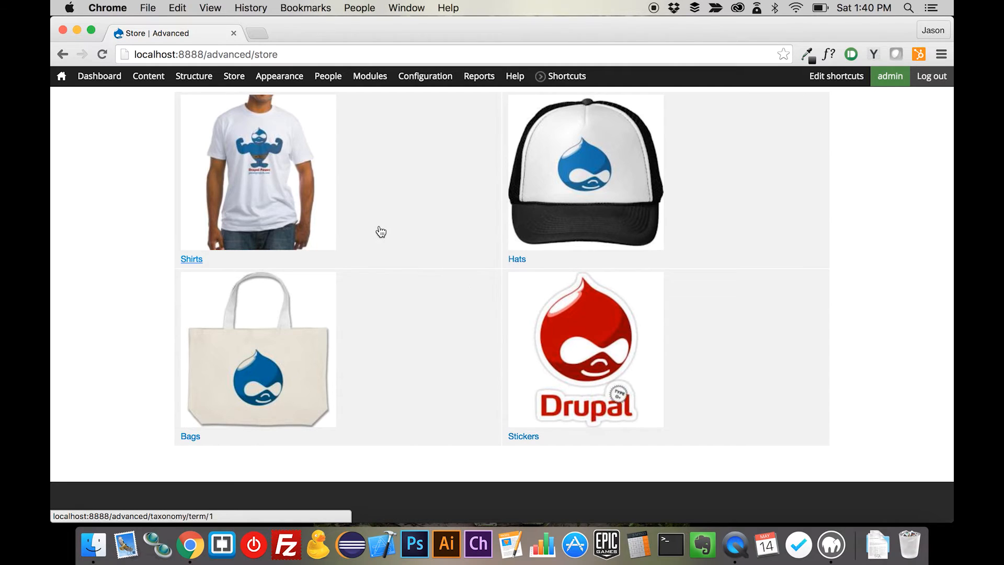
scroll("up", 3)
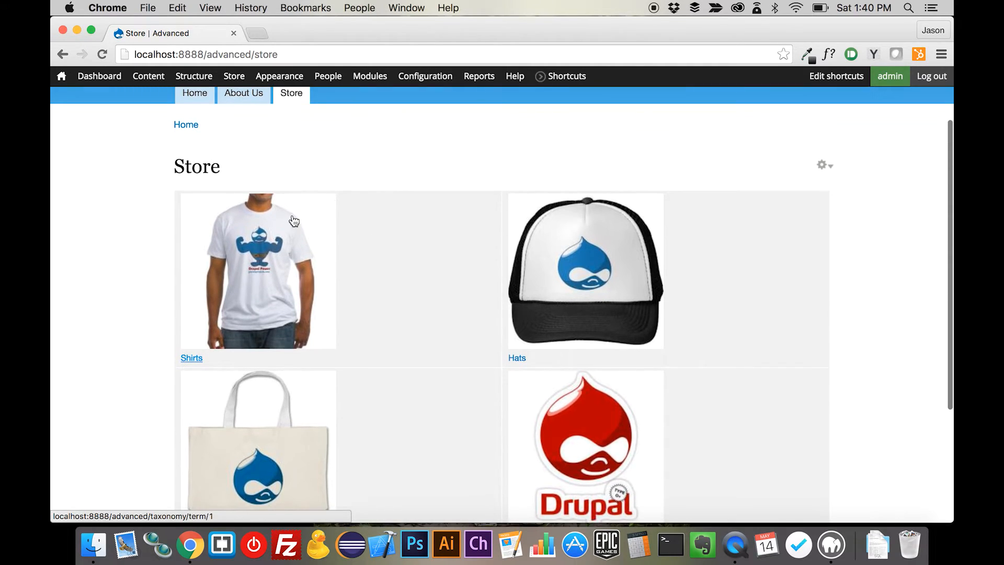
left_click(192, 357)
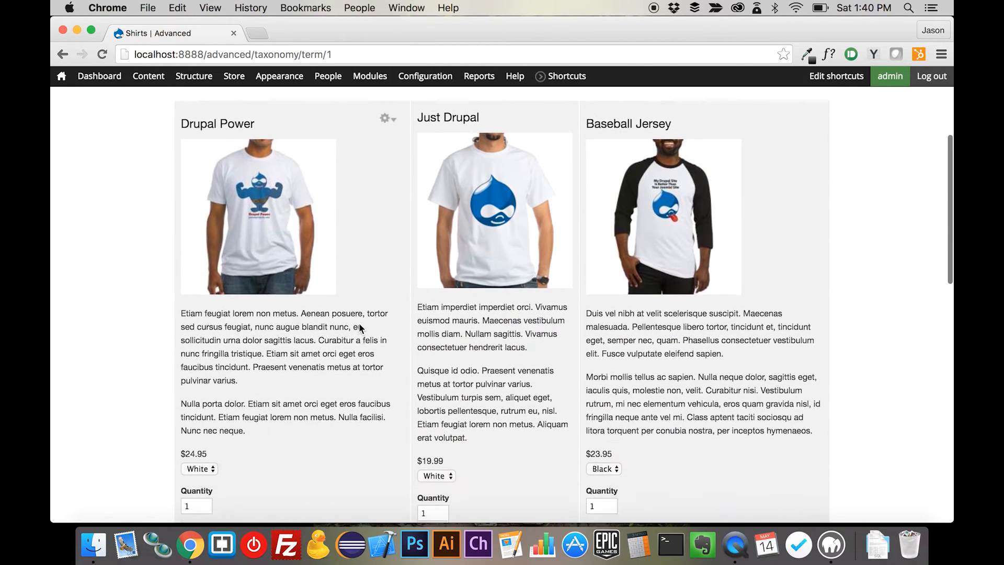
Step: Switch the Just Drupal shirt to Green and then Red so its photo shows the red version
left_click(437, 474)
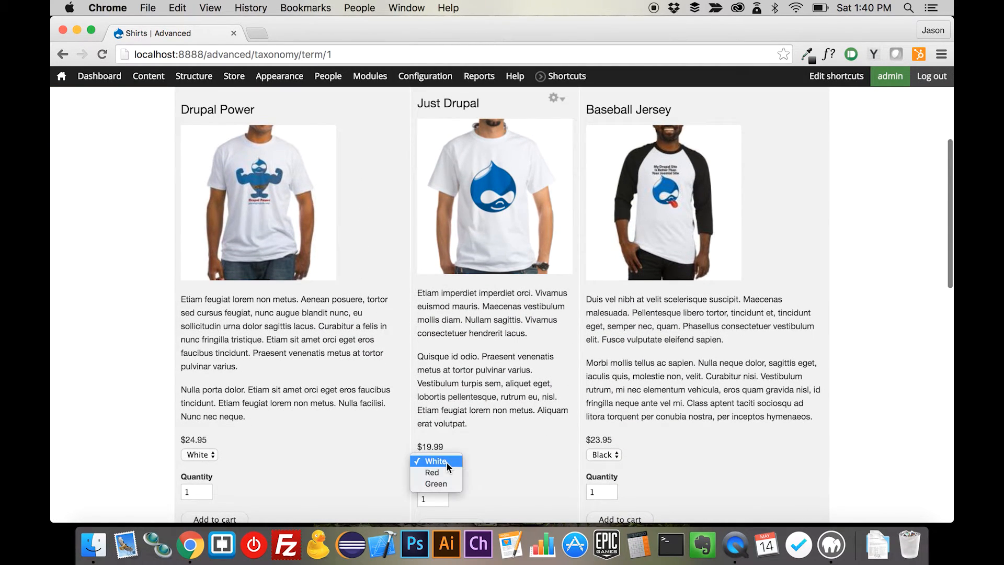
left_click(435, 483)
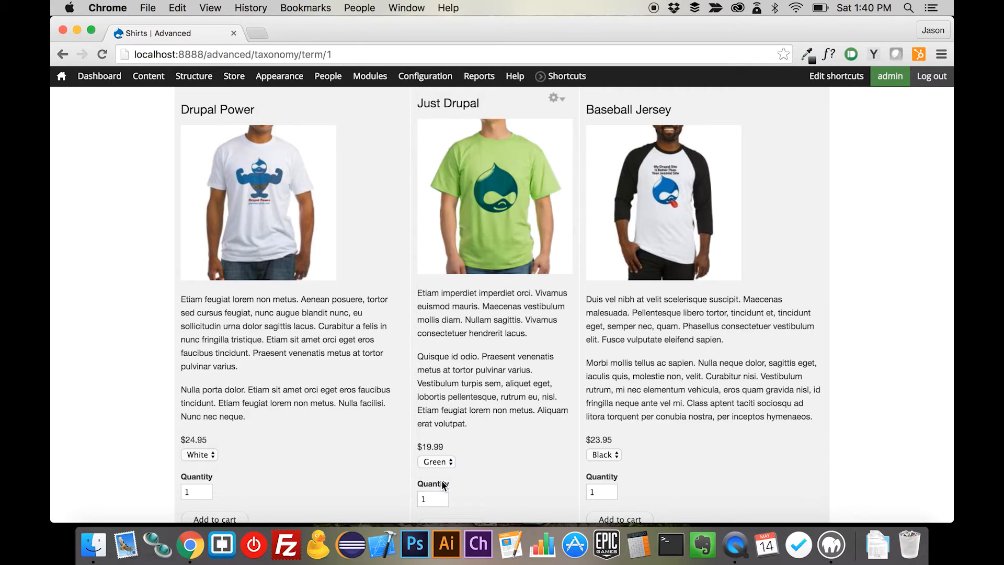
left_click(436, 461)
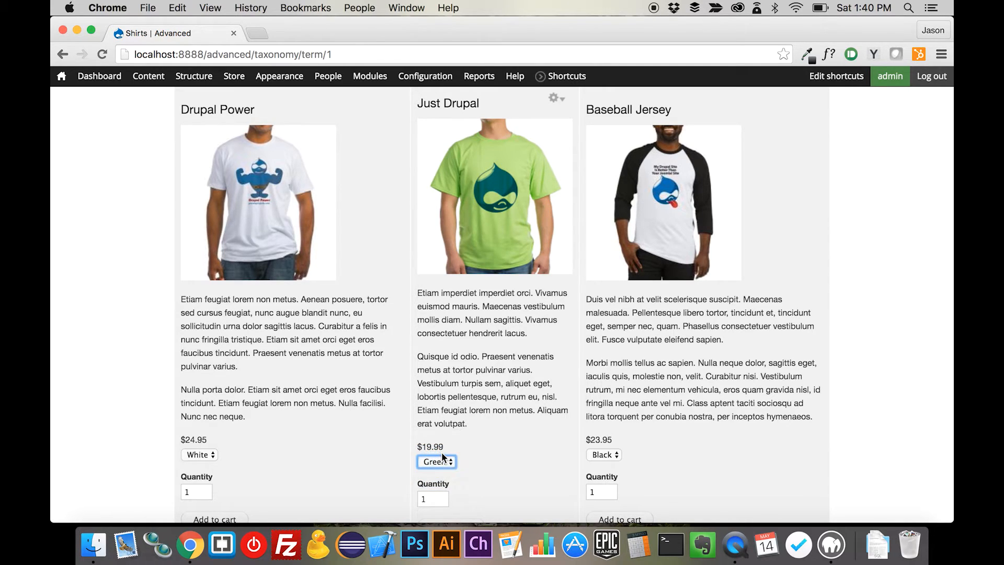
left_click(437, 461)
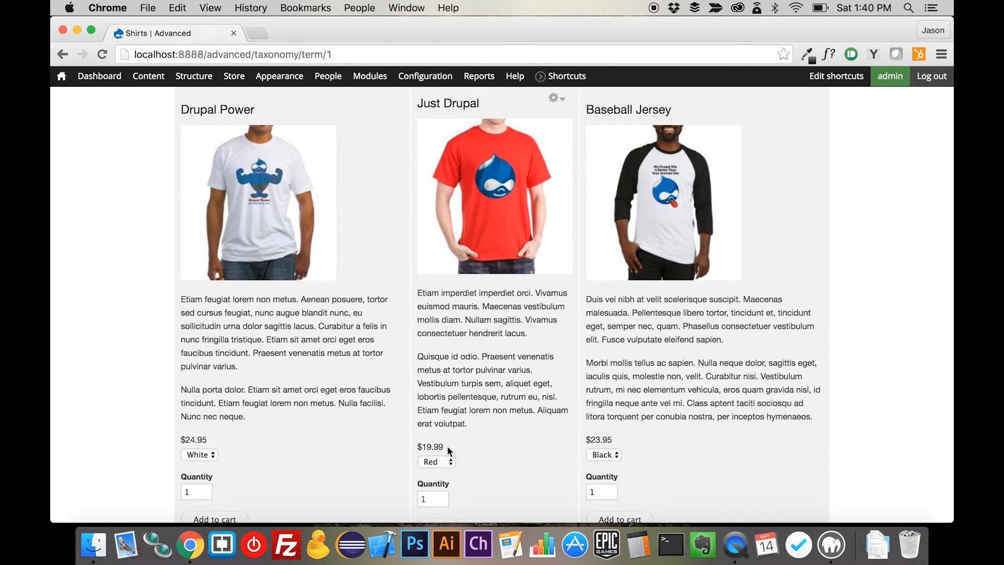
double_click(430, 446)
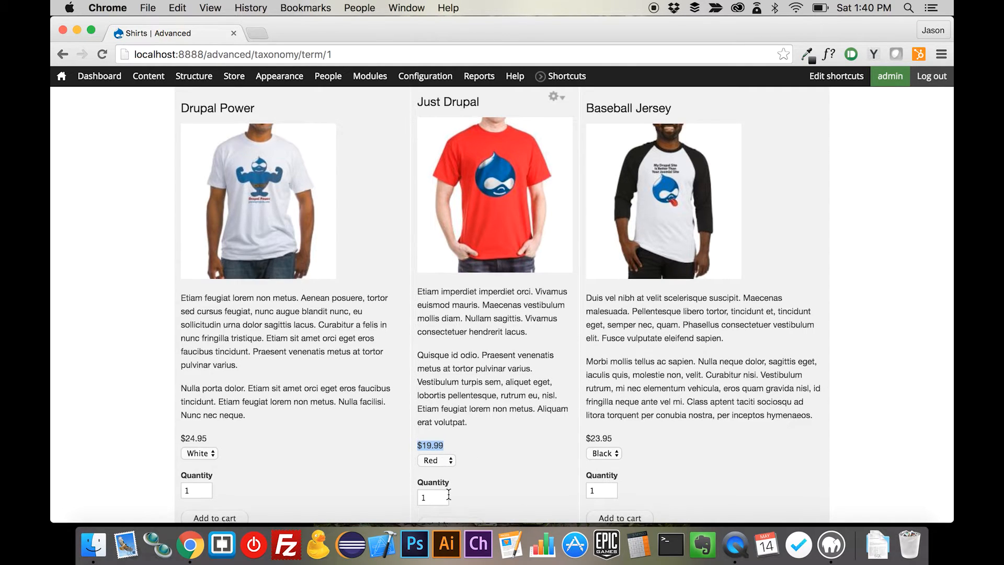
scroll("down", 3)
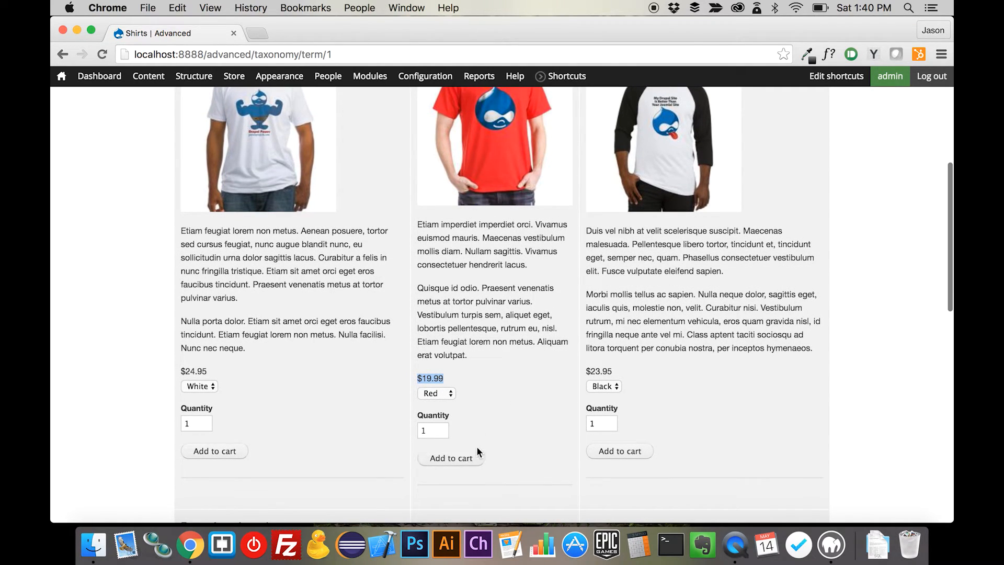
mouse_move(464, 412)
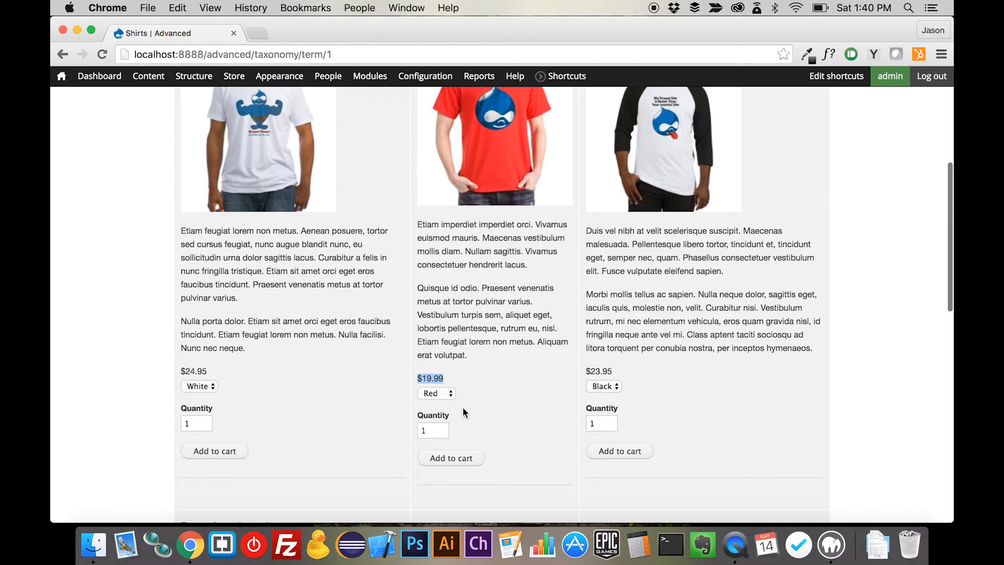
scroll("down", 3)
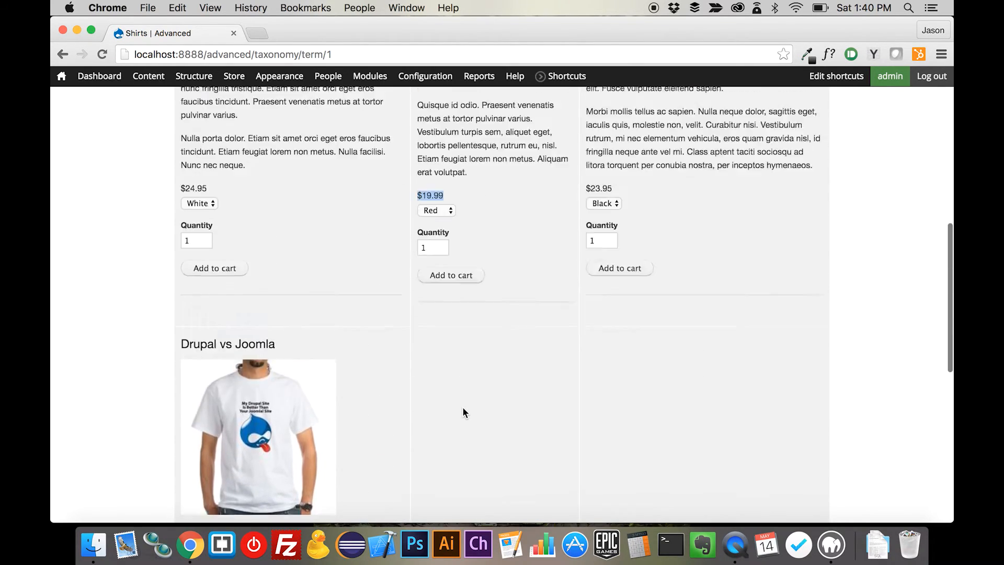
scroll("up", 3)
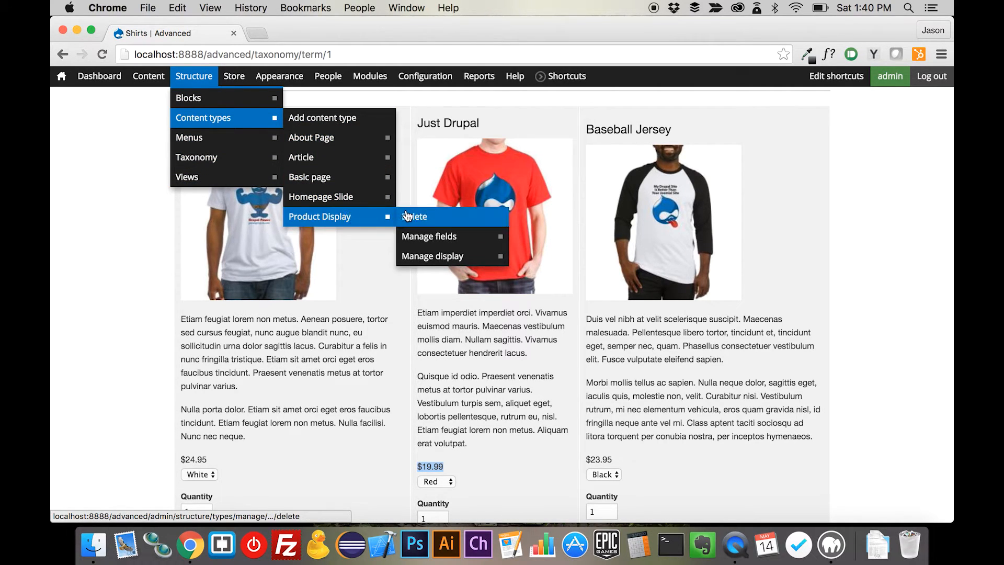
Step: Trim the Product Display teaser Body to 200 characters, save, and return to the Shirts grid
left_click(432, 255)
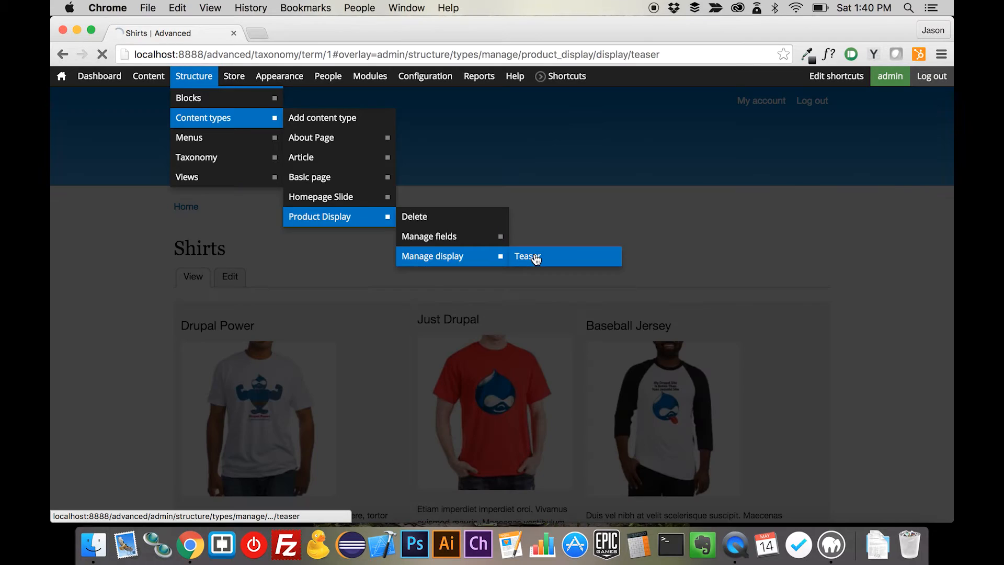
left_click(526, 256)
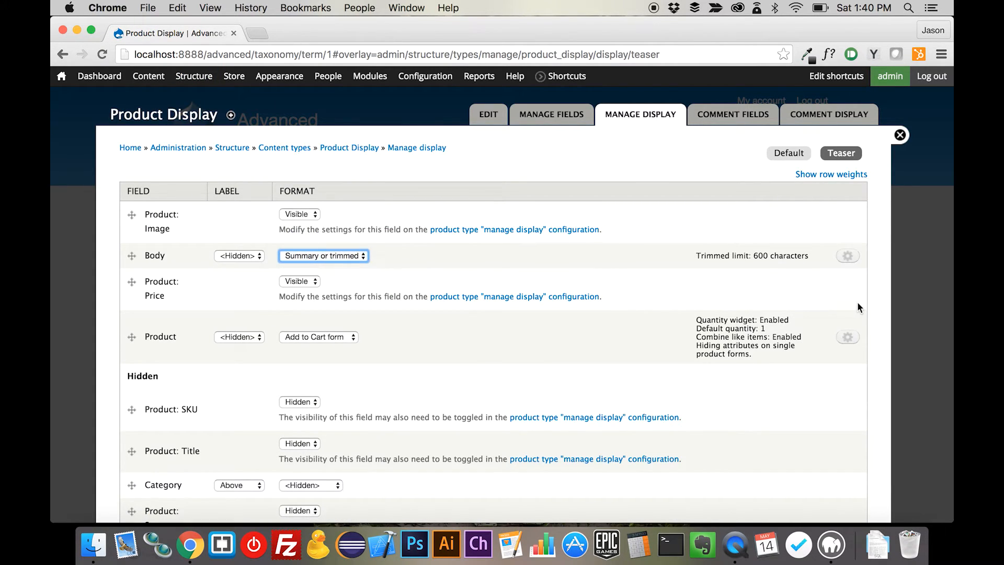
left_click(847, 255)
type("2")
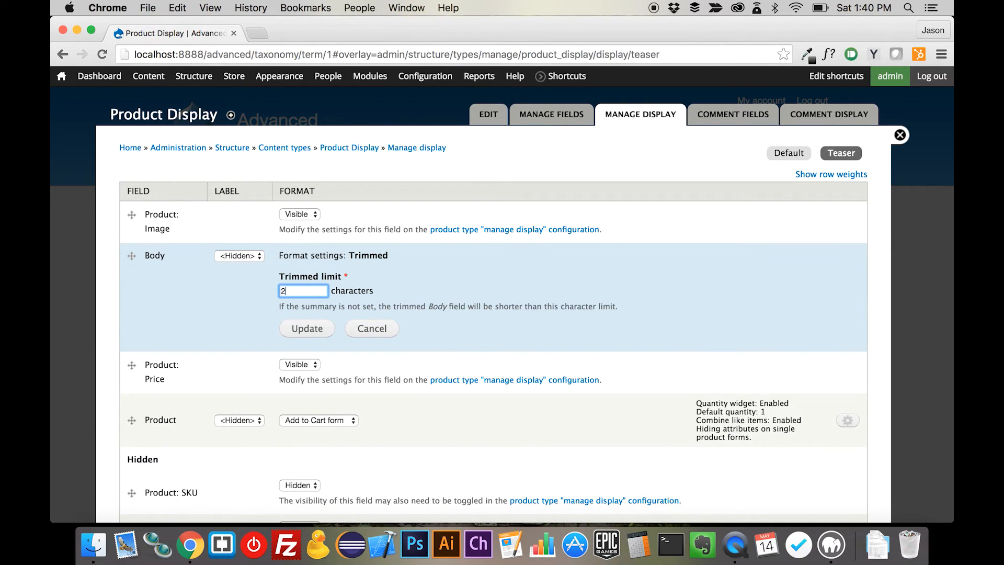
type("00")
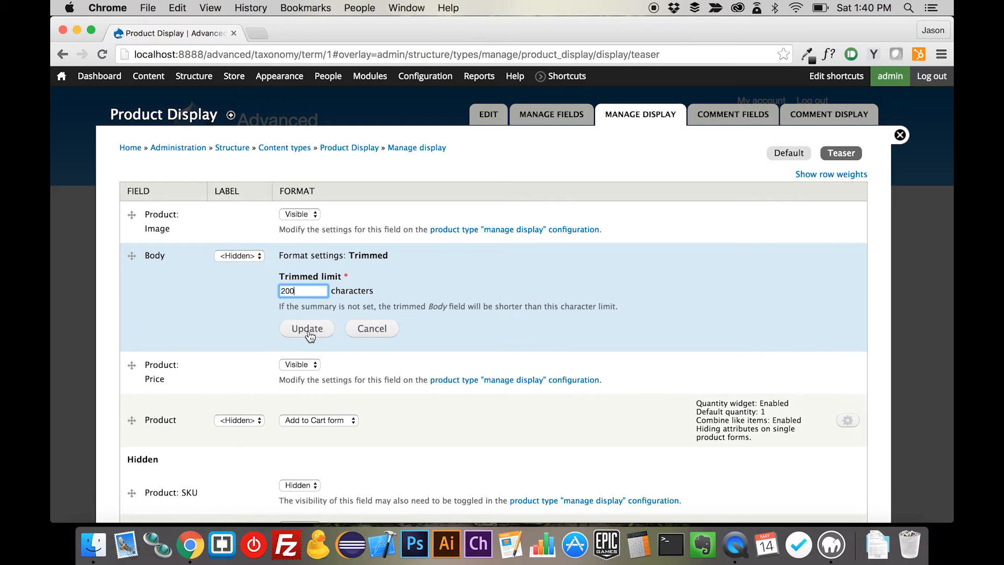
left_click(306, 327)
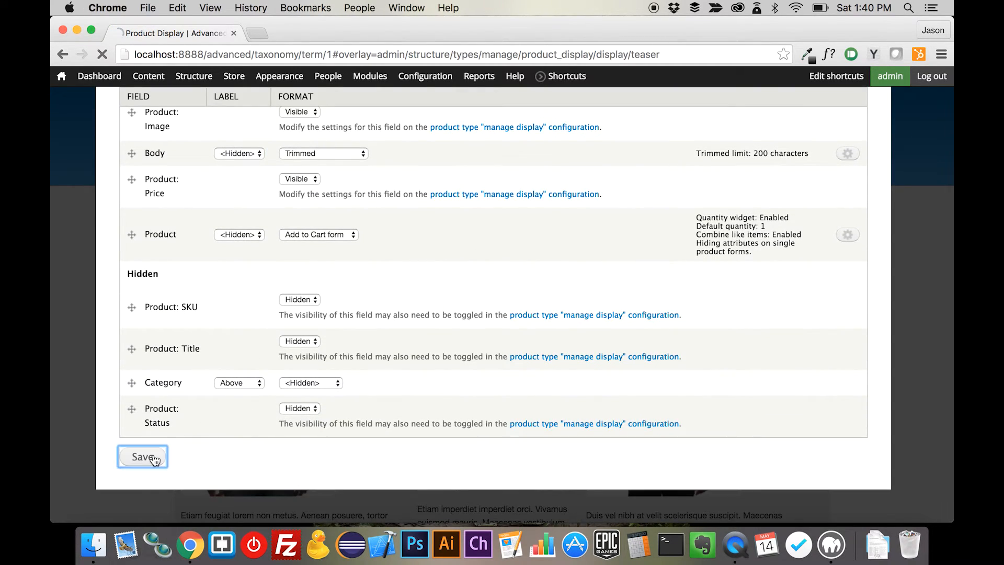
left_click(142, 457)
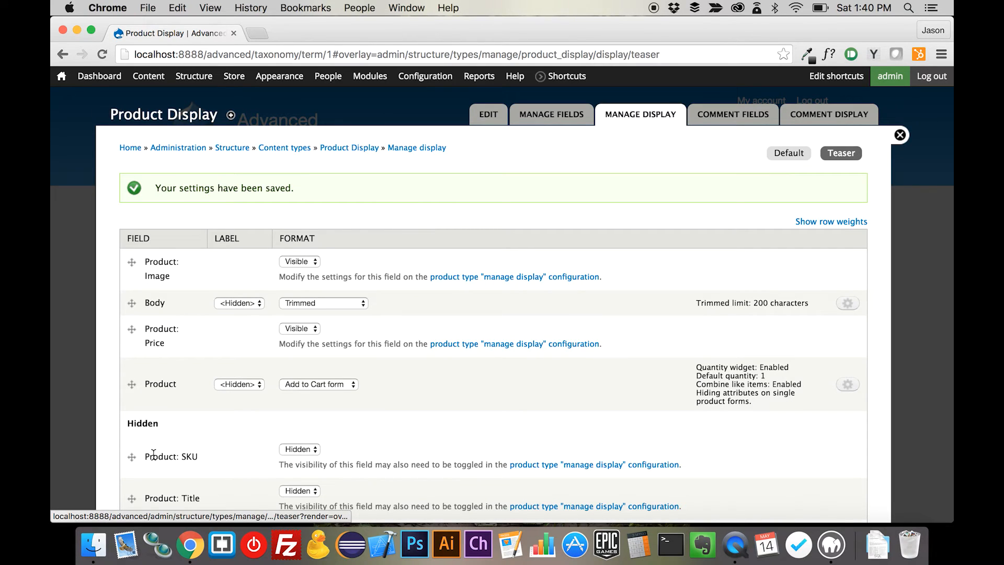
left_click(900, 135)
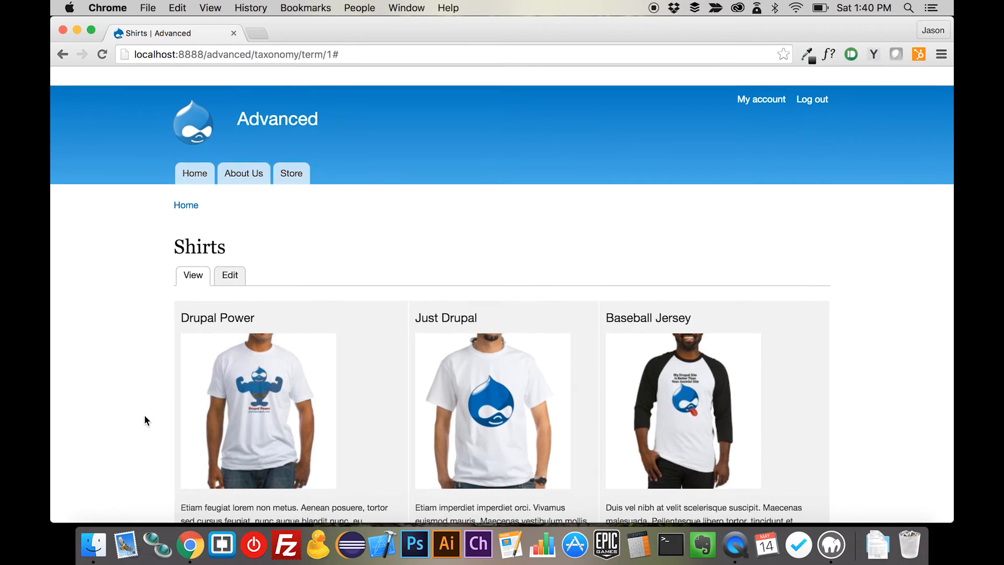
Step: View the Hats category page from the Store page
scroll("down", 3)
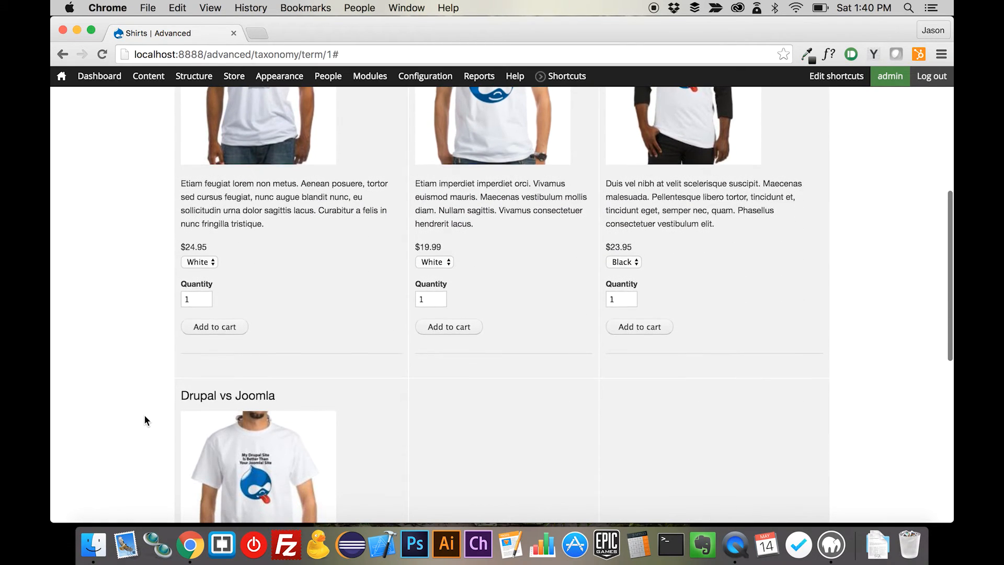
scroll("down", 3)
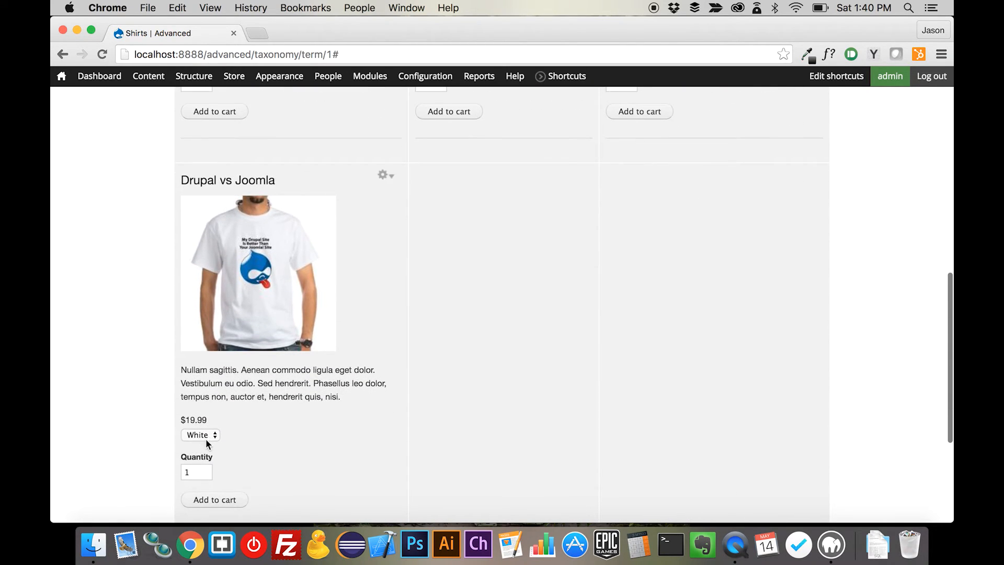
left_click(200, 435)
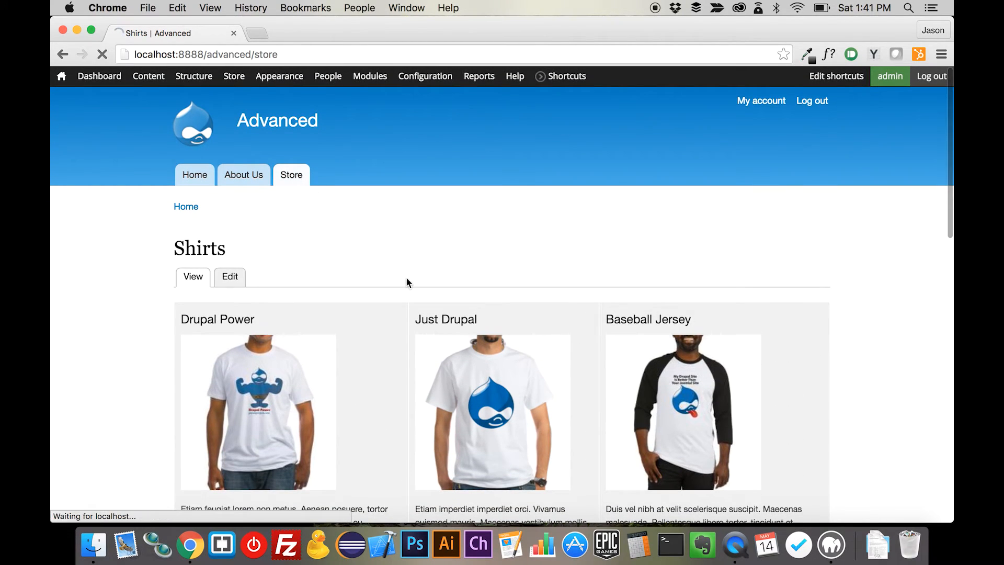
left_click(290, 175)
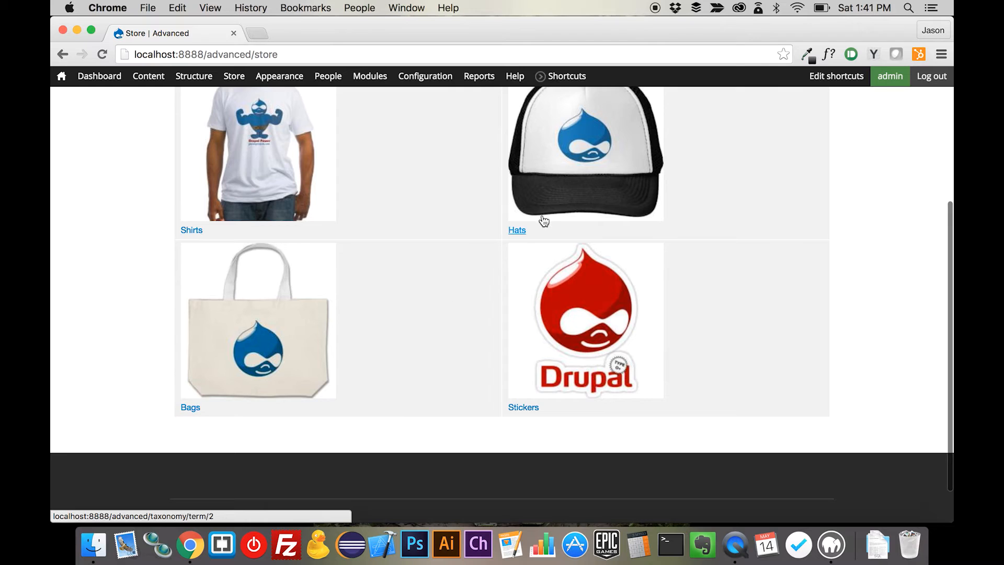
left_click(517, 230)
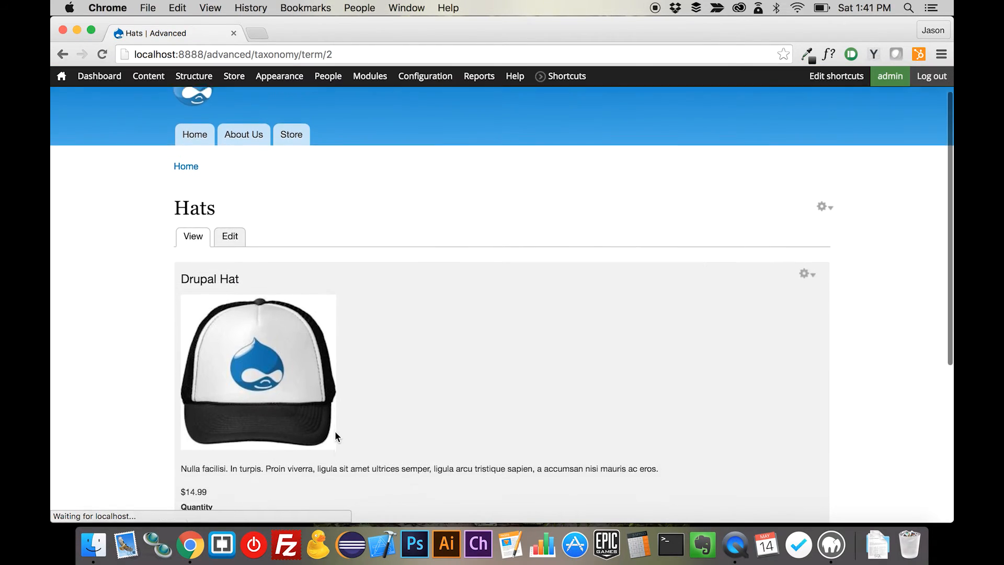
scroll("down", 3)
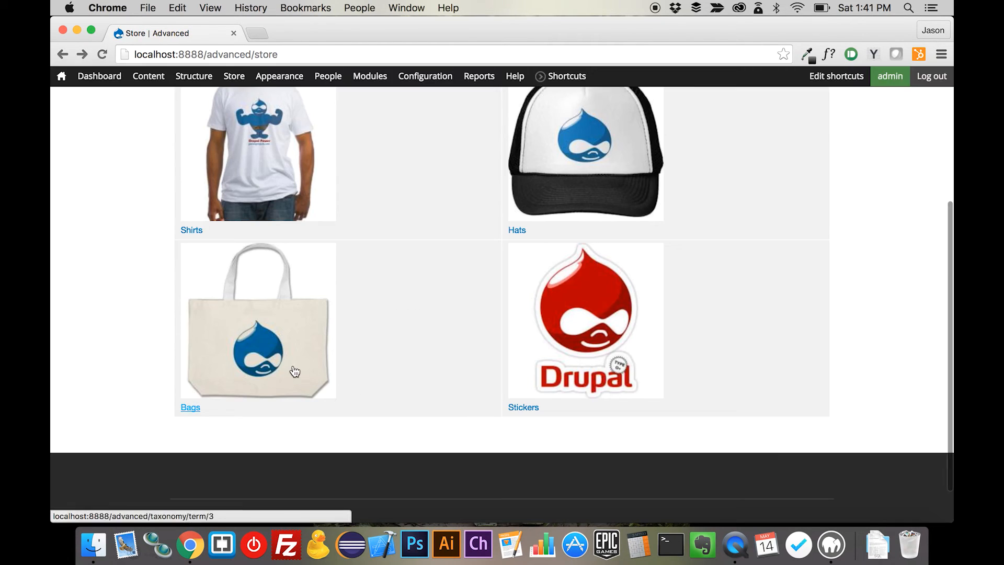
Step: View the Bags category page, then return to the Shirts taxonomy page
left_click(190, 406)
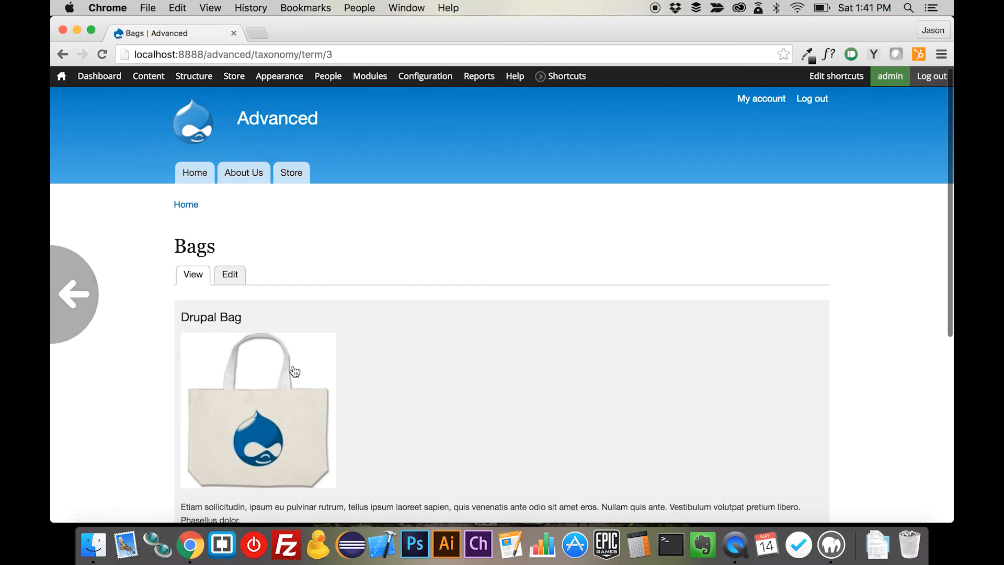
scroll("down", 3)
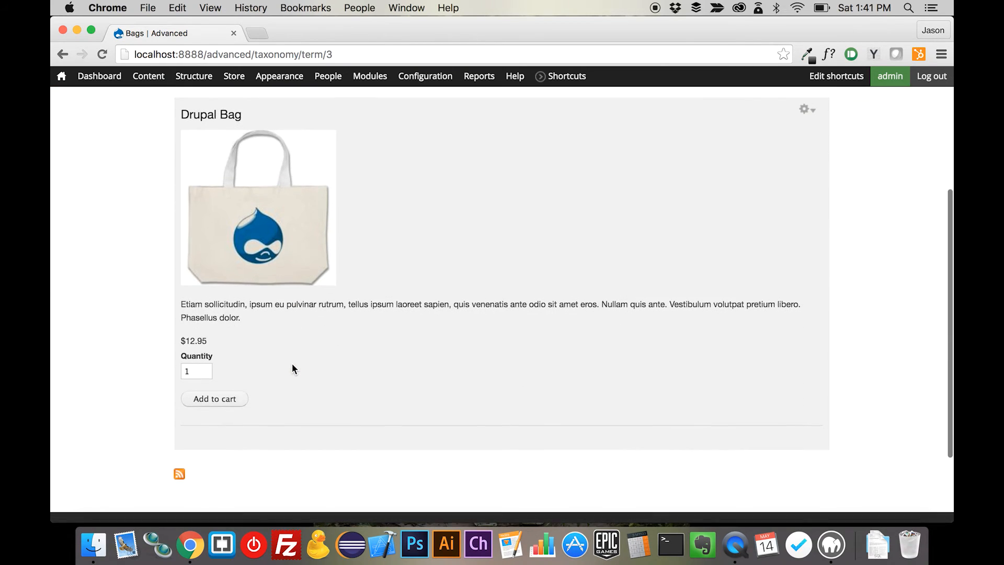
left_click(233, 75)
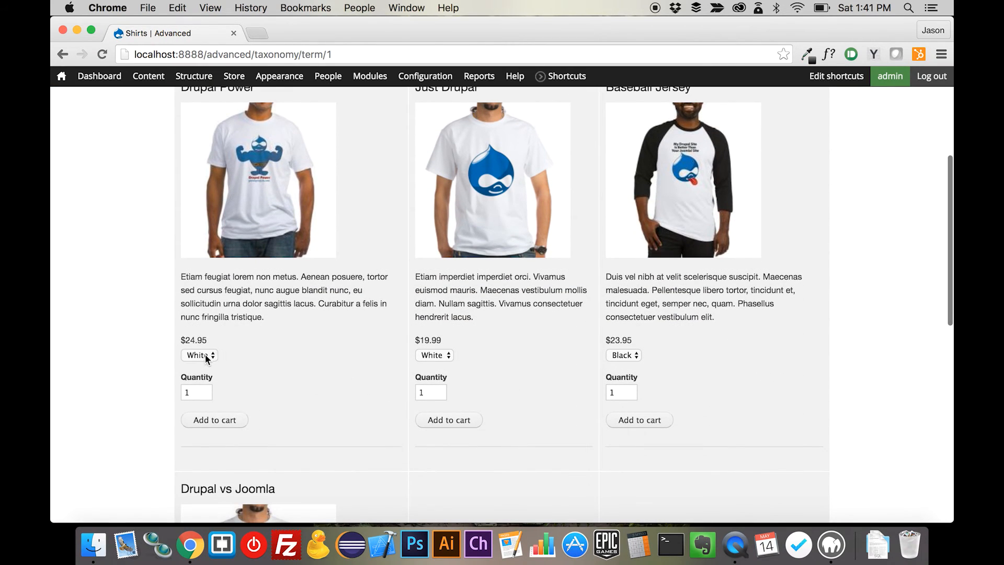
Step: Set Drupal Power to Blue, view its node page, and return to the Shirts grid
left_click(198, 354)
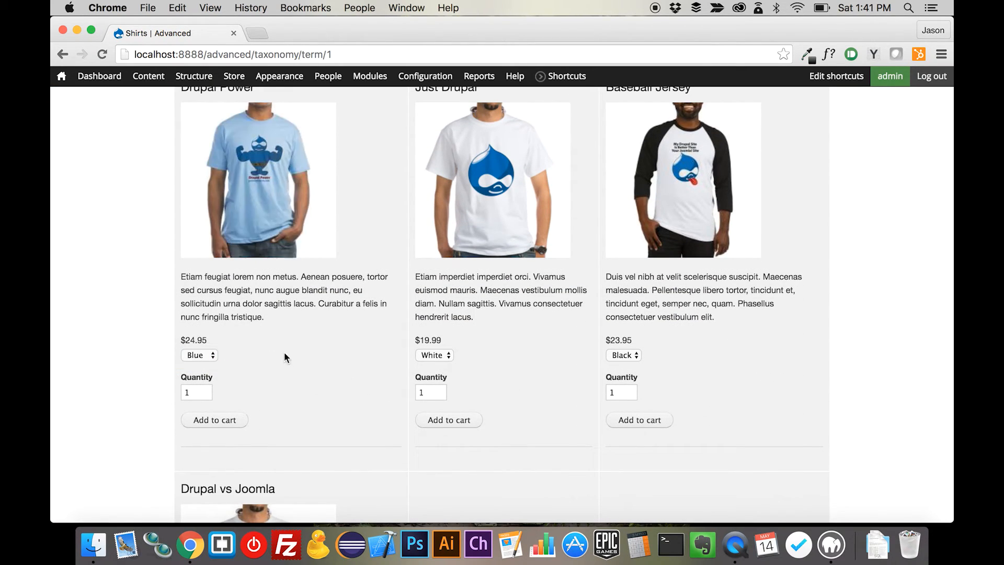
scroll("up", 3)
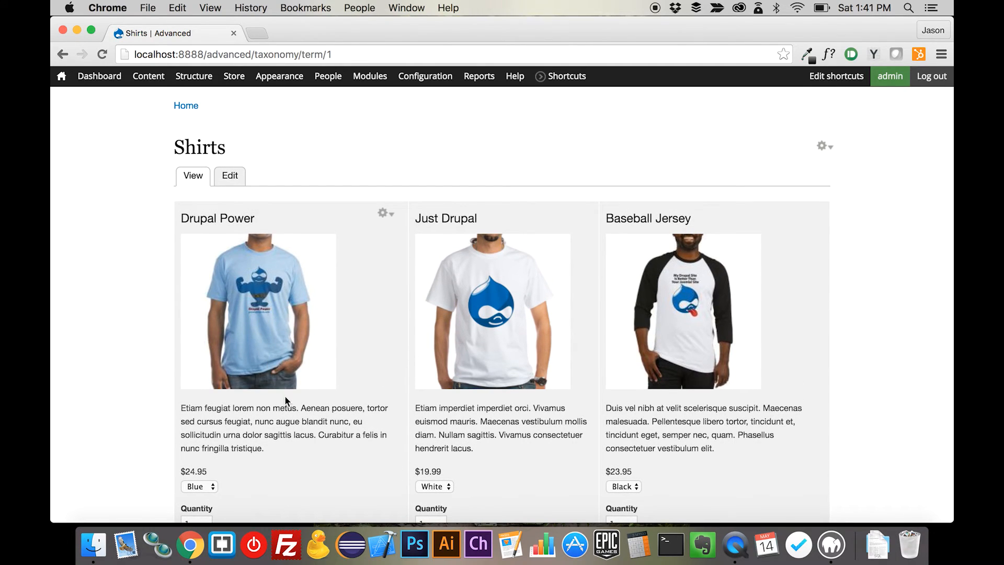
left_click(218, 217)
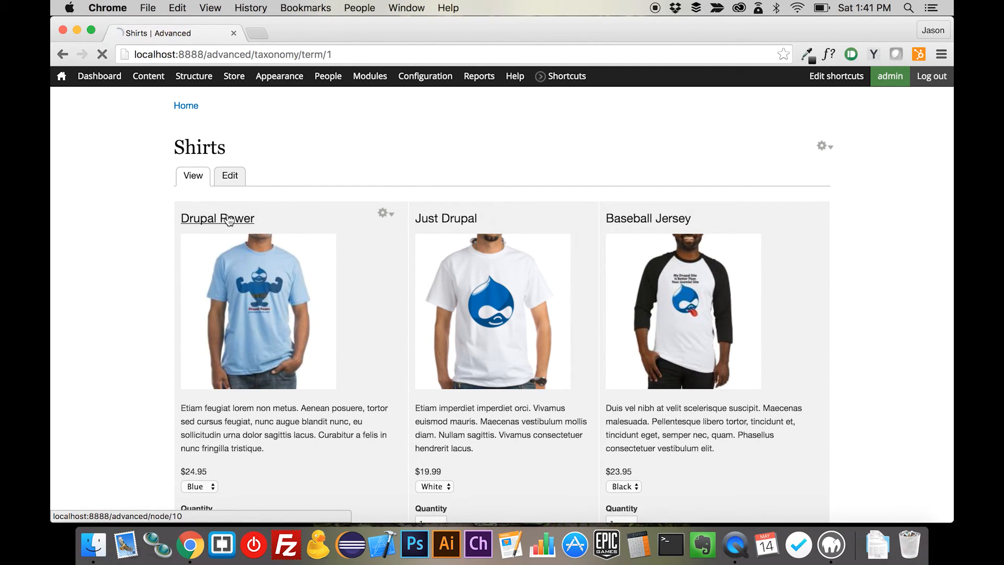
left_click(217, 217)
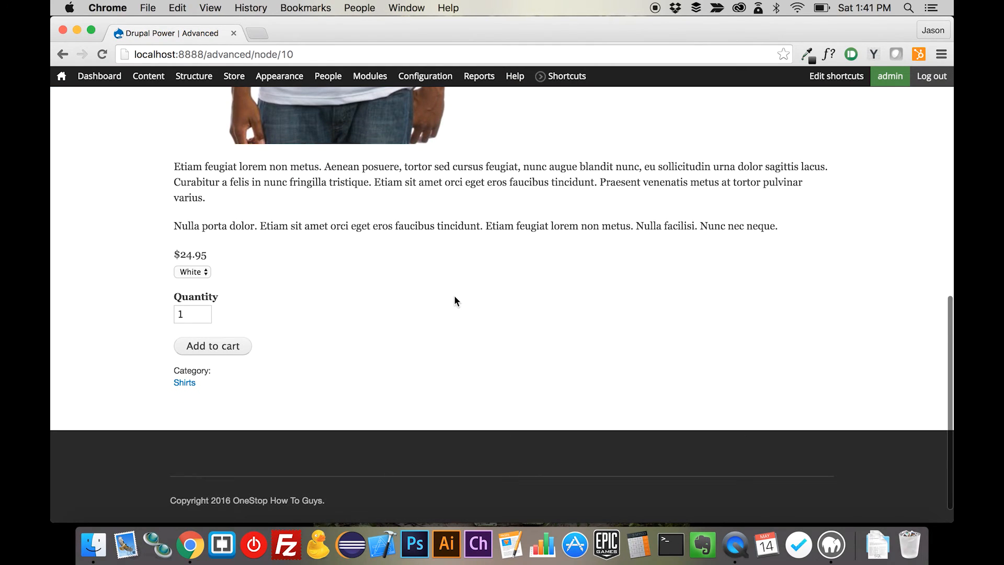
left_click(184, 382)
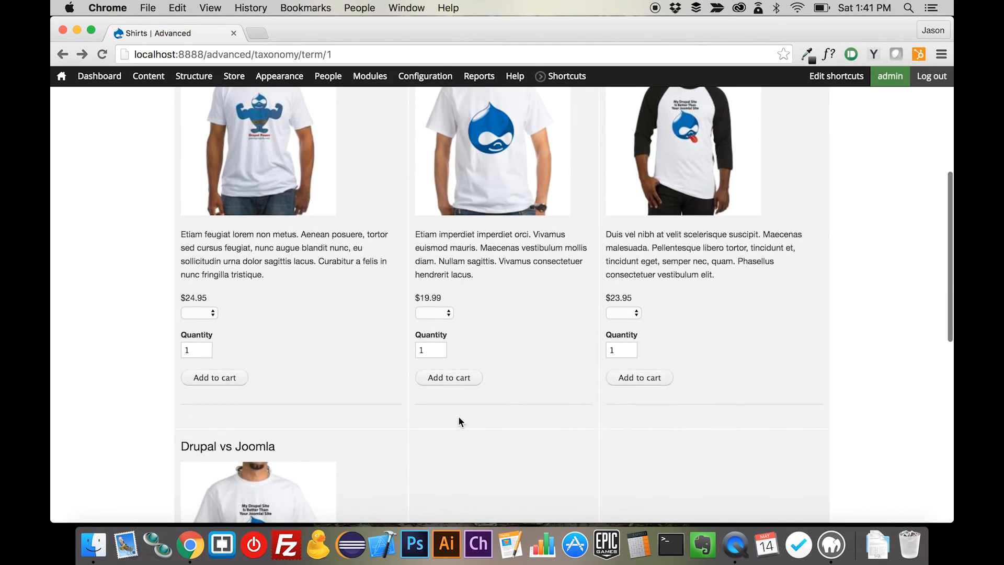
Step: Add a White Just Drupal shirt at $19.99 to the cart and dismiss the confirmation
left_click(448, 377)
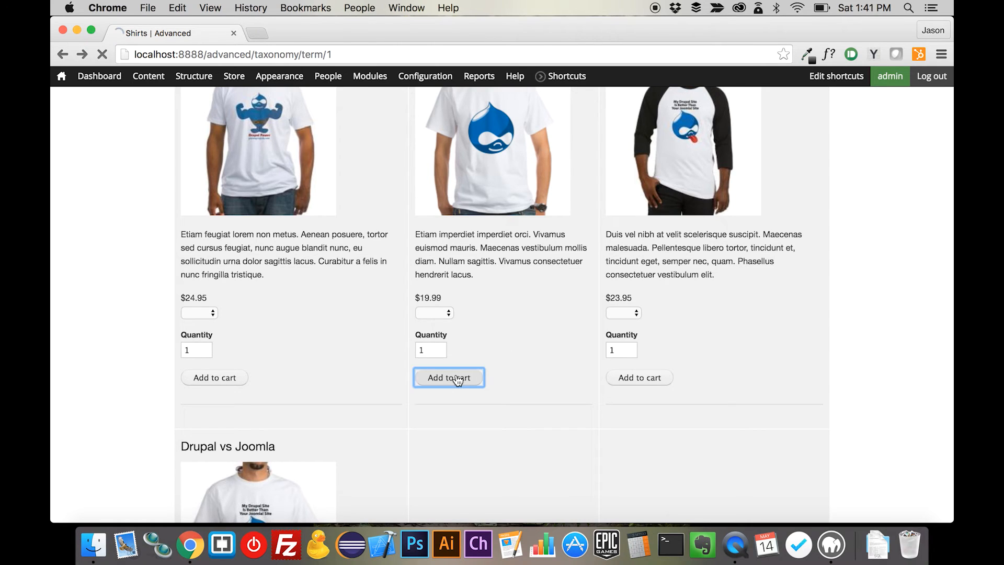
left_click(448, 378)
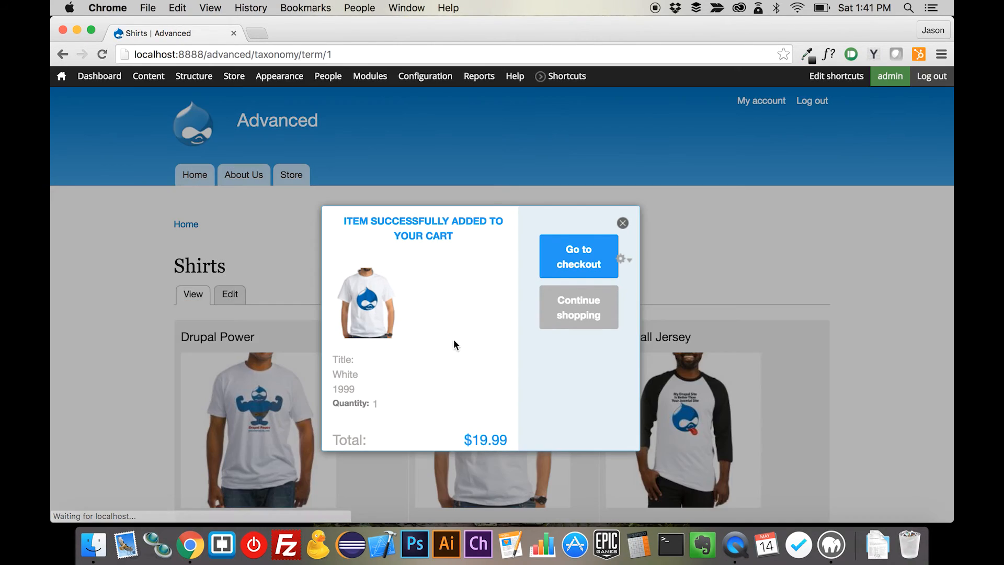
mouse_move(624, 247)
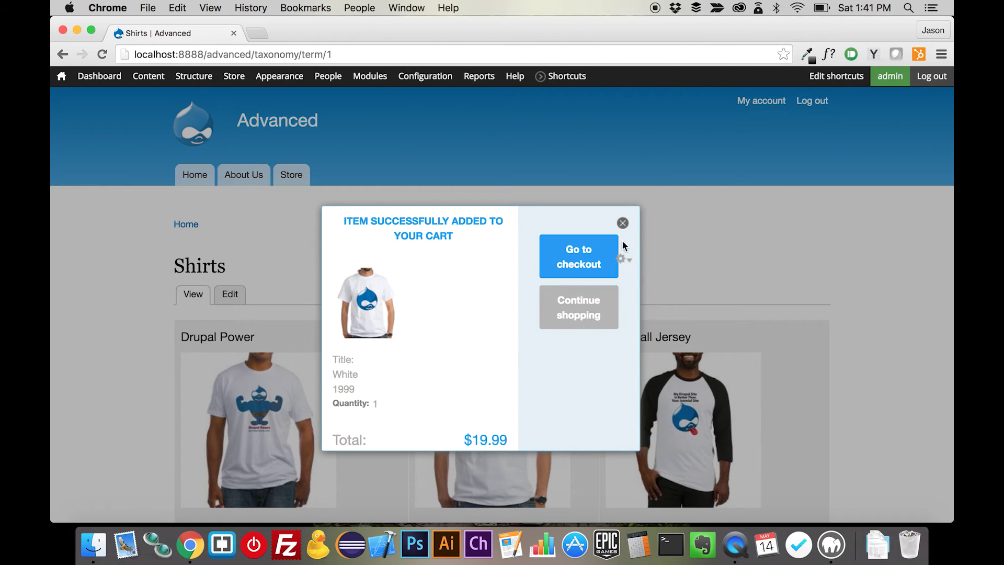
left_click(621, 222)
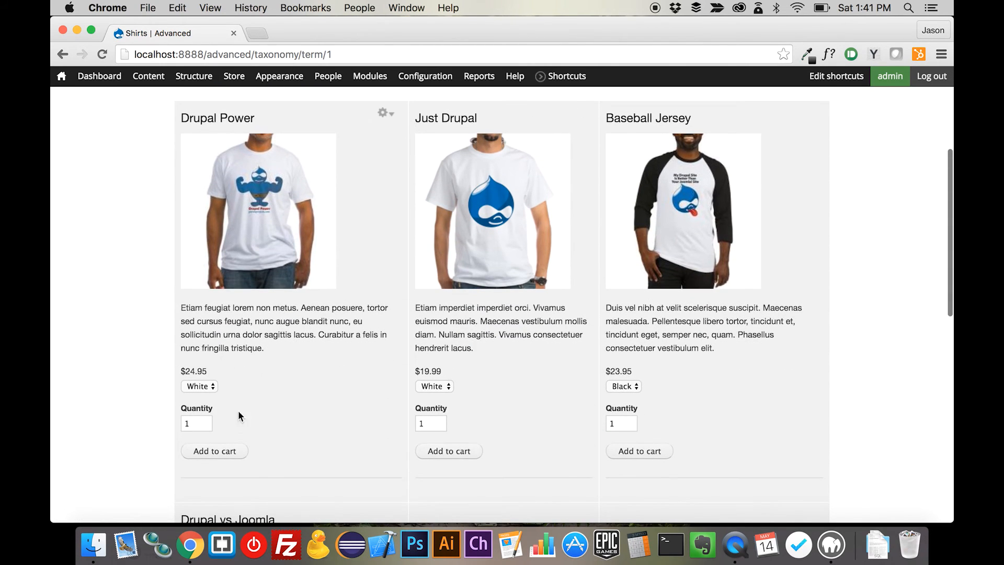
Step: Add a Green Drupal vs Joomla shirt to the cart and proceed to the shopping cart
scroll("down", 3)
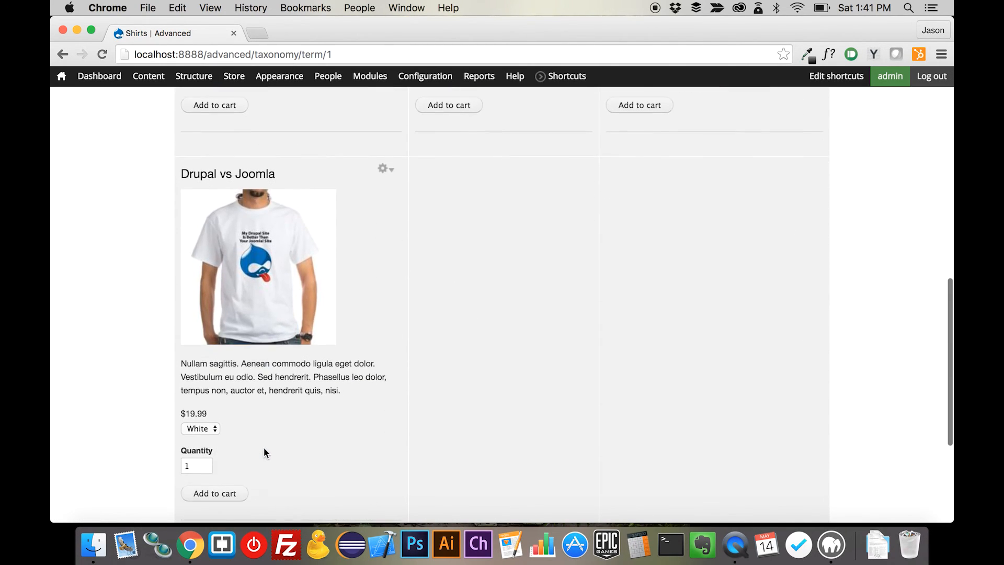
left_click(199, 429)
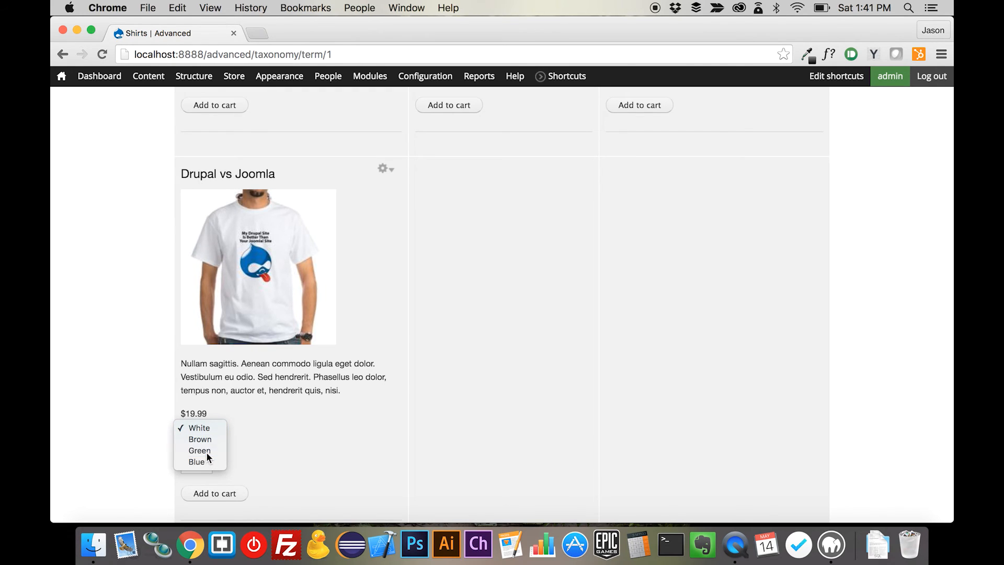
left_click(199, 450)
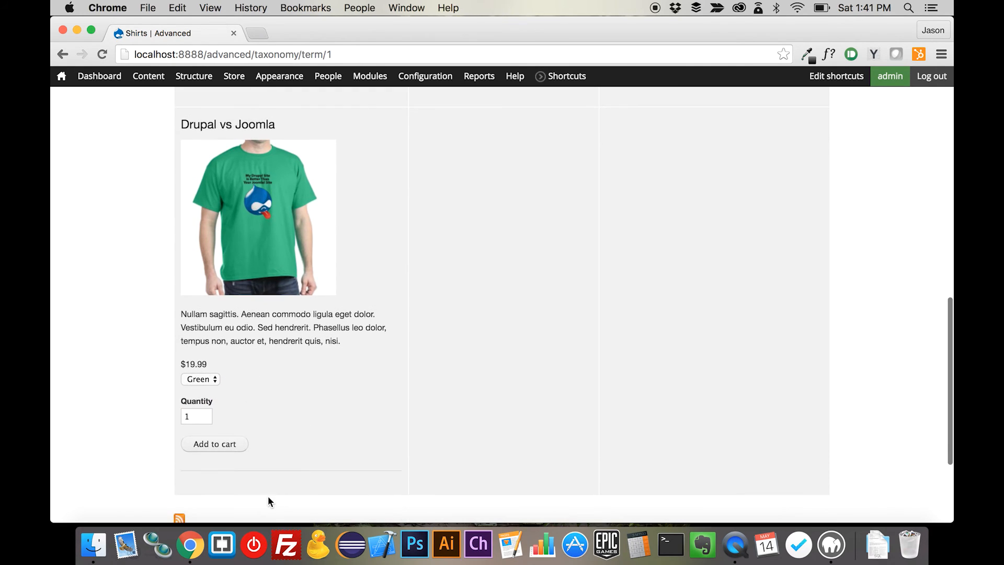
left_click(214, 443)
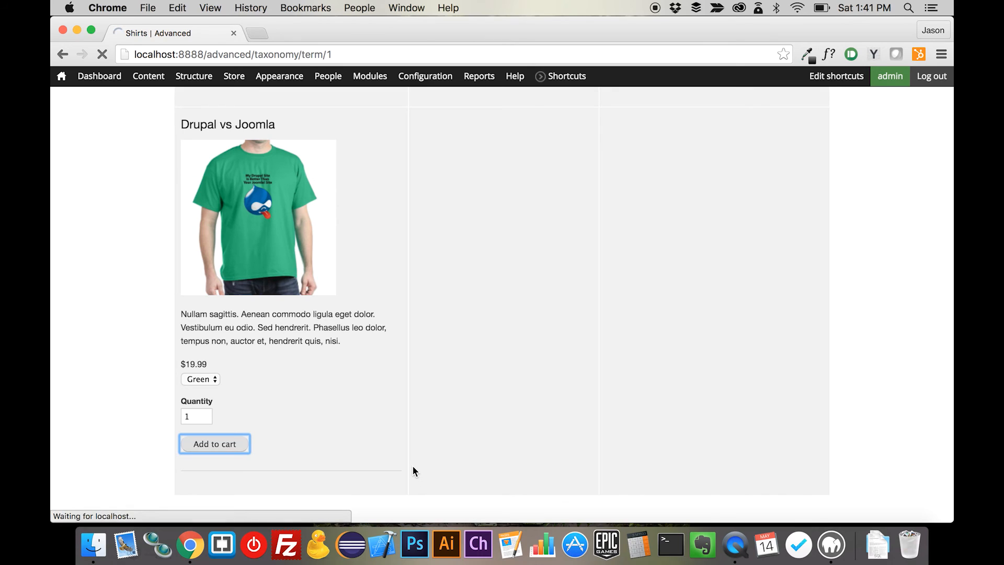
left_click(213, 443)
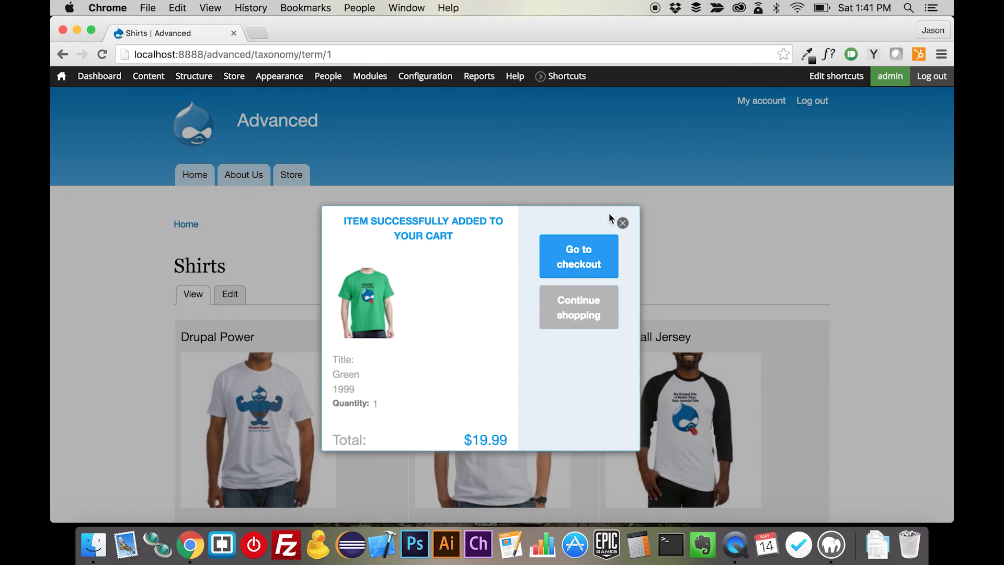
left_click(577, 256)
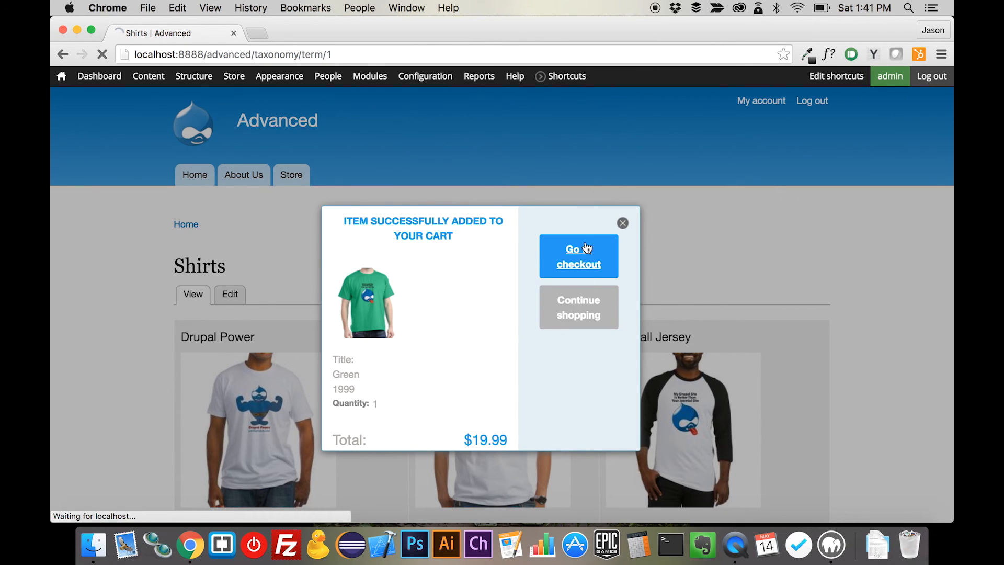
left_click(578, 256)
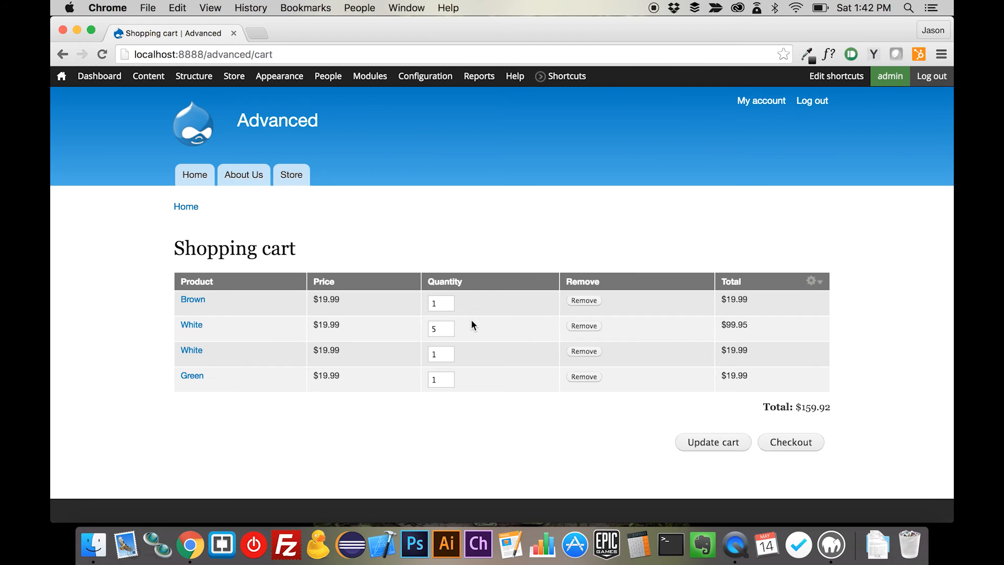
Step: Return from the shopping cart to the Shirts category page via the Store page
left_click(291, 175)
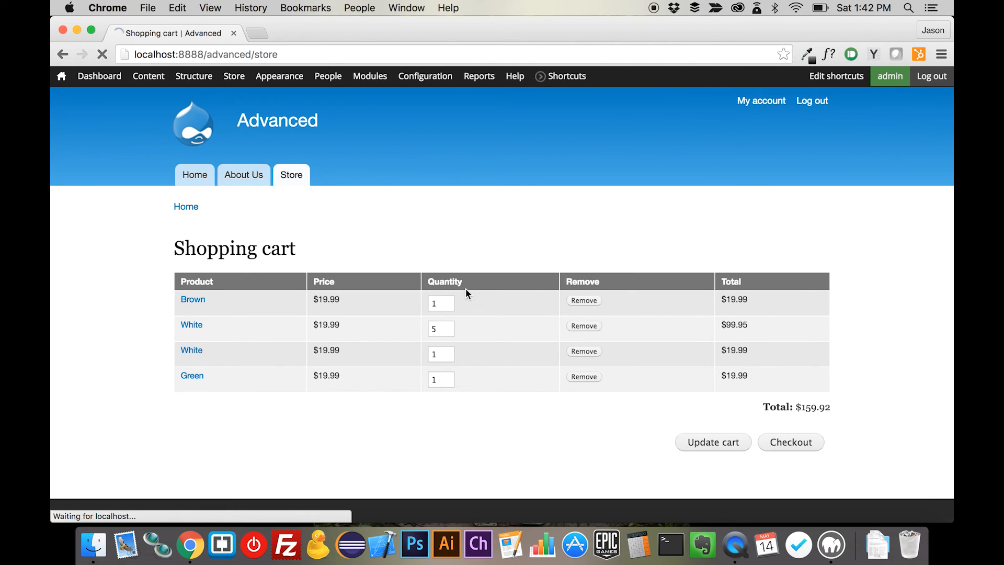
left_click(291, 175)
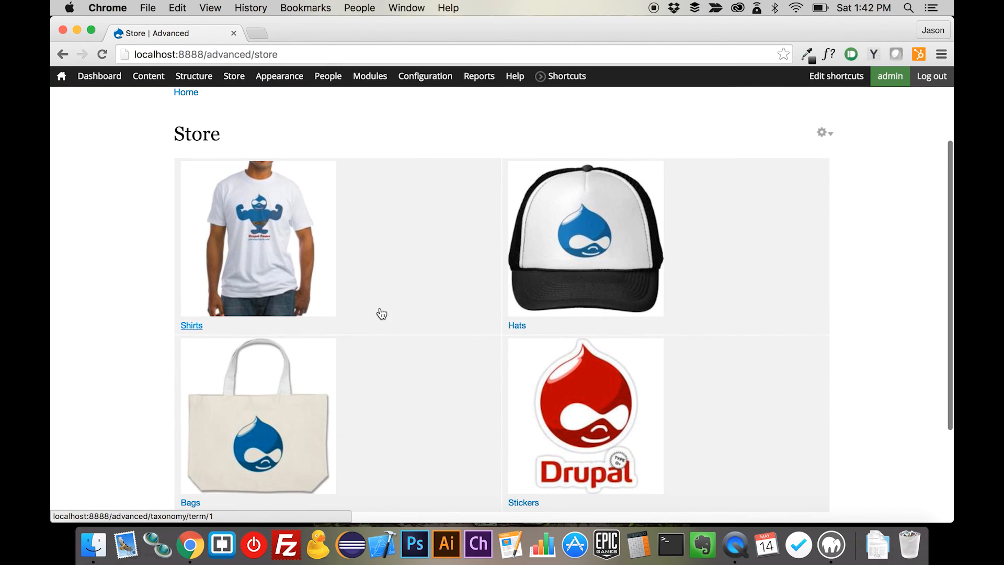
left_click(191, 325)
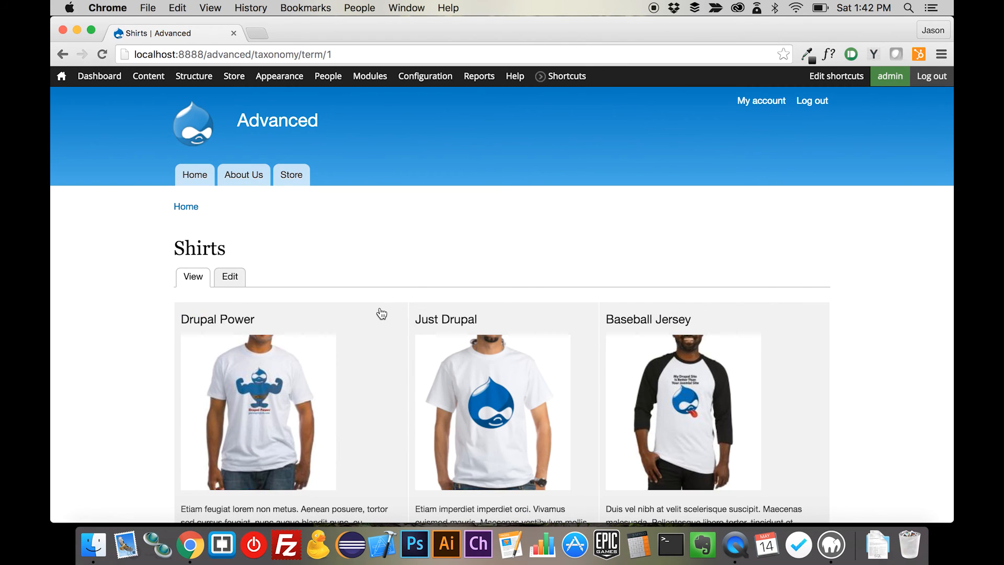
scroll("down", 3)
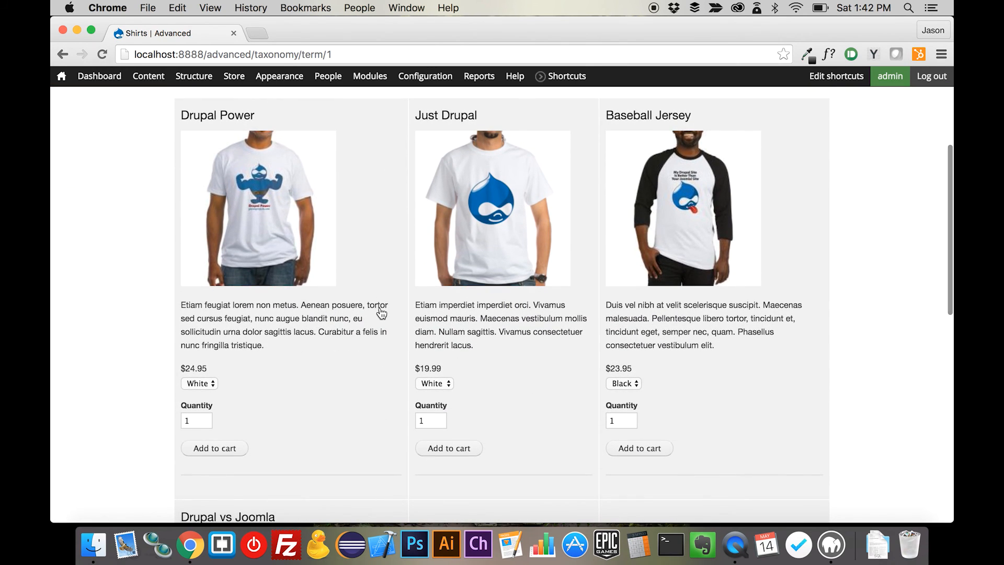